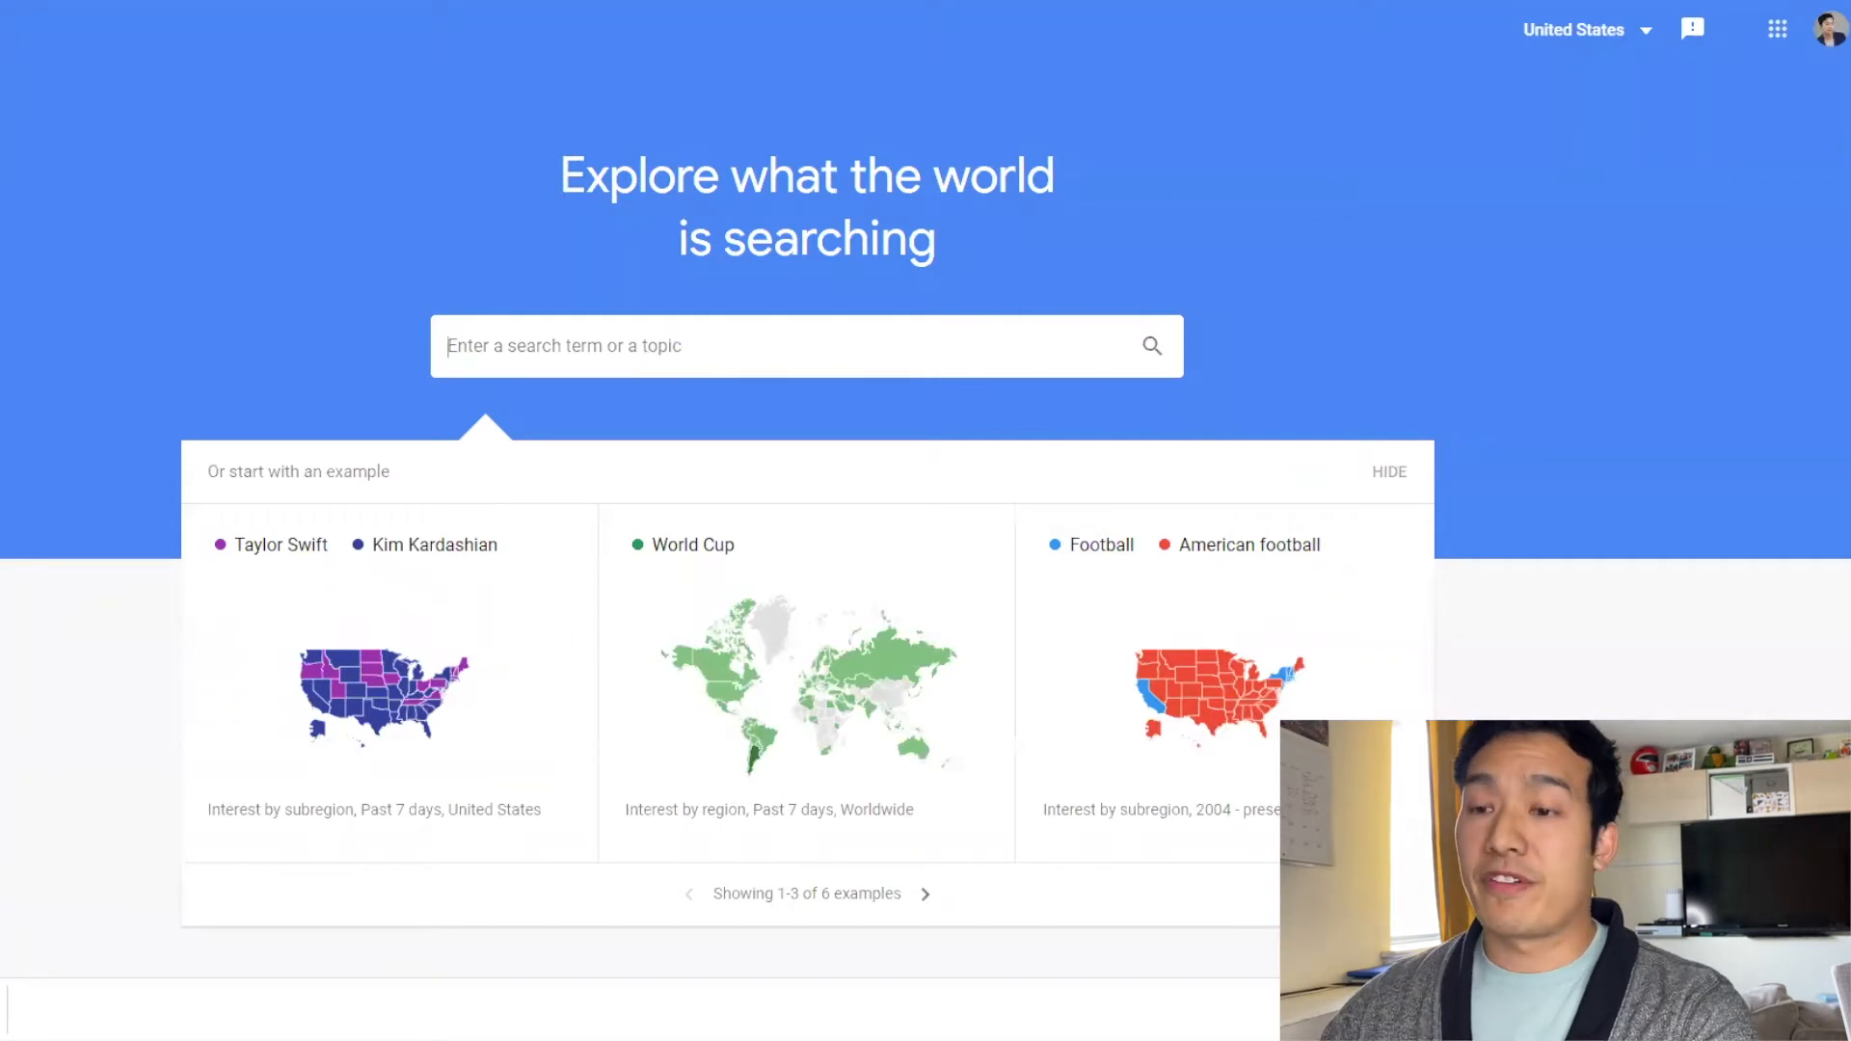
- Search Google Trends for the term 'cup' to chart its US interest over 12 months
{"action": "type", "text": "cup"}
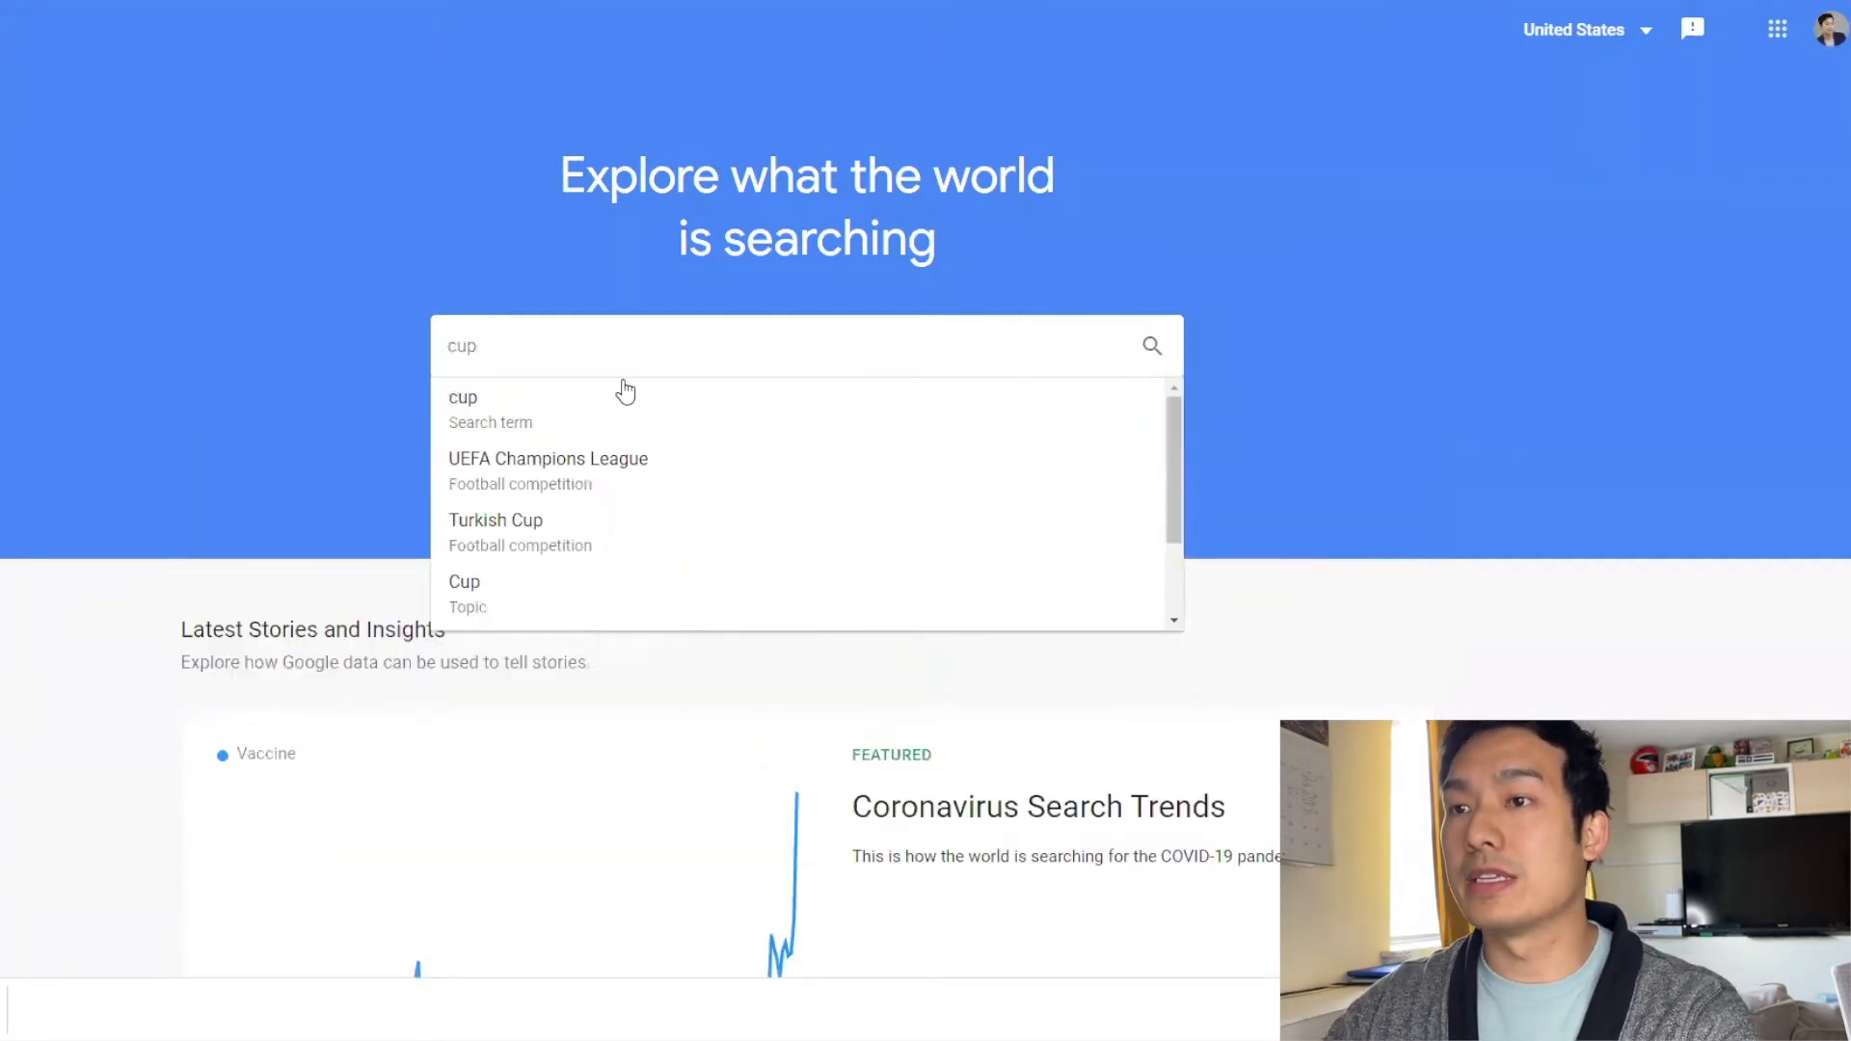
{"action": "left_click", "coordinate": [463, 396]}
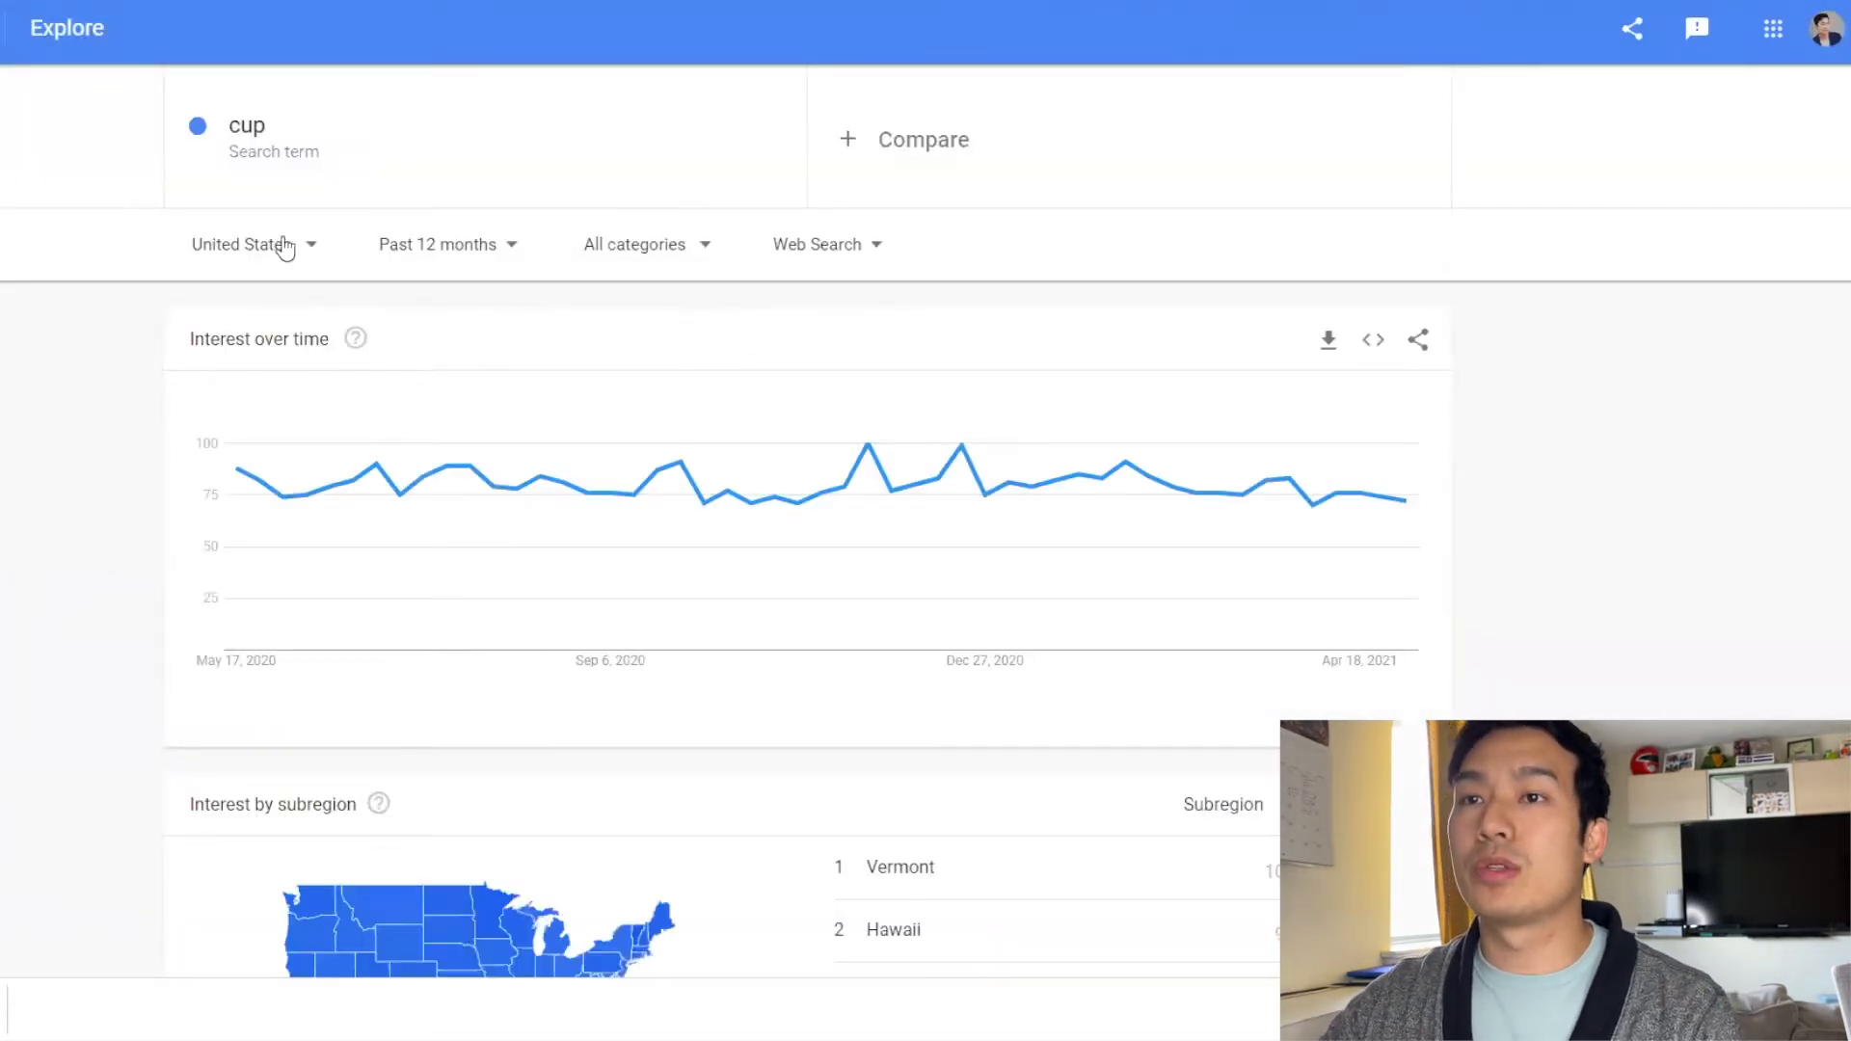
{"action": "left_click", "coordinate": [248, 244]}
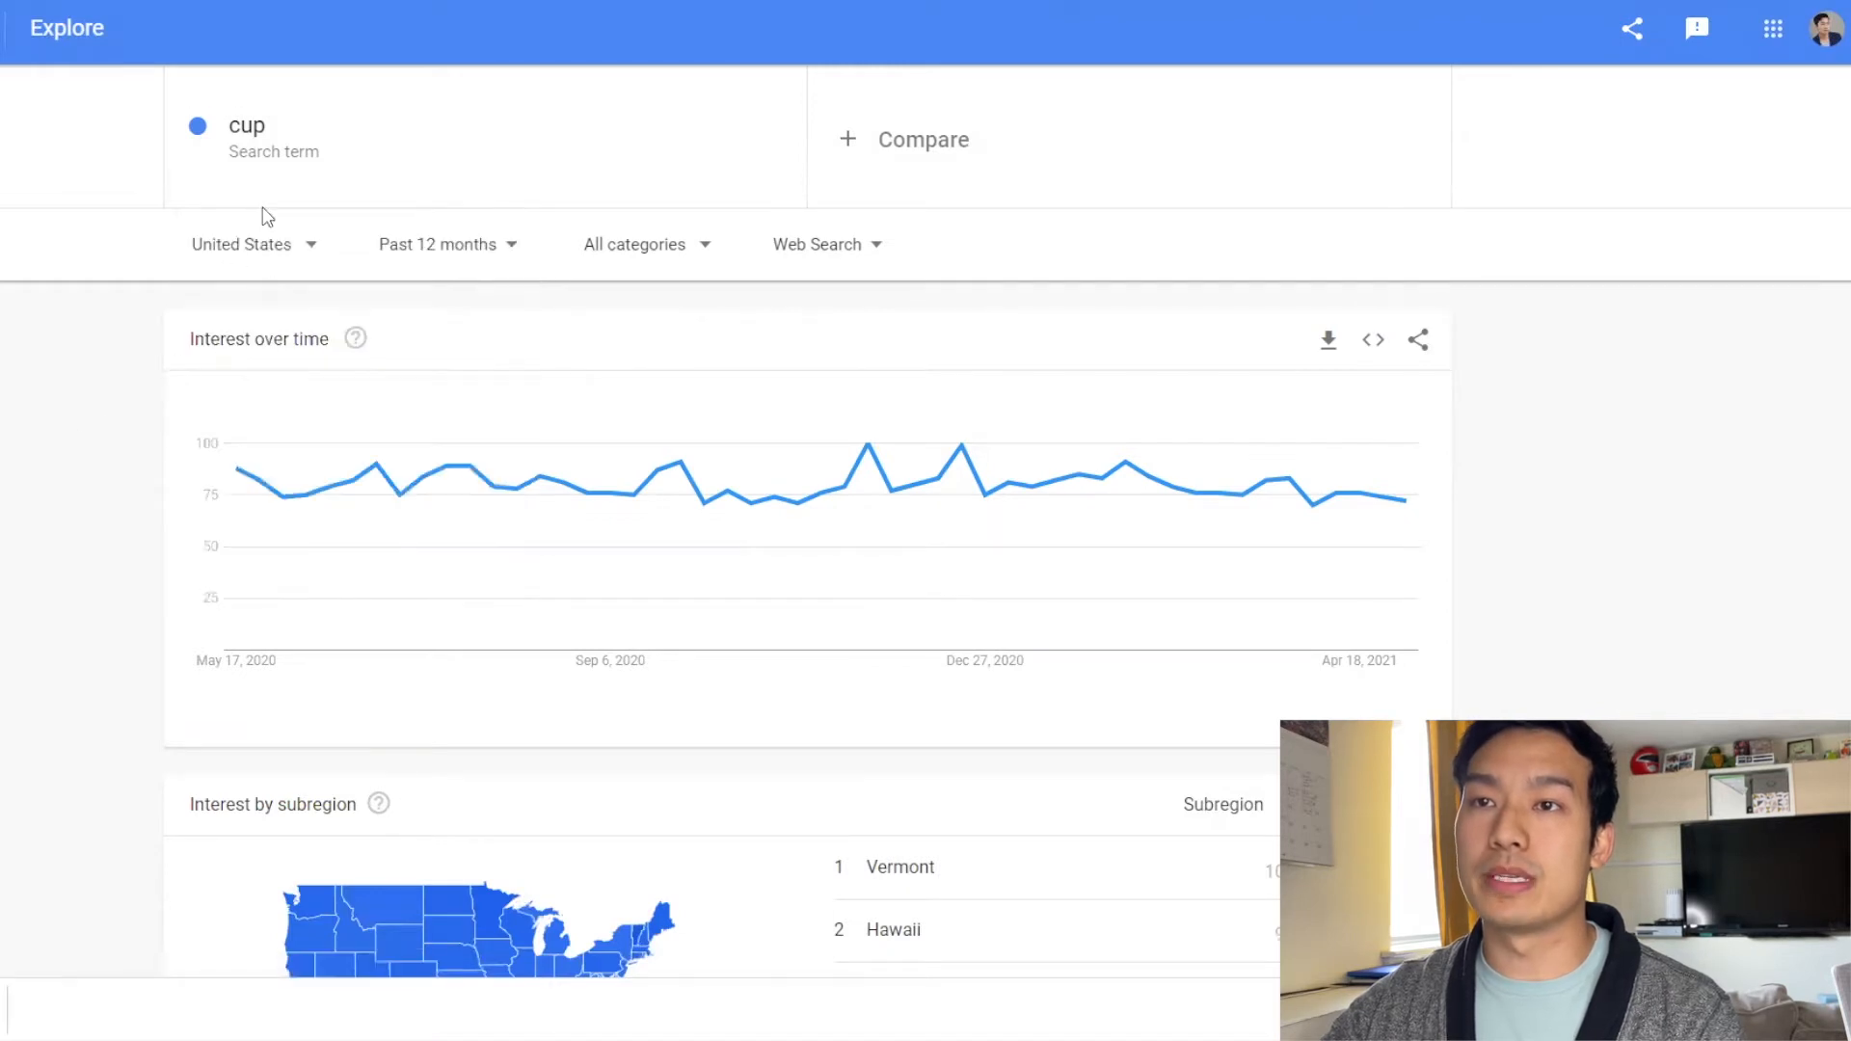
- Widen the cup chart's time range from Past 12 months to Past 5 years
{"action": "left_click", "coordinate": [438, 244]}
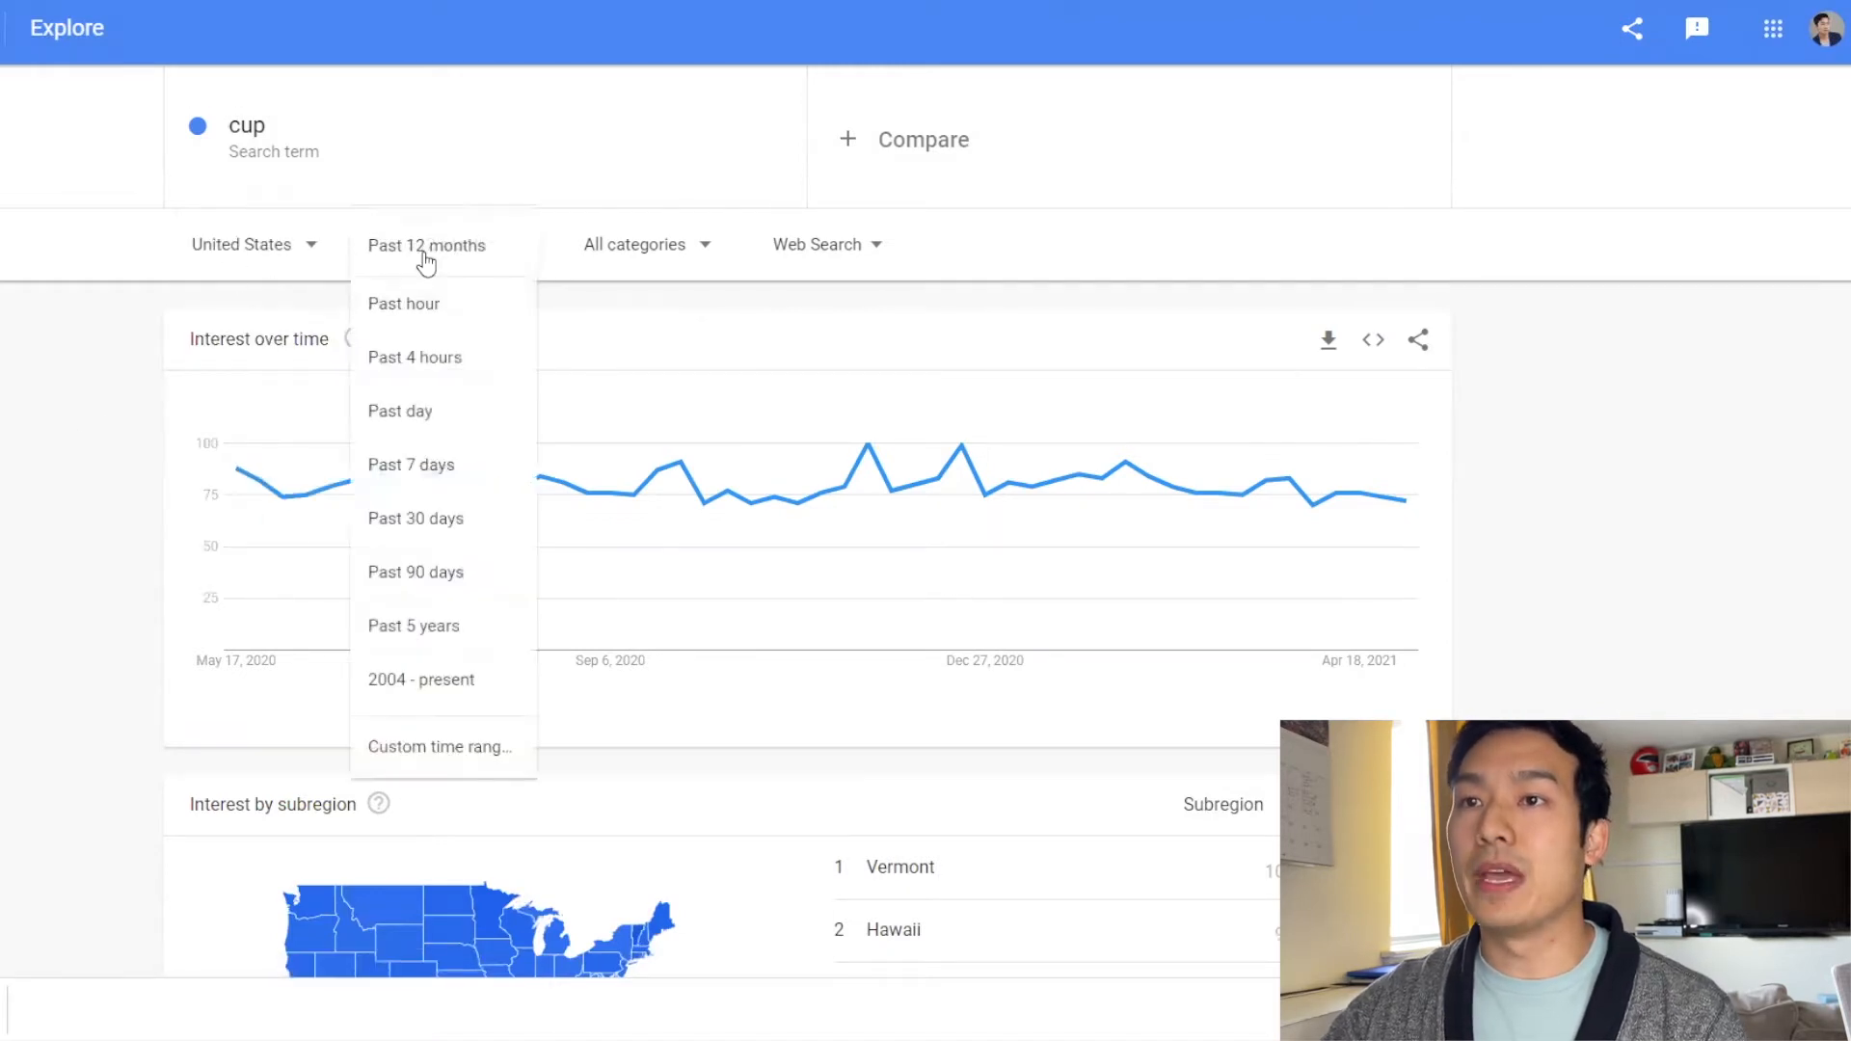
{"action": "left_click", "coordinate": [414, 626]}
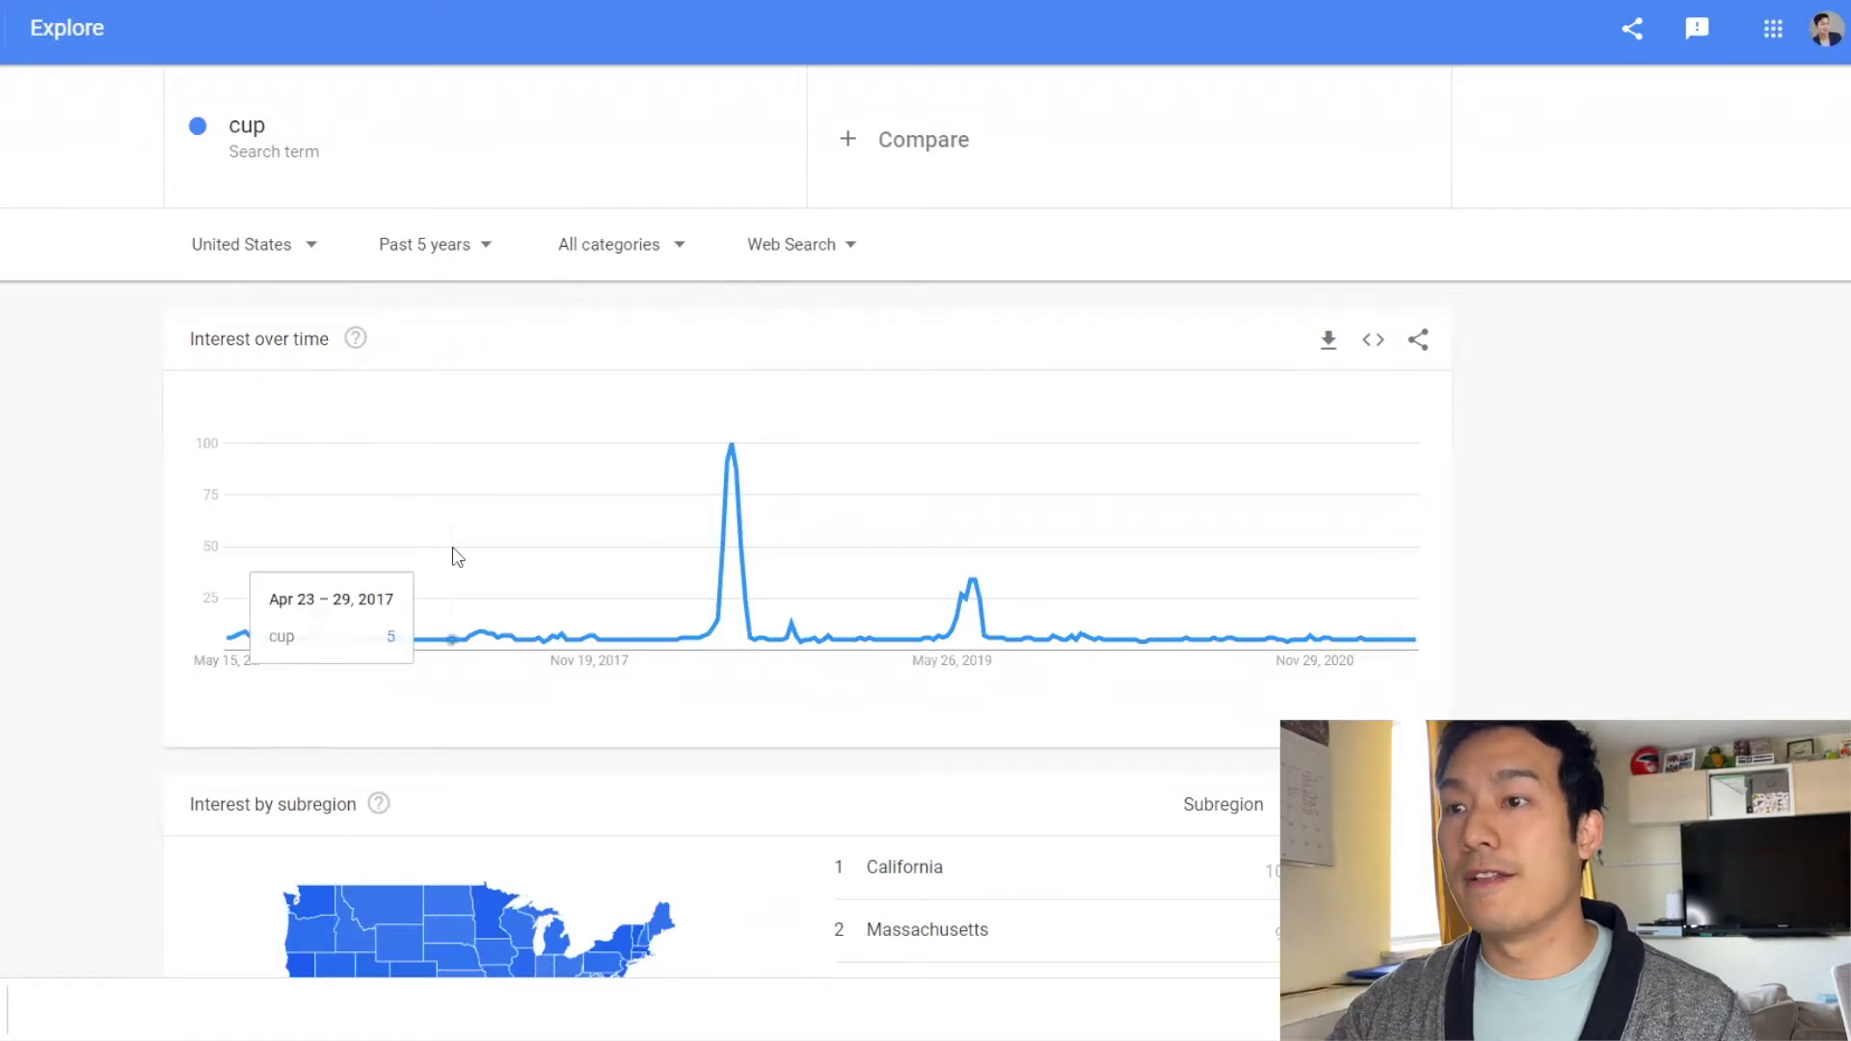
{"action": "mouse_move", "coordinate": [951, 630]}
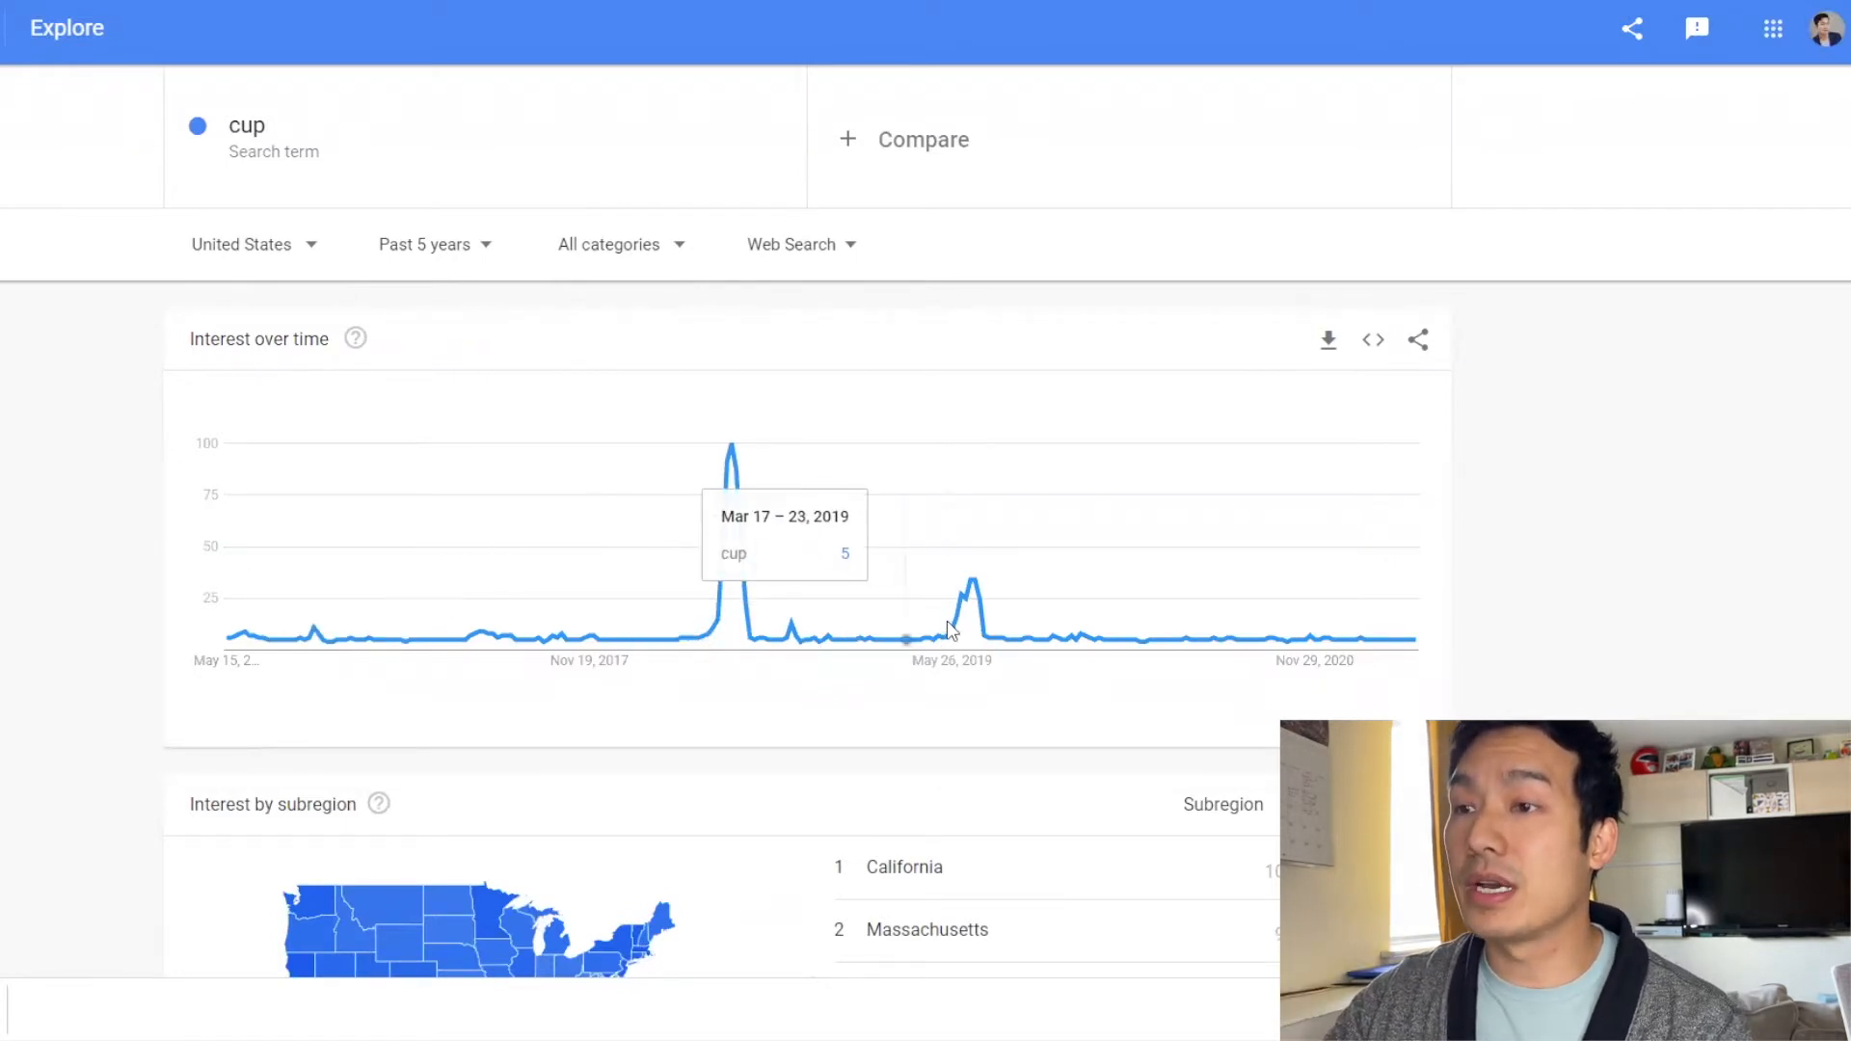
{"action": "mouse_move", "coordinate": [1287, 647]}
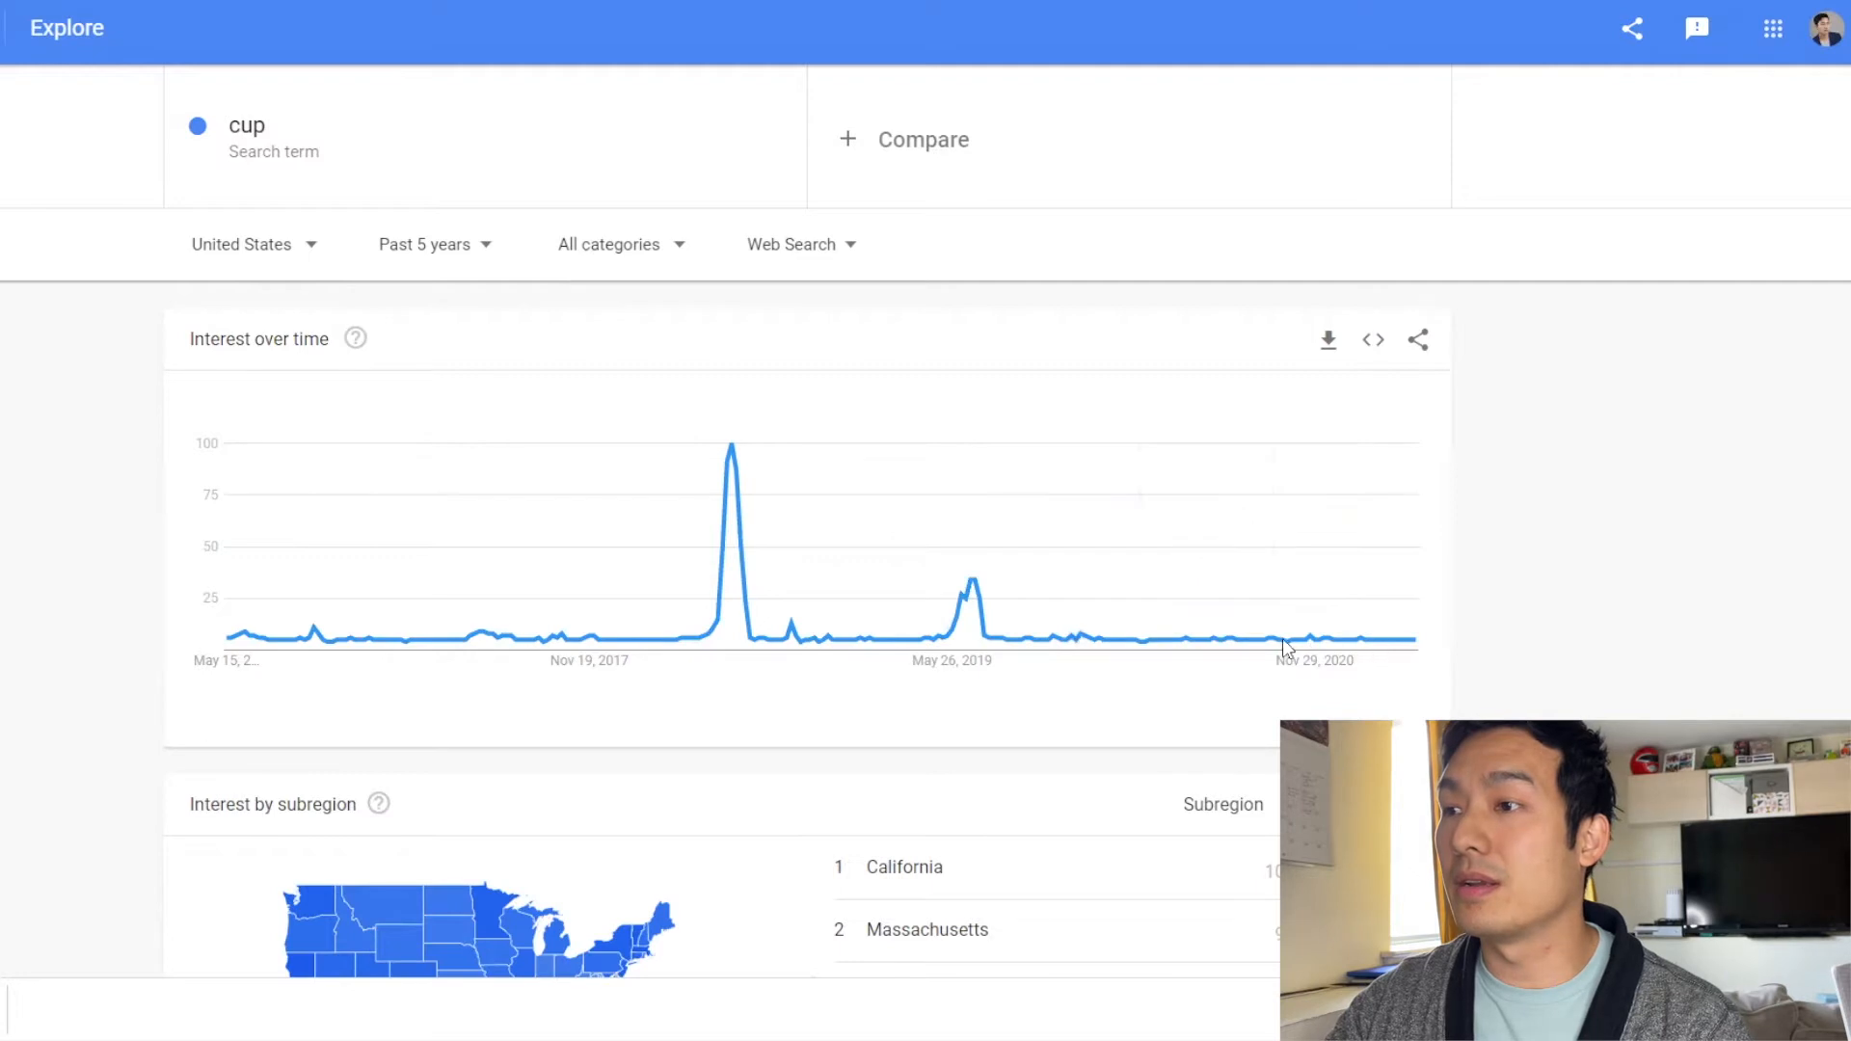
{"action": "mouse_move", "coordinate": [988, 630]}
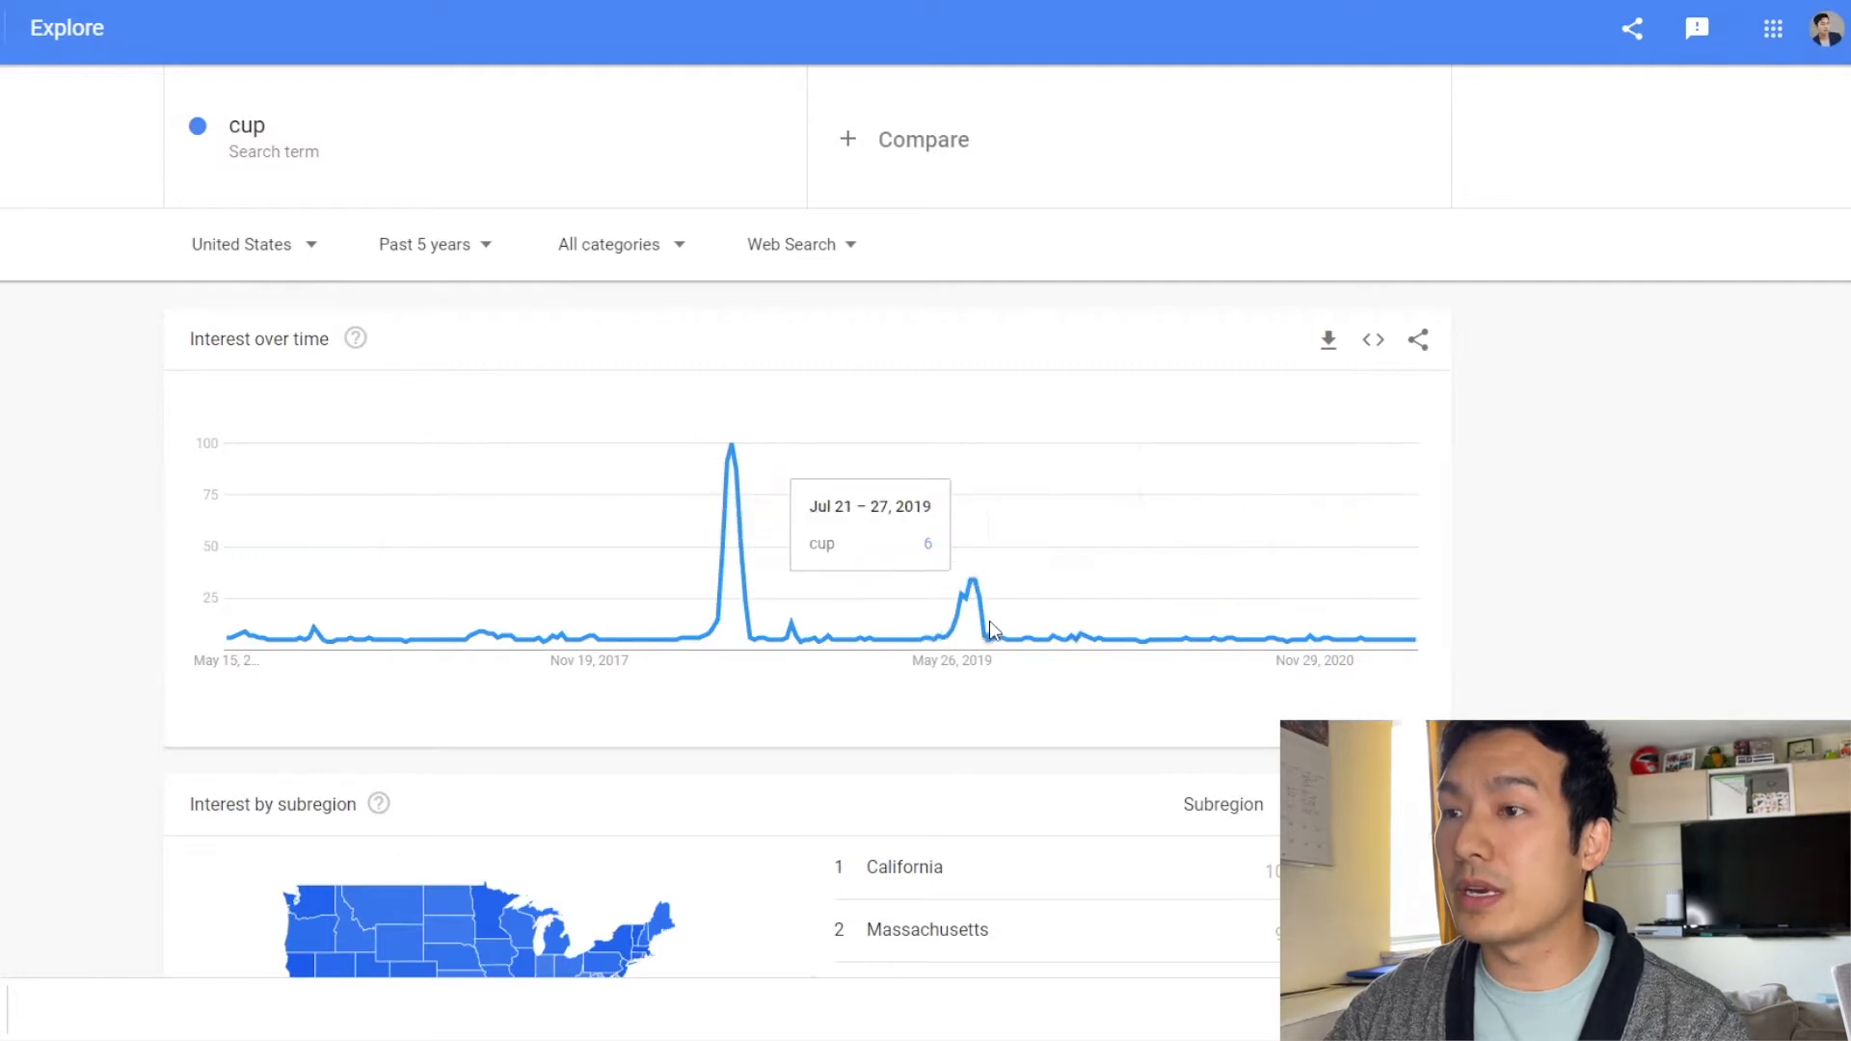
{"action": "mouse_move", "coordinate": [742, 514]}
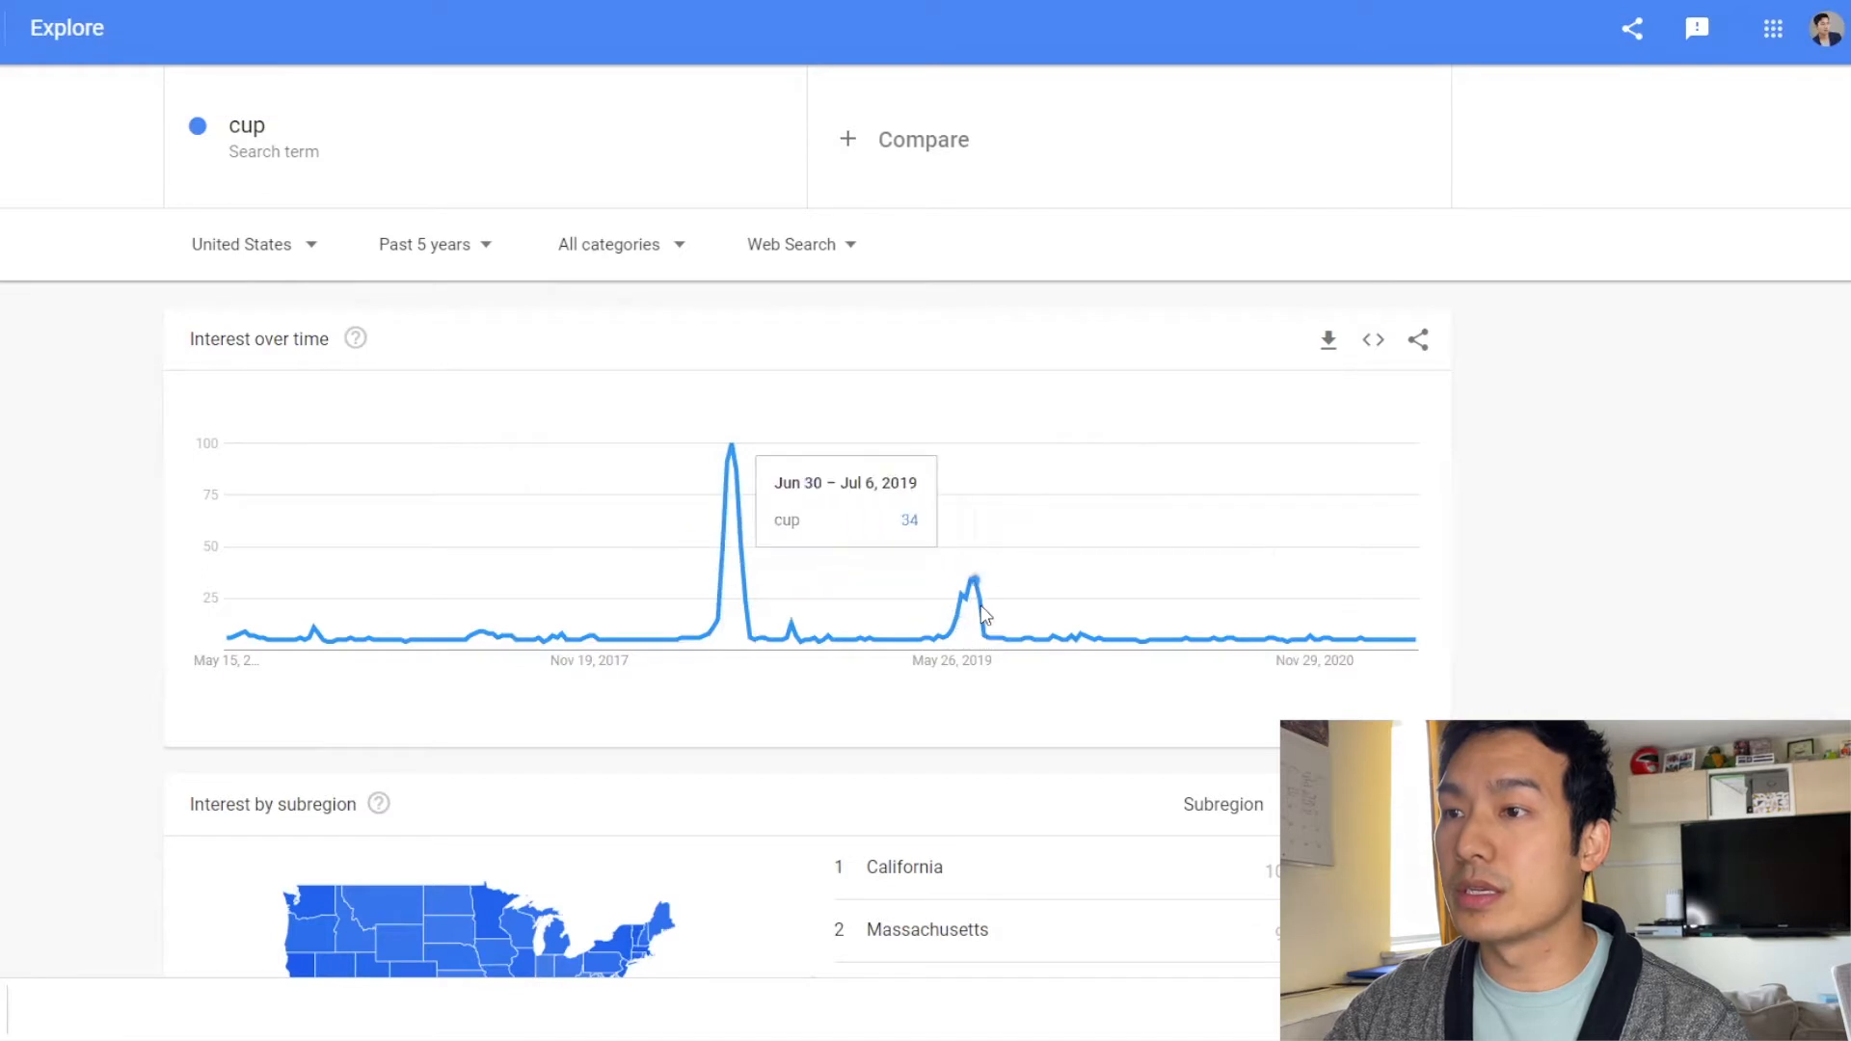
{"action": "mouse_move", "coordinate": [1033, 658]}
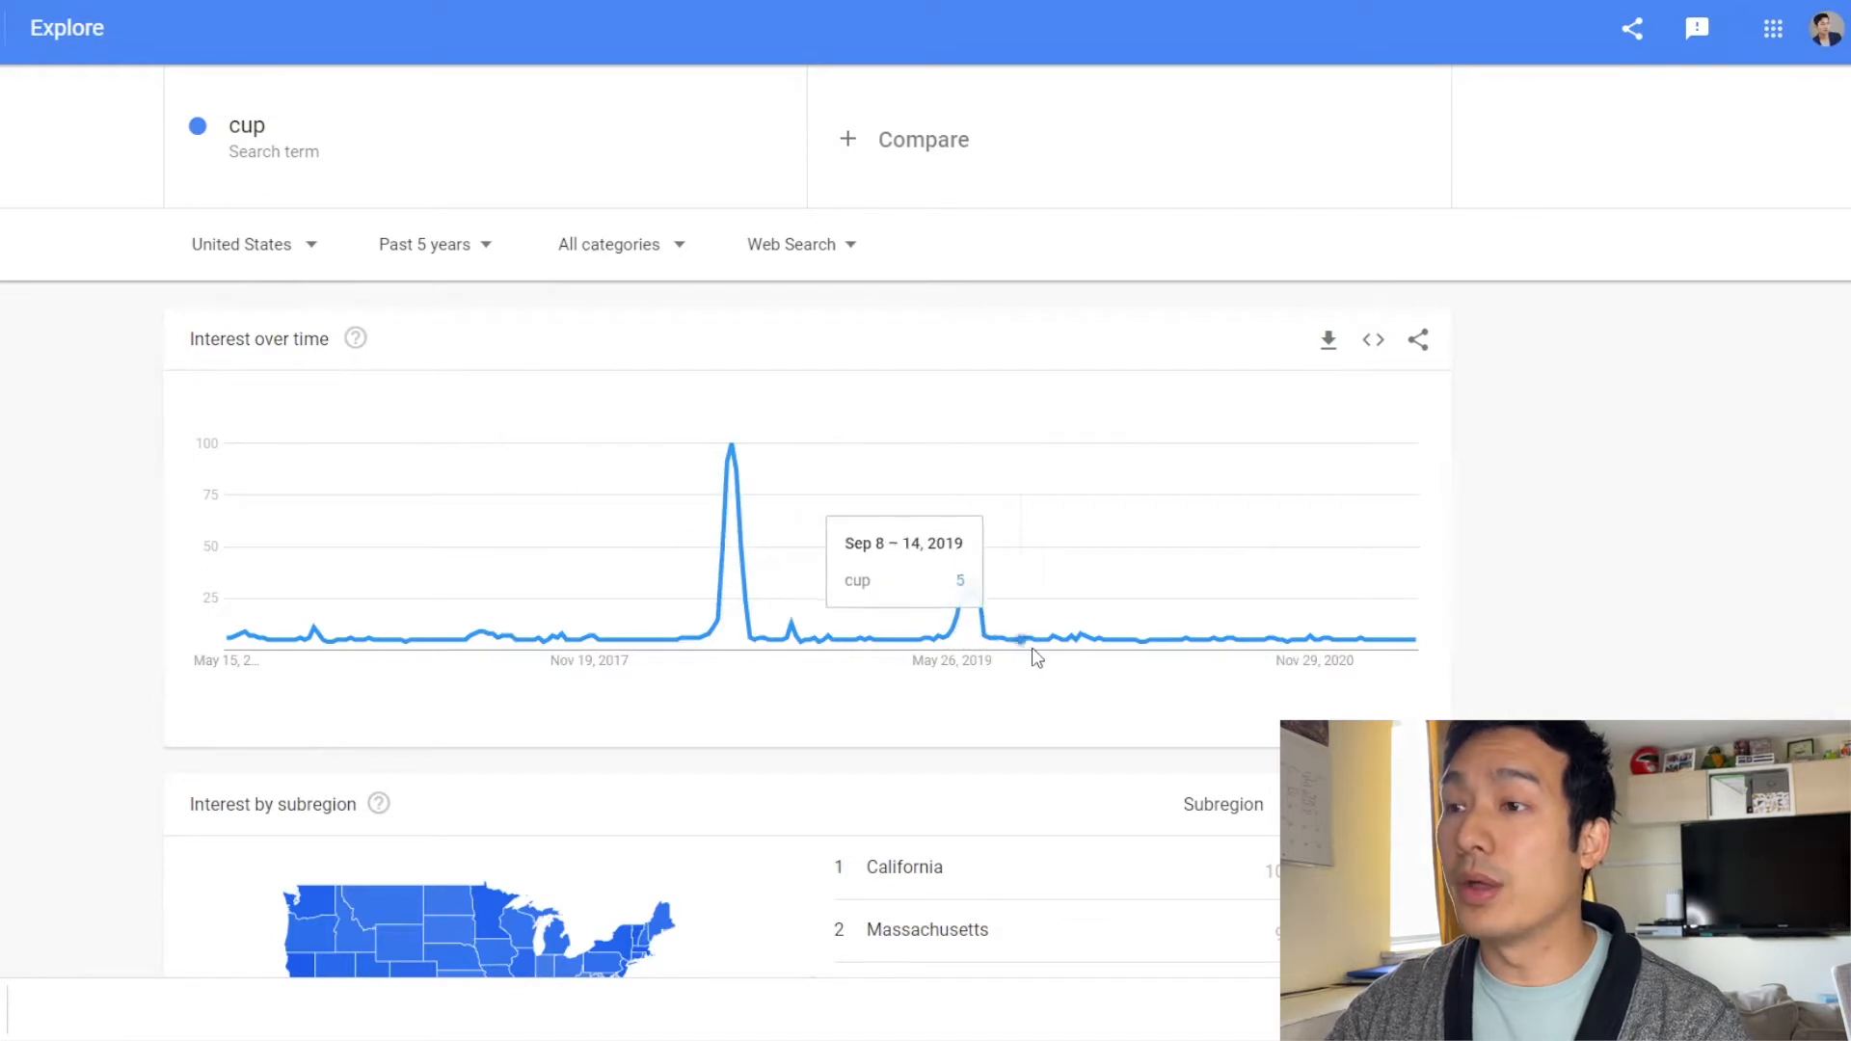
{"action": "mouse_move", "coordinate": [1382, 647]}
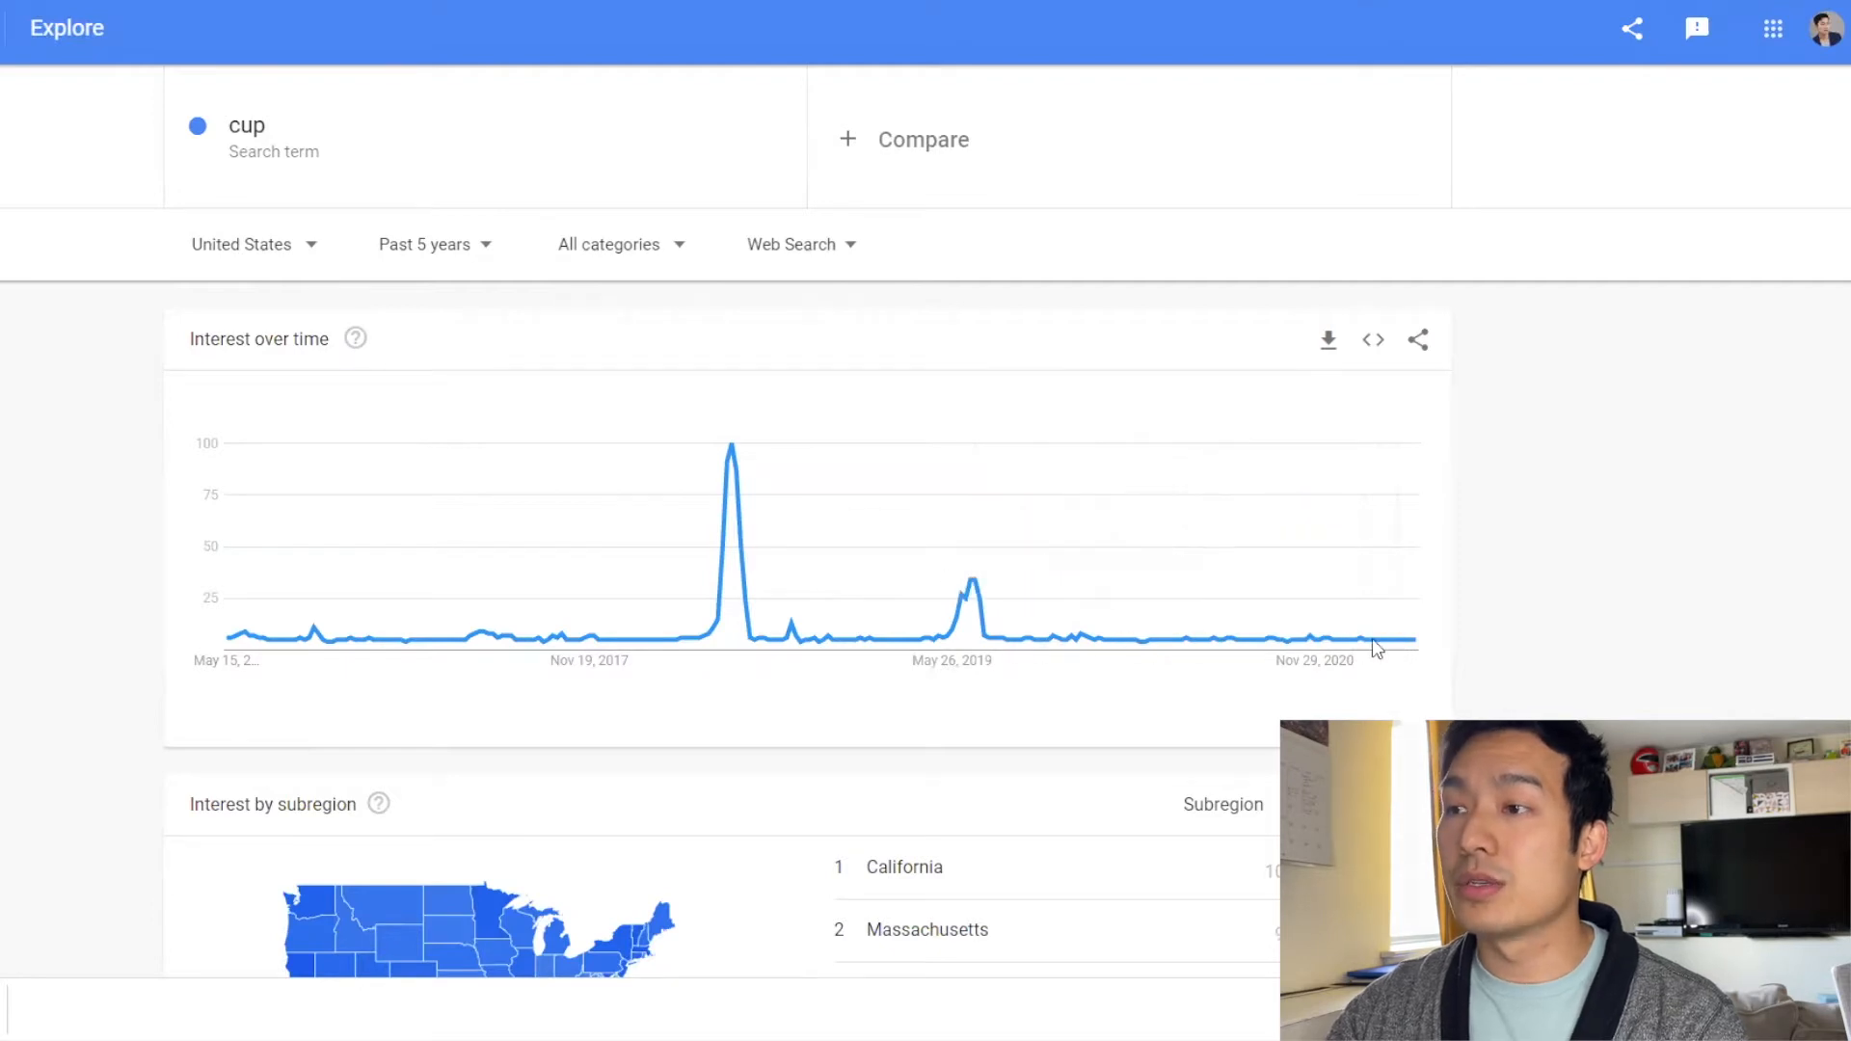
{"action": "mouse_move", "coordinate": [1358, 647]}
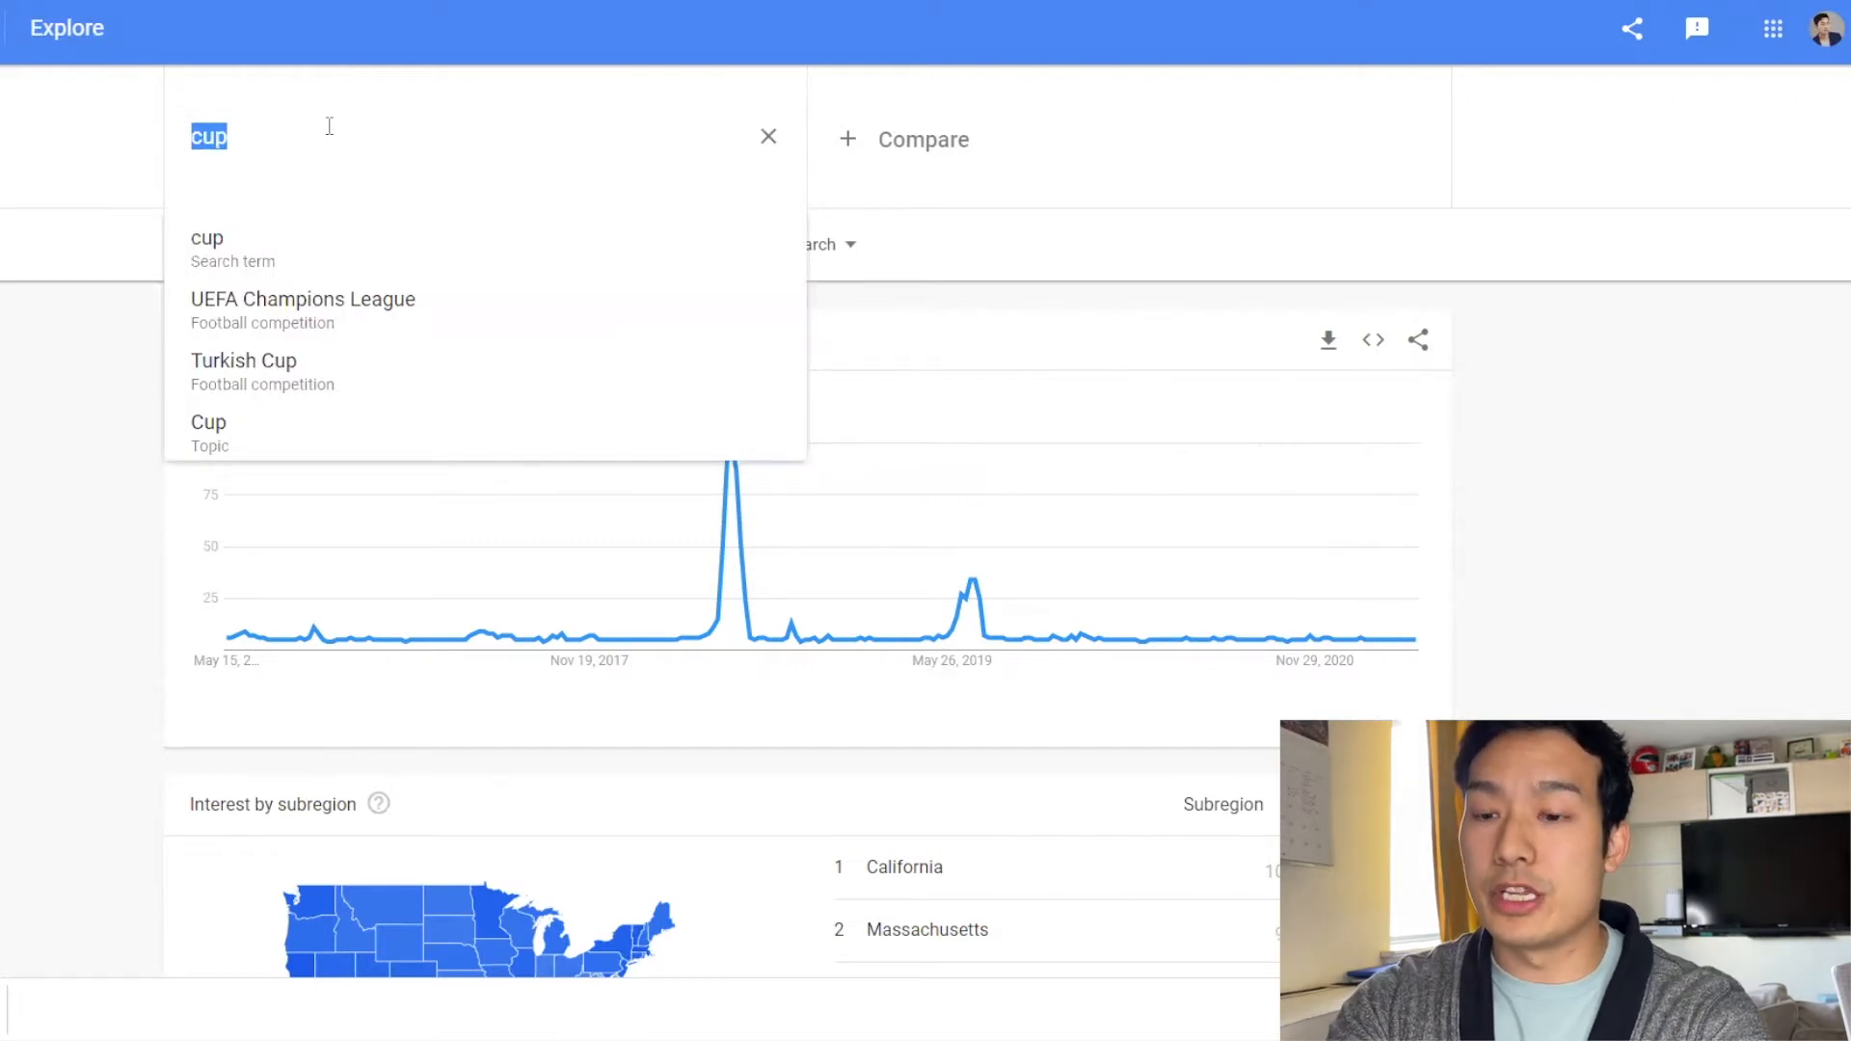
- Replace the search term with 'jacket' and chart its interest over 5 years
{"action": "type", "text": "jacket"}
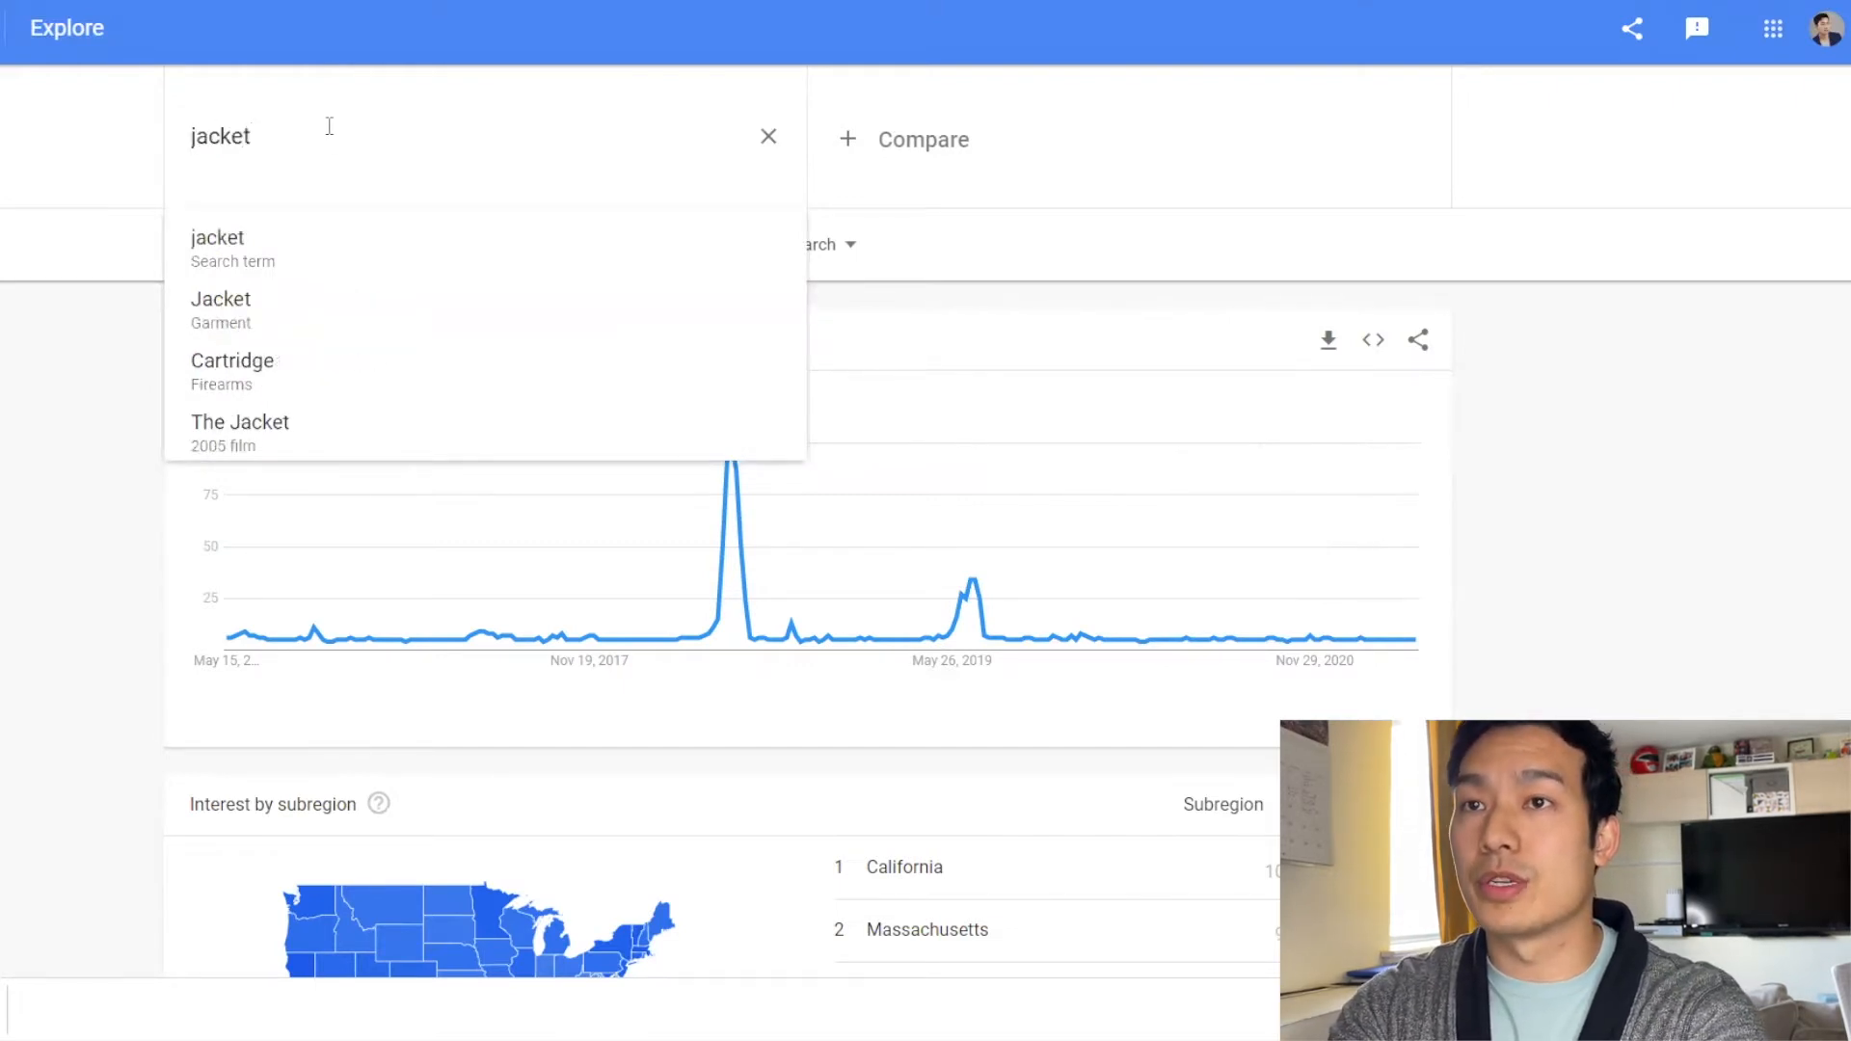
{"action": "left_click", "coordinate": [217, 248]}
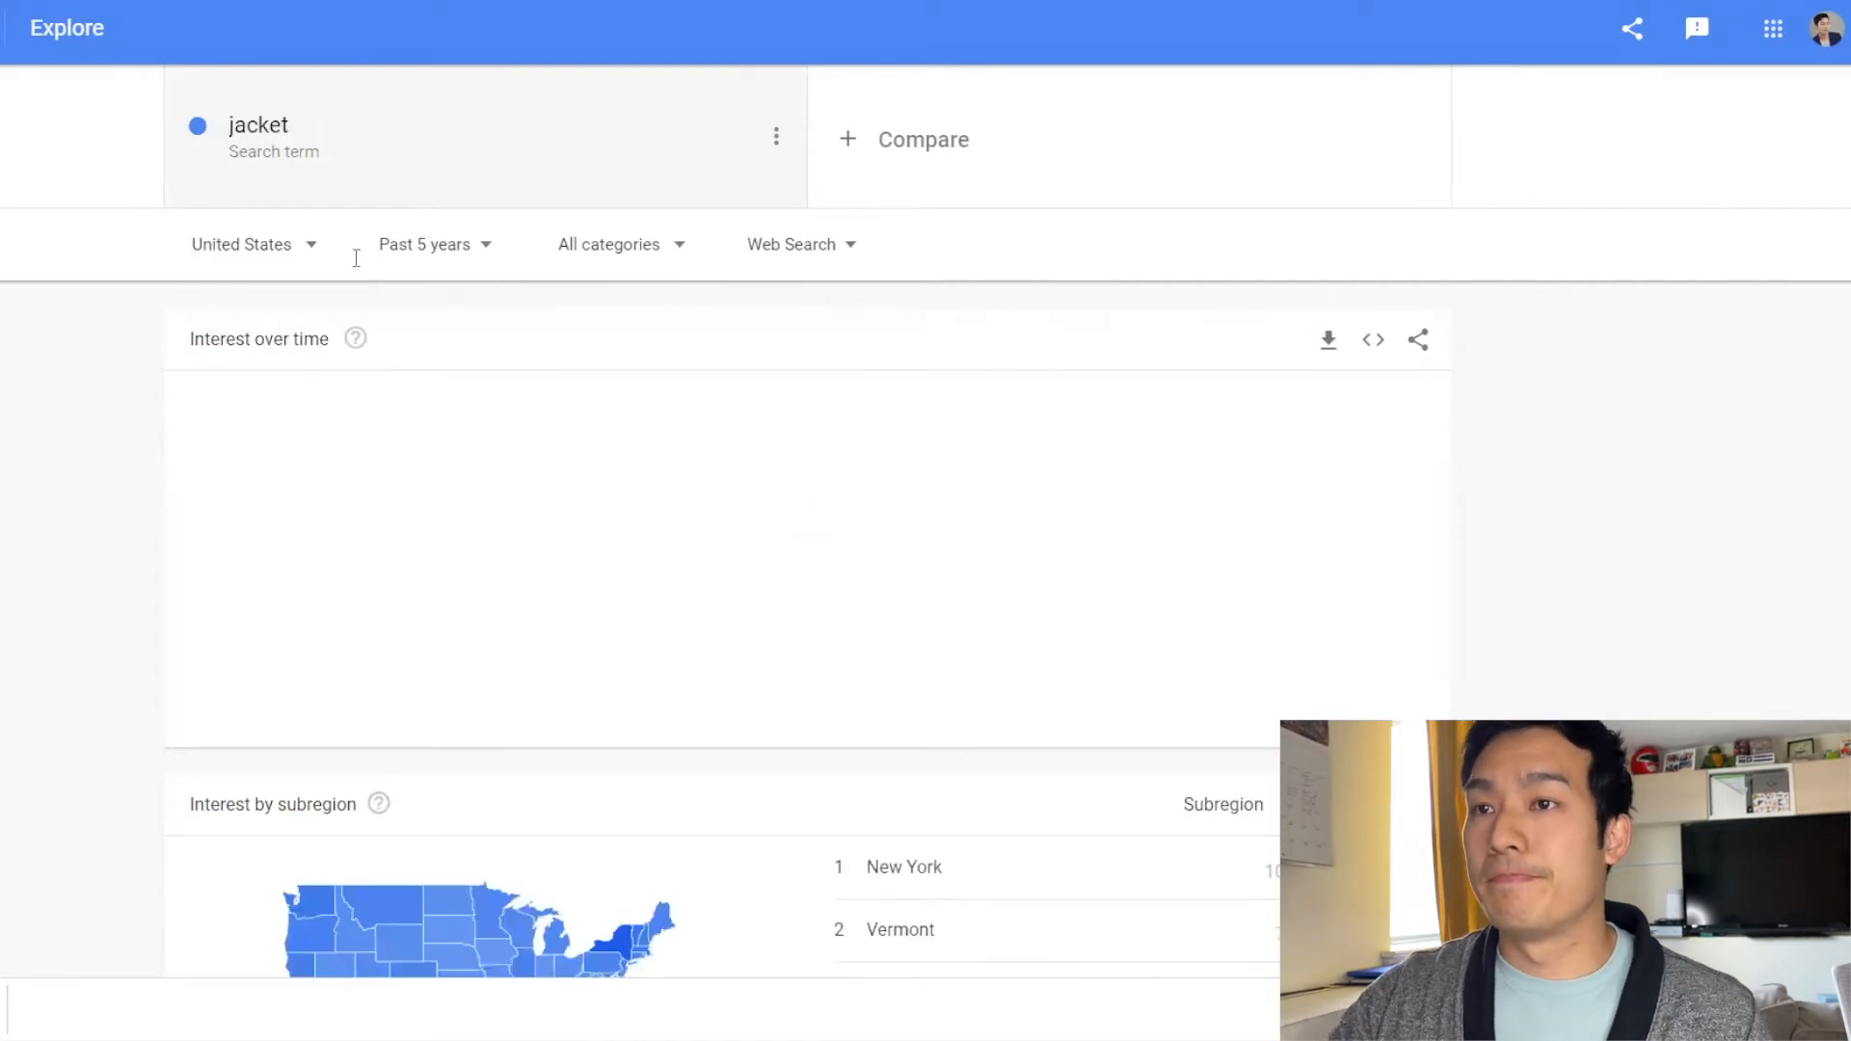
{"action": "mouse_move", "coordinate": [448, 590]}
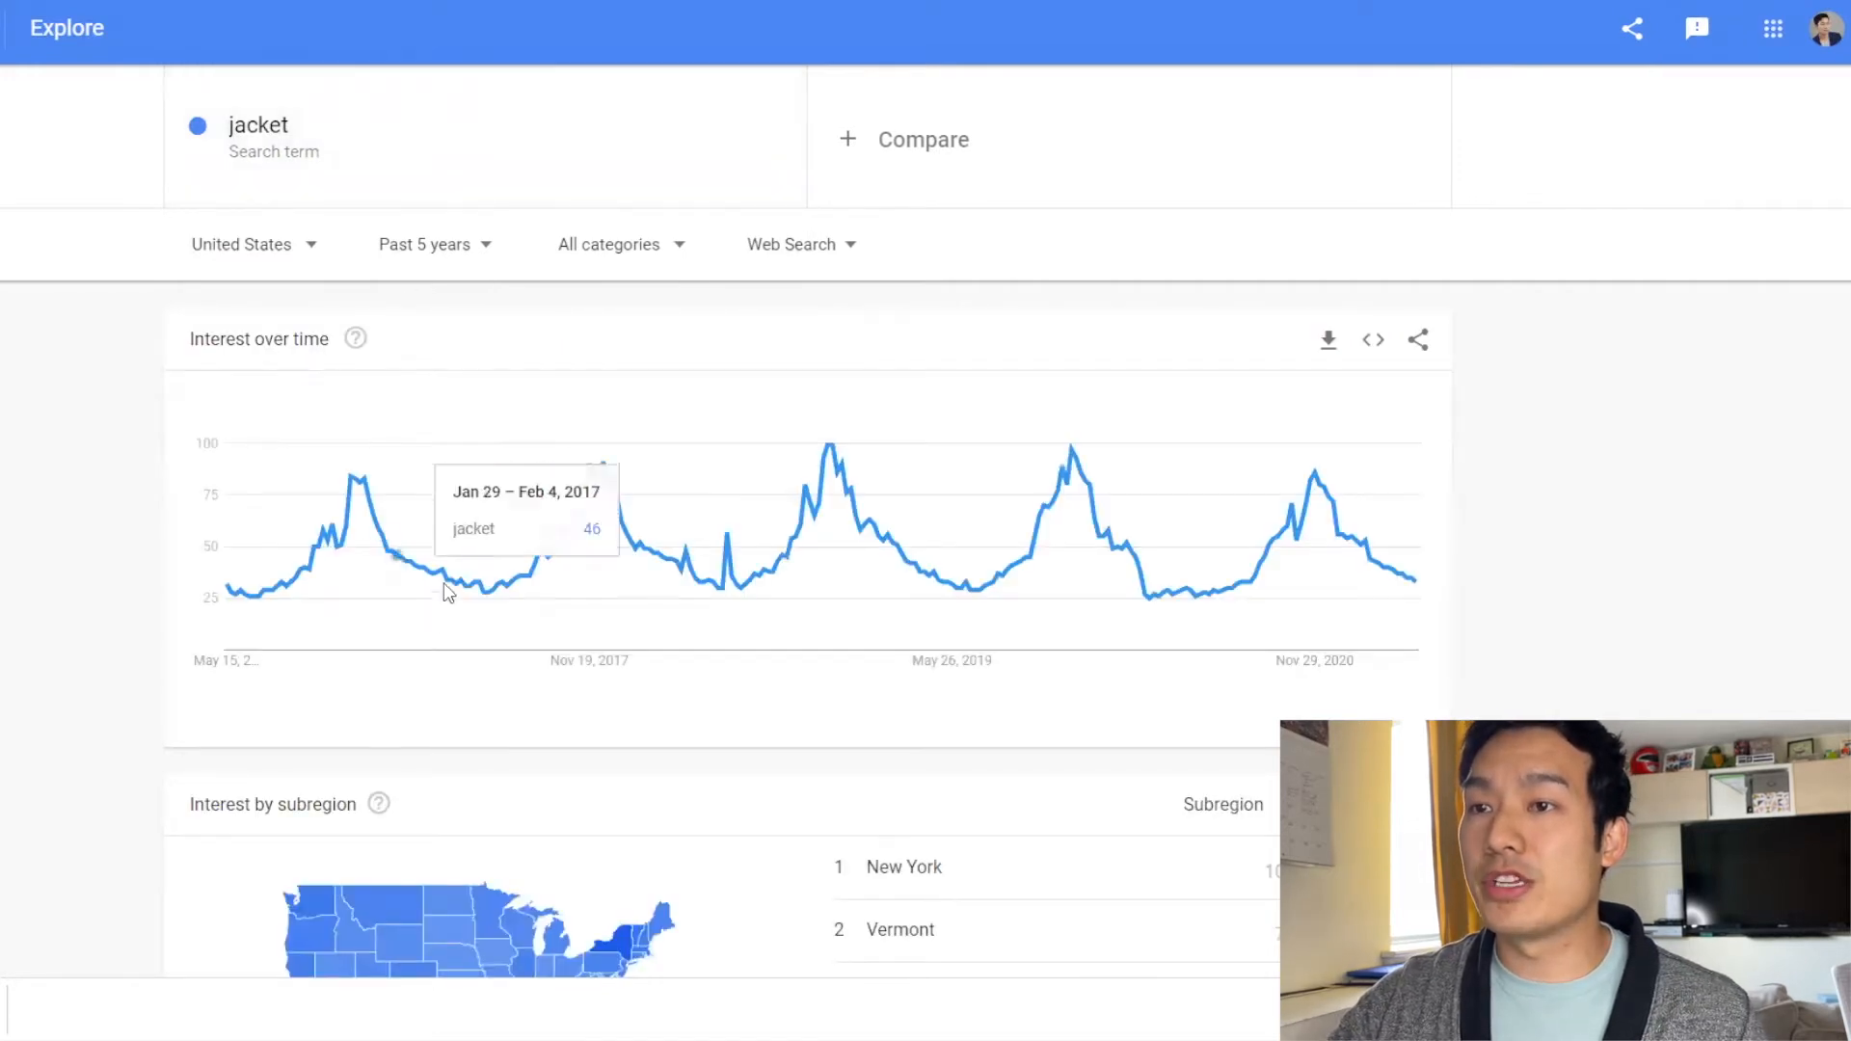
{"action": "mouse_move", "coordinate": [638, 425]}
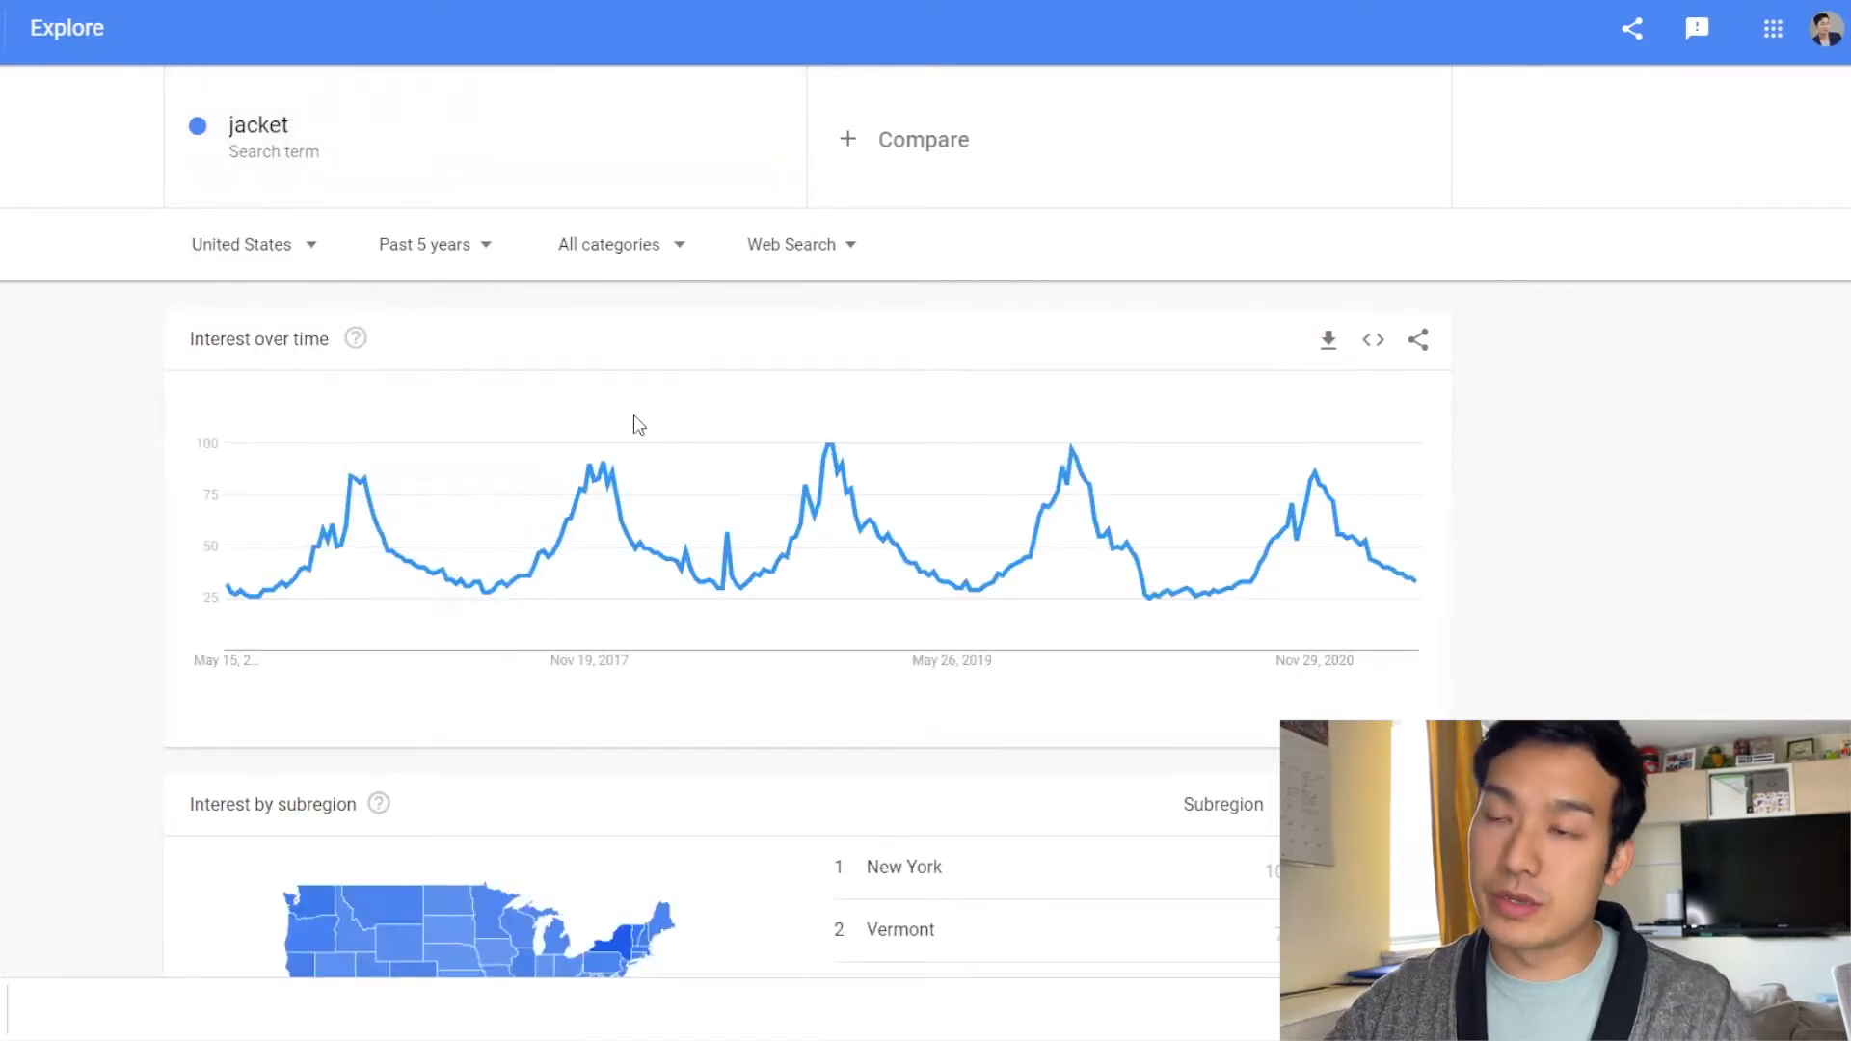
{"action": "mouse_move", "coordinate": [812, 464]}
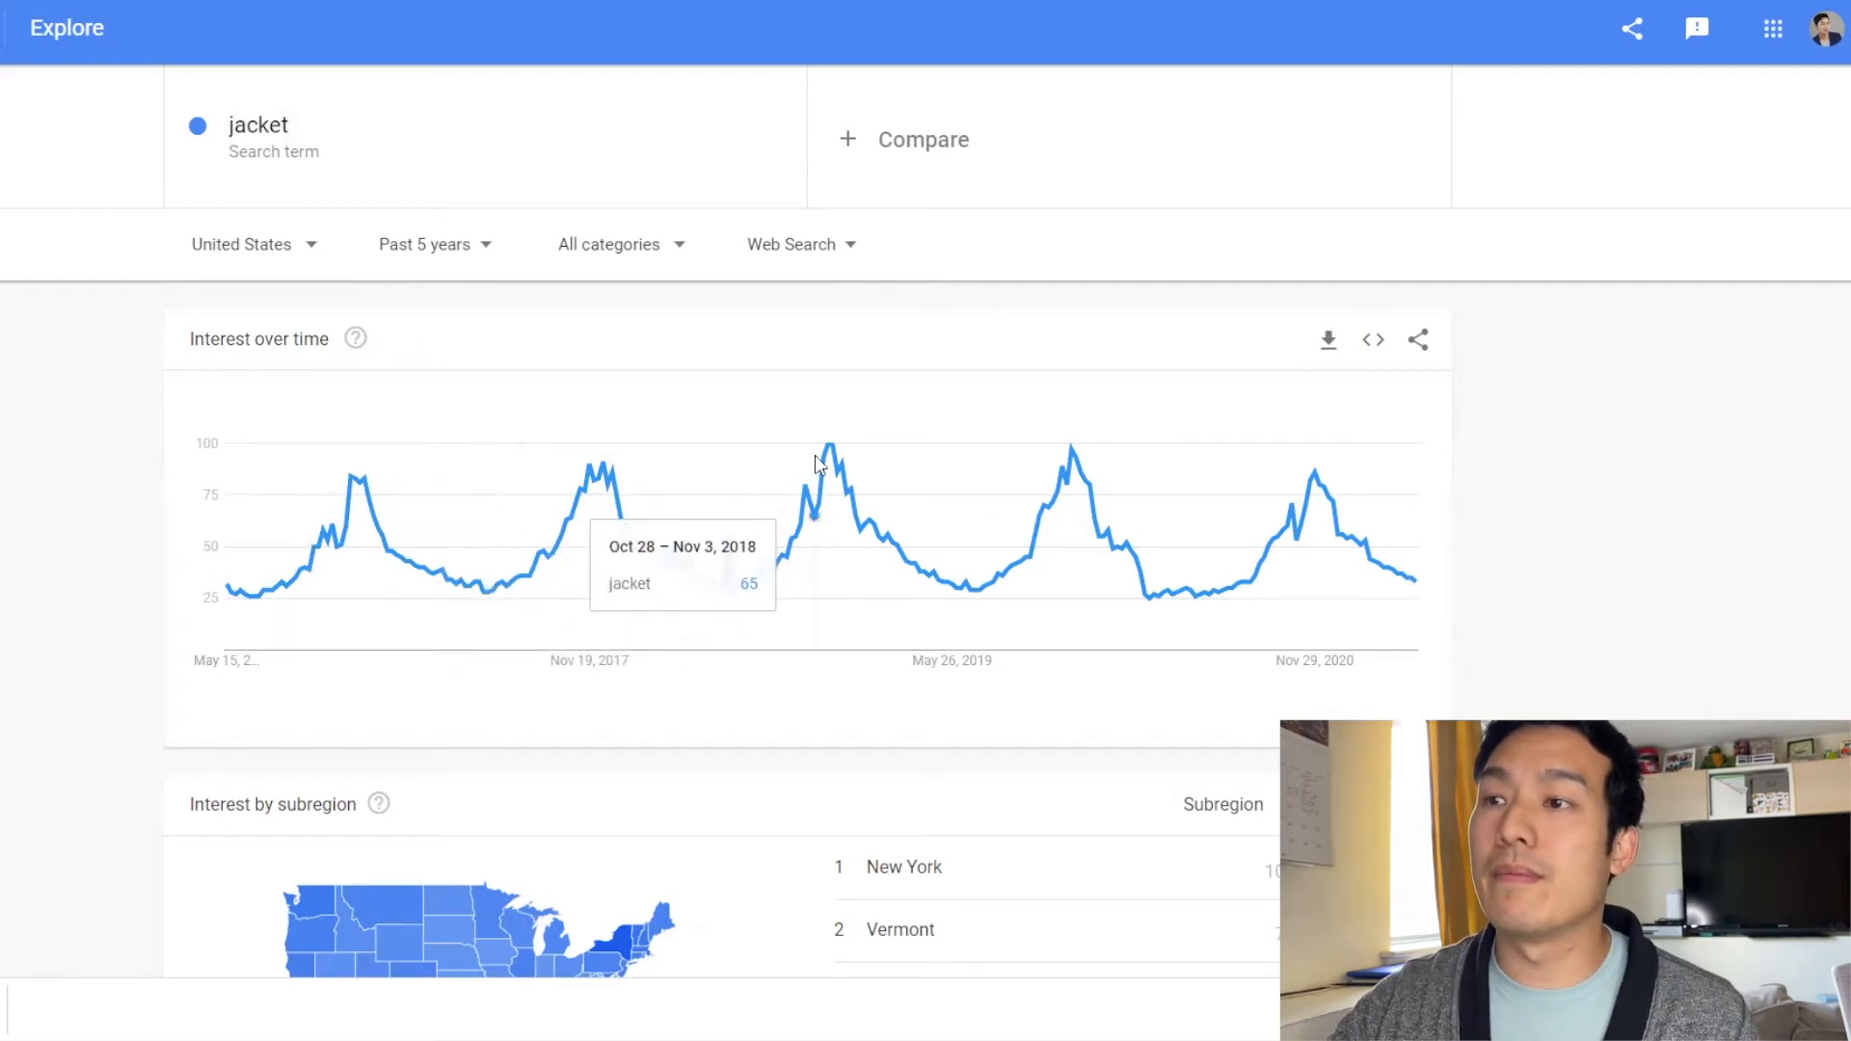
{"action": "mouse_move", "coordinate": [836, 449]}
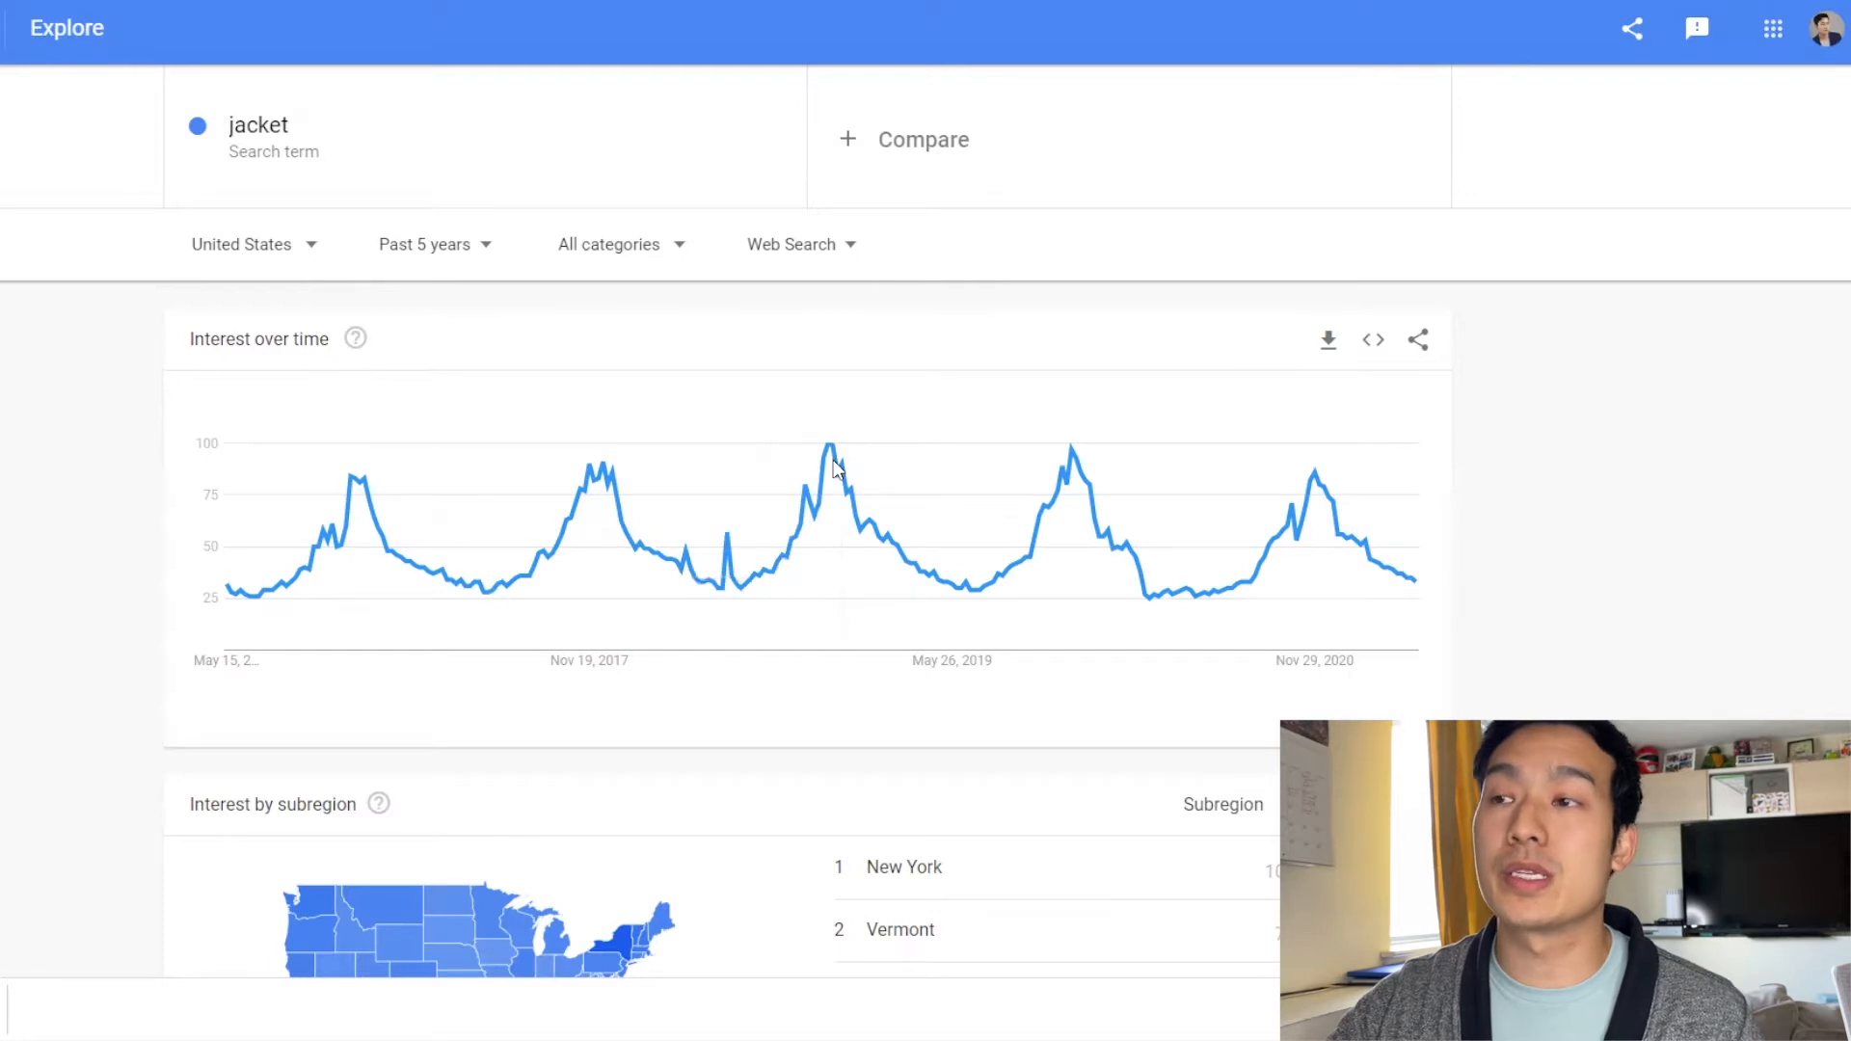
{"action": "mouse_move", "coordinate": [937, 577]}
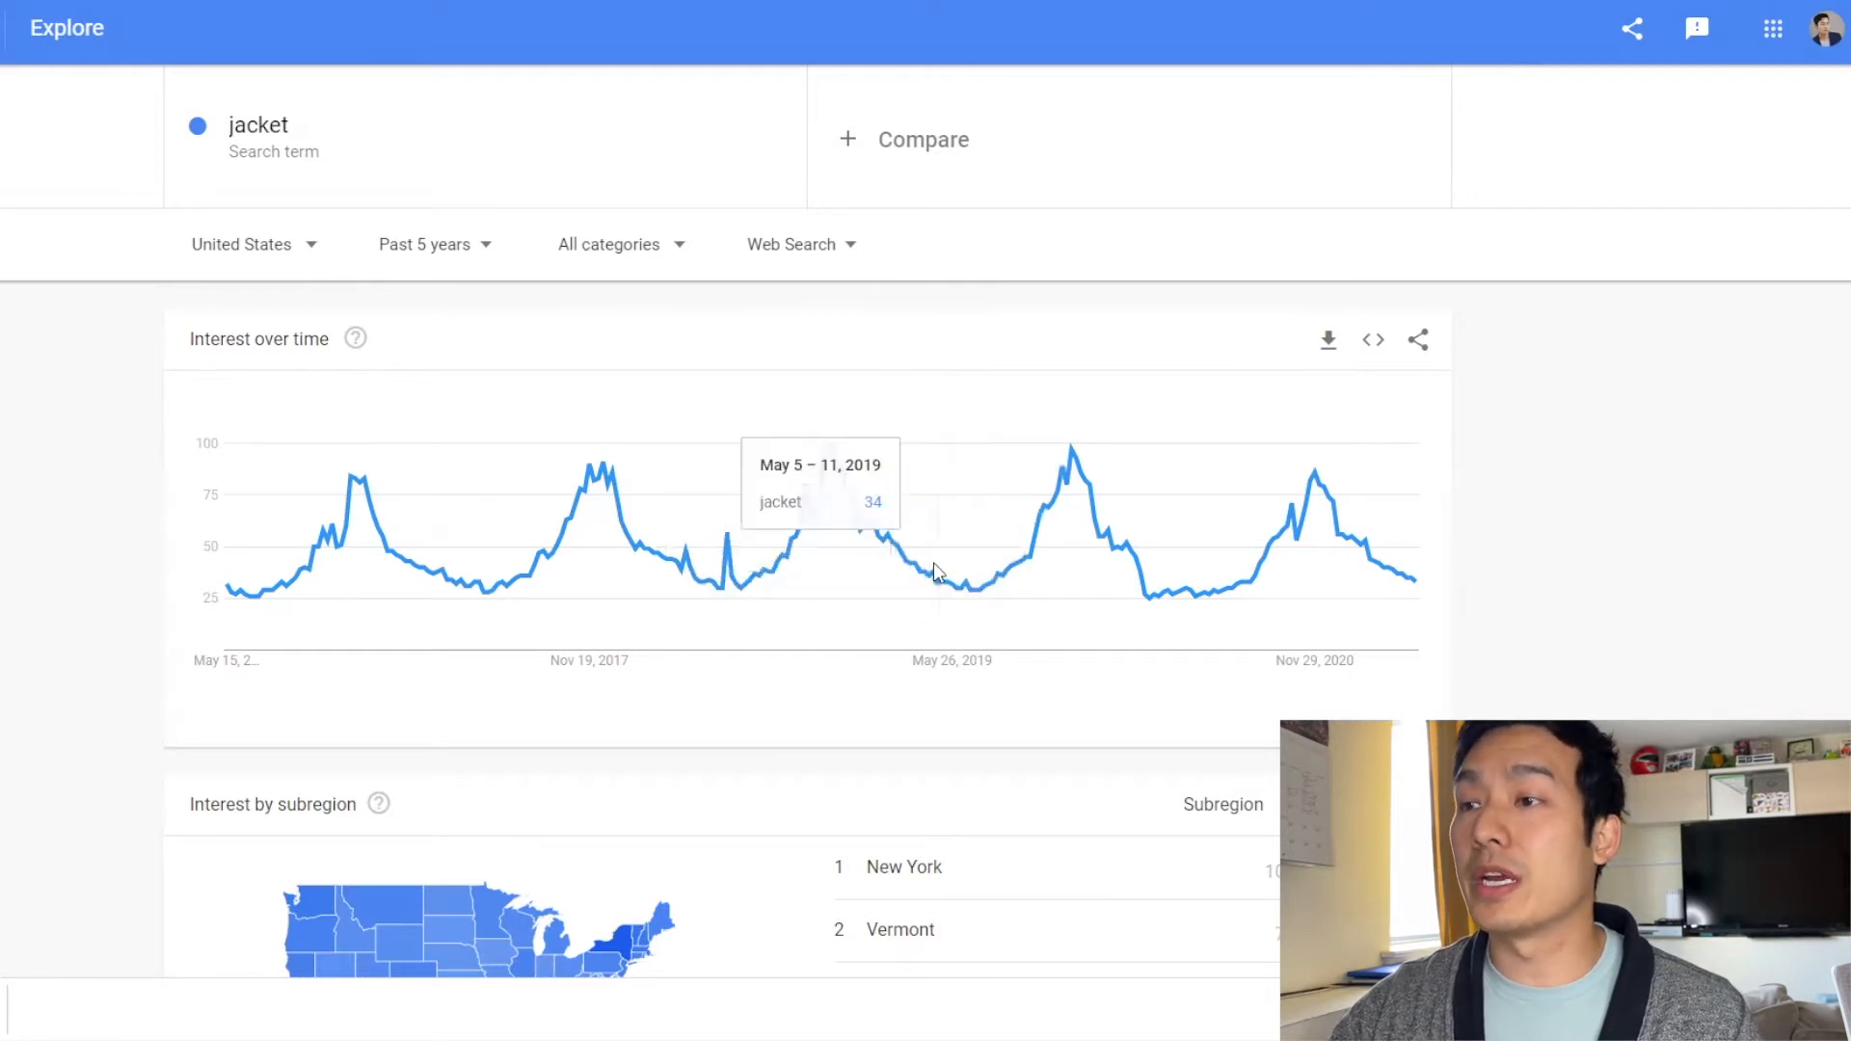
{"action": "mouse_move", "coordinate": [927, 579]}
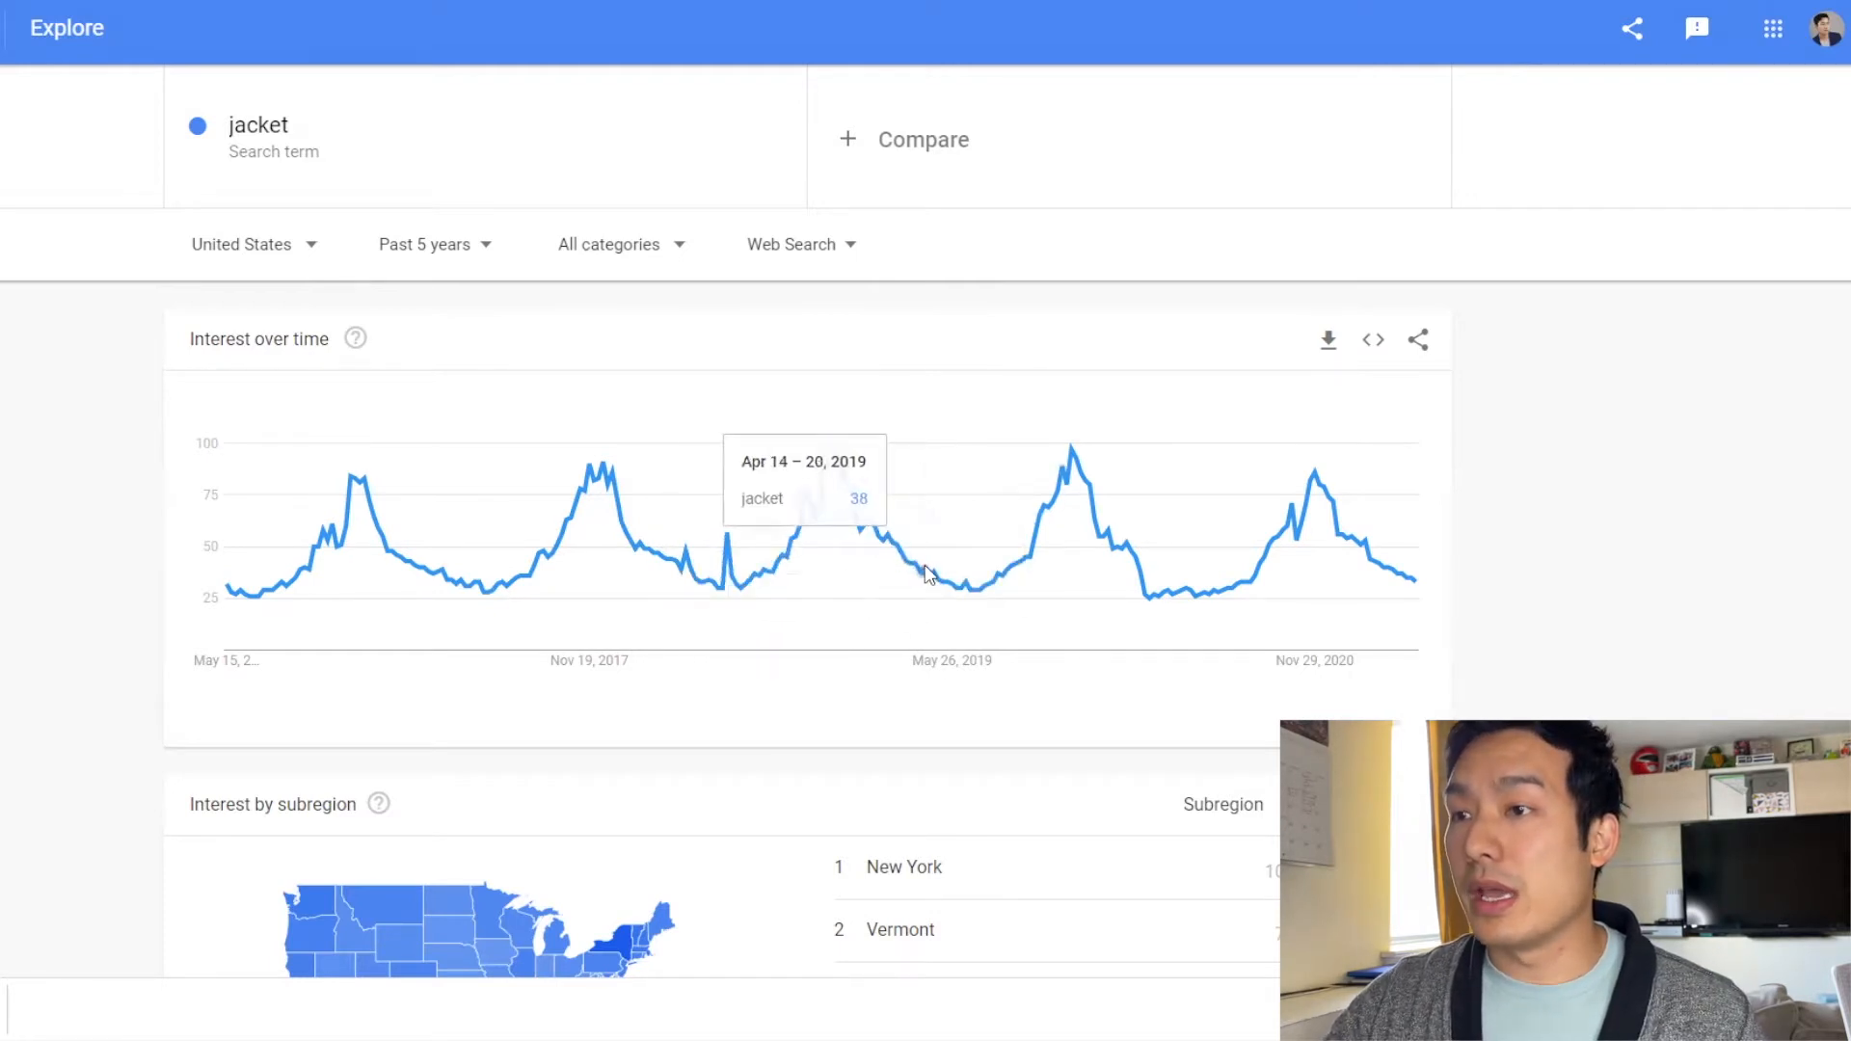
{"action": "mouse_move", "coordinate": [1019, 561]}
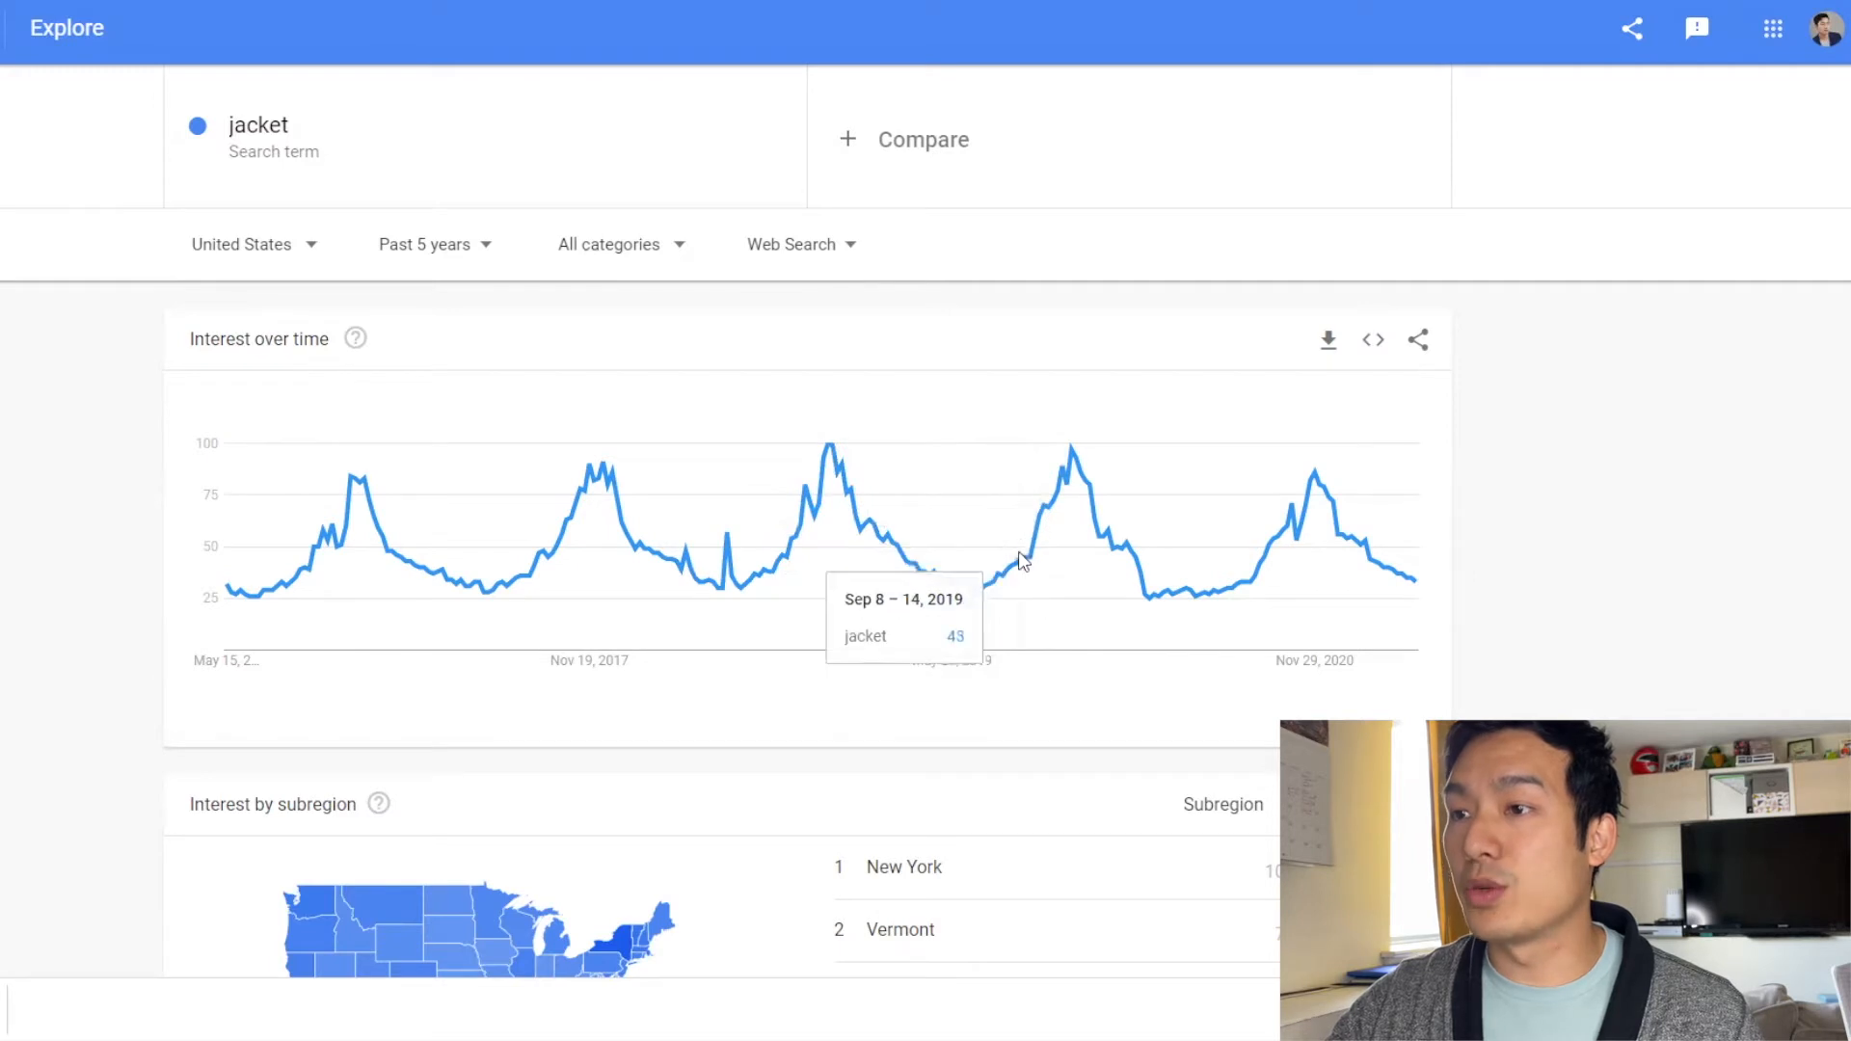
{"action": "mouse_move", "coordinate": [1036, 543]}
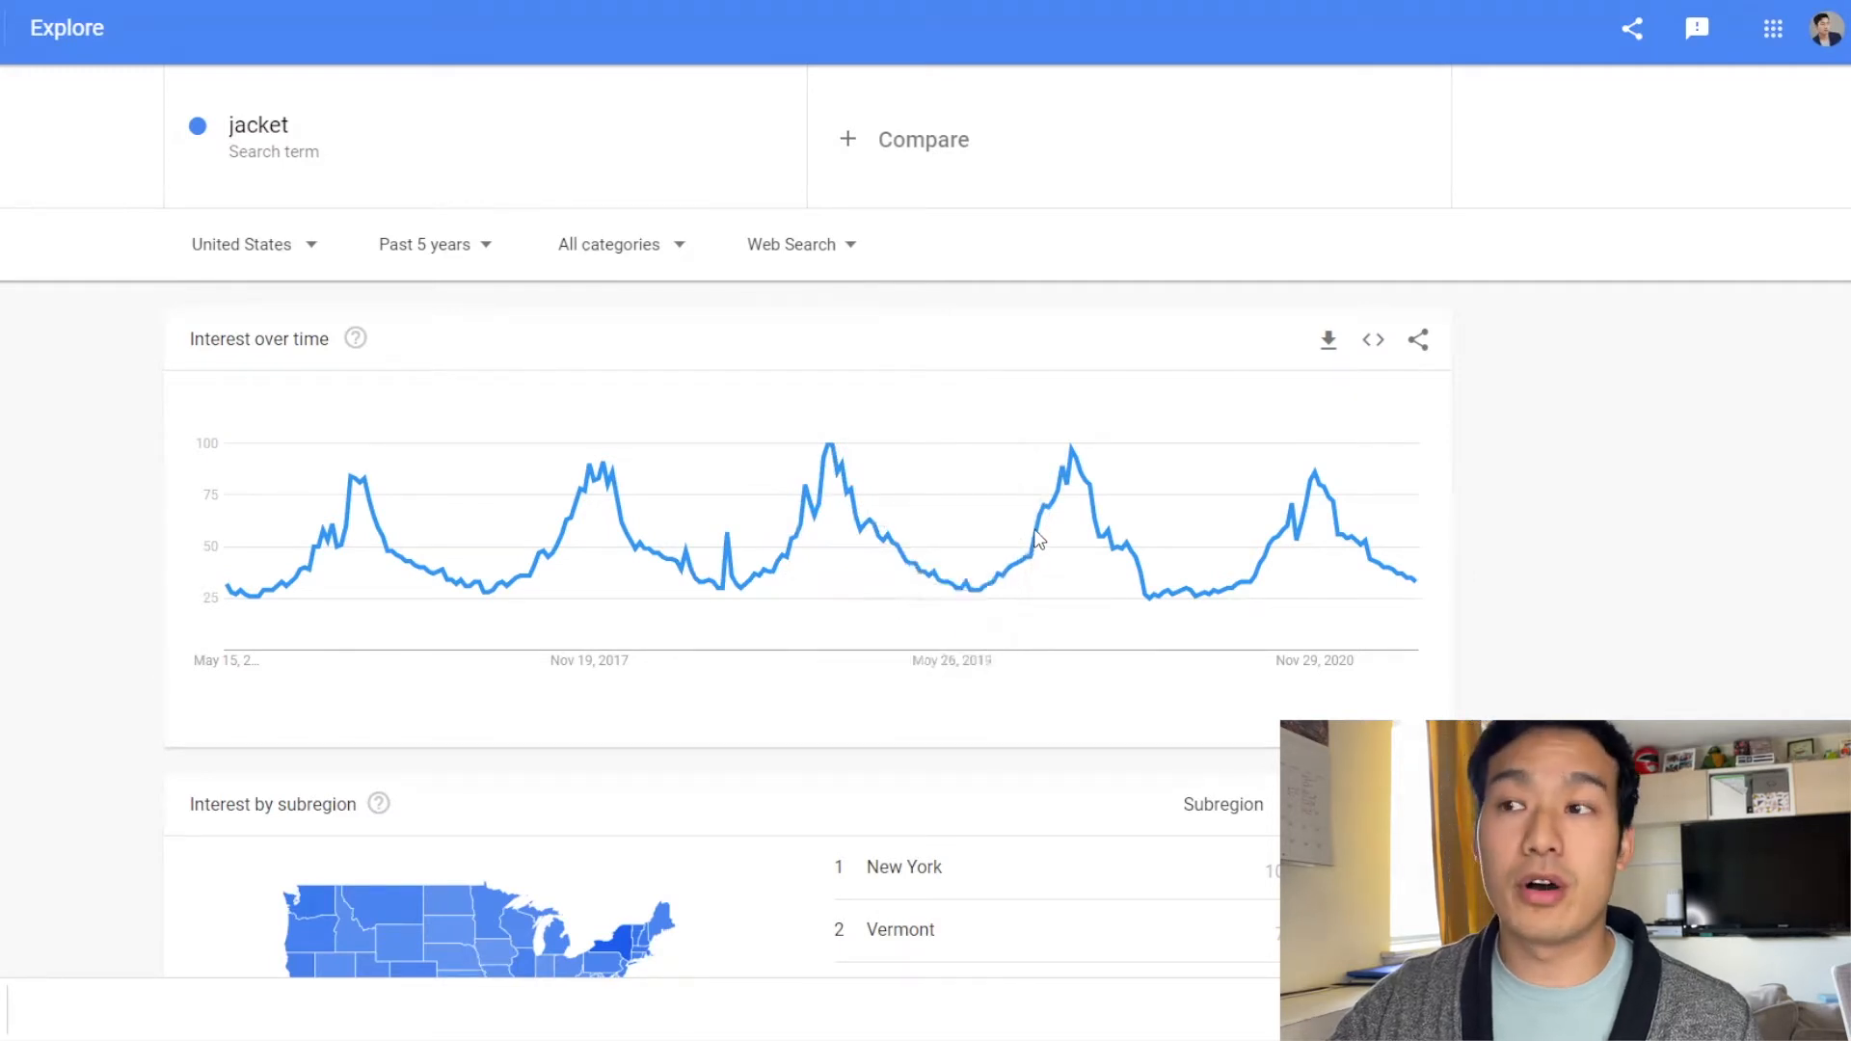
{"action": "mouse_move", "coordinate": [1078, 461]}
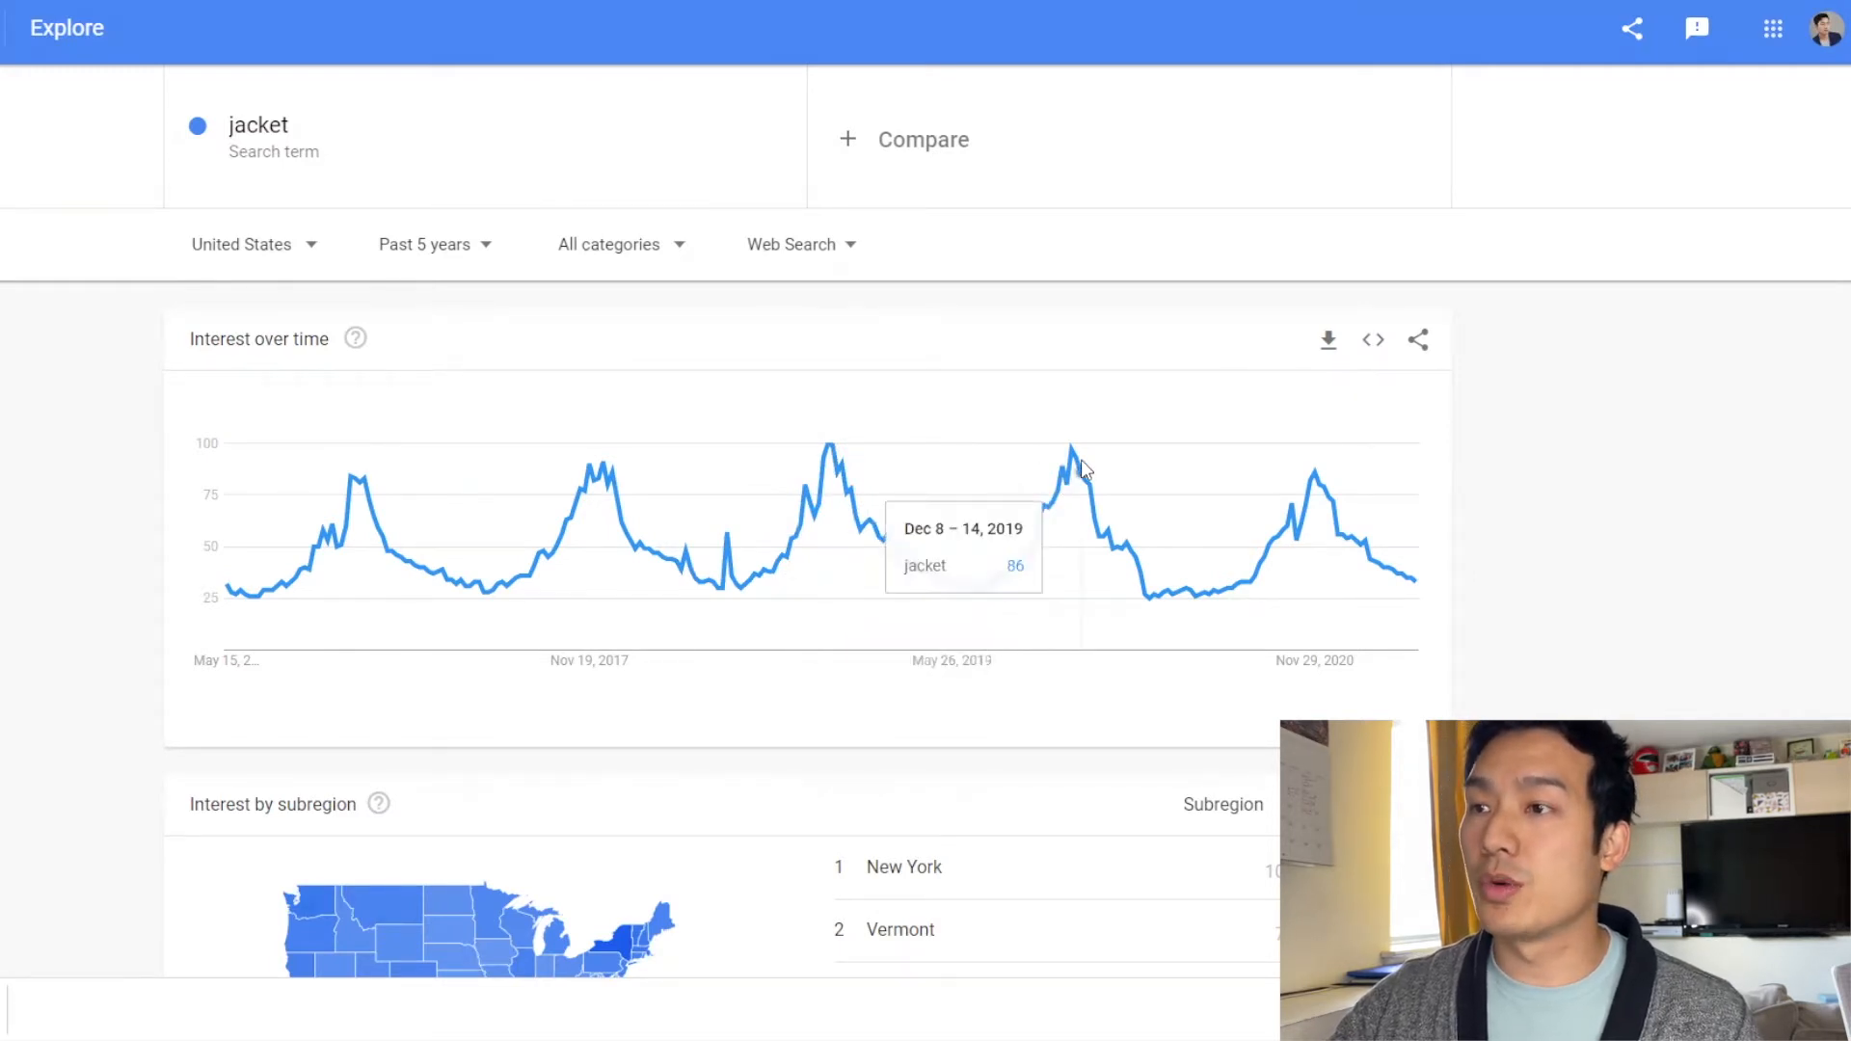
{"action": "mouse_move", "coordinate": [1131, 564]}
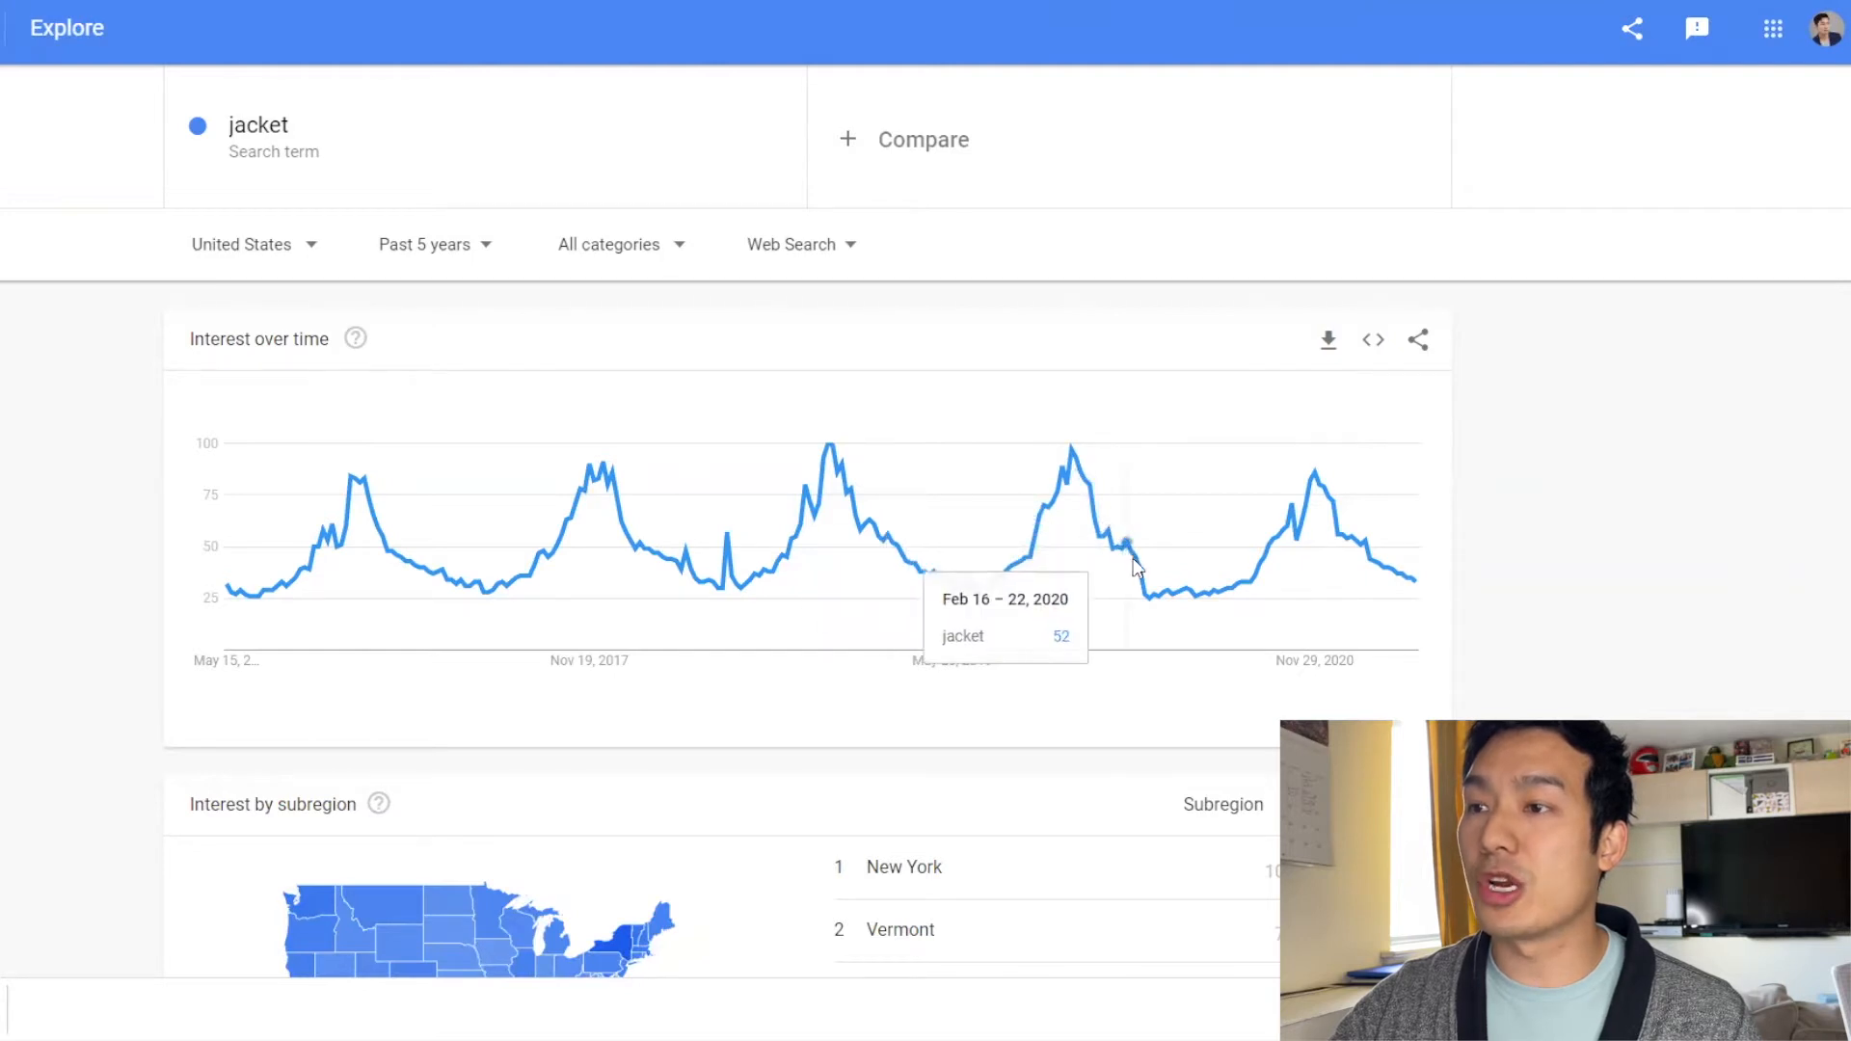
{"action": "mouse_move", "coordinate": [1199, 599]}
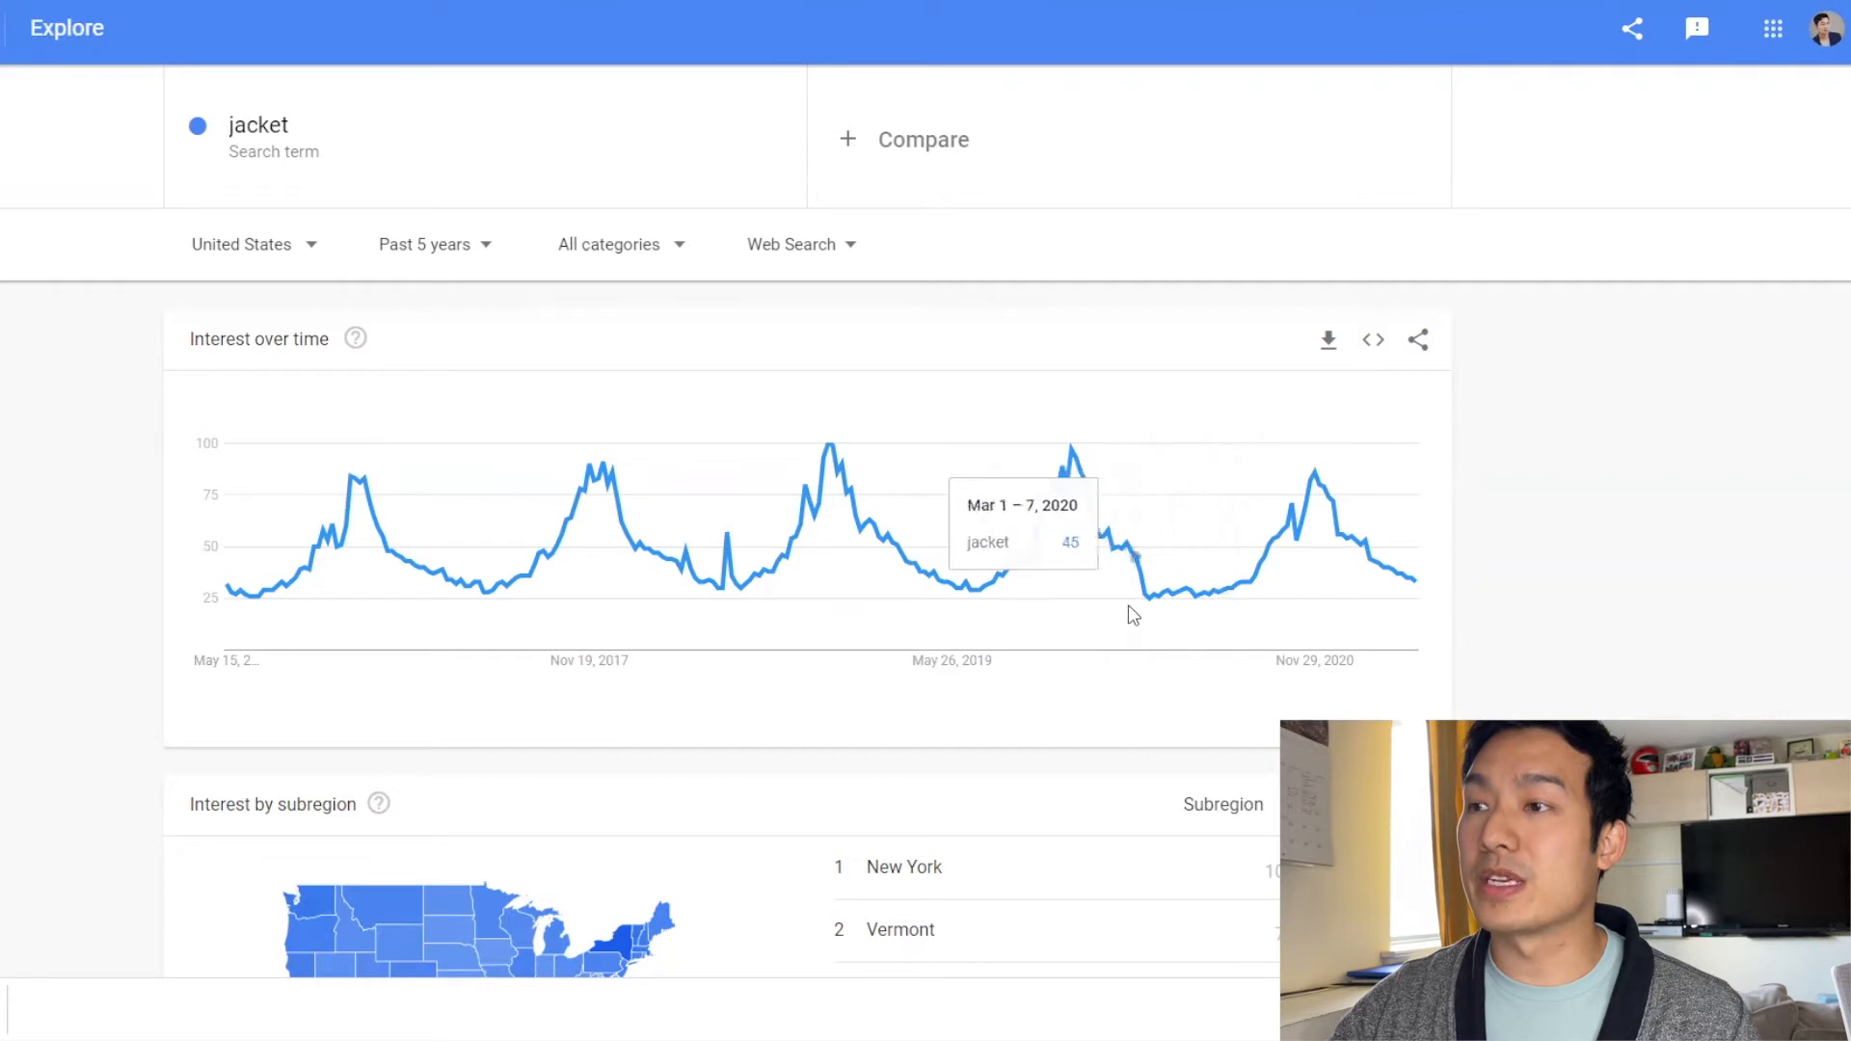
{"action": "mouse_move", "coordinate": [509, 89]}
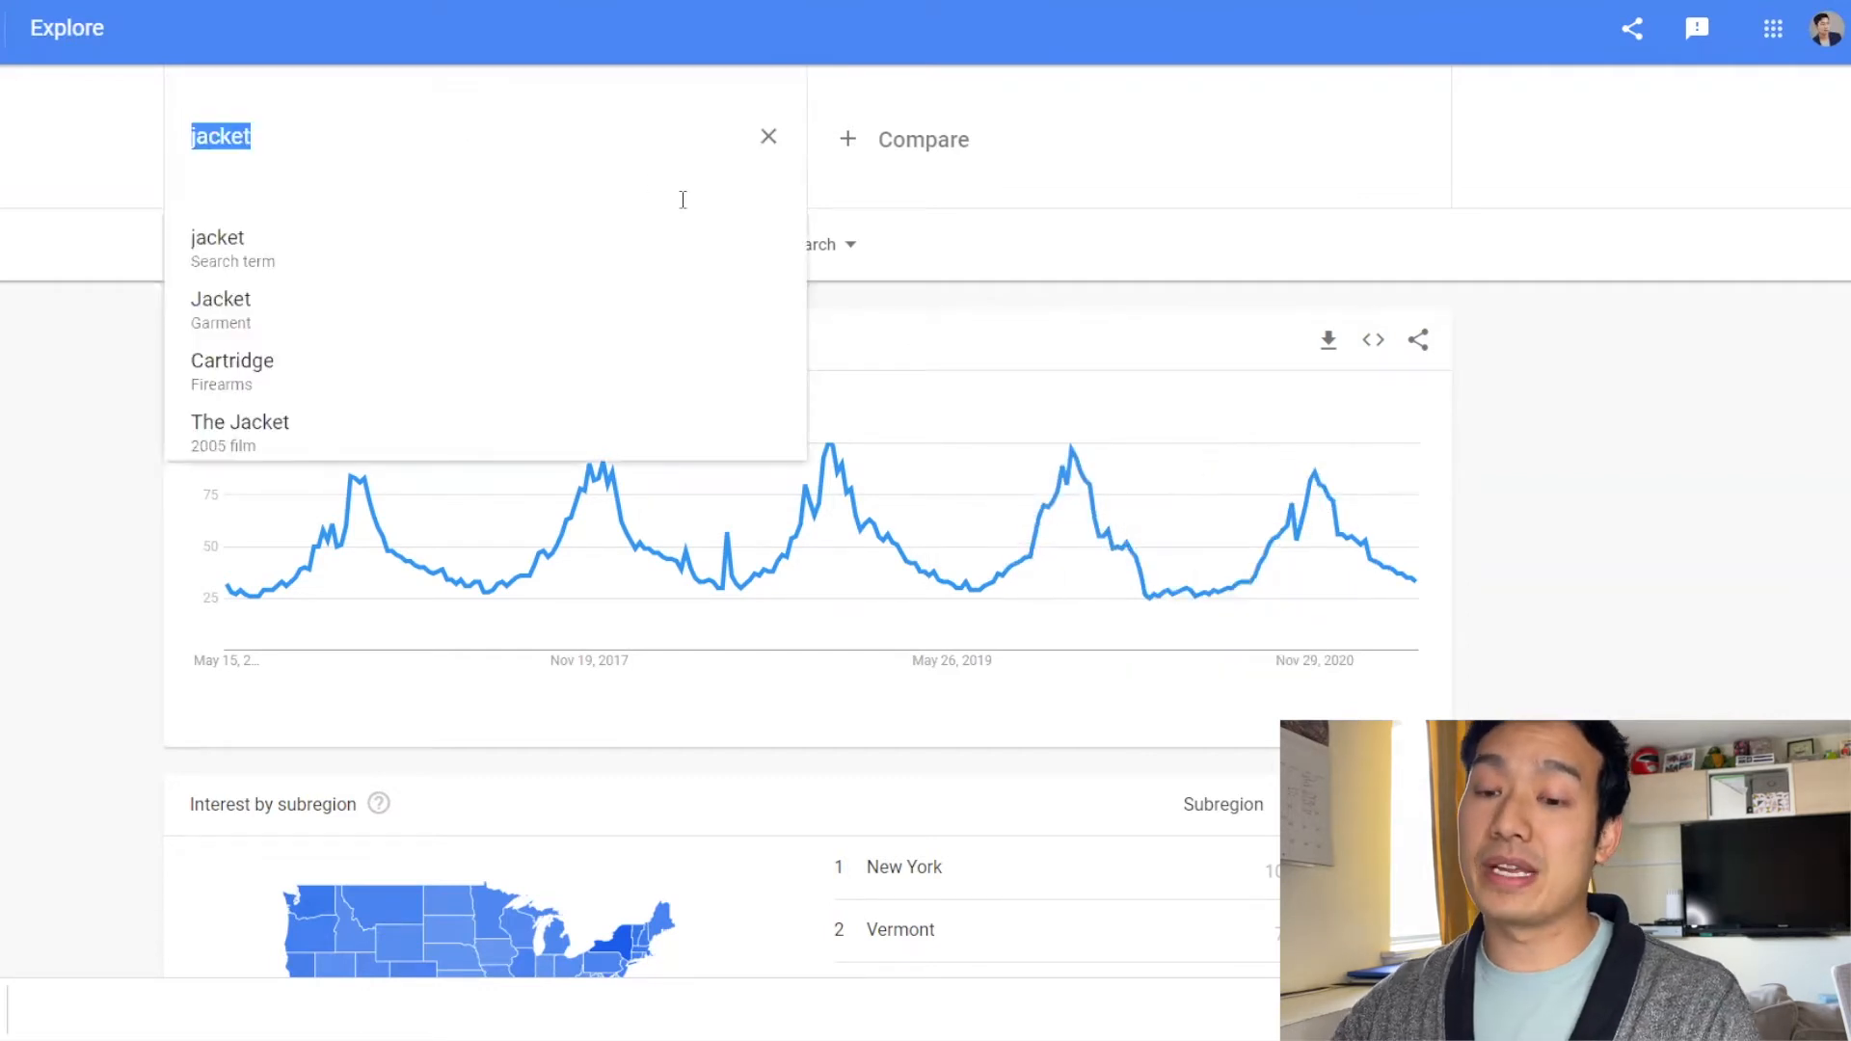
- Enter 'valentines gifts' into the search term box
{"action": "type", "text": "valentines"}
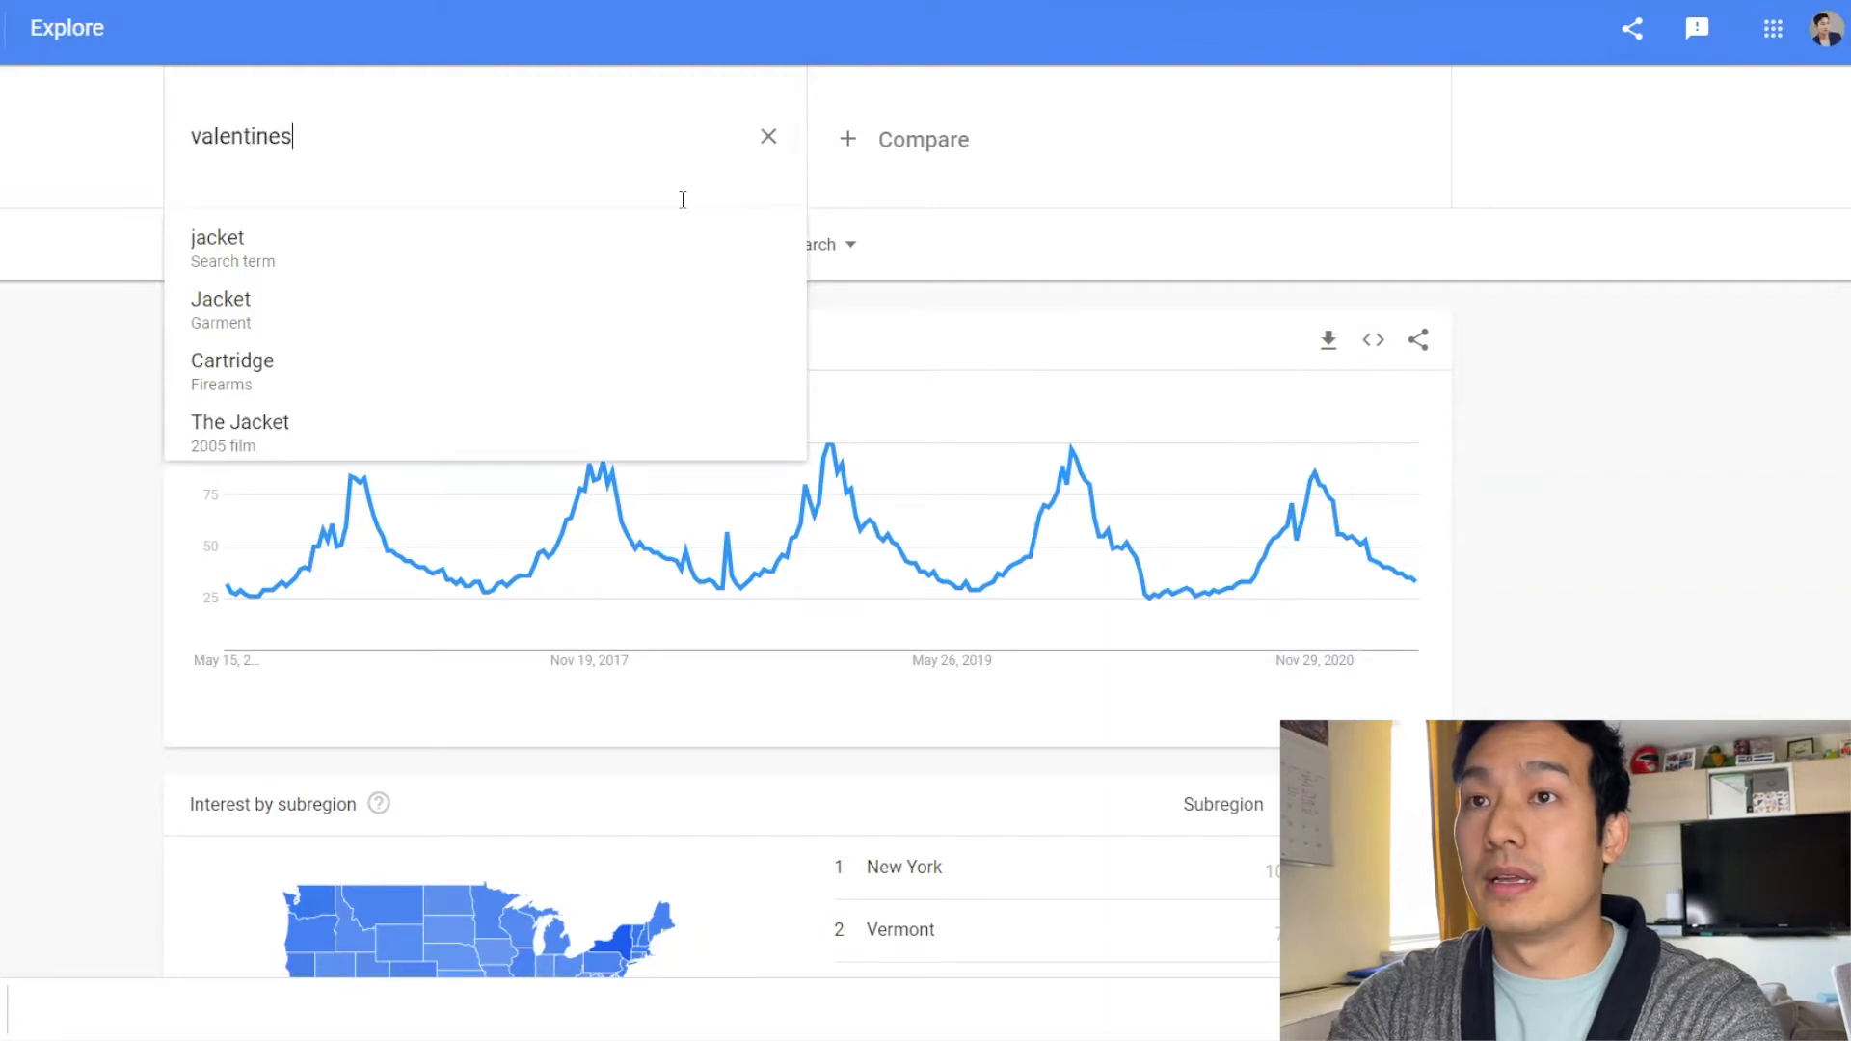
{"action": "type", "text": "gifts\\"}
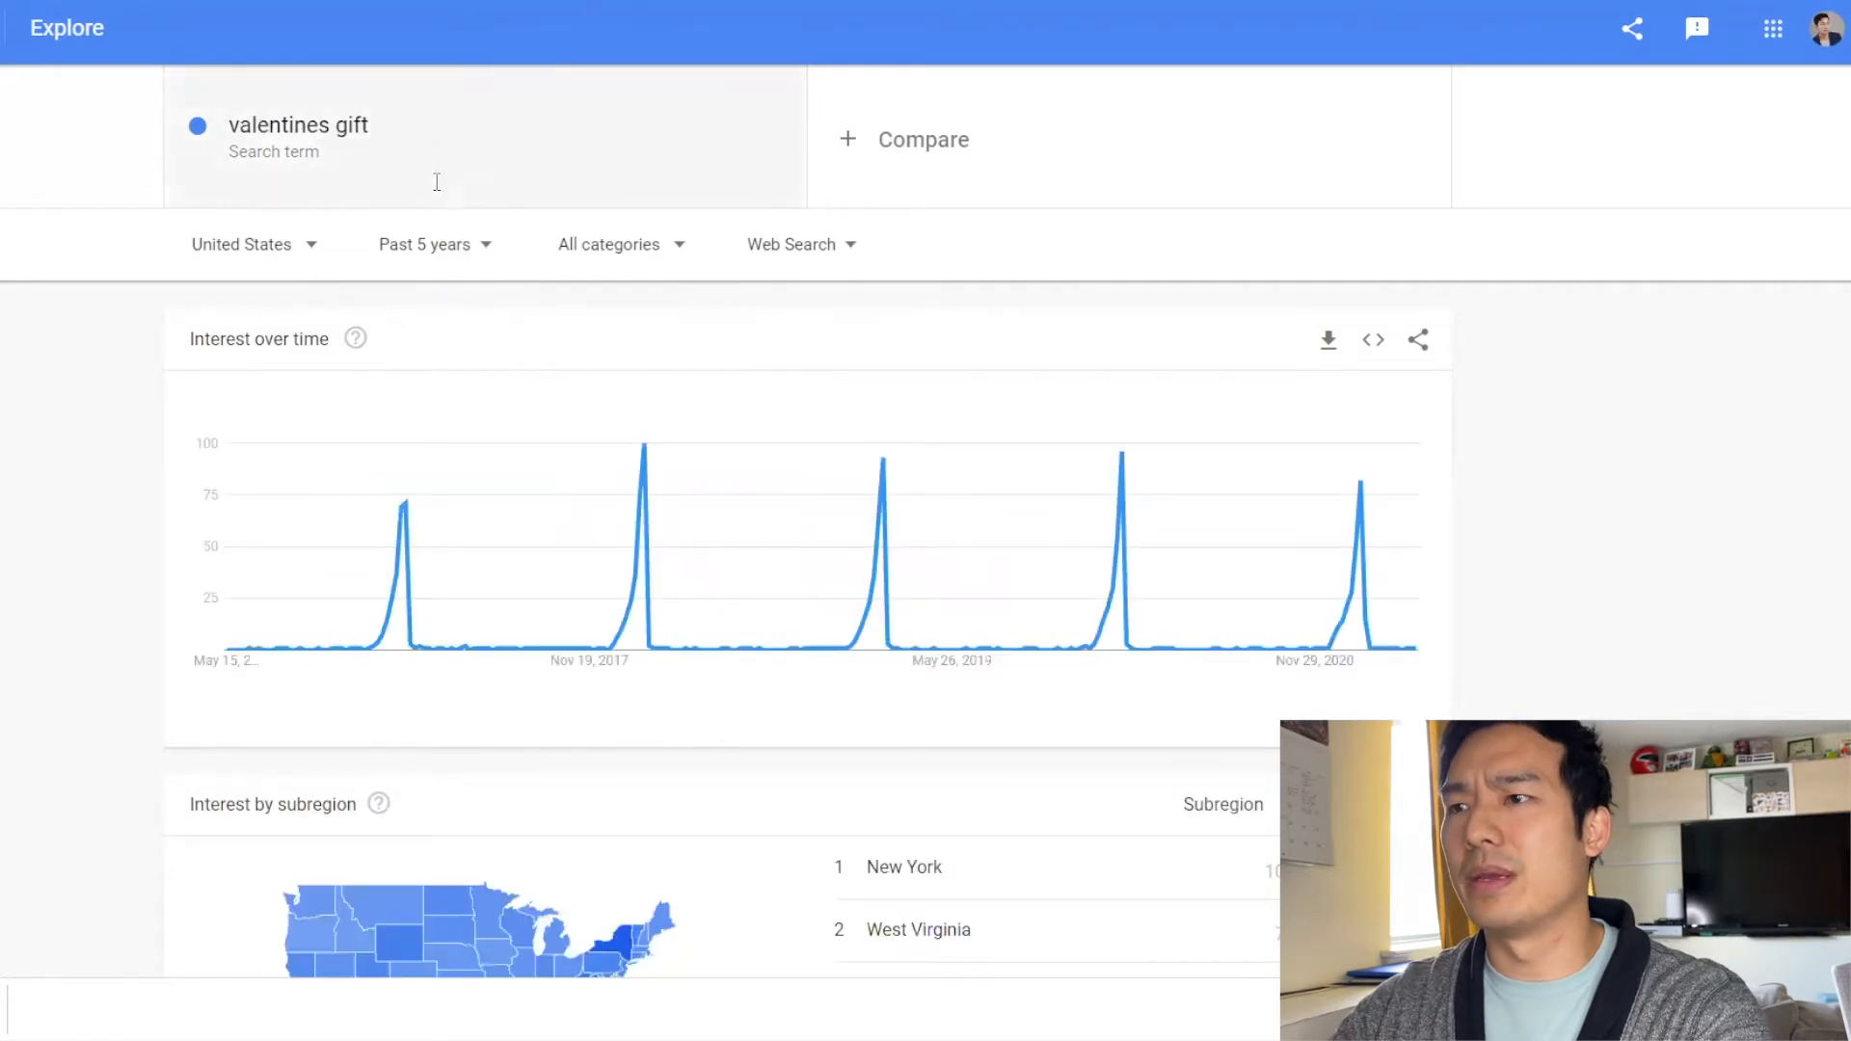
{"action": "mouse_move", "coordinate": [709, 647]}
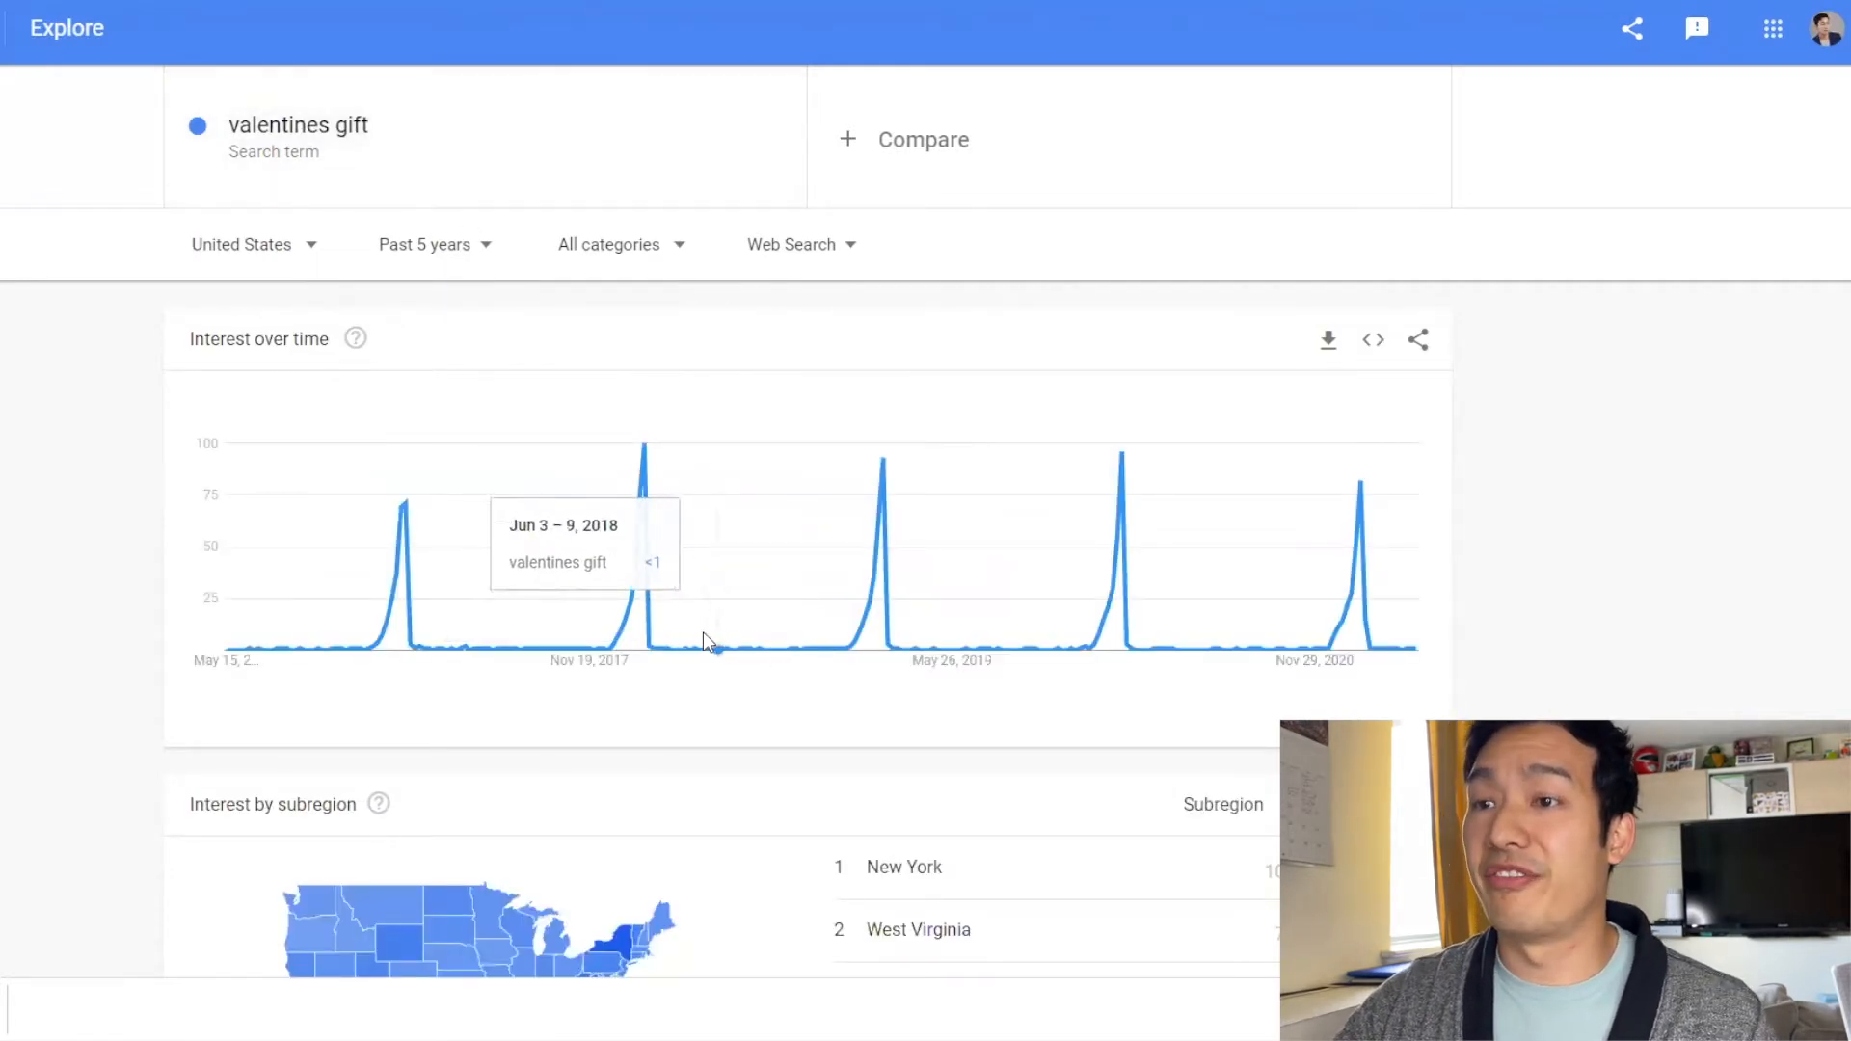
{"action": "mouse_move", "coordinate": [847, 631]}
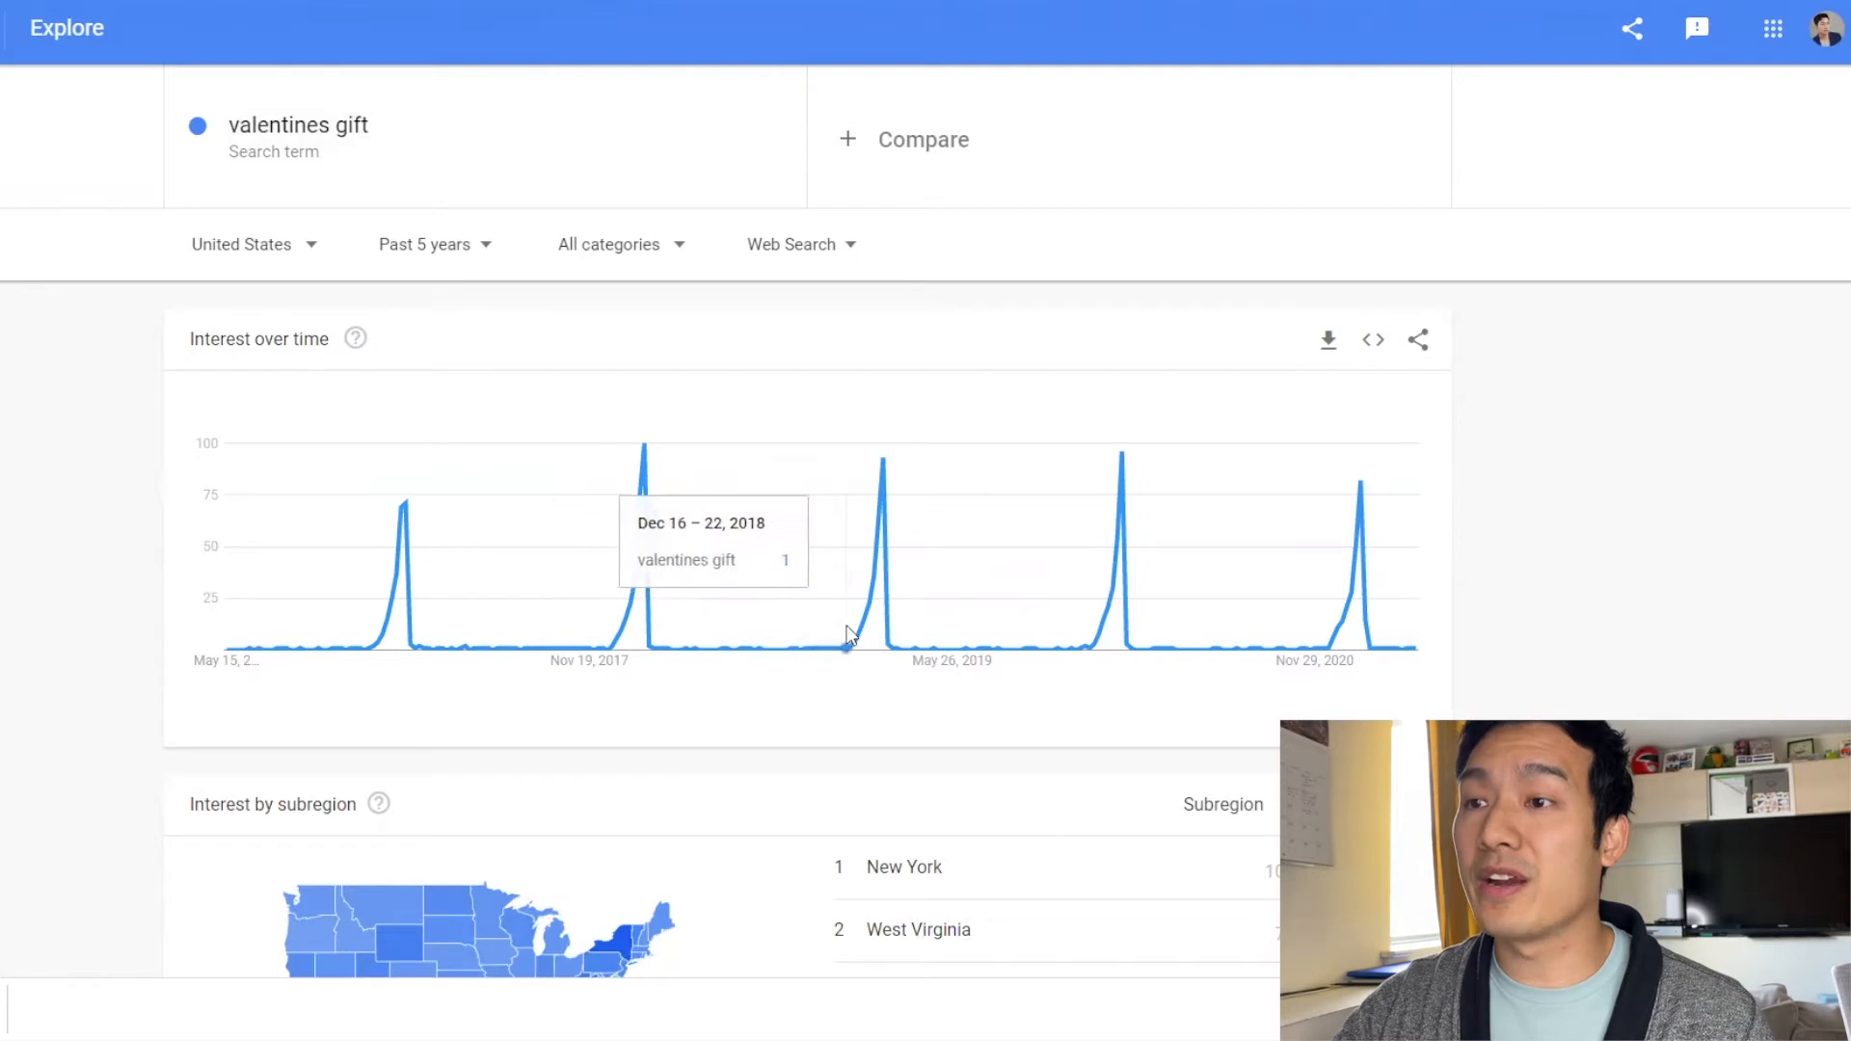
{"action": "mouse_move", "coordinate": [868, 630]}
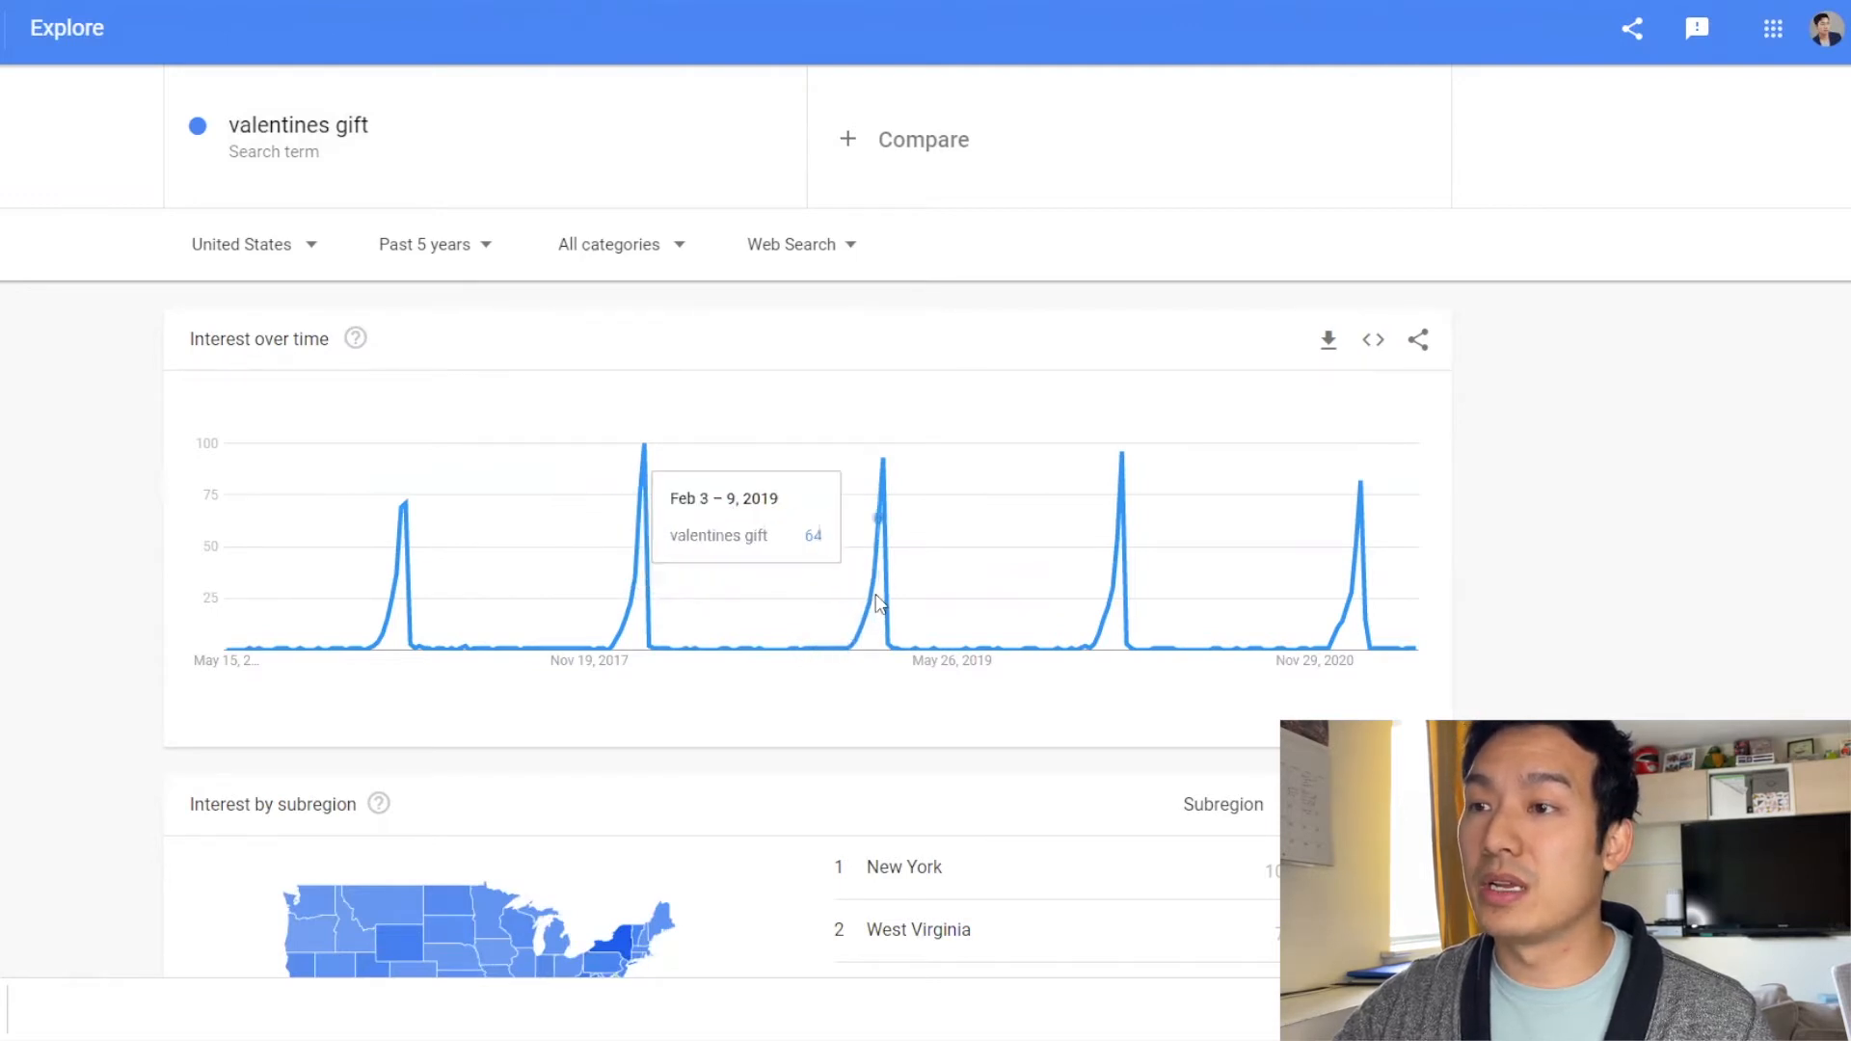
{"action": "mouse_move", "coordinate": [889, 526]}
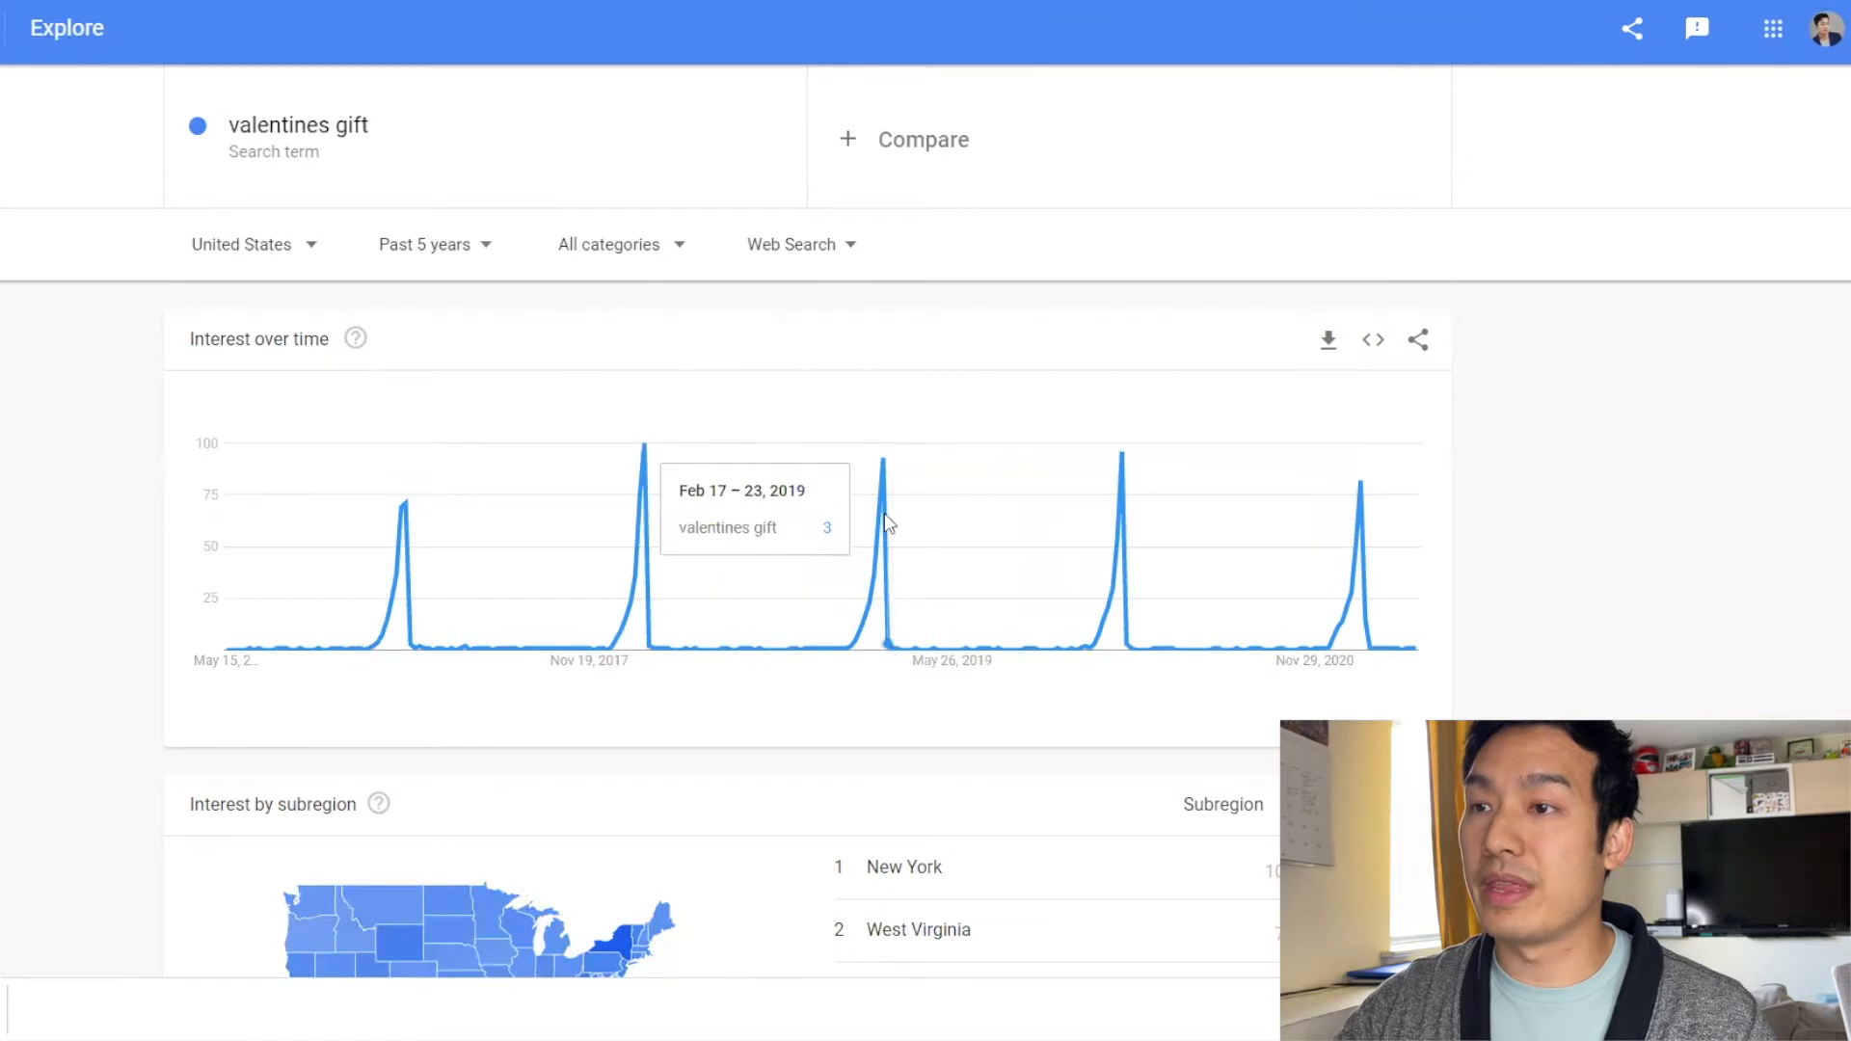
{"action": "mouse_move", "coordinate": [889, 515]}
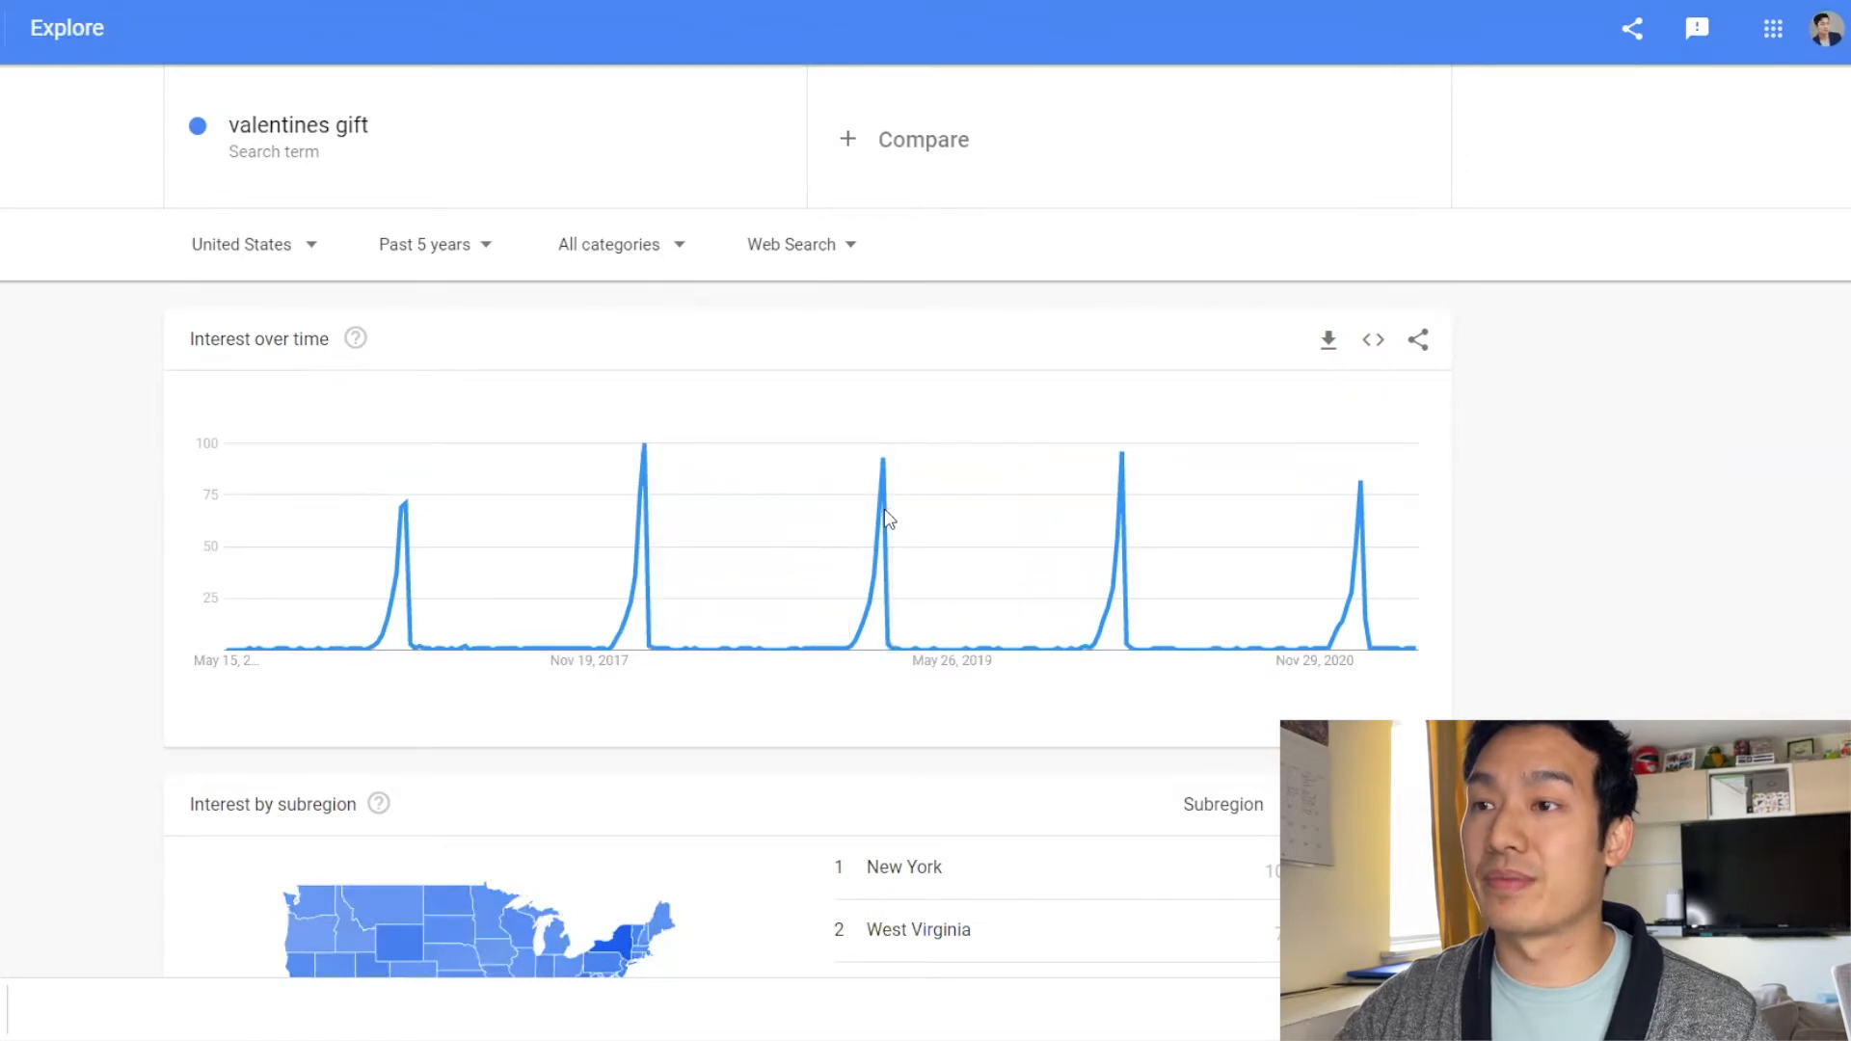
{"action": "mouse_move", "coordinate": [872, 478]}
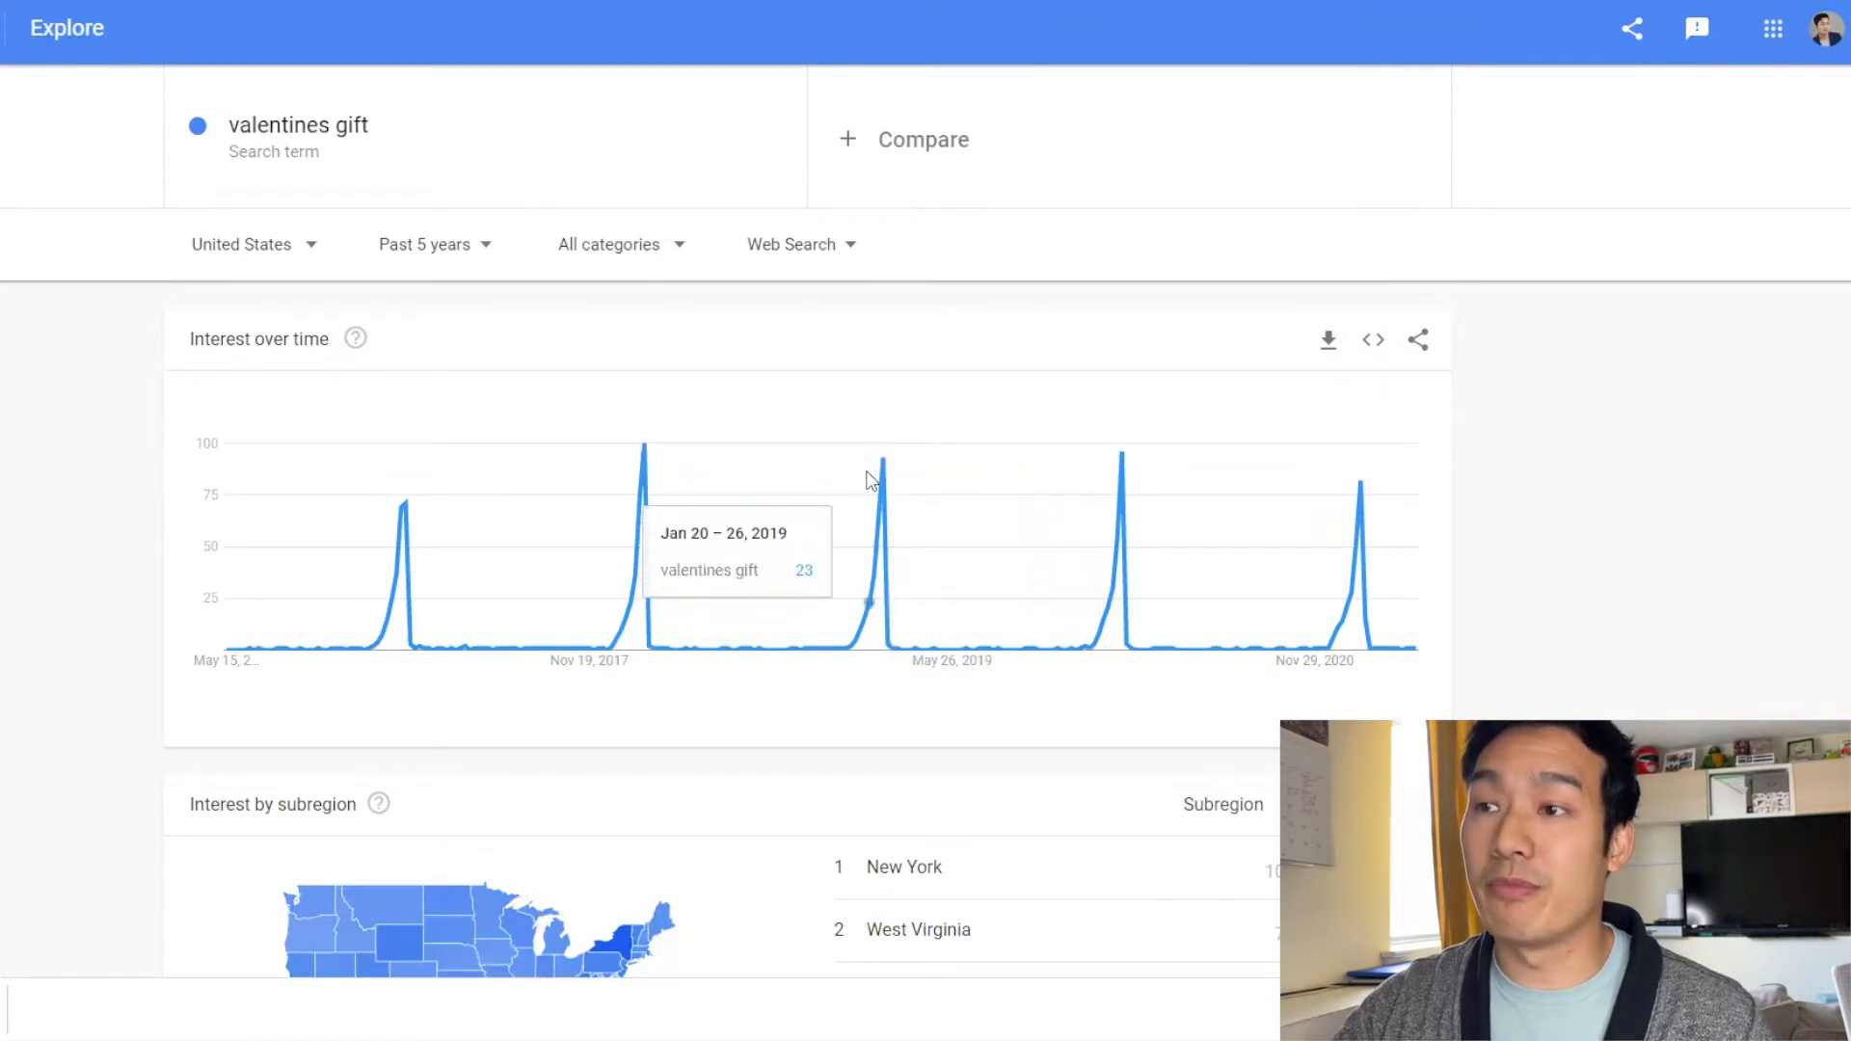
{"action": "mouse_move", "coordinate": [885, 467]}
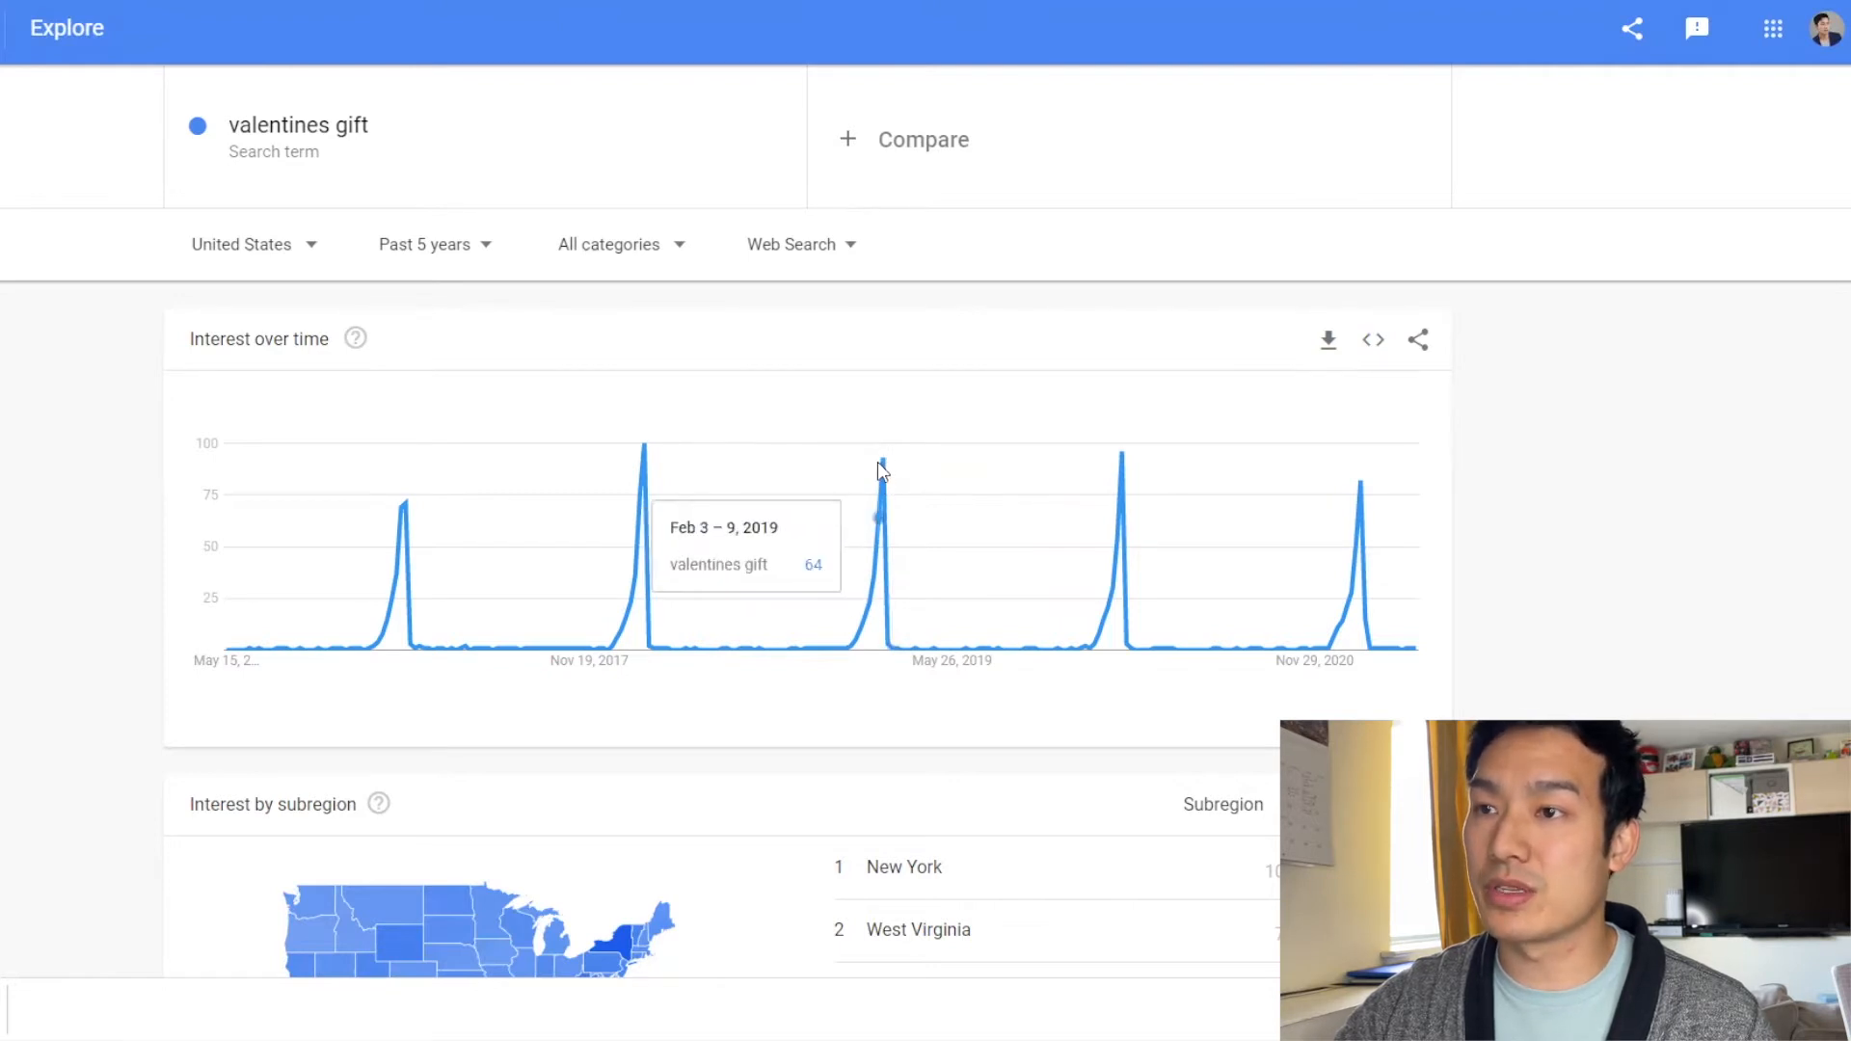
{"action": "mouse_move", "coordinate": [898, 655]}
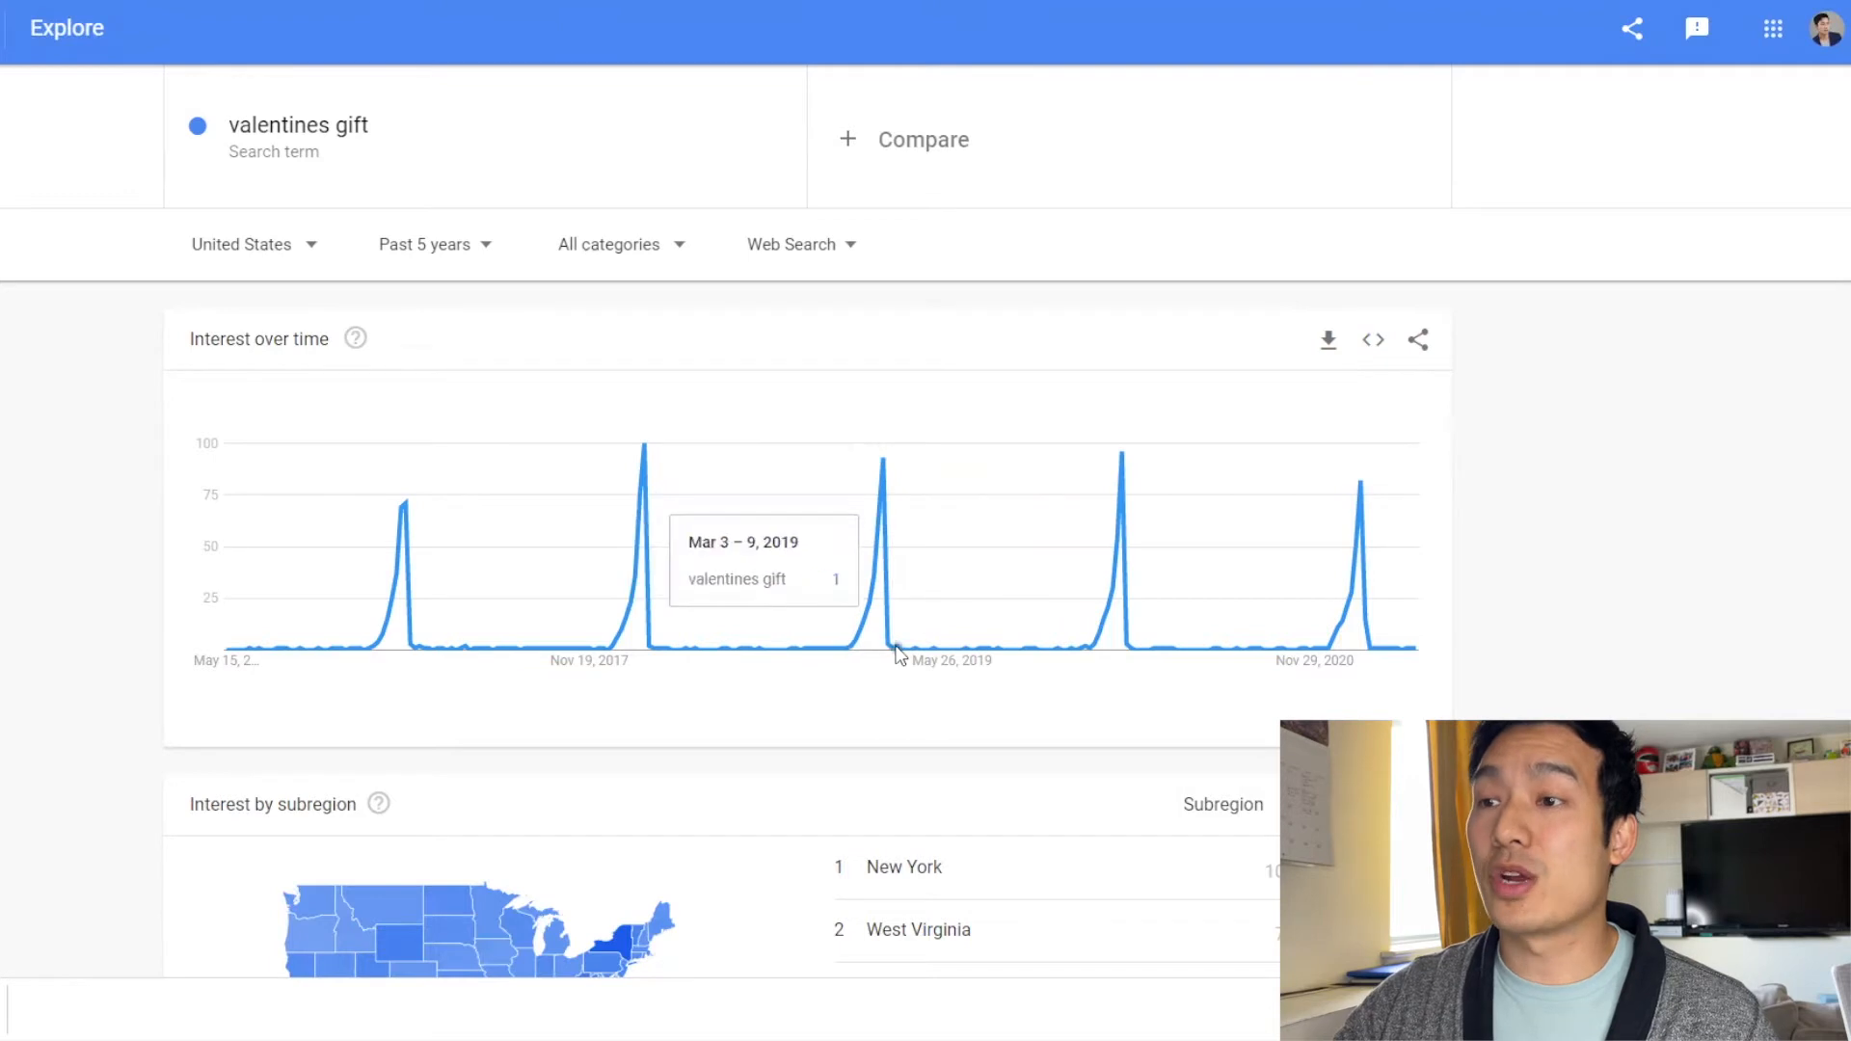
{"action": "mouse_move", "coordinate": [1105, 647]}
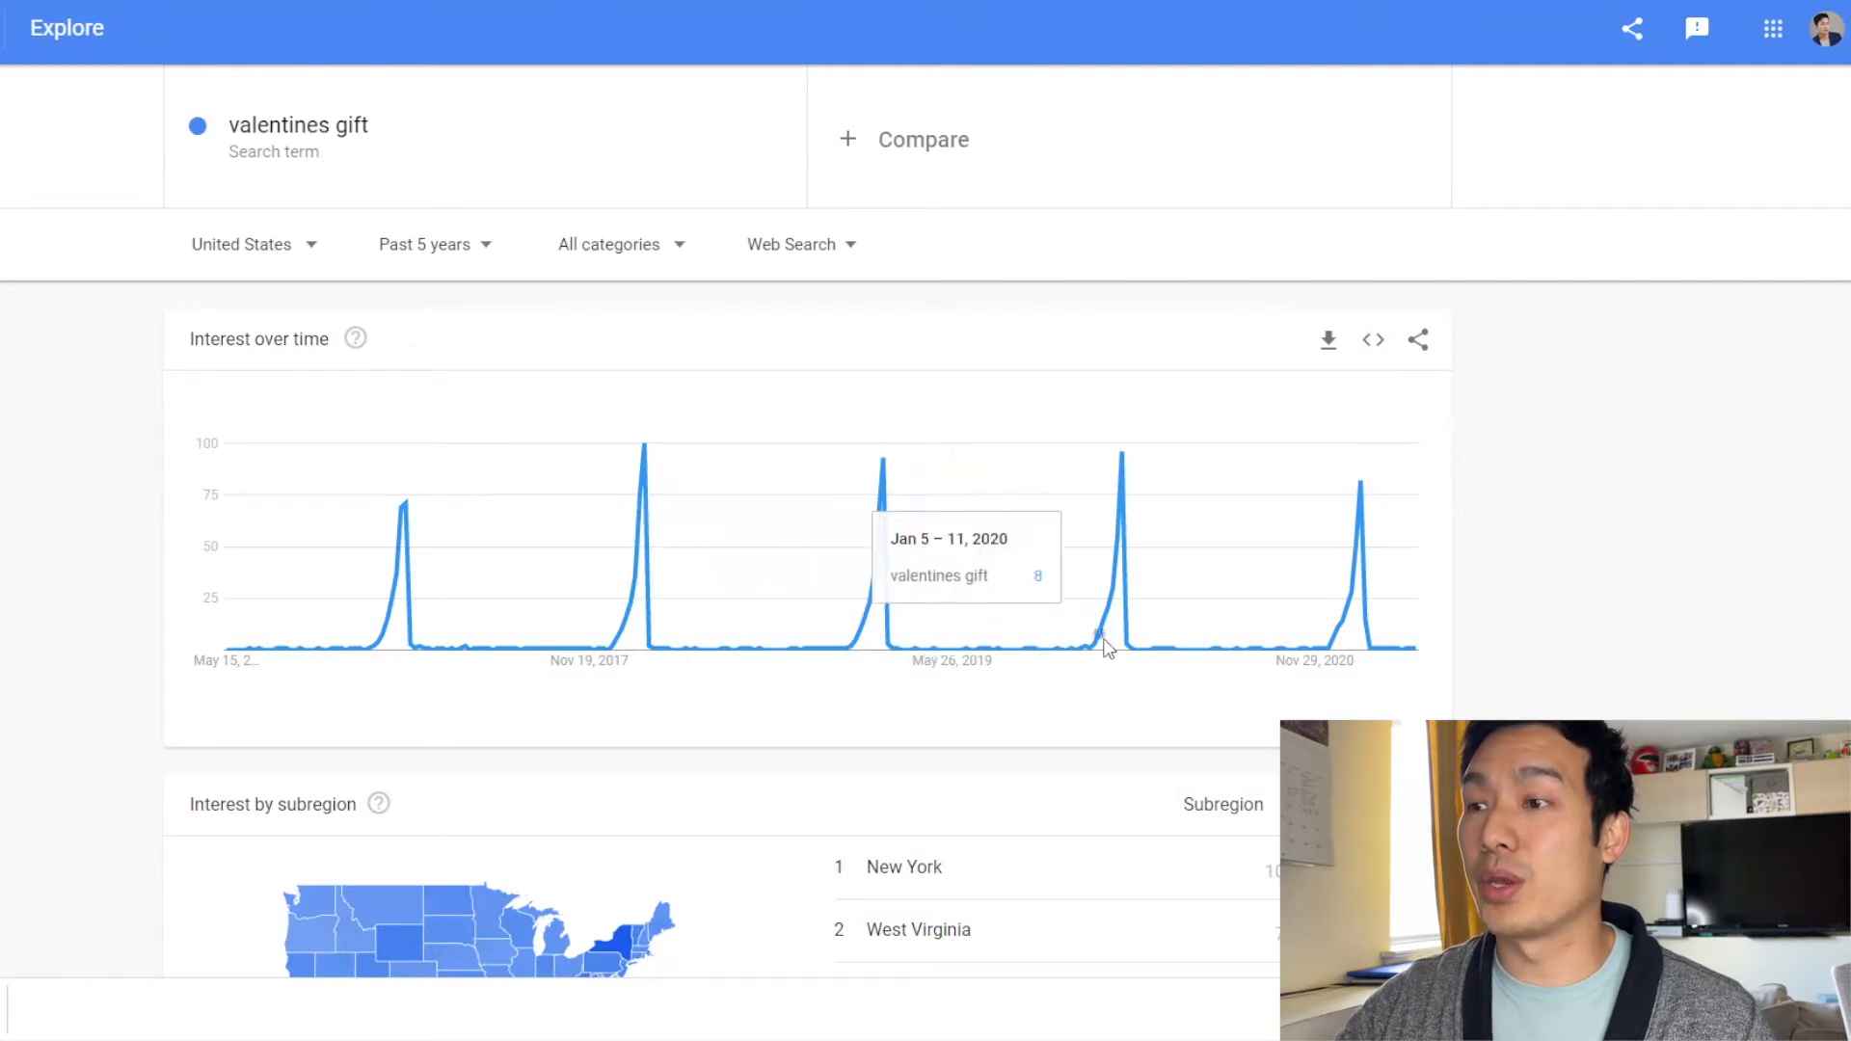
{"action": "mouse_move", "coordinate": [1137, 640]}
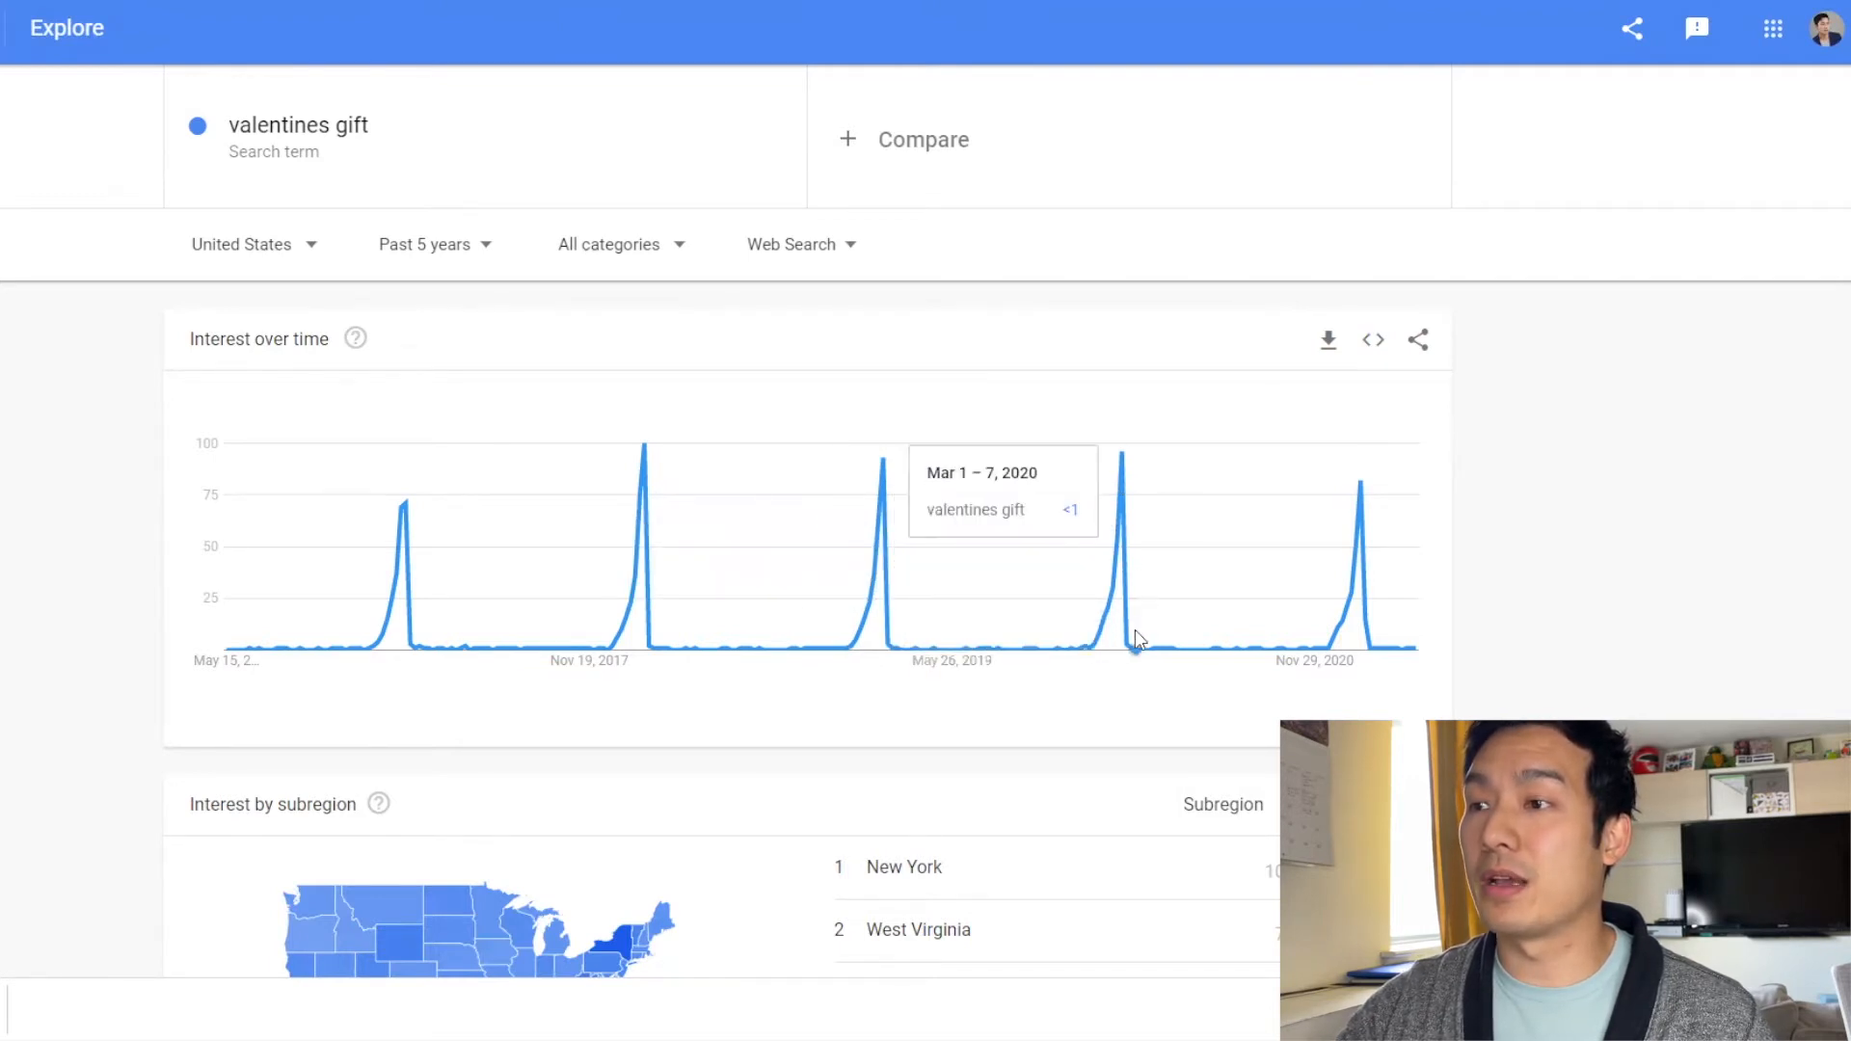
{"action": "mouse_move", "coordinate": [1248, 646]}
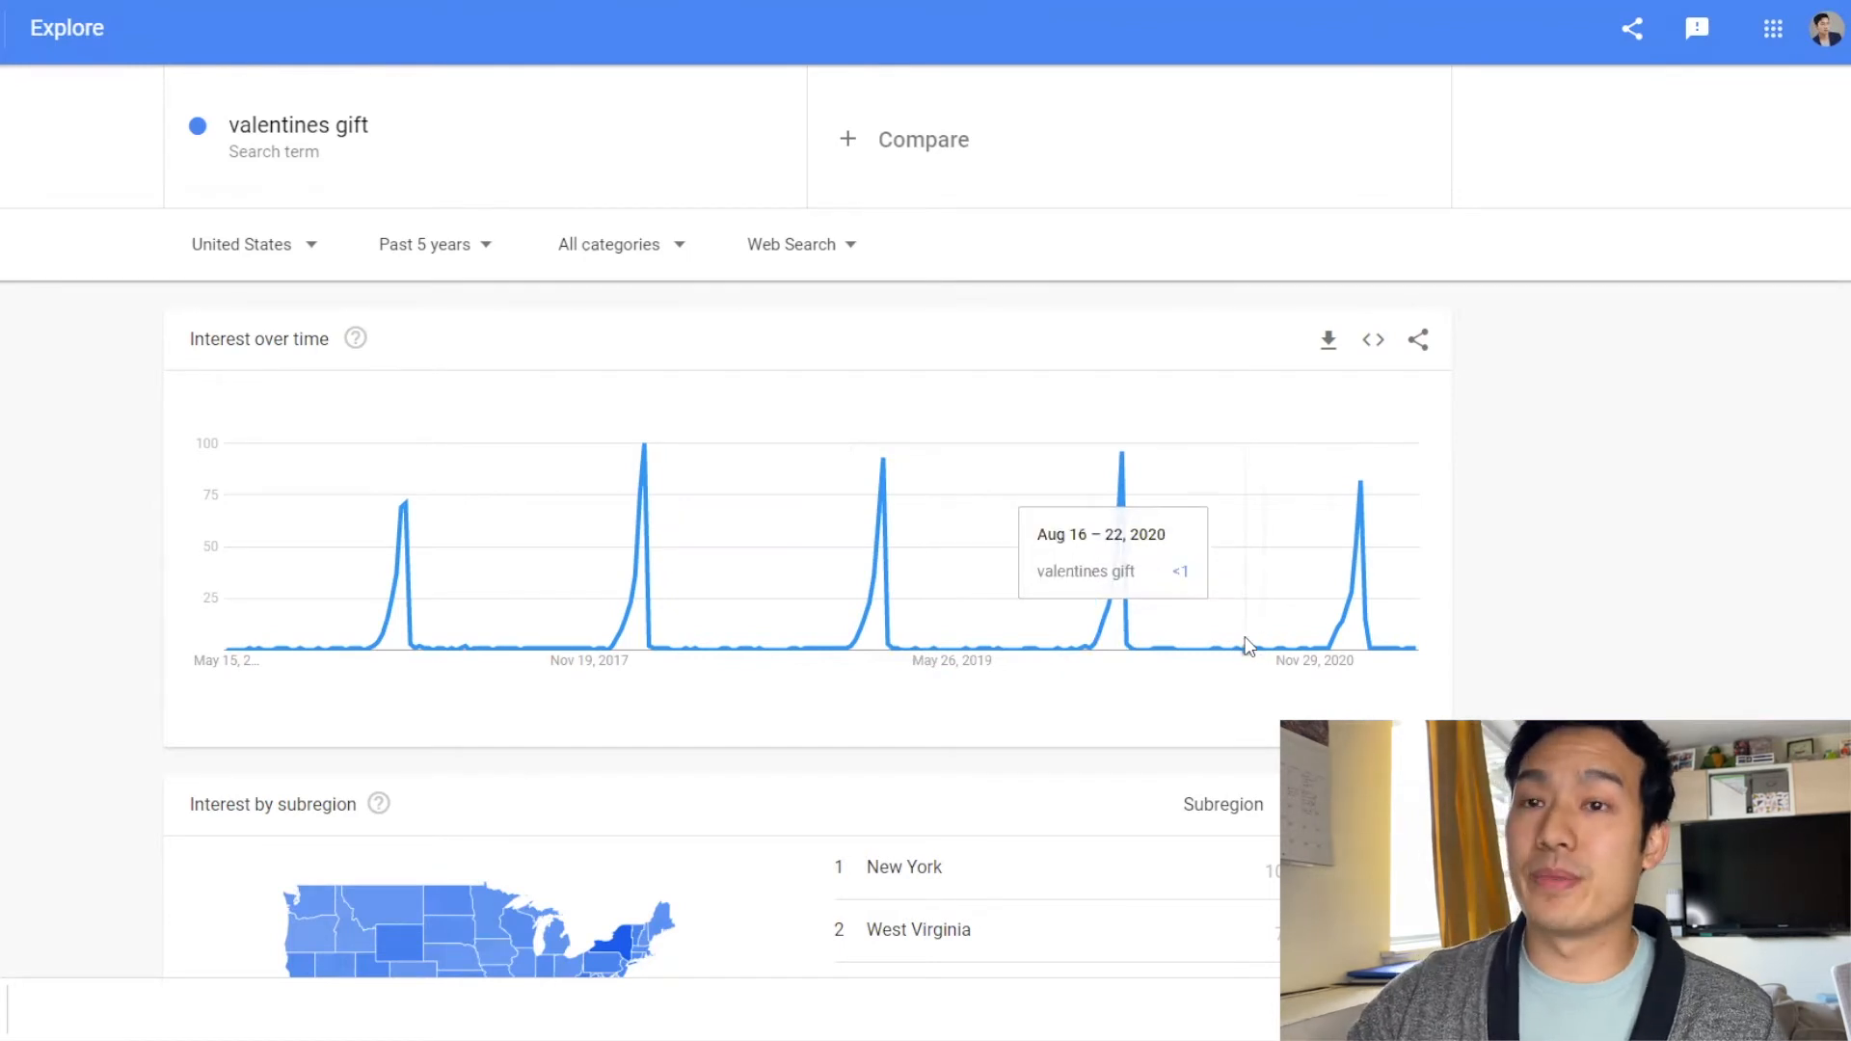
{"action": "mouse_move", "coordinate": [1253, 646]}
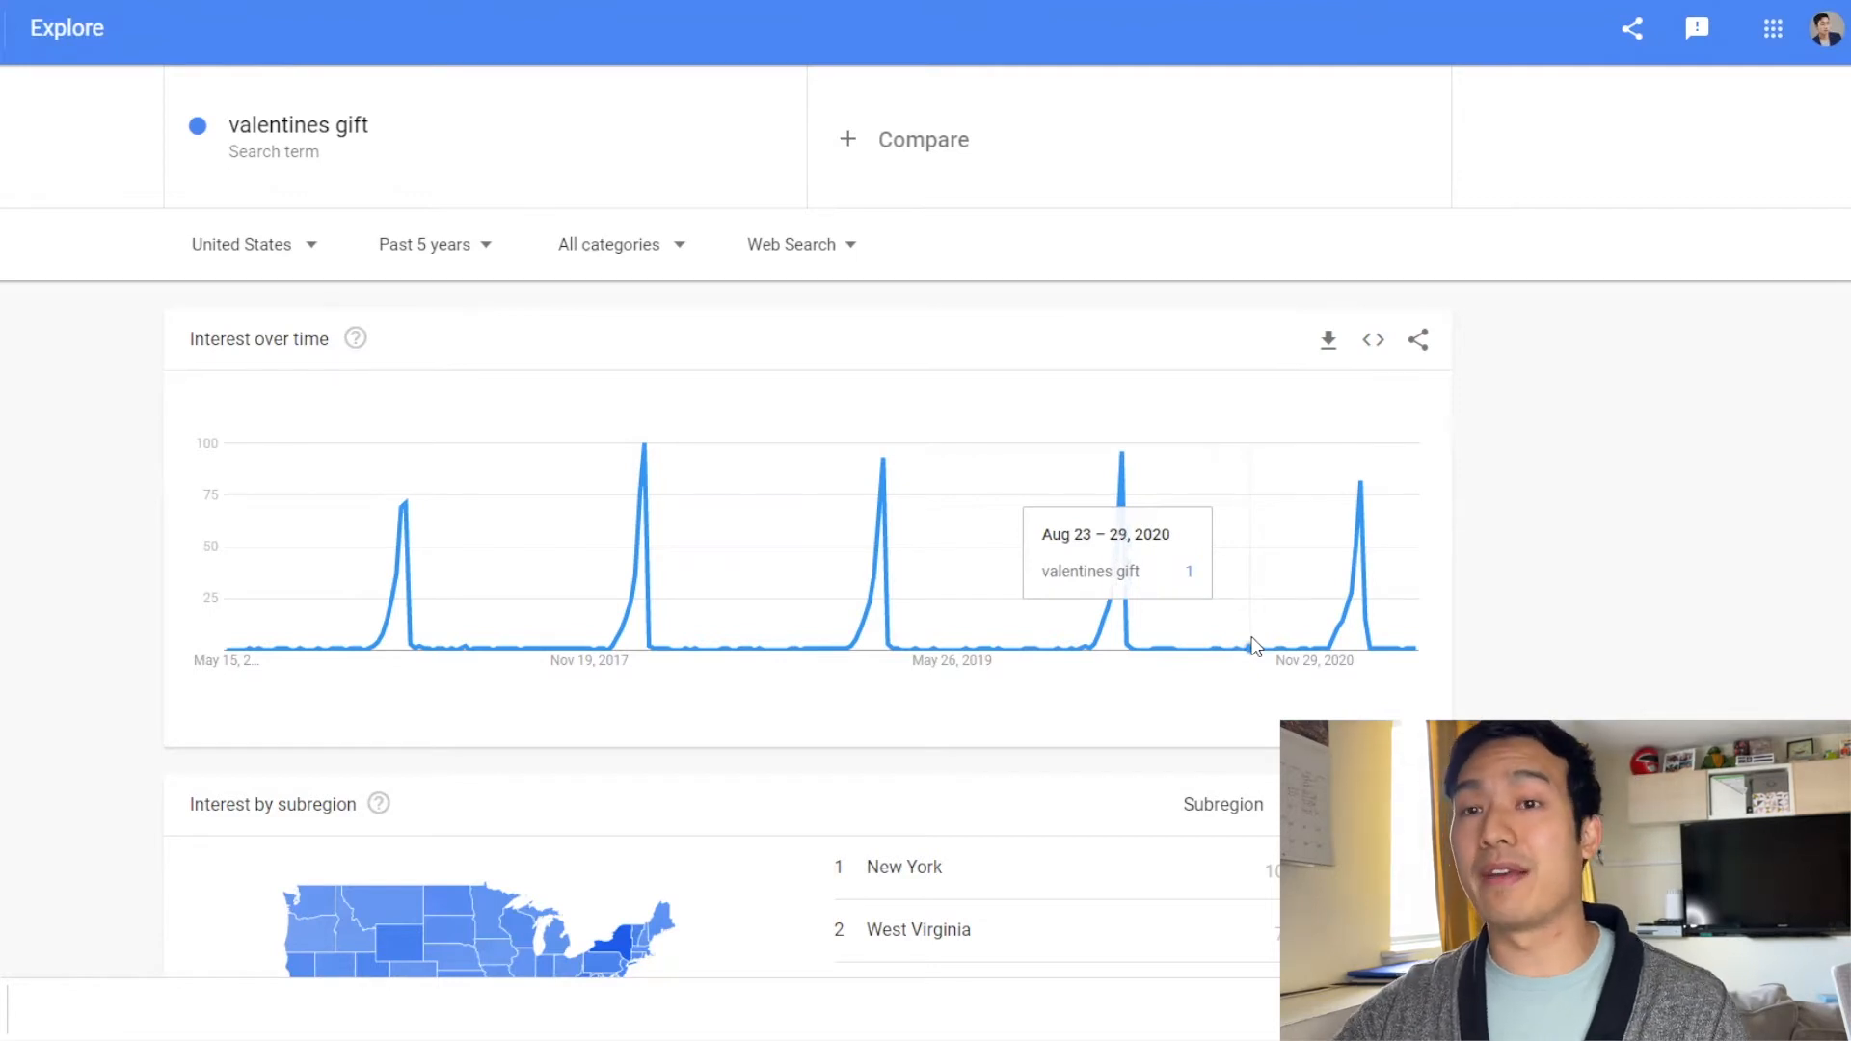
{"action": "mouse_move", "coordinate": [1087, 671]}
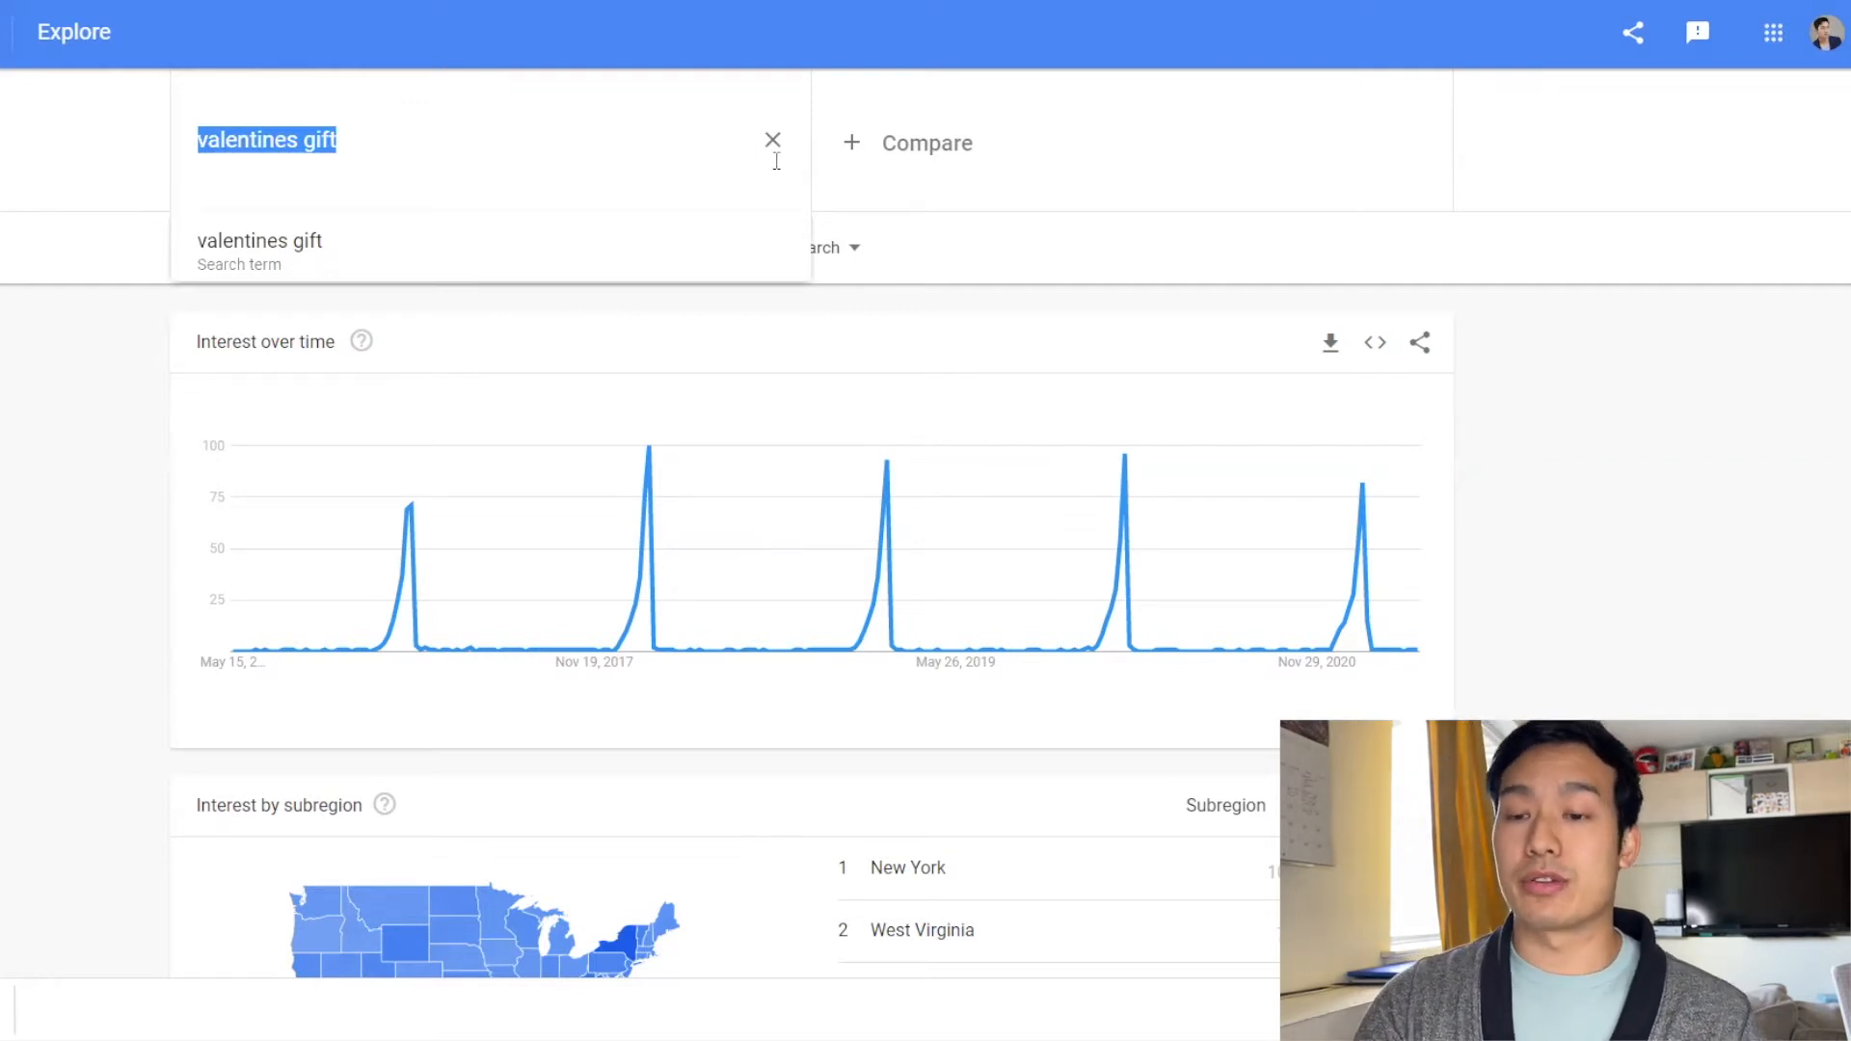
- Search for 'fidget spinner' and chart its interest over the past 5 years
{"action": "type", "text": "fidget s"}
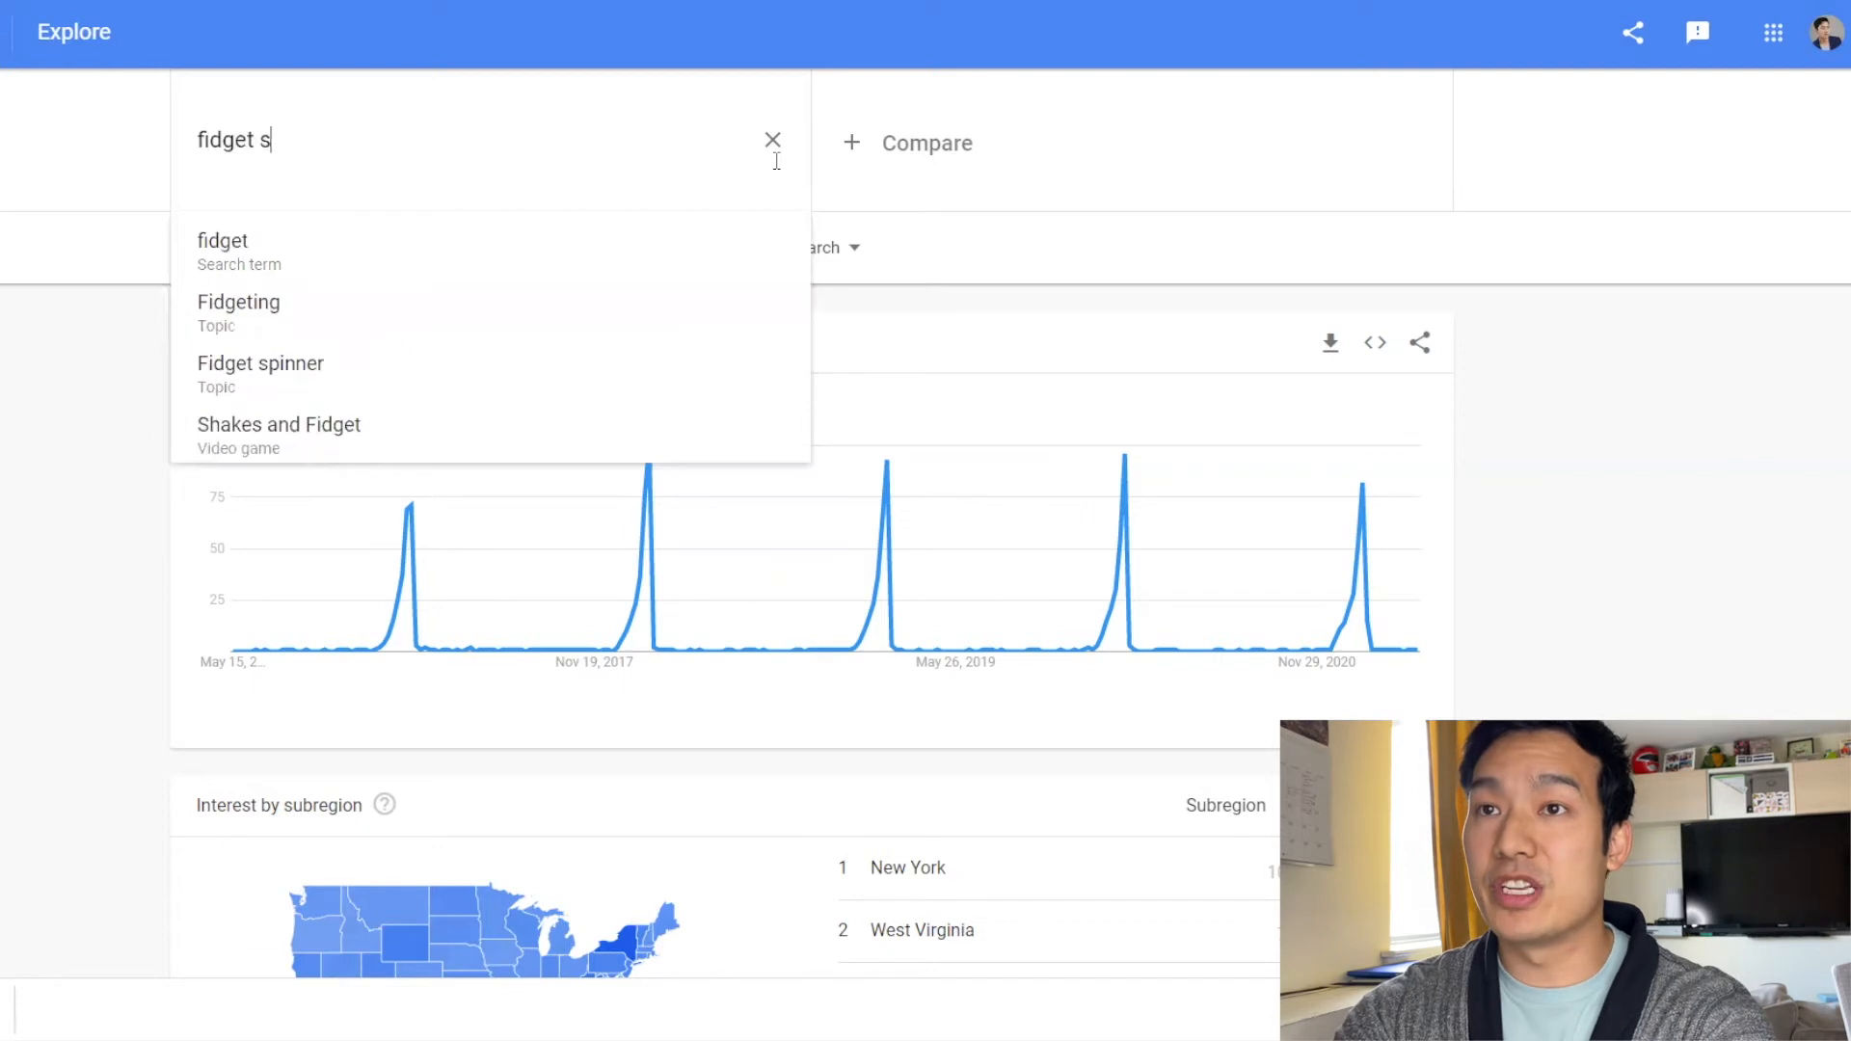
{"action": "type", "text": "pinner"}
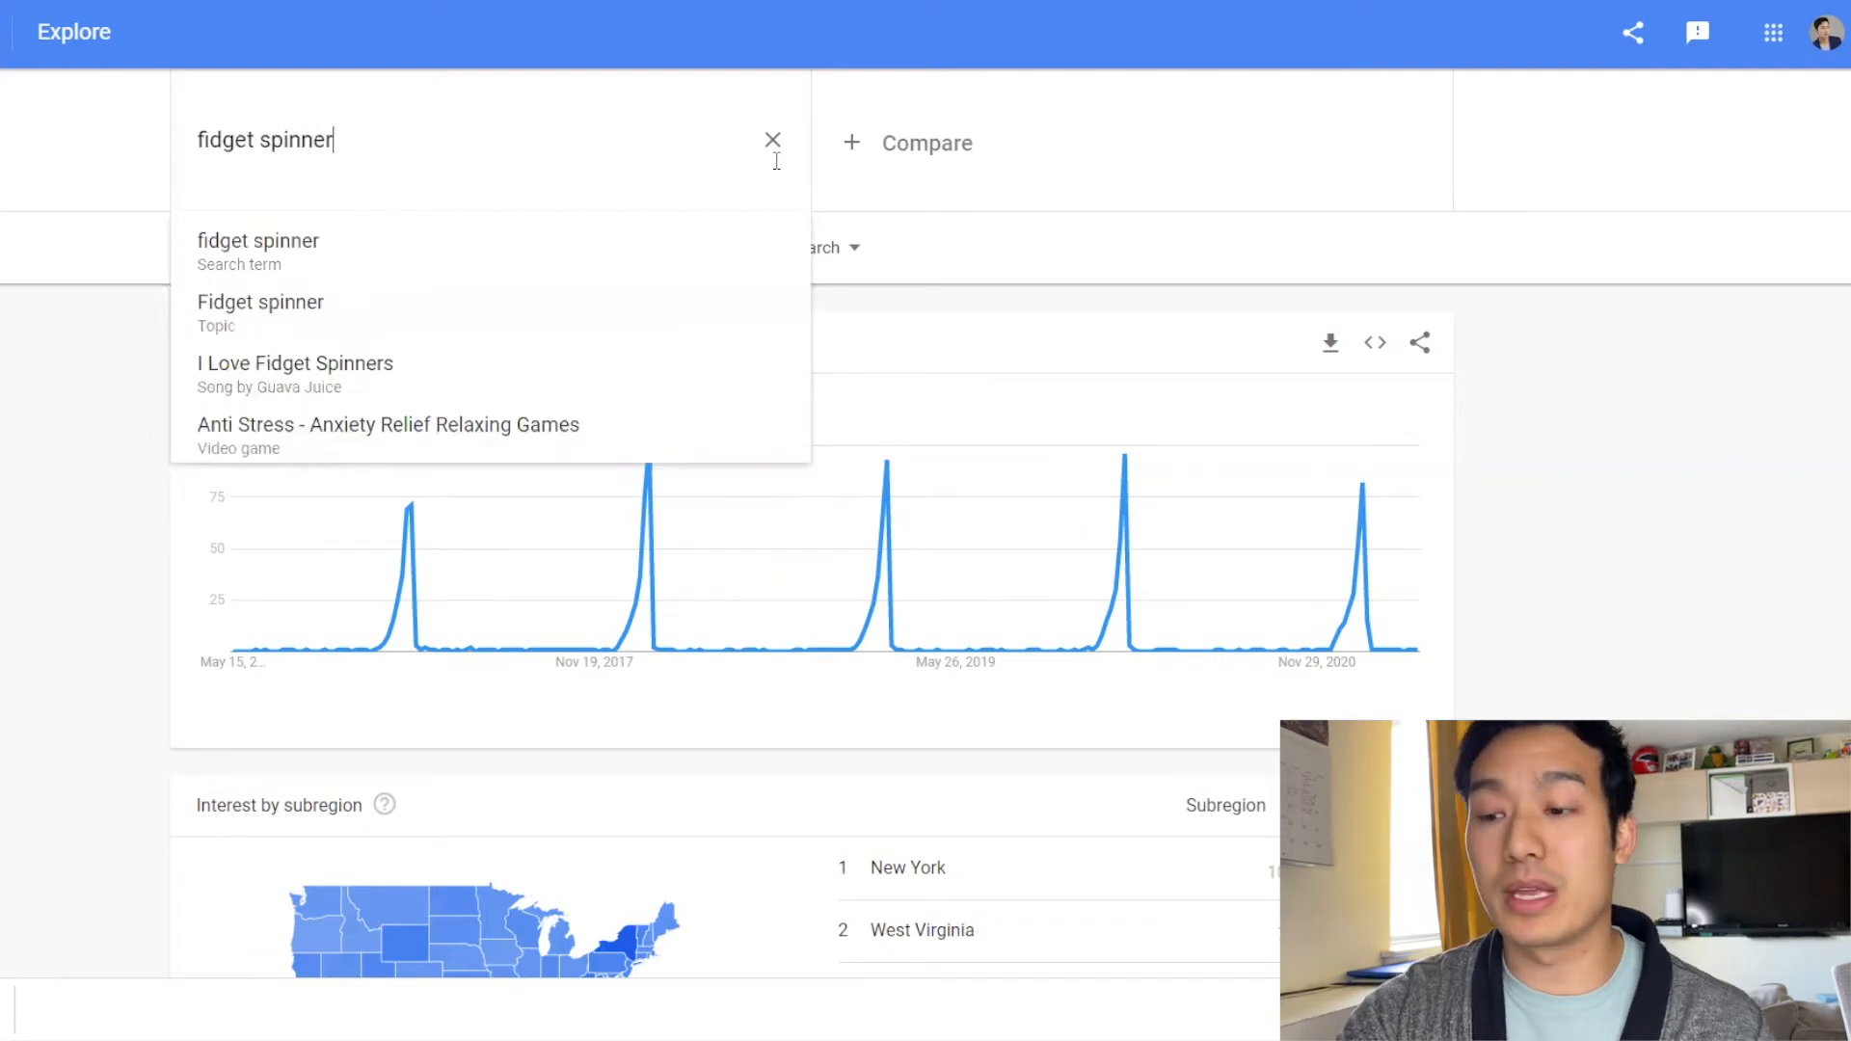
{"action": "left_click", "coordinate": [257, 251]}
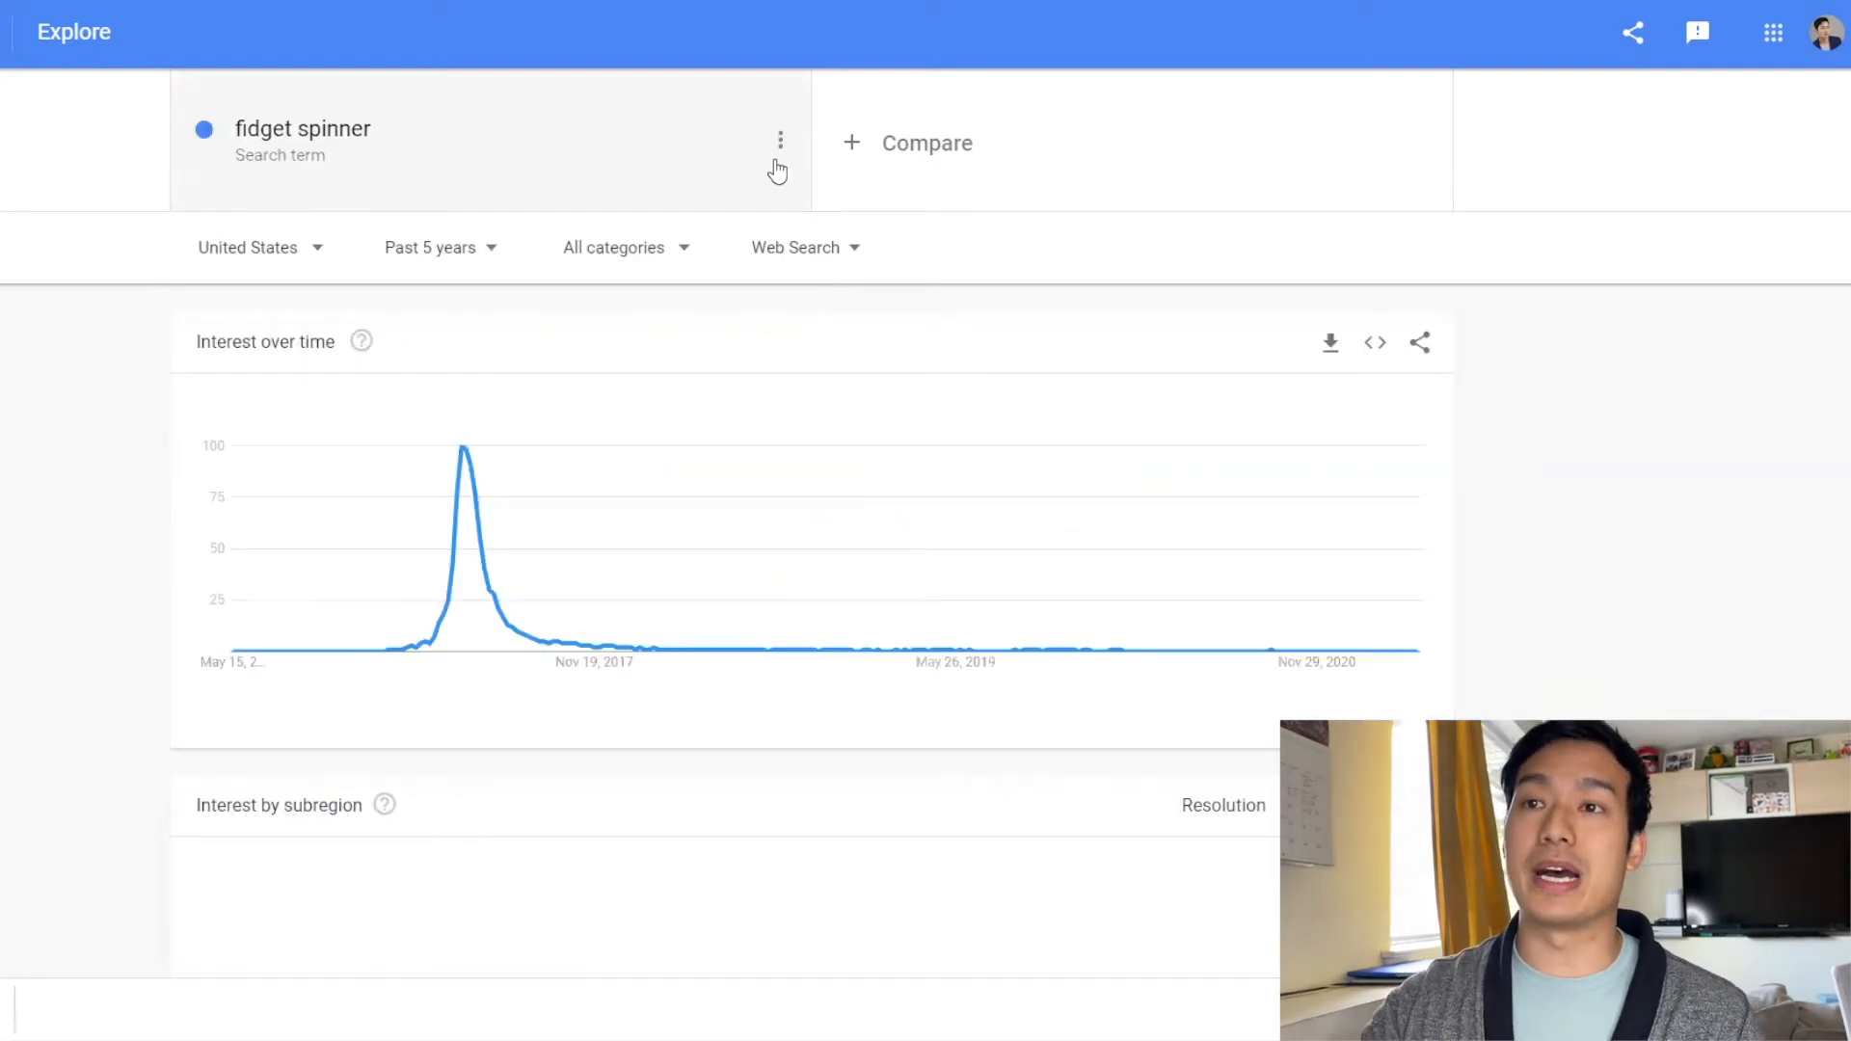
{"action": "mouse_move", "coordinate": [482, 653]}
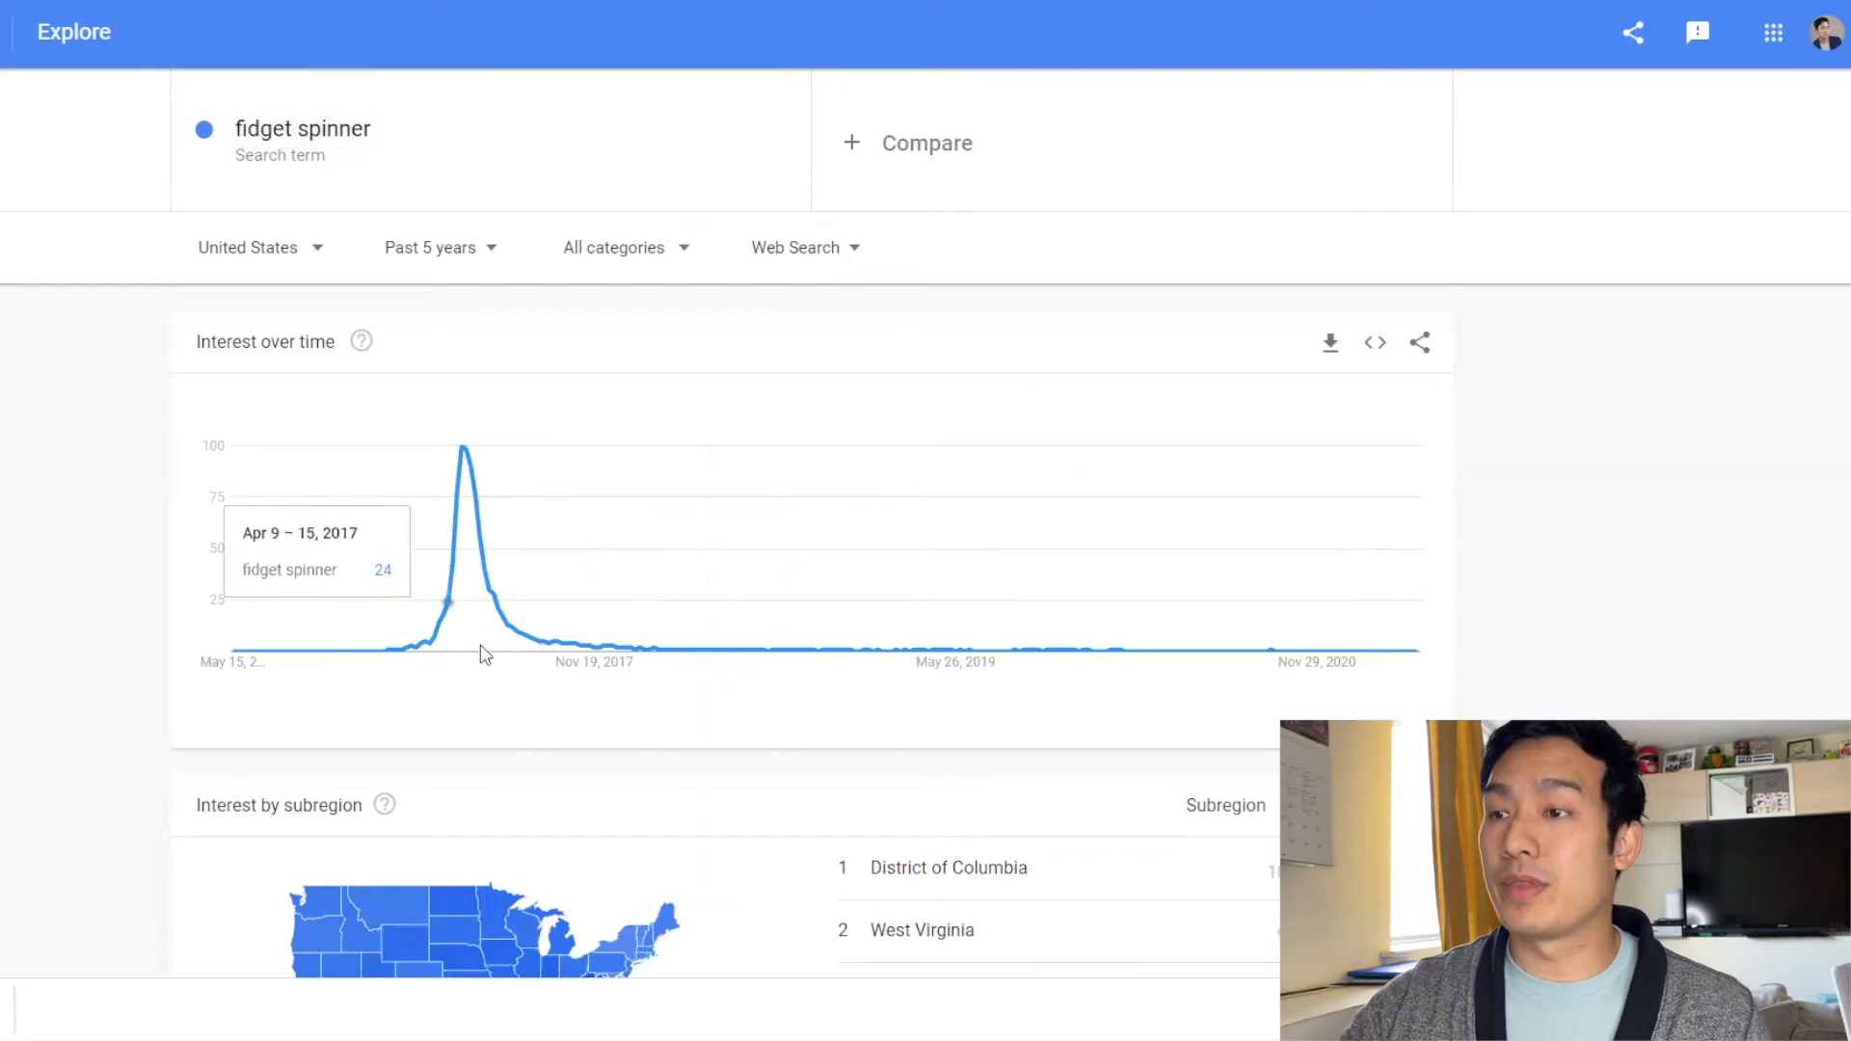
{"action": "mouse_move", "coordinate": [457, 616]}
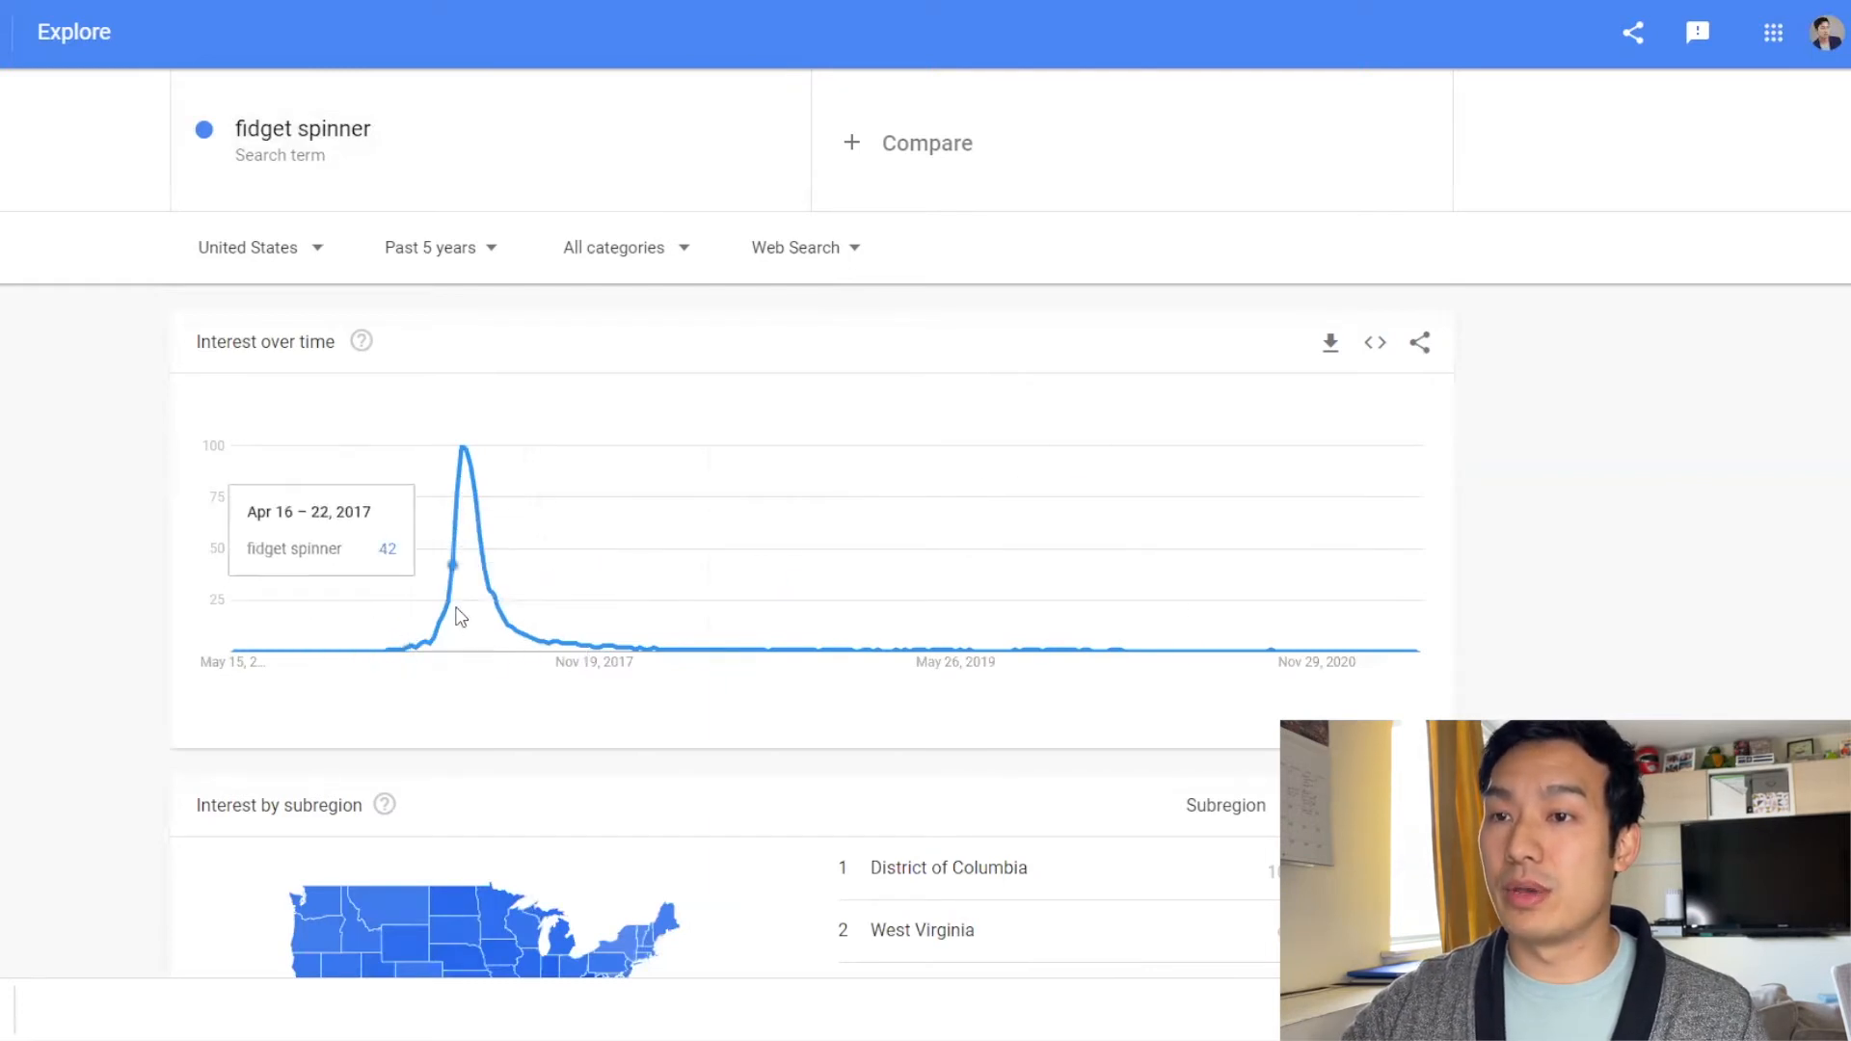
{"action": "mouse_move", "coordinate": [459, 473]}
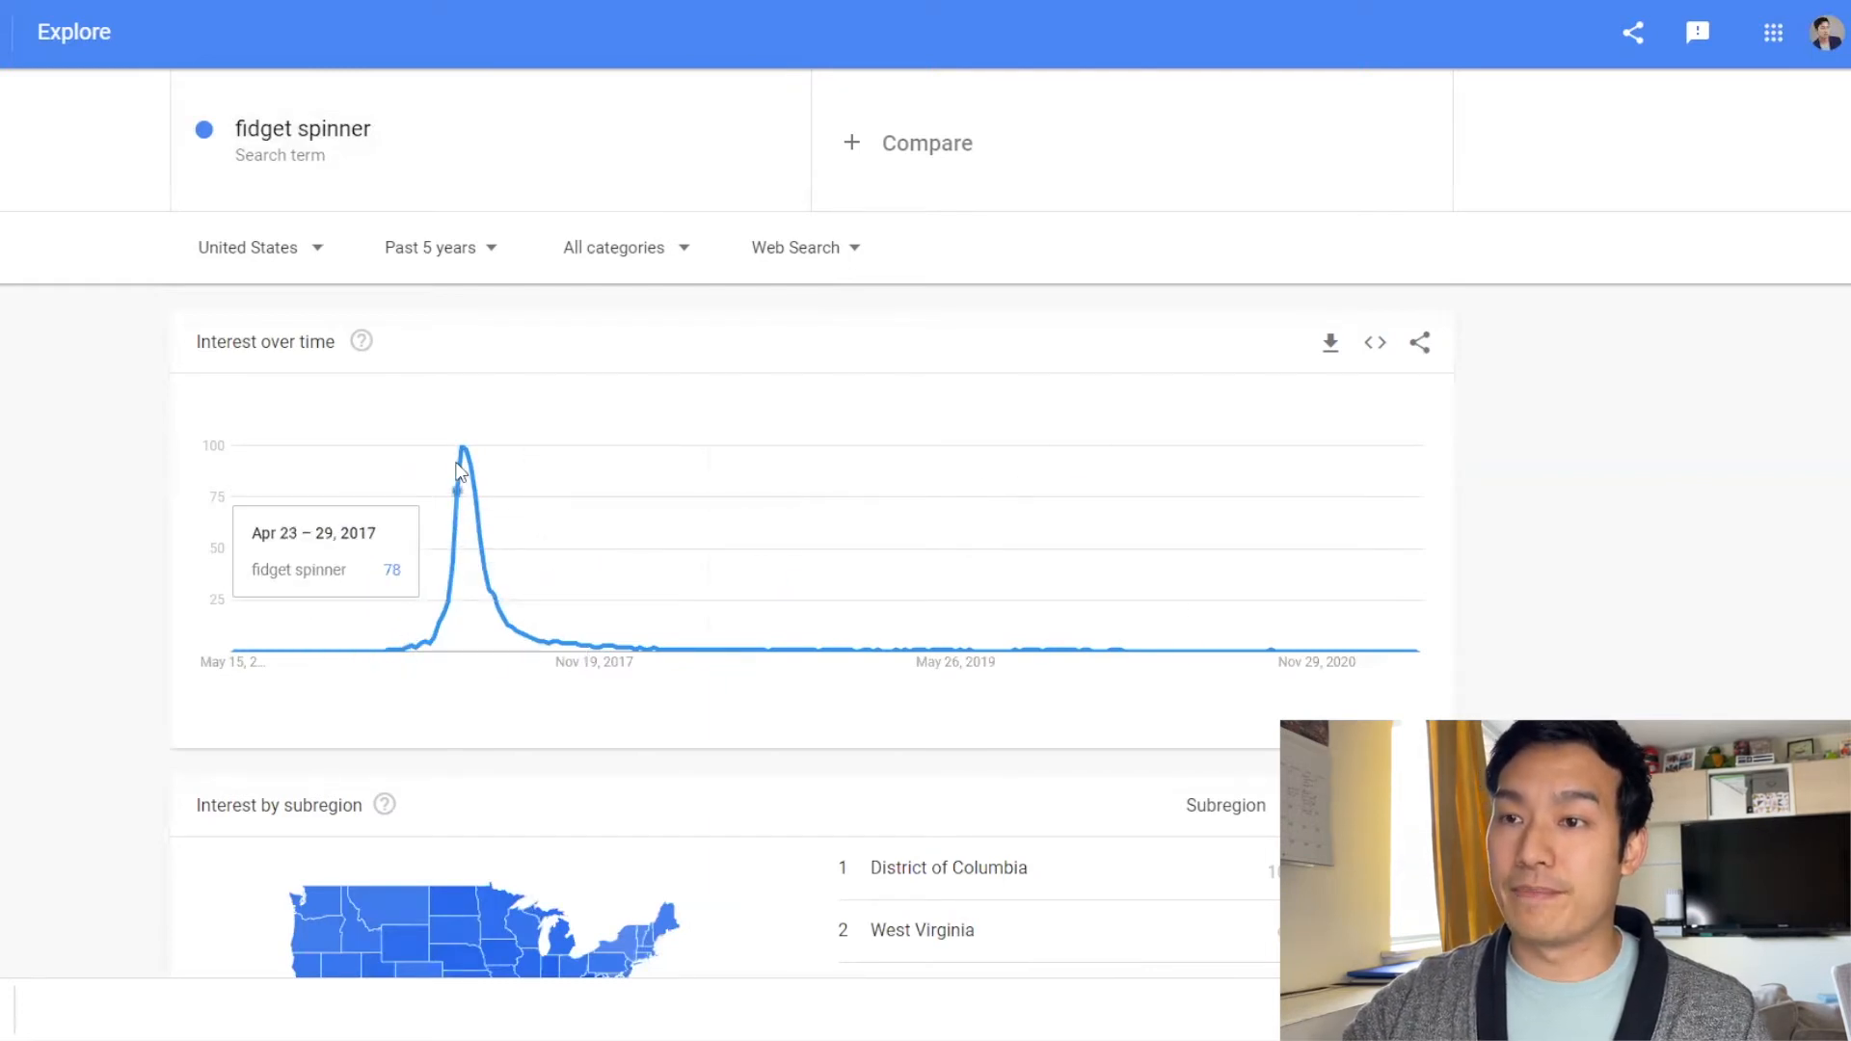
{"action": "mouse_move", "coordinate": [495, 522]}
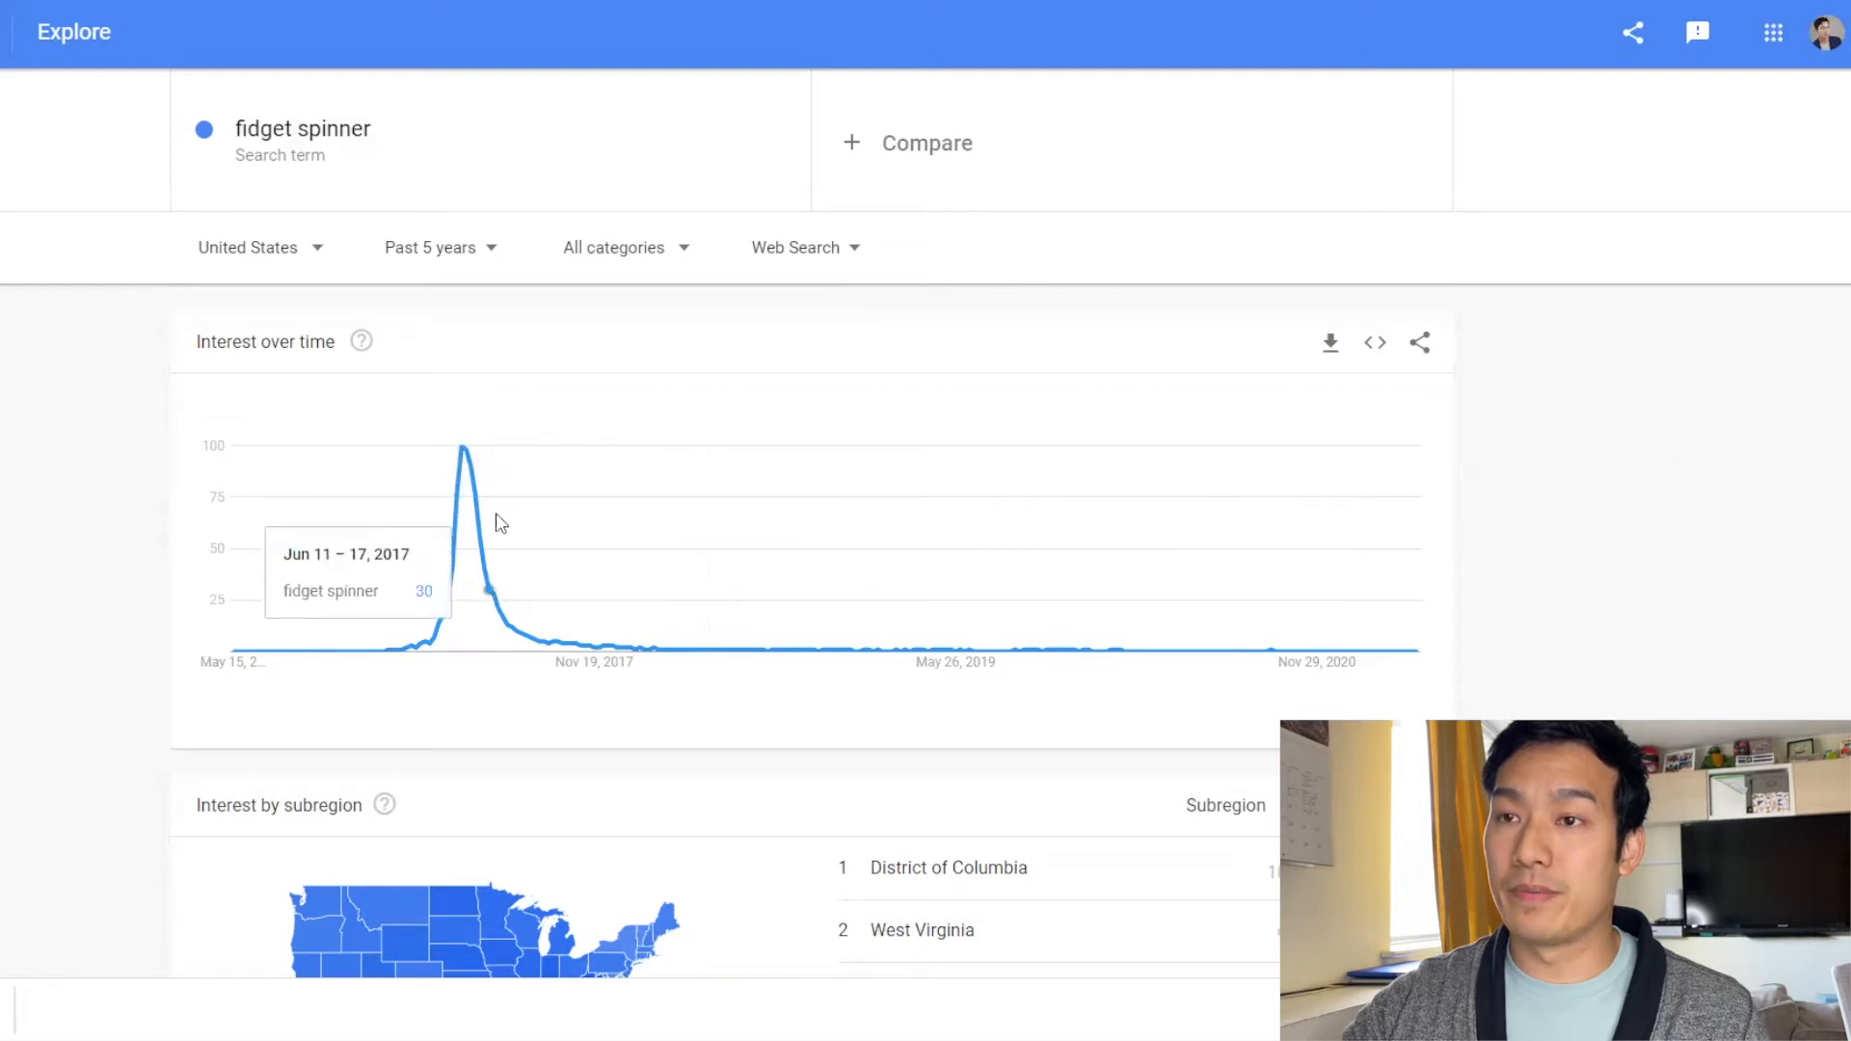
{"action": "mouse_move", "coordinate": [852, 649]}
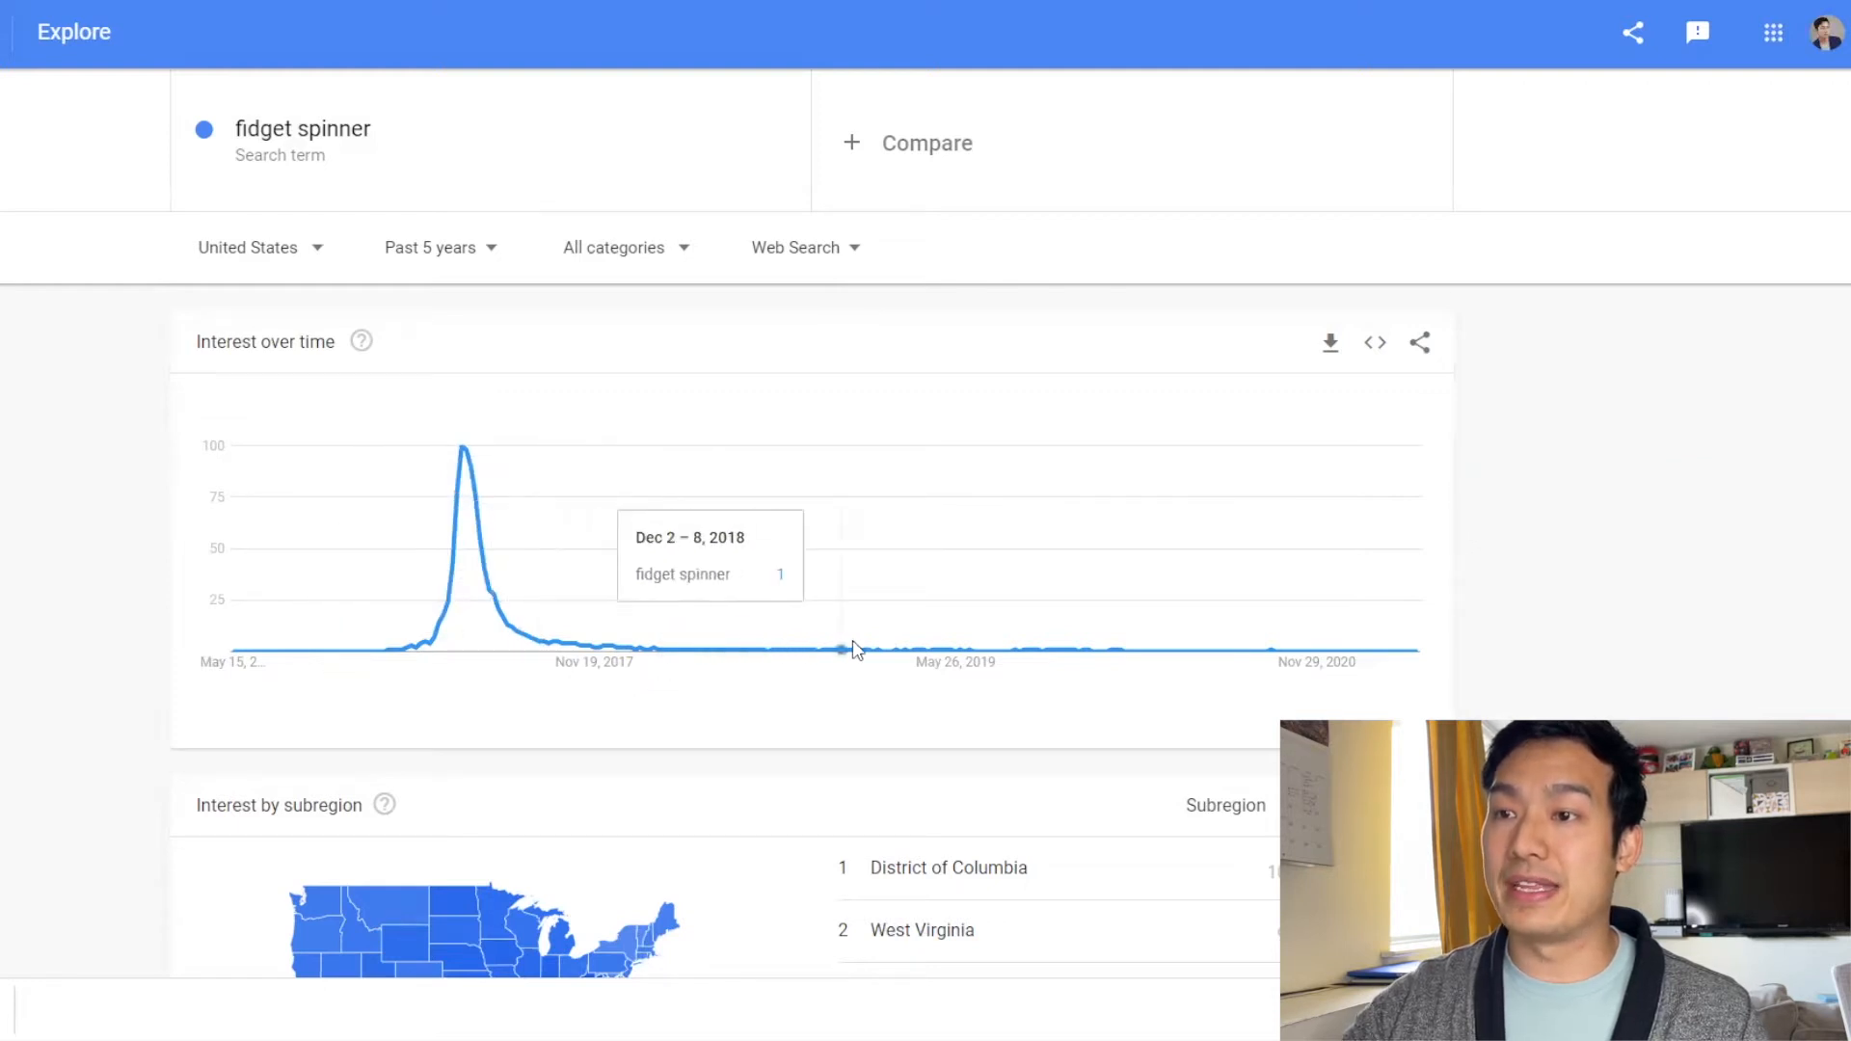
{"action": "mouse_move", "coordinate": [1353, 646]}
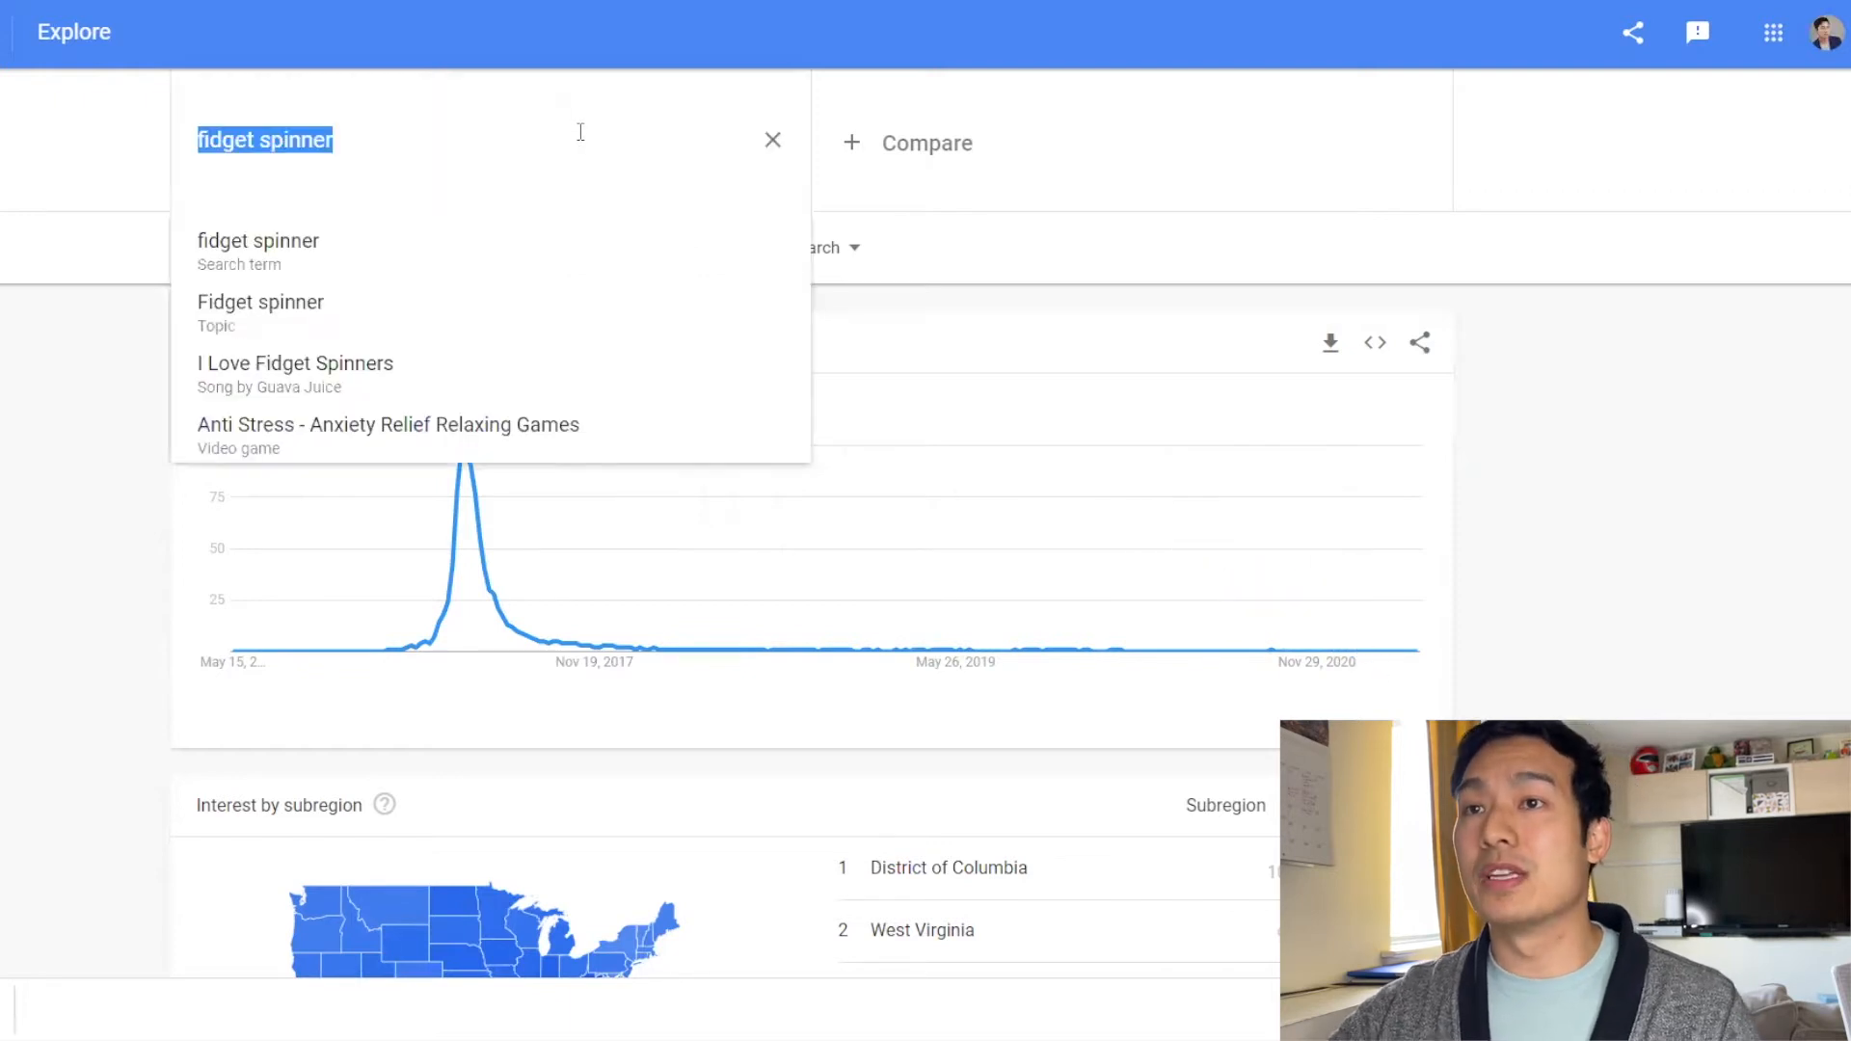
{"action": "type", "text": "masks"}
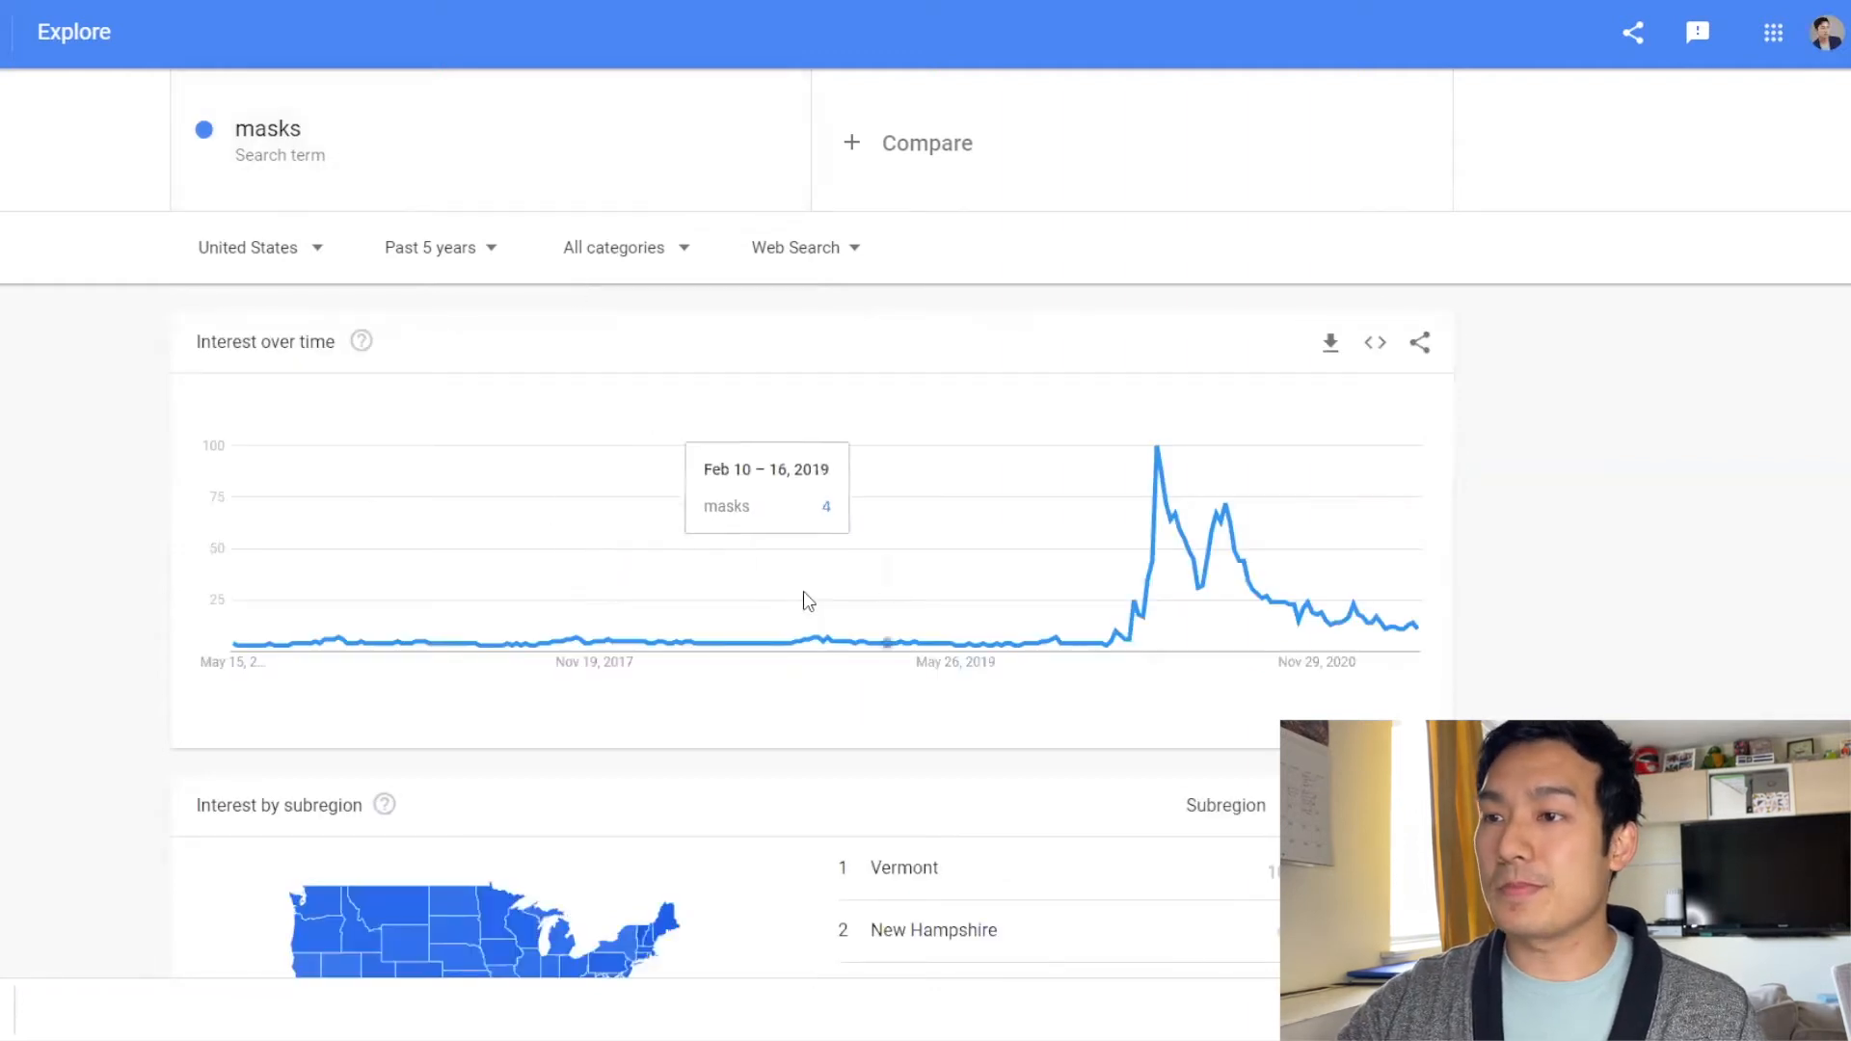
{"action": "mouse_move", "coordinate": [410, 655]}
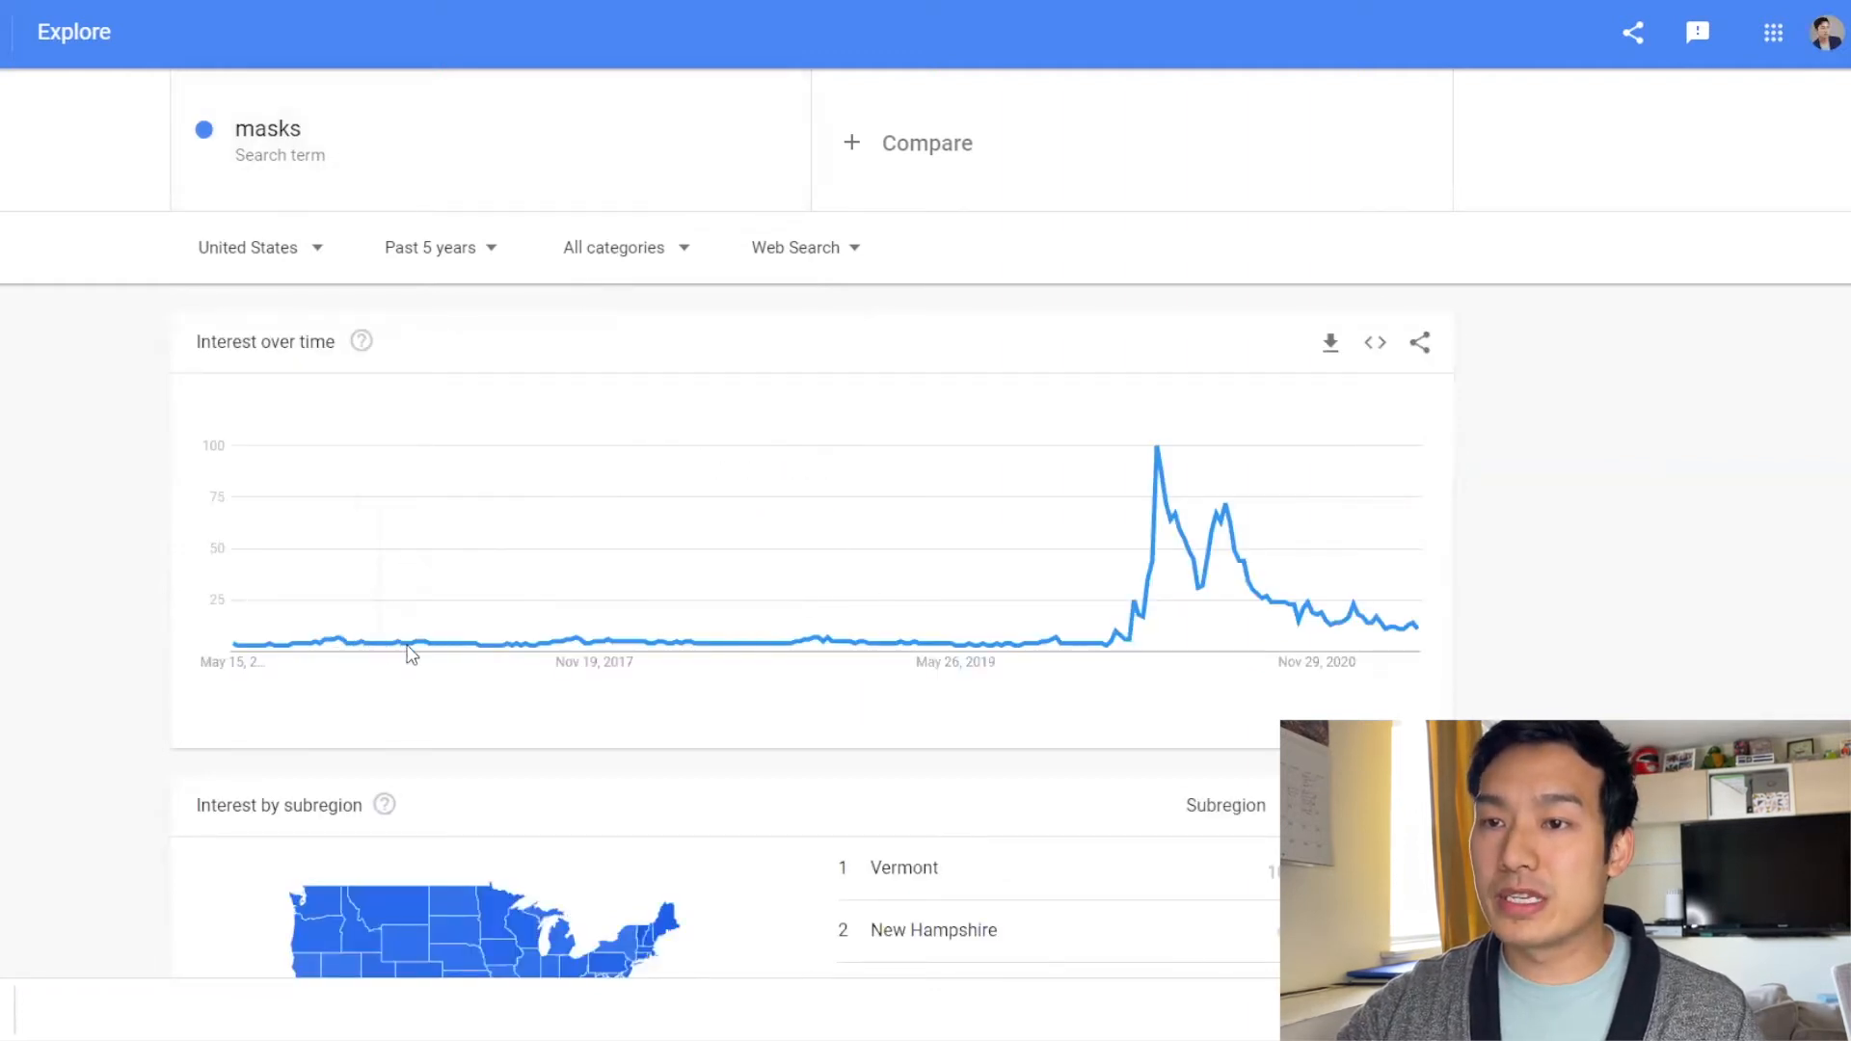
{"action": "mouse_move", "coordinate": [354, 661]}
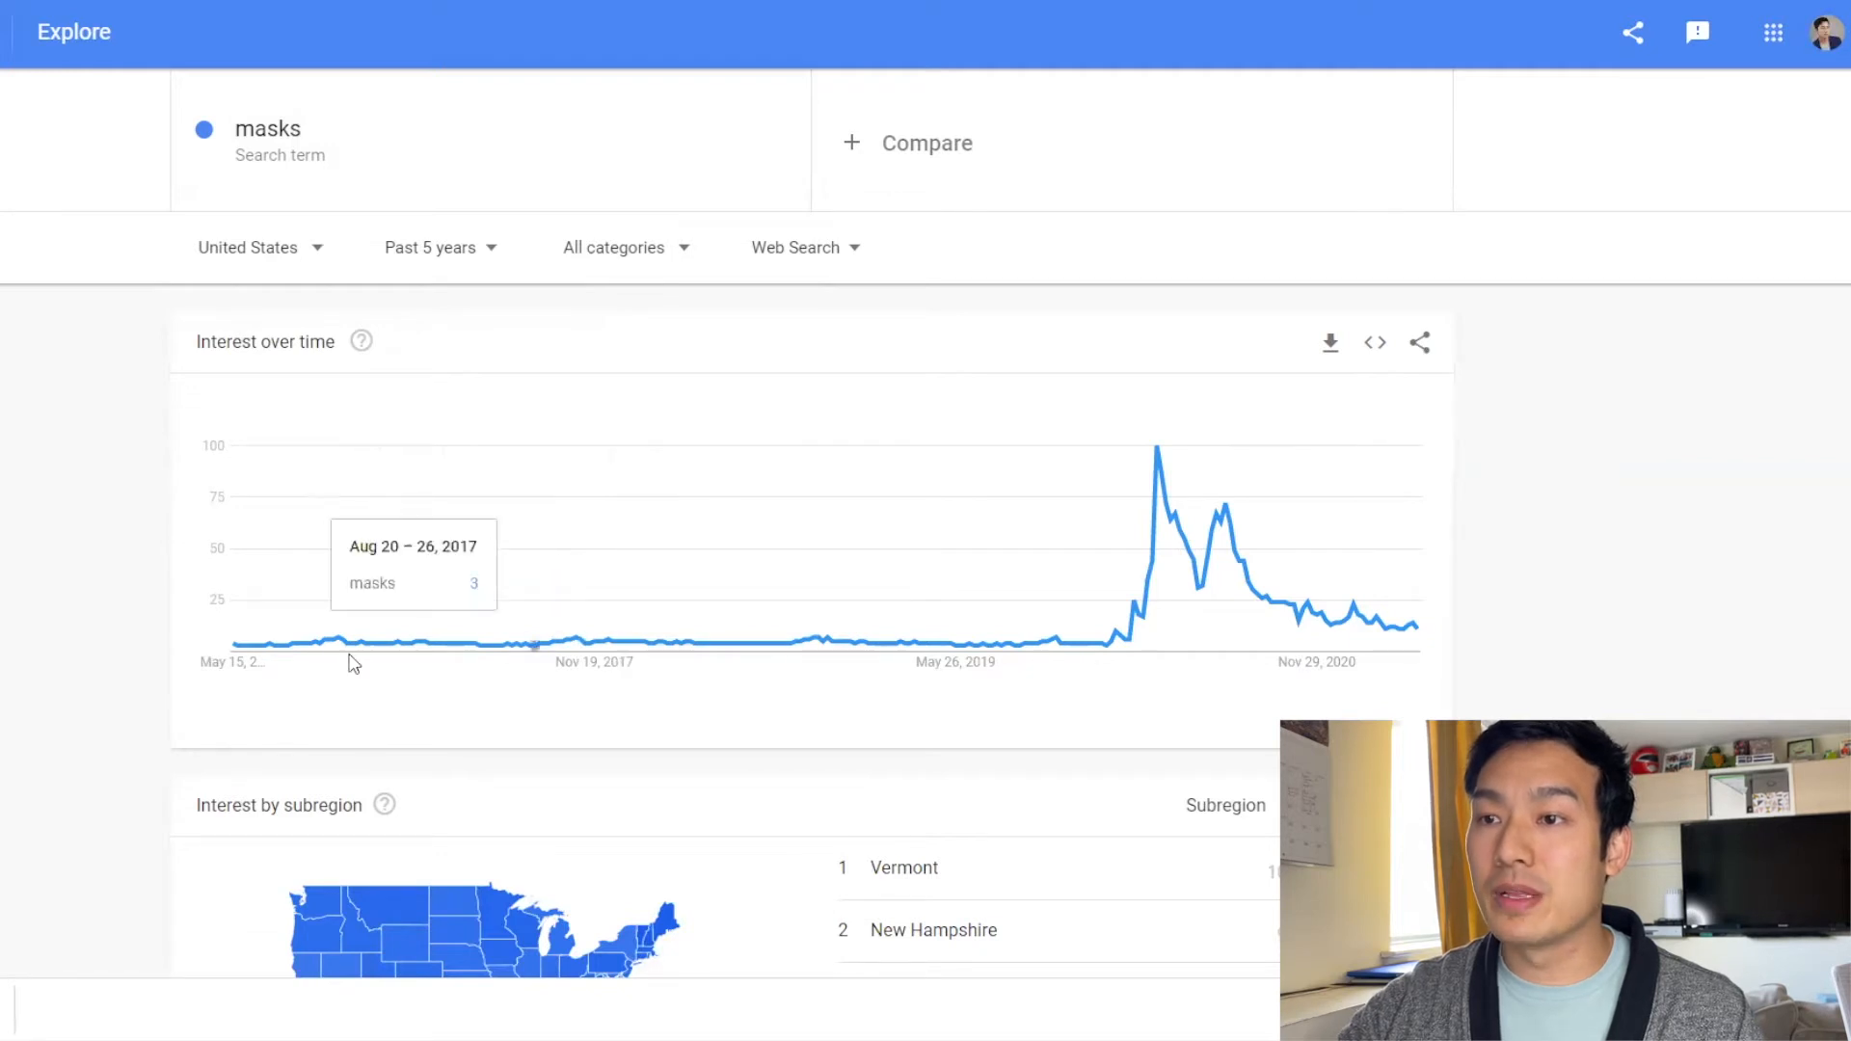
{"action": "mouse_move", "coordinate": [700, 646]}
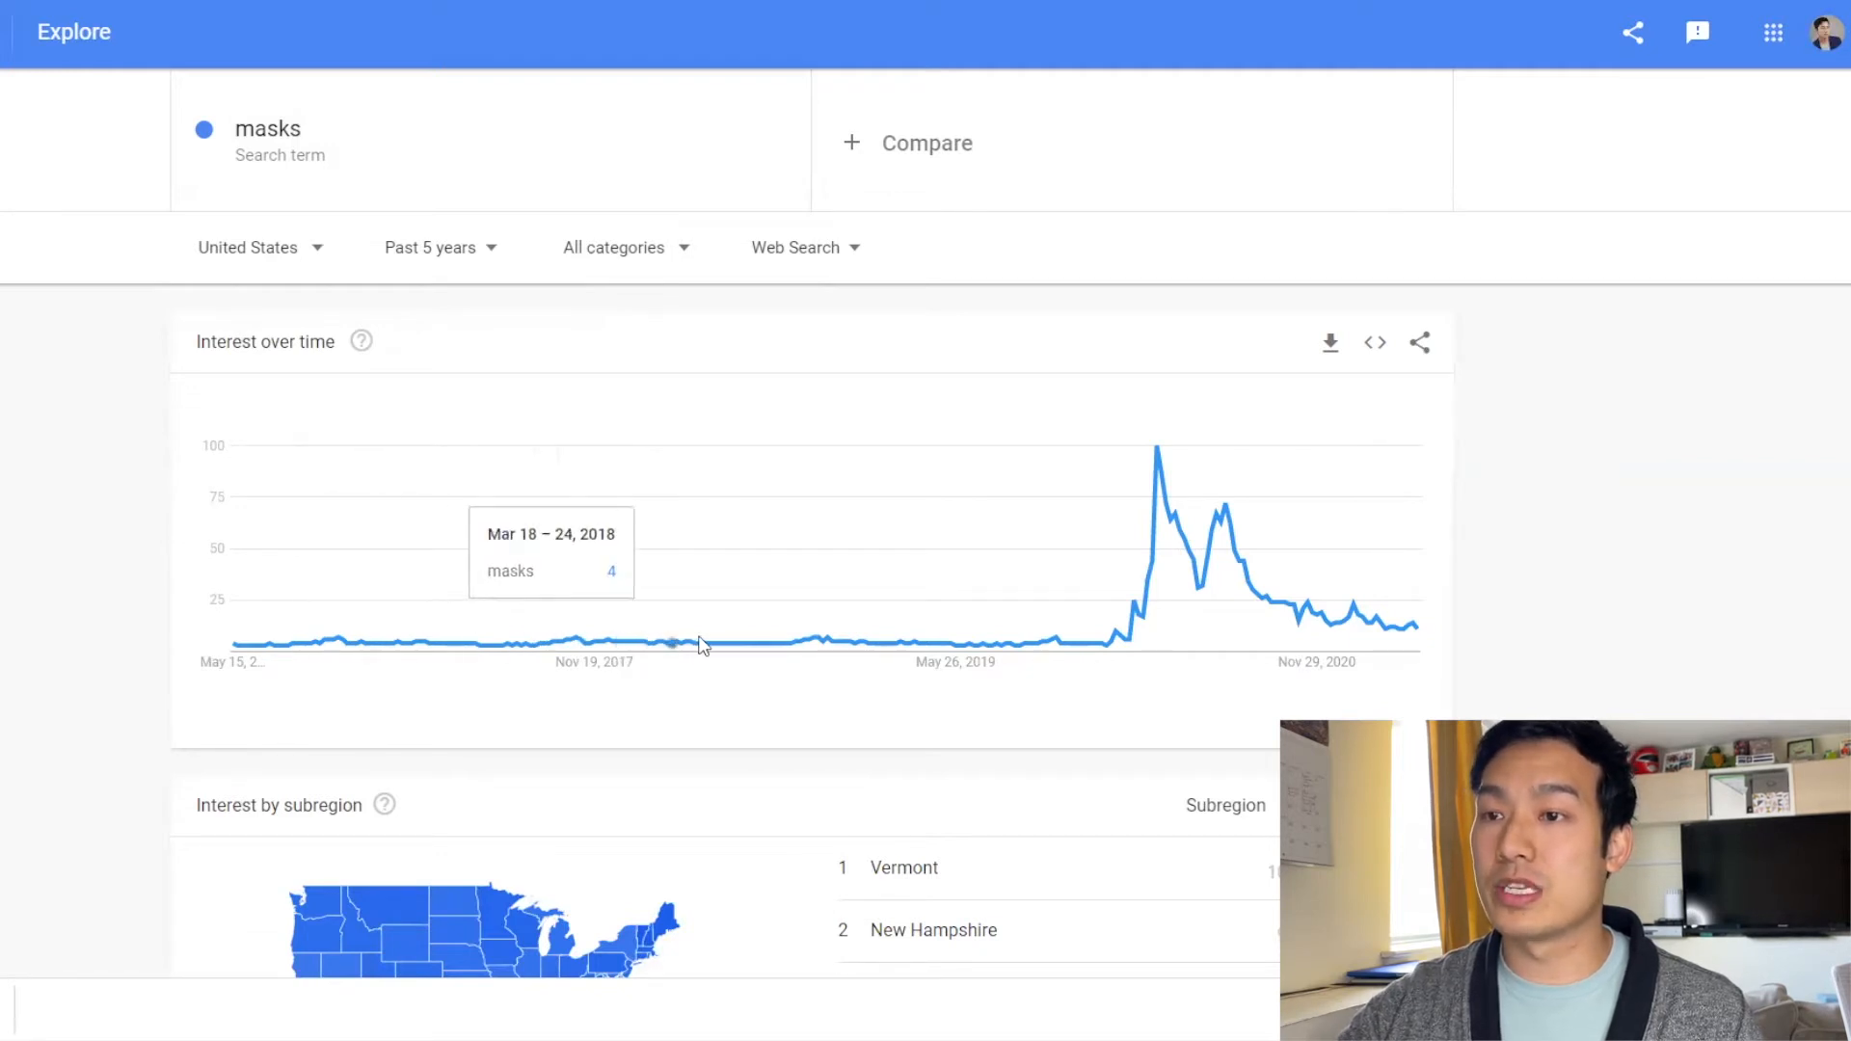
{"action": "mouse_move", "coordinate": [1155, 620]}
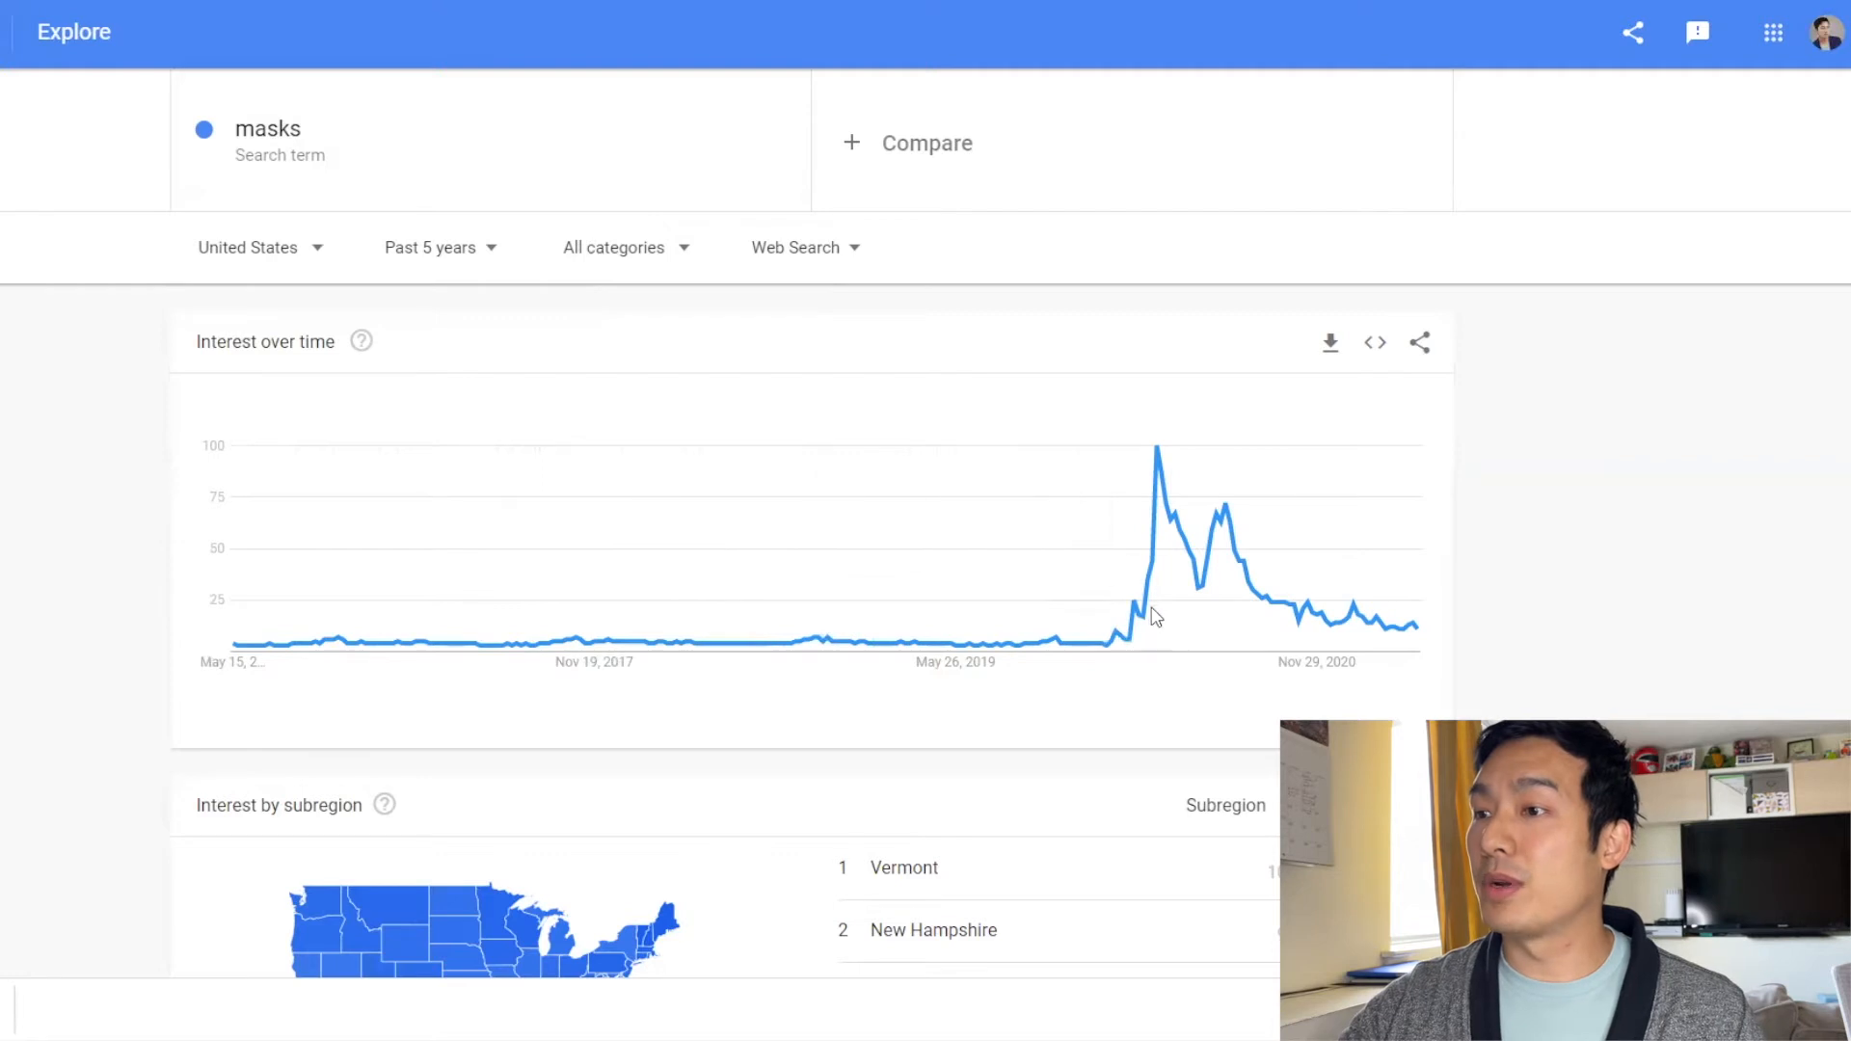
{"action": "mouse_move", "coordinate": [1172, 509]}
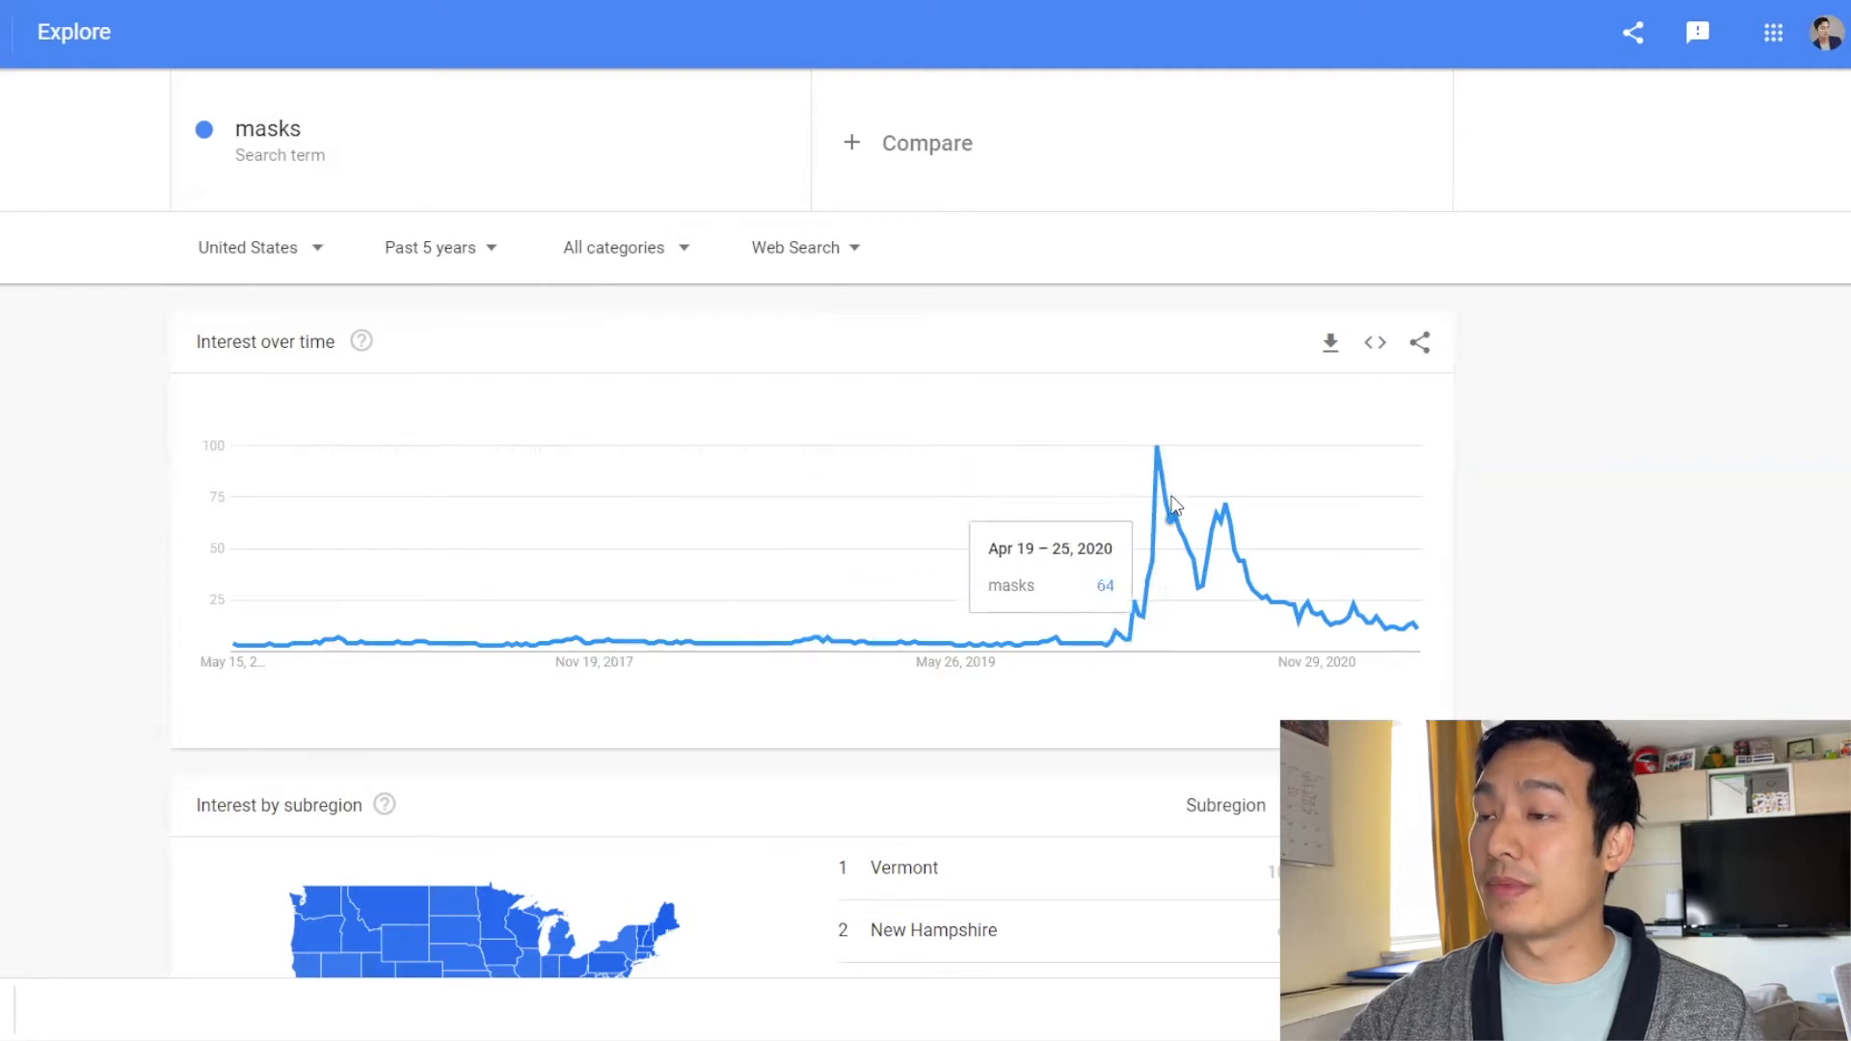
{"action": "mouse_move", "coordinate": [1284, 601]}
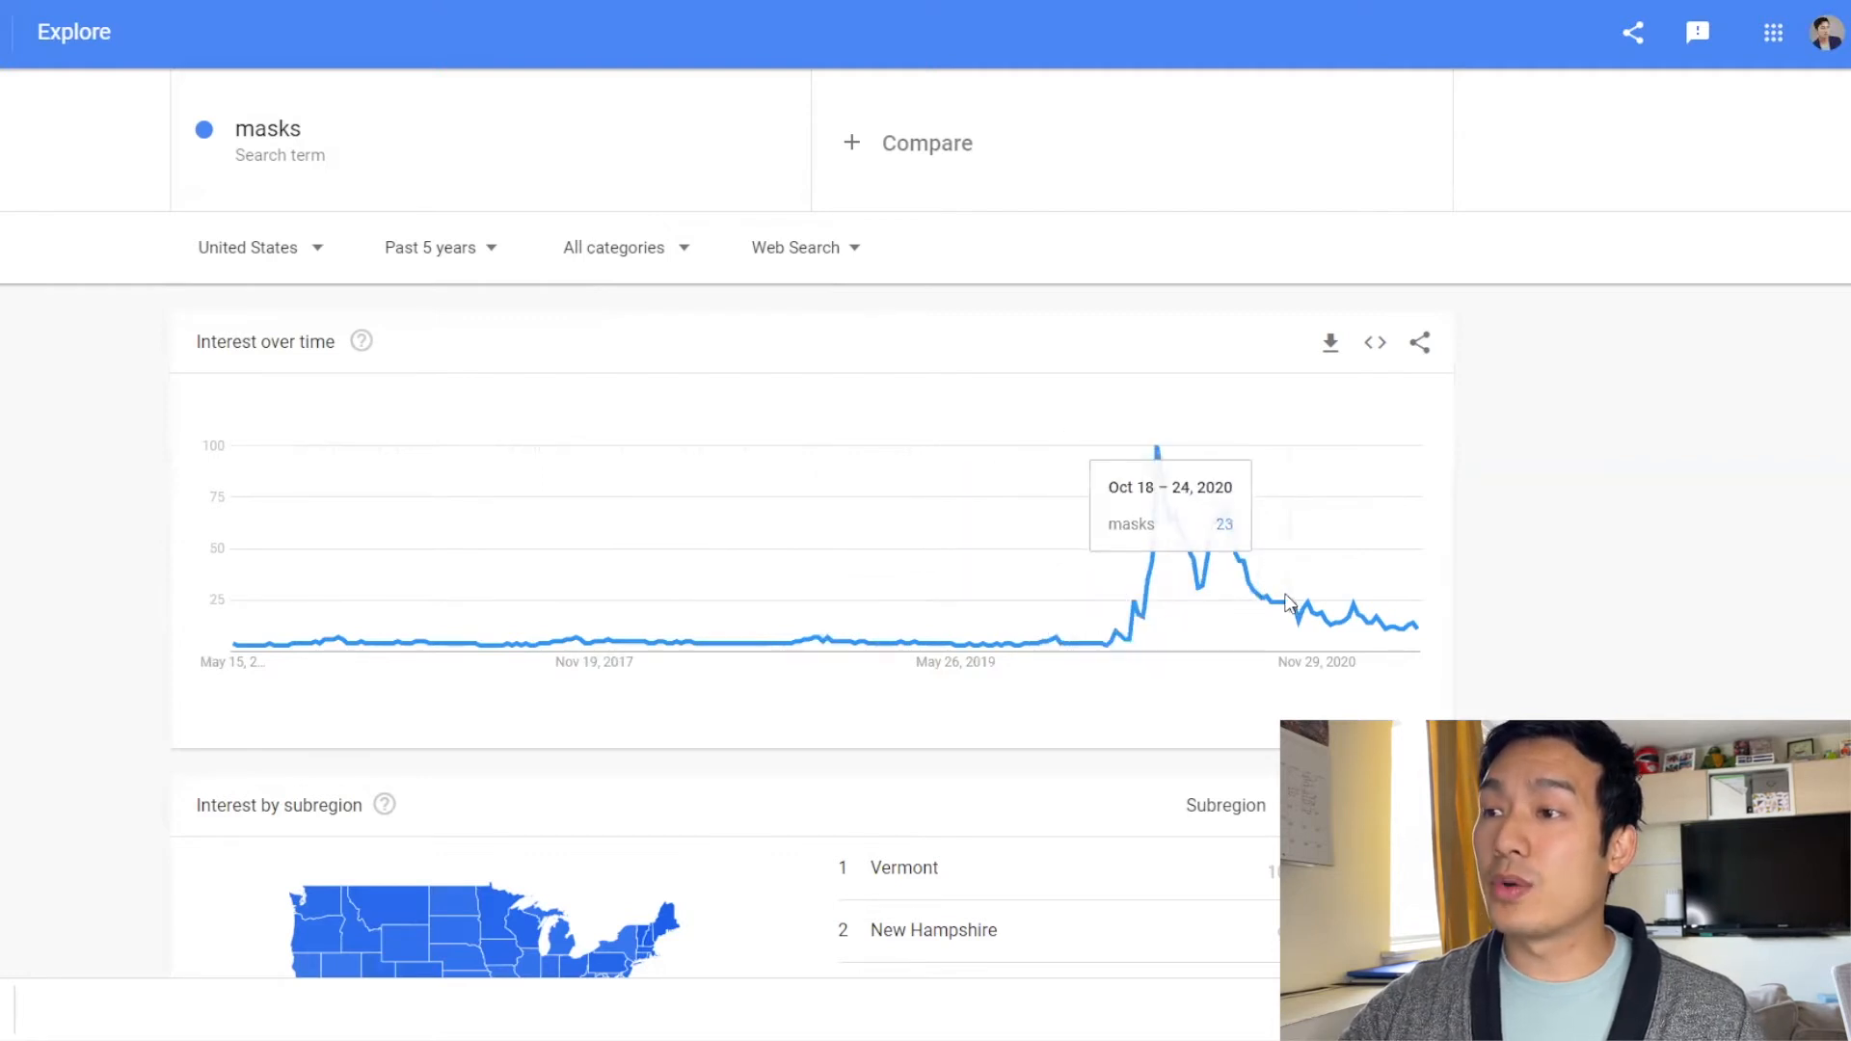
{"action": "mouse_move", "coordinate": [1358, 620]}
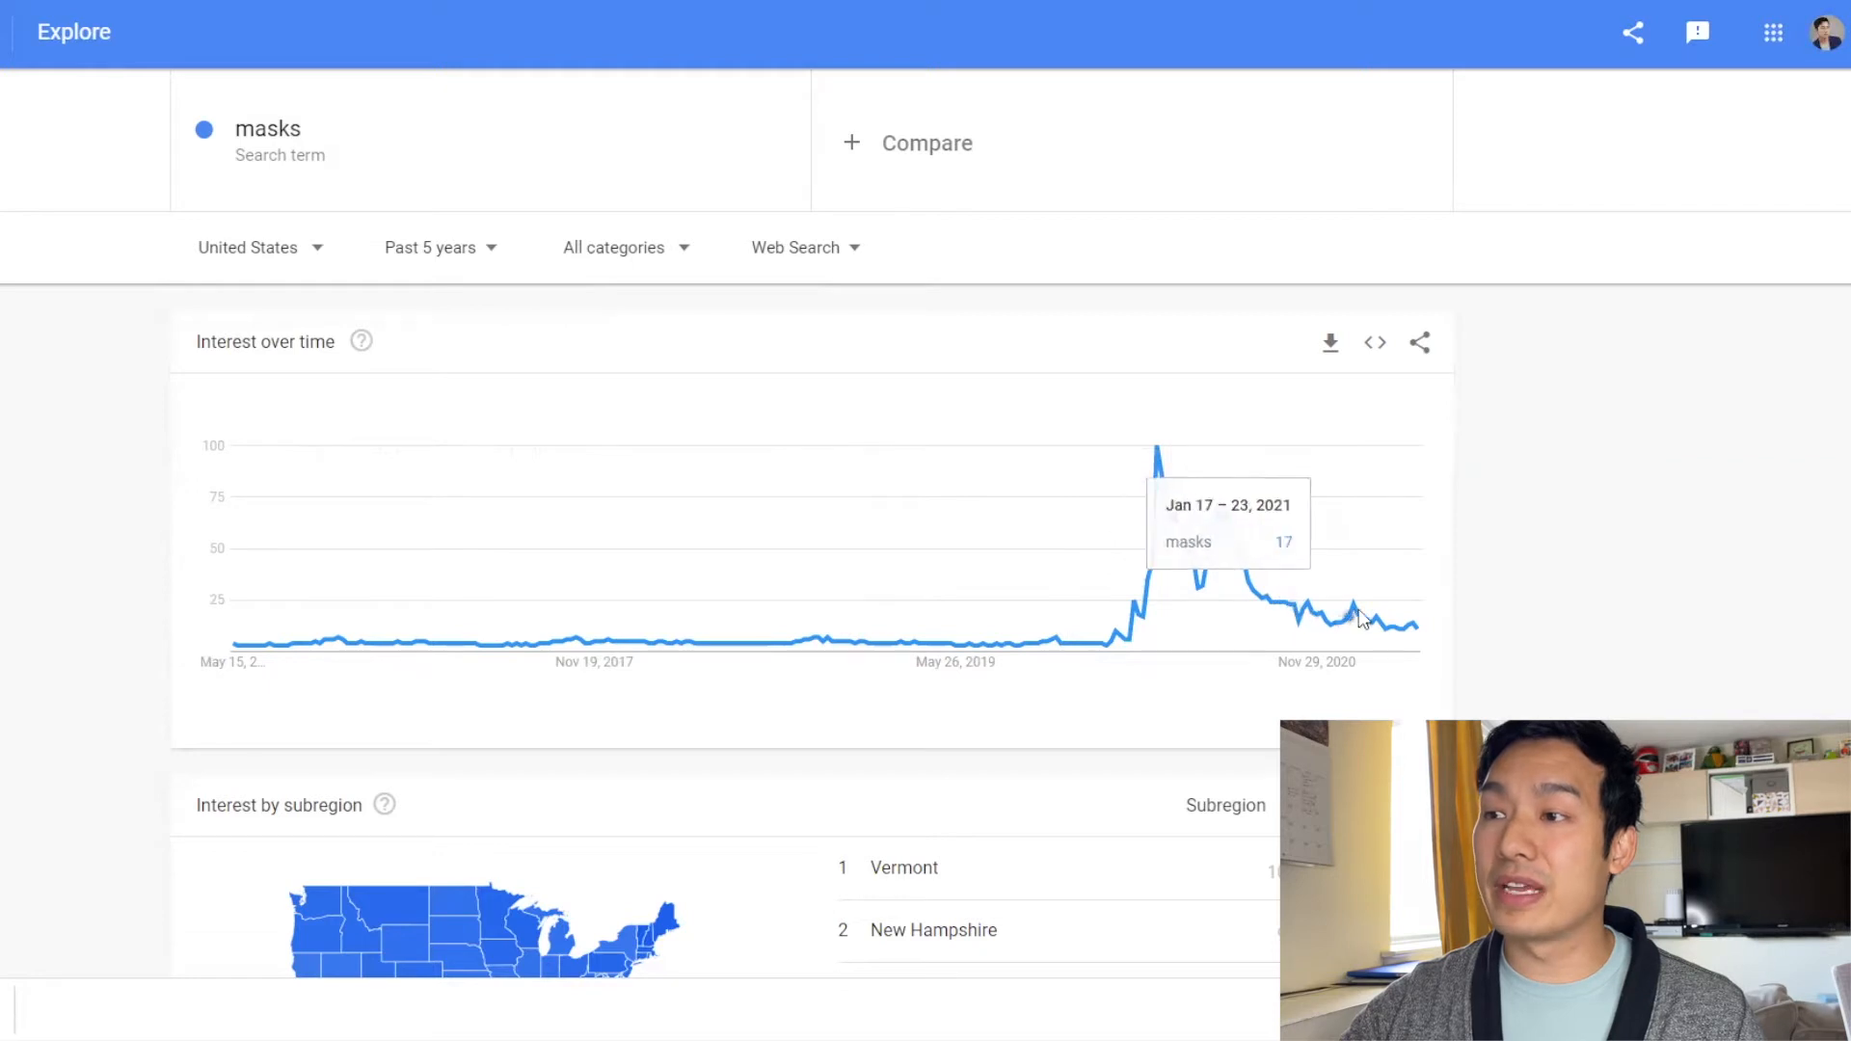
{"action": "mouse_move", "coordinate": [1203, 486]}
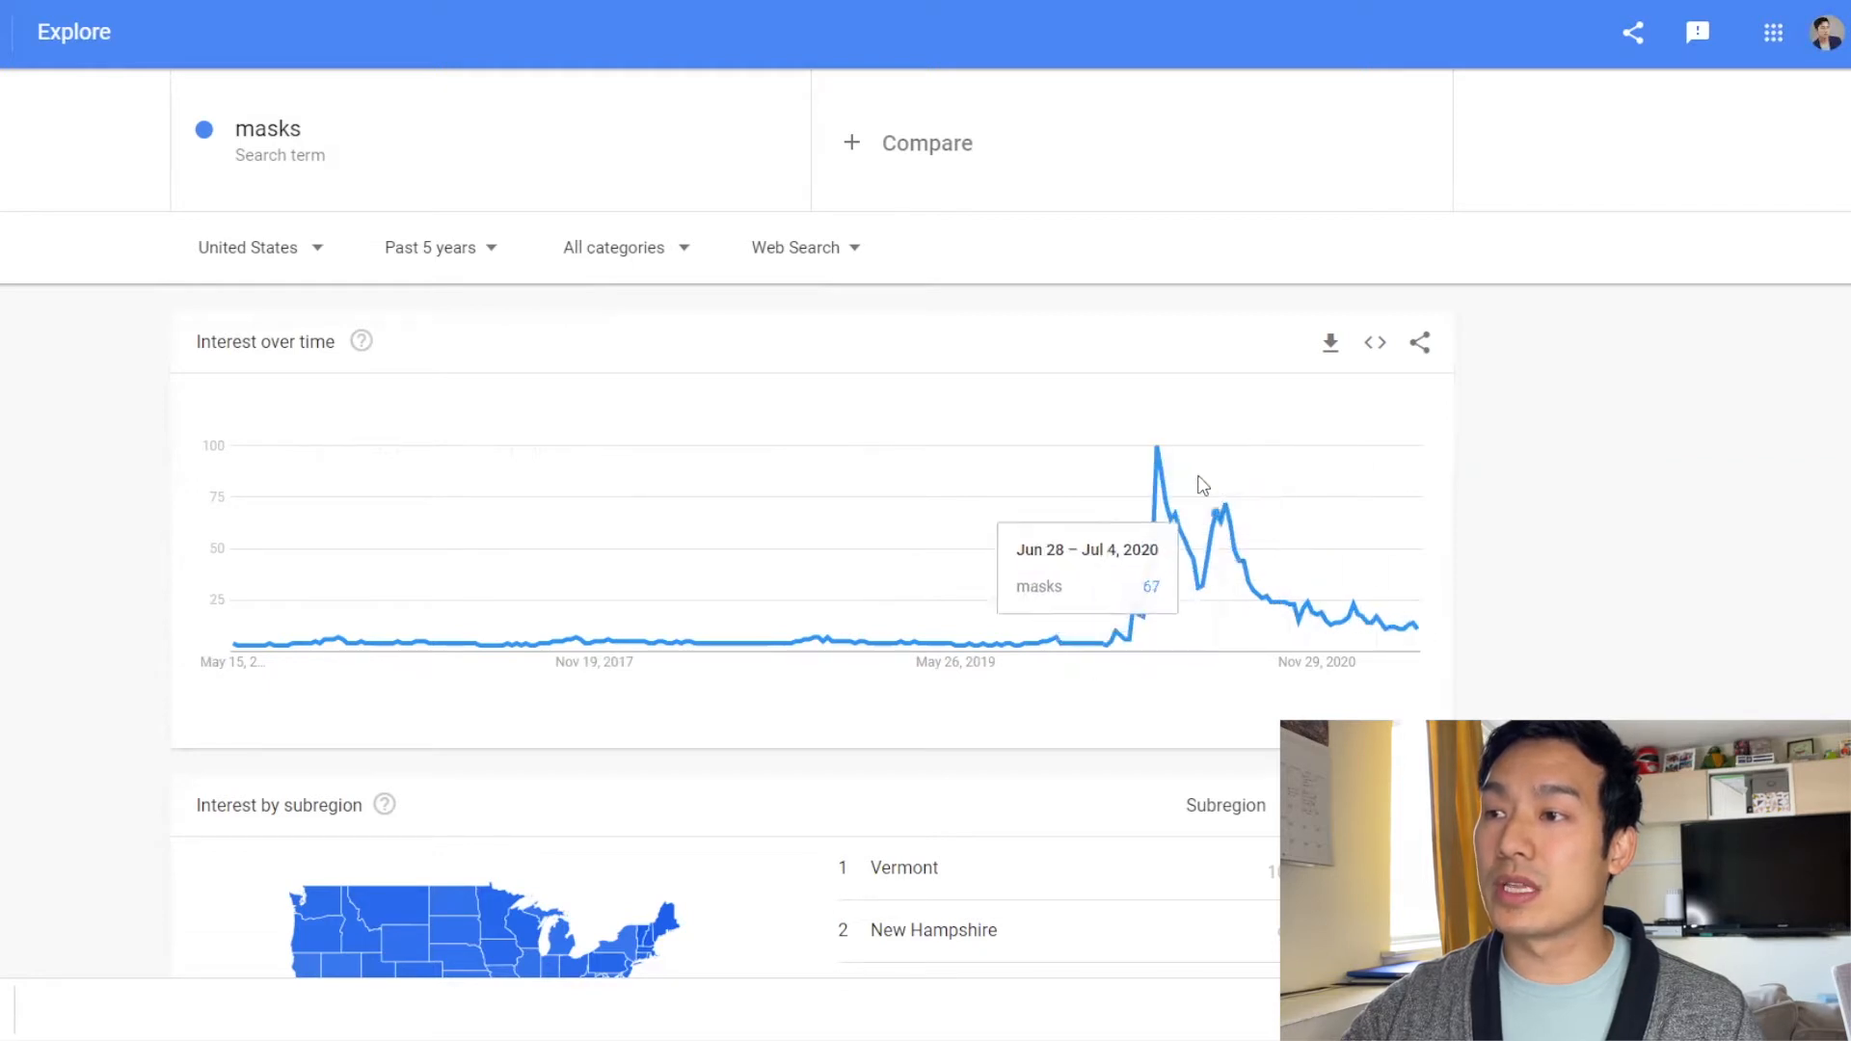
{"action": "mouse_move", "coordinate": [1158, 455]}
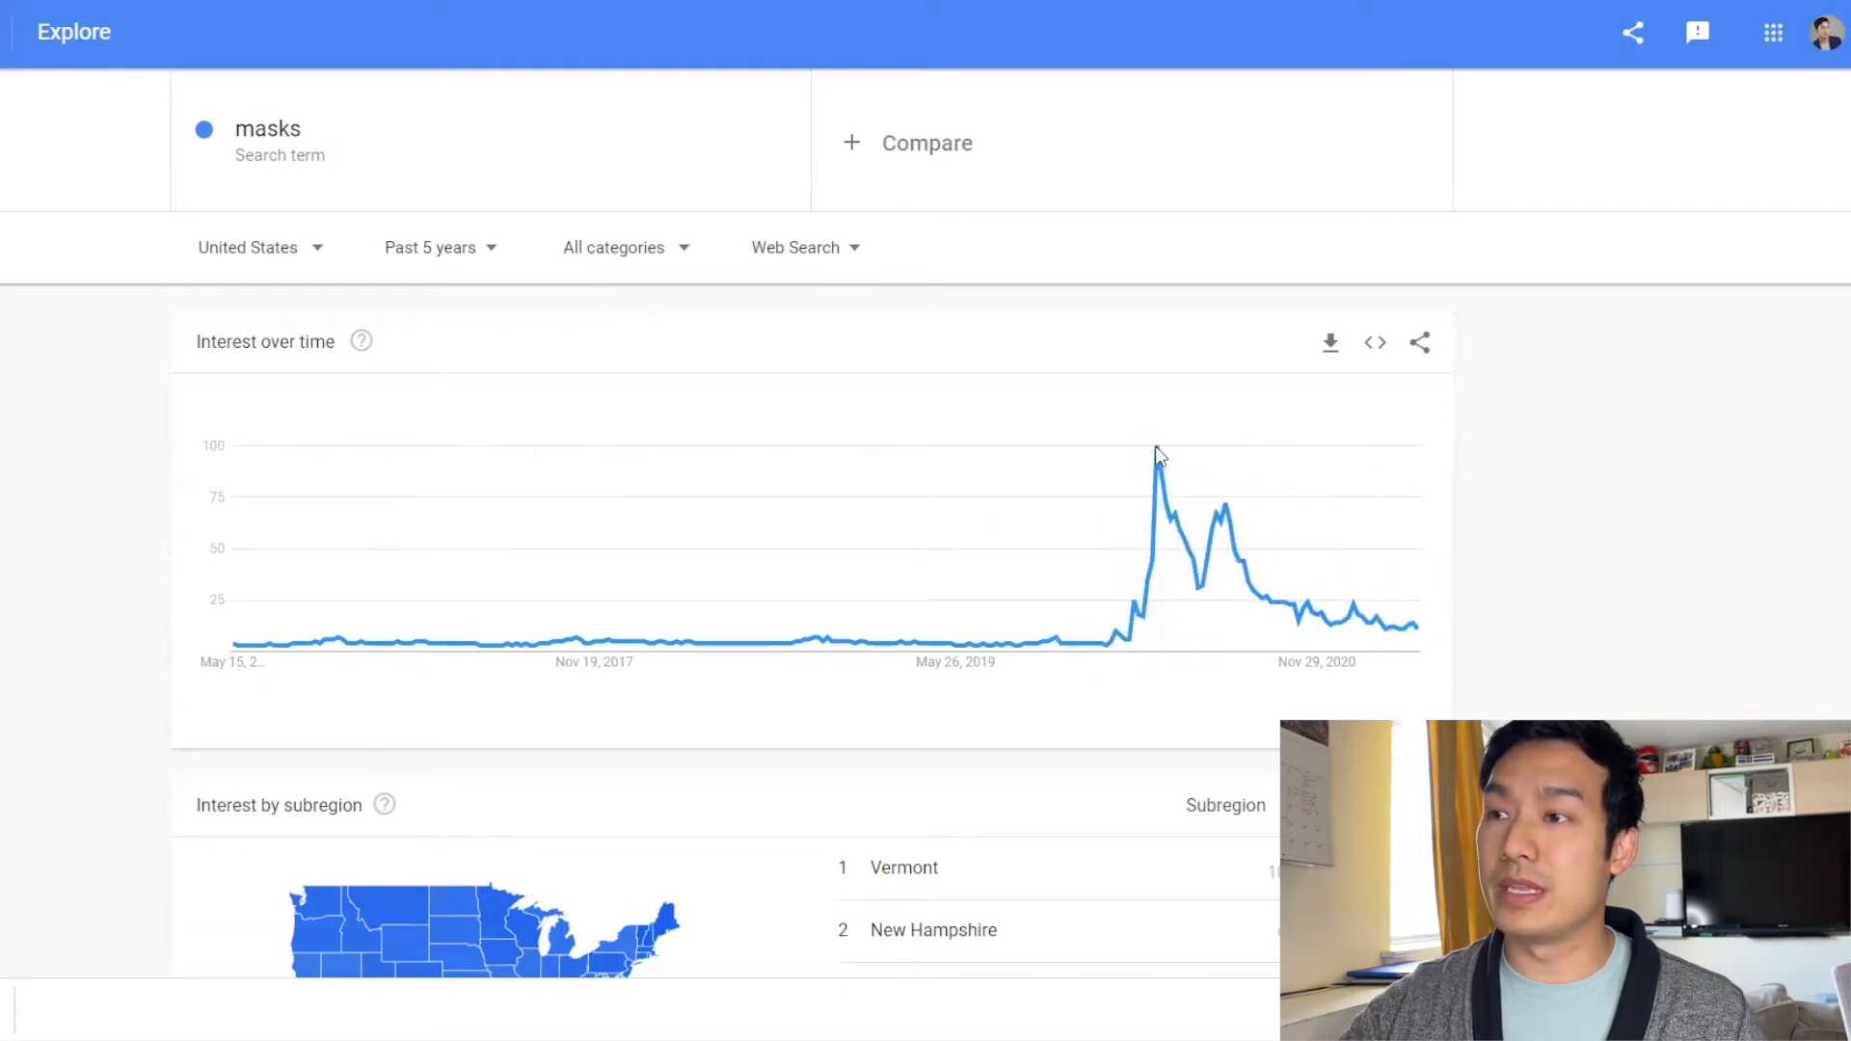
{"action": "mouse_move", "coordinate": [1157, 454]}
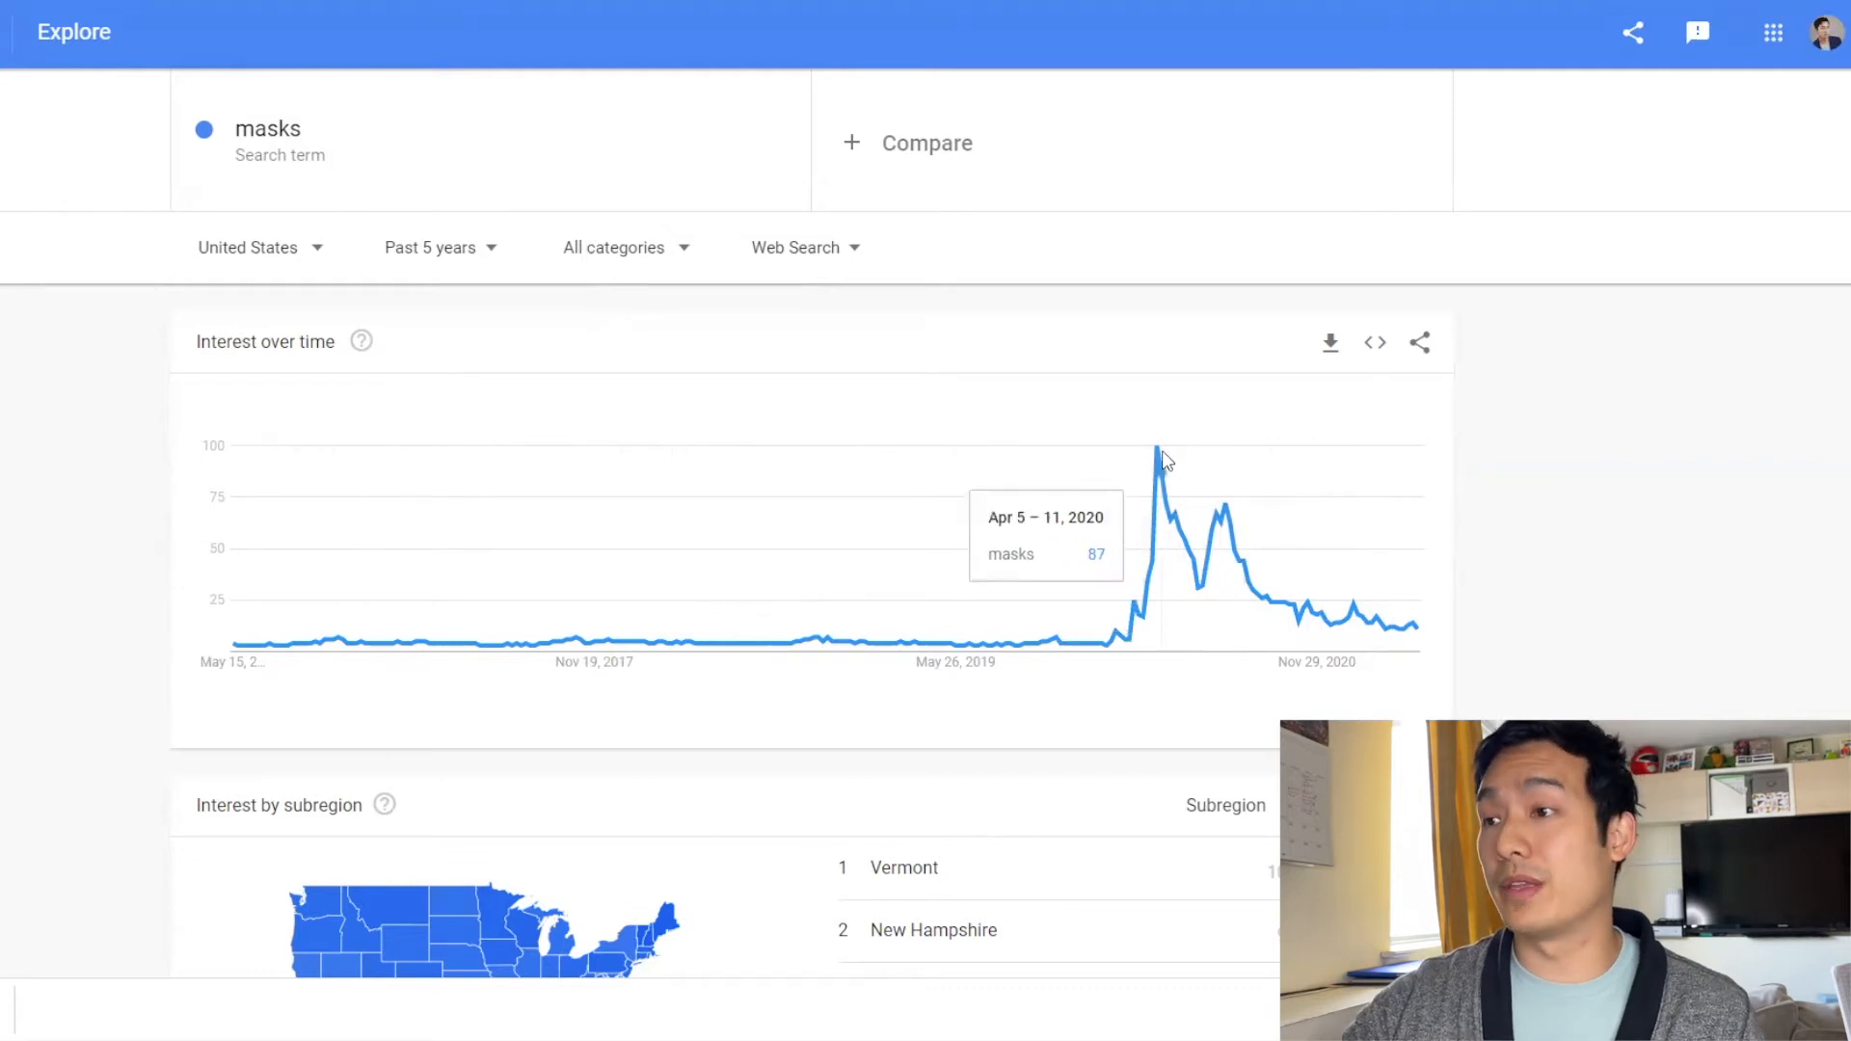
{"action": "mouse_move", "coordinate": [1353, 608]}
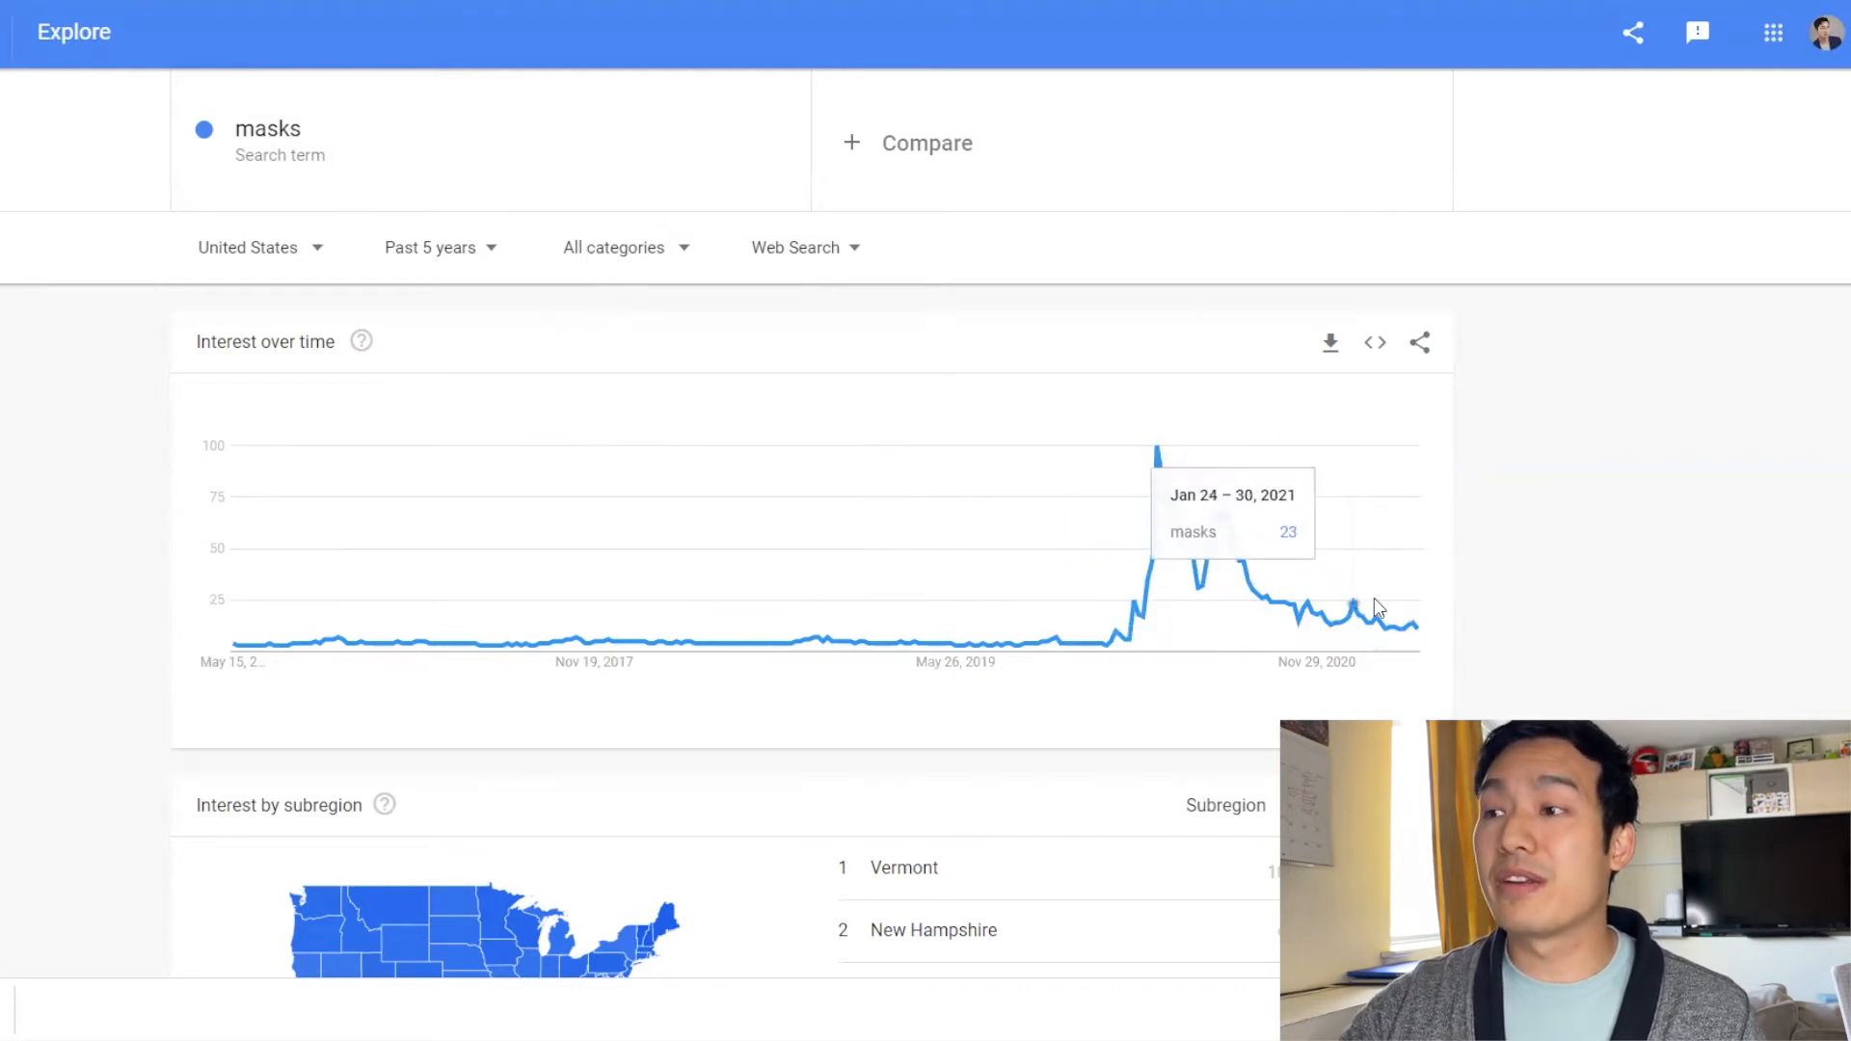
{"action": "mouse_move", "coordinate": [1399, 617]}
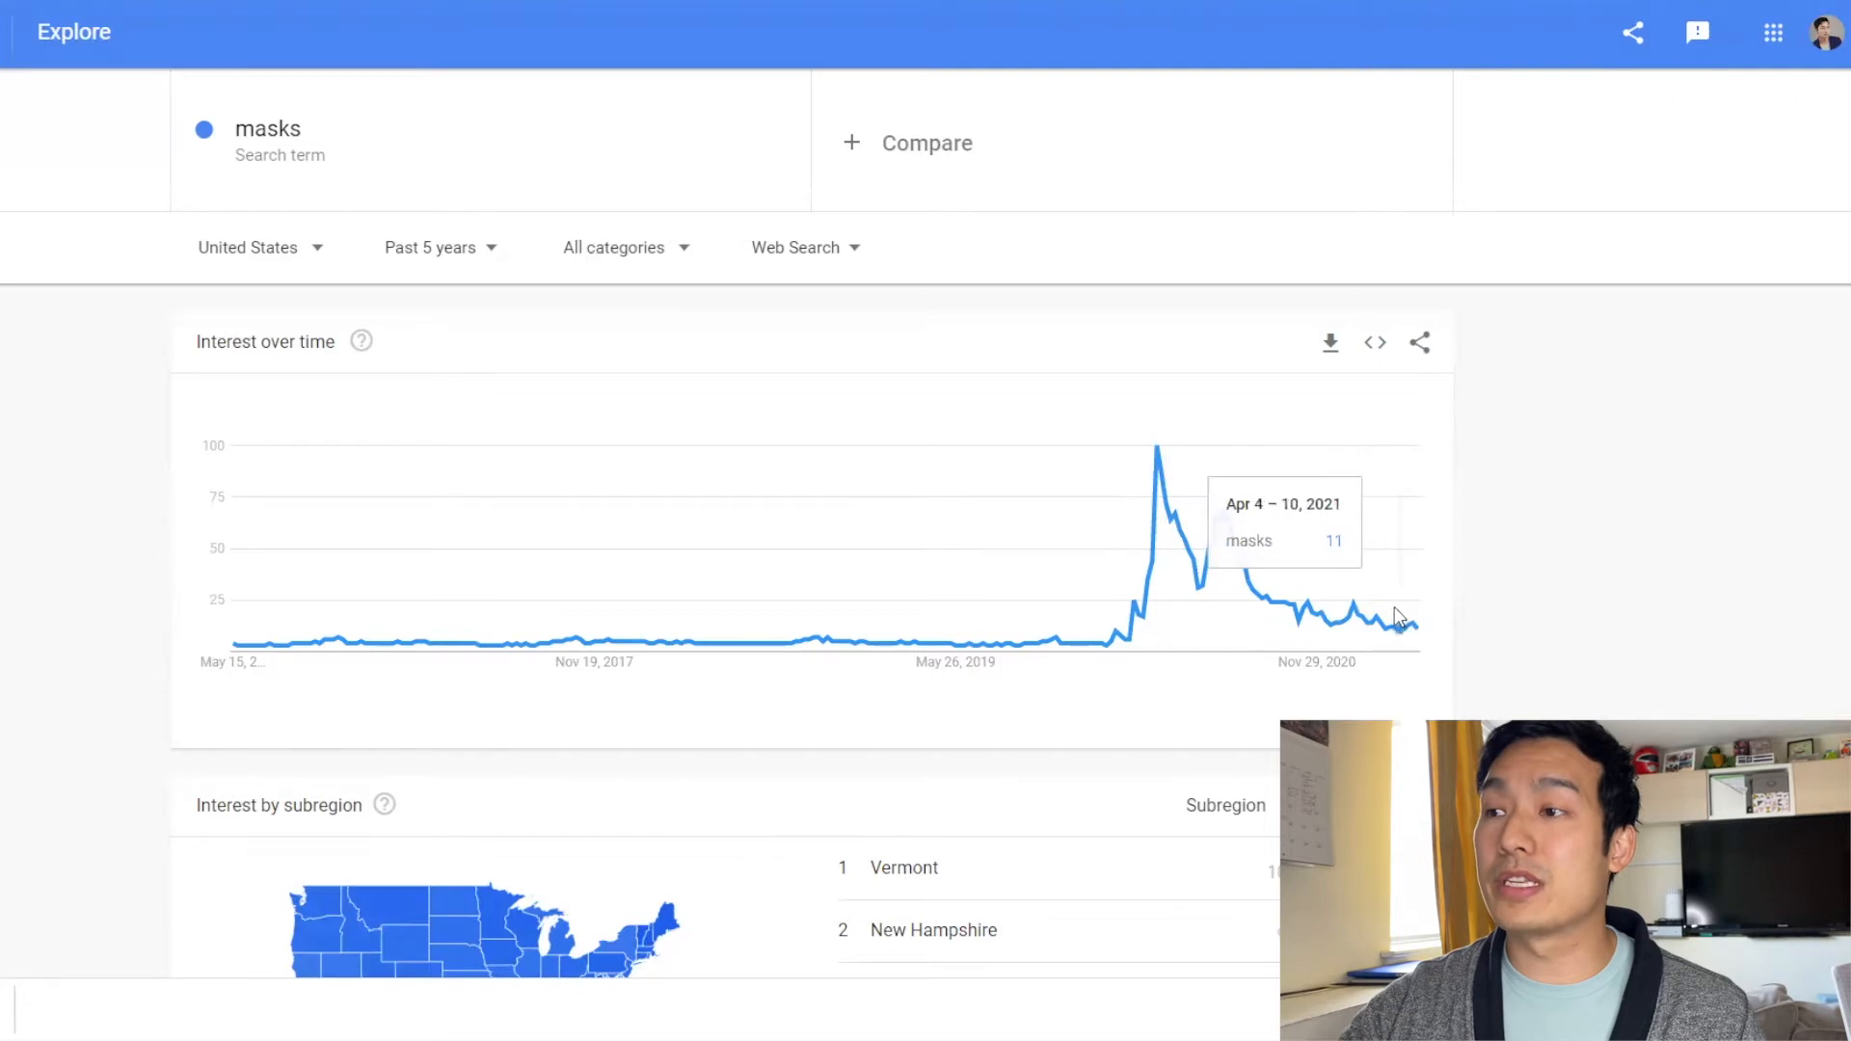
{"action": "mouse_move", "coordinate": [1393, 614]}
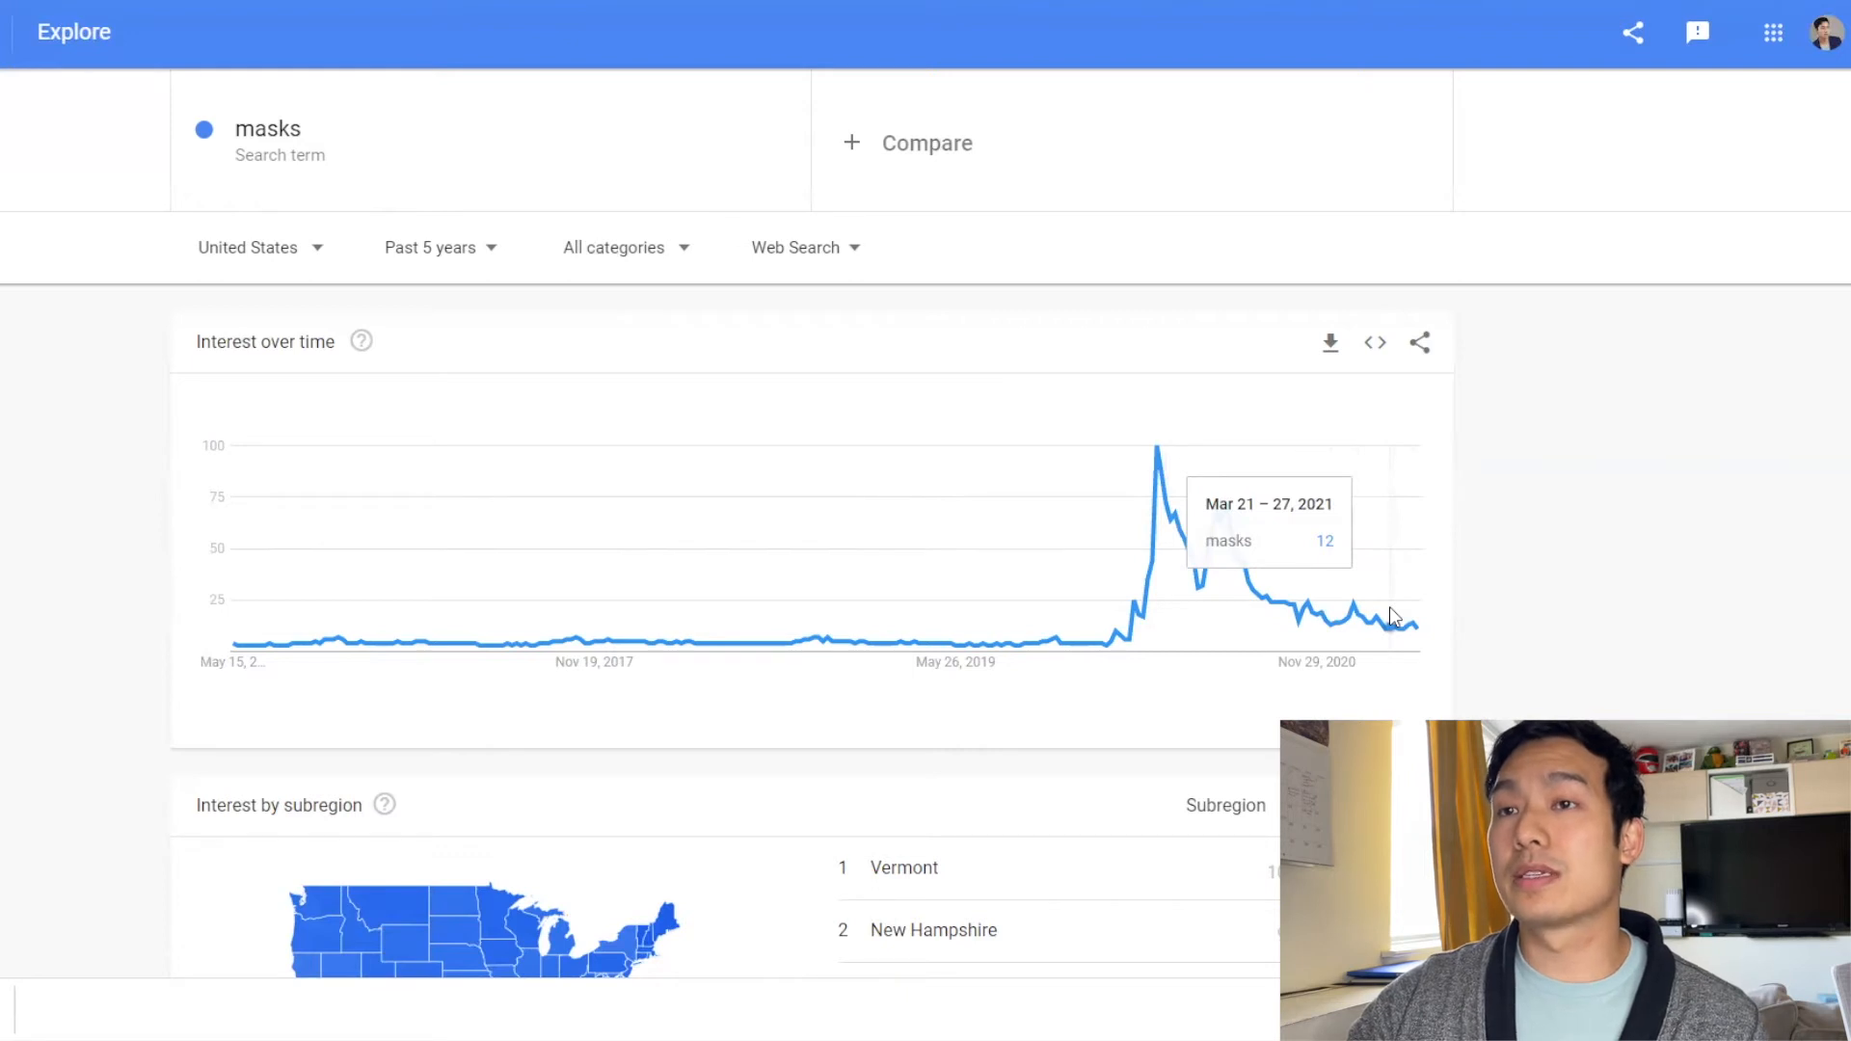
{"action": "mouse_move", "coordinate": [1579, 40]}
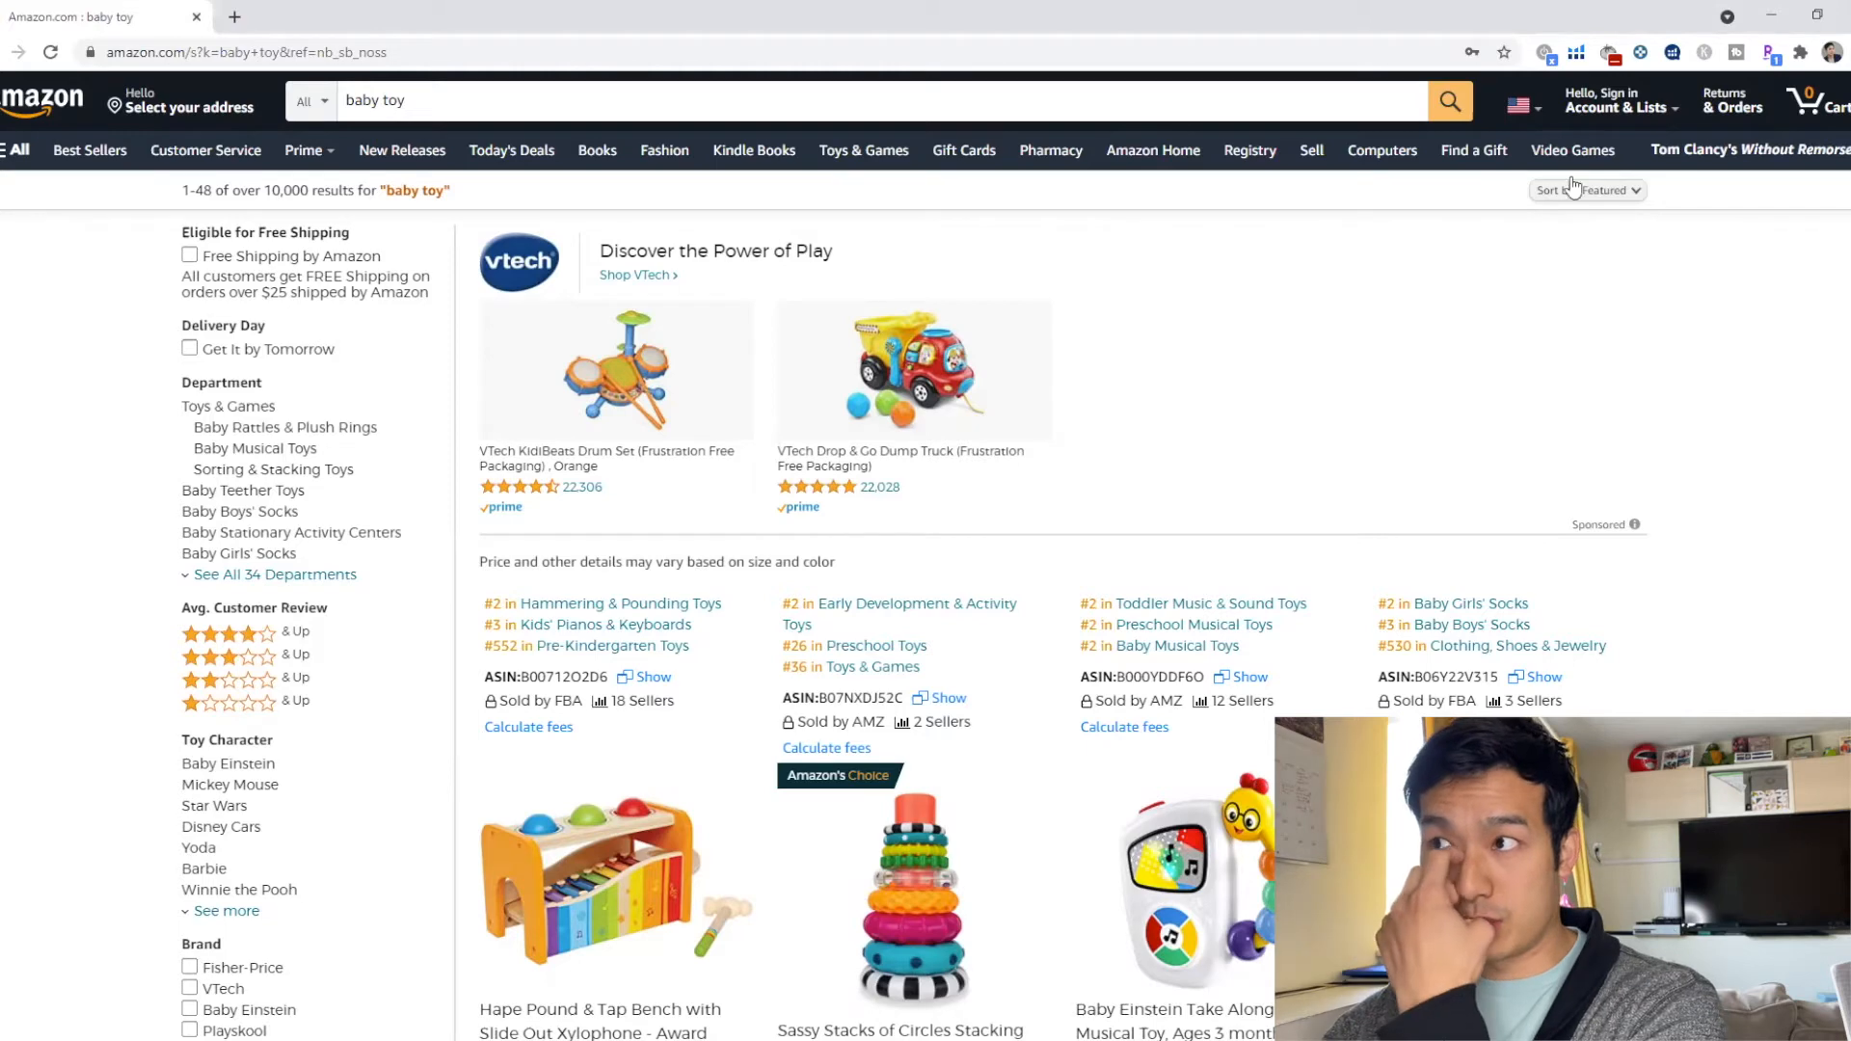
- Run Helium 10 Xray on the baby toy results and open its search volume history
{"action": "left_click", "coordinate": [1576, 52]}
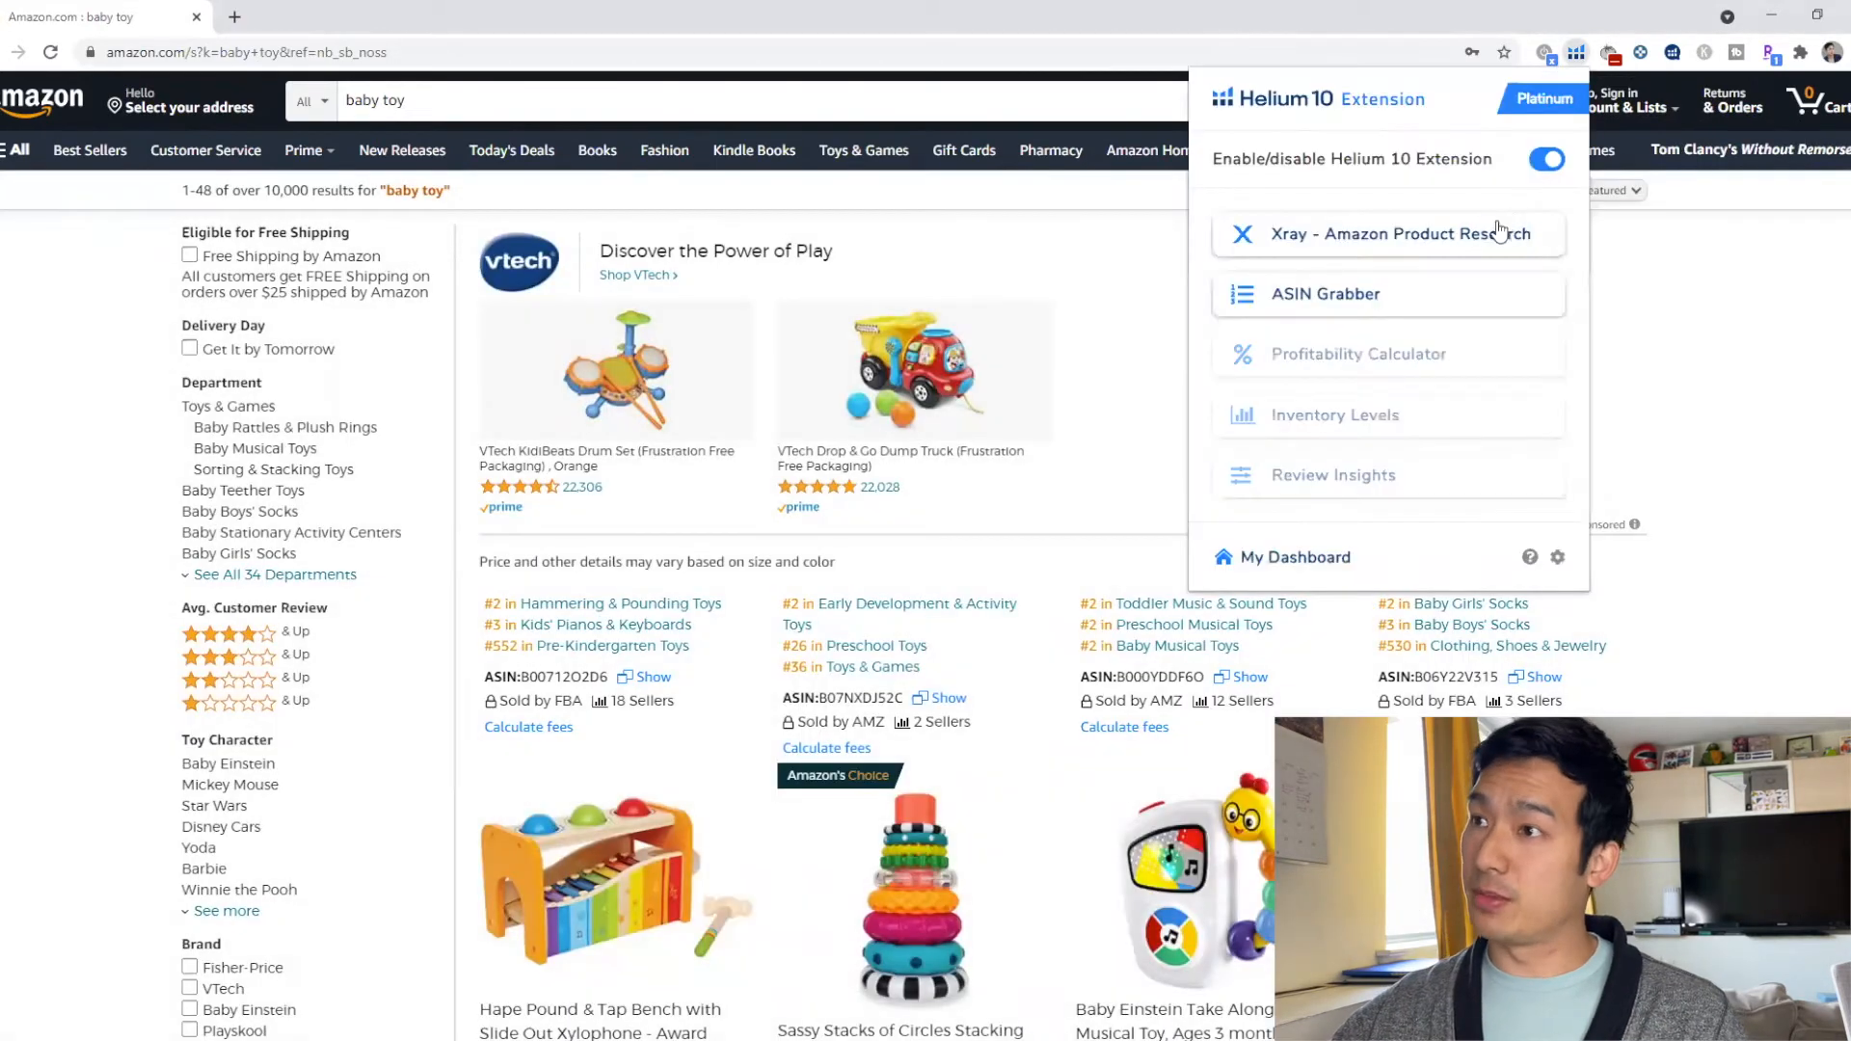
{"action": "left_click", "coordinate": [1386, 232]}
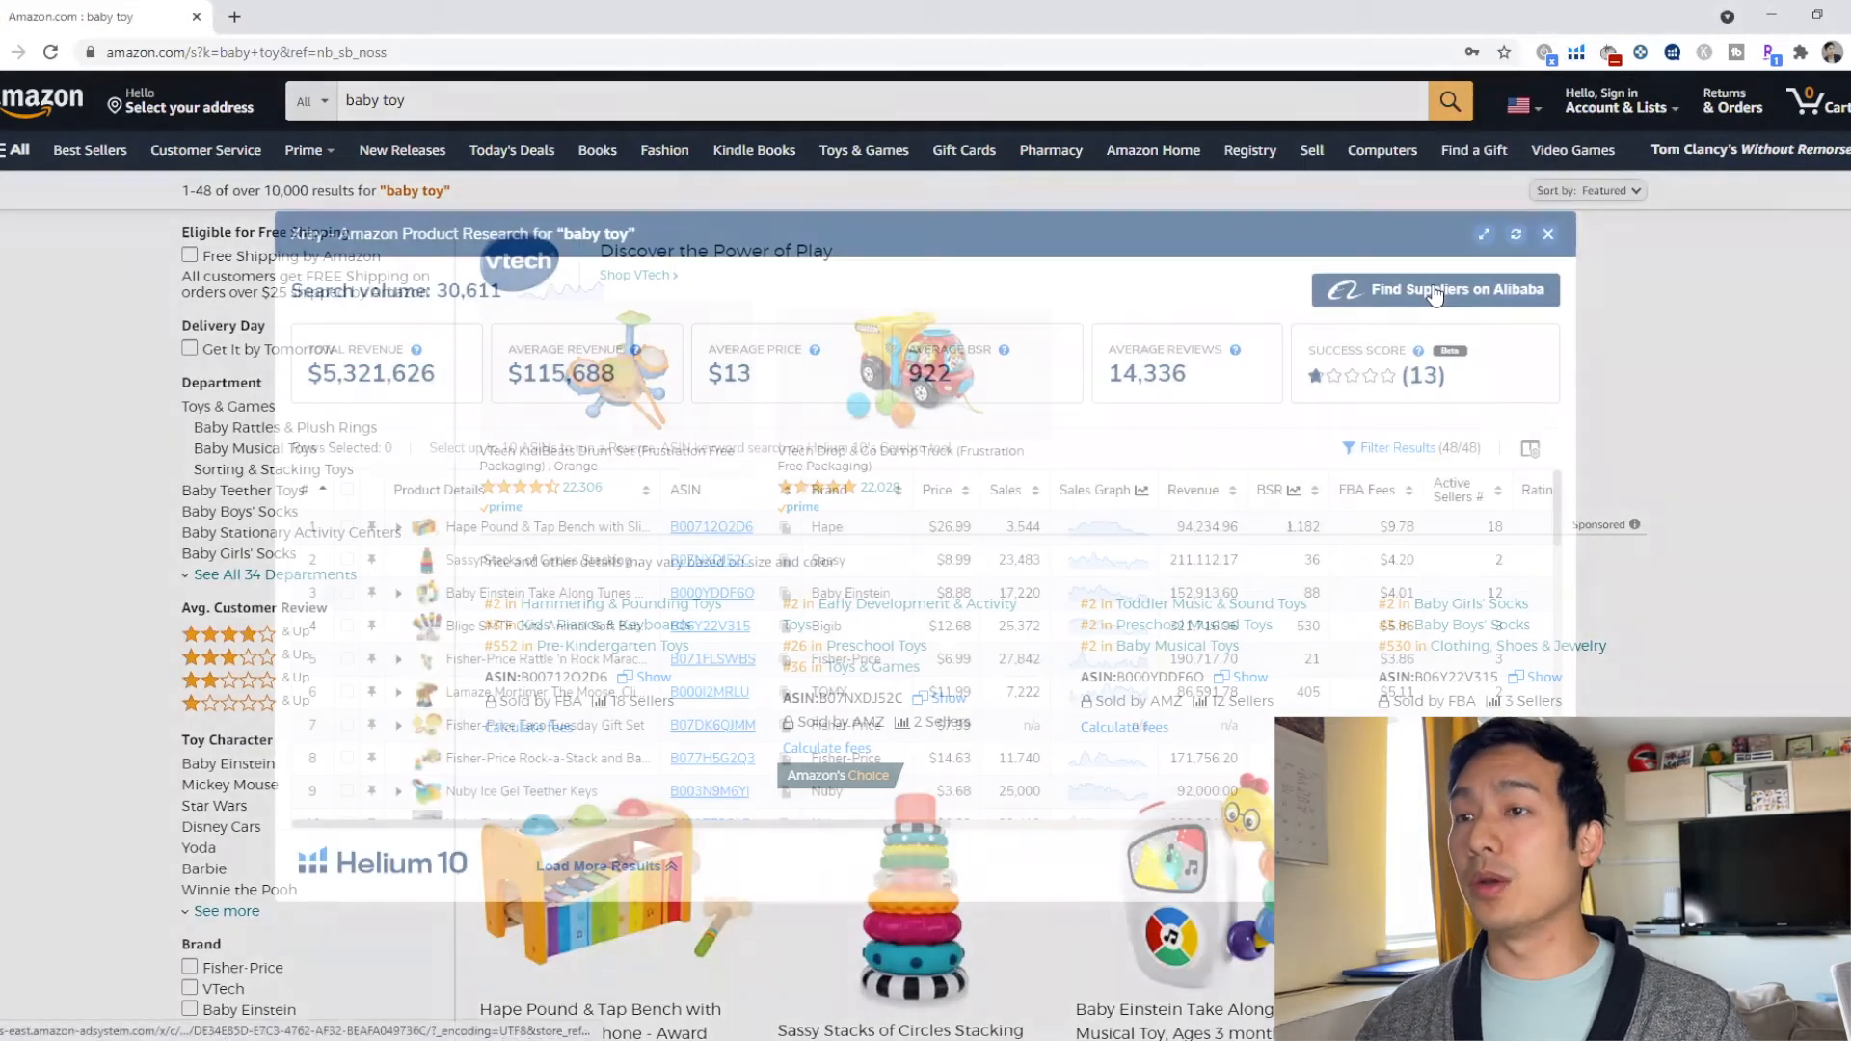
{"action": "mouse_move", "coordinate": [1436, 289]}
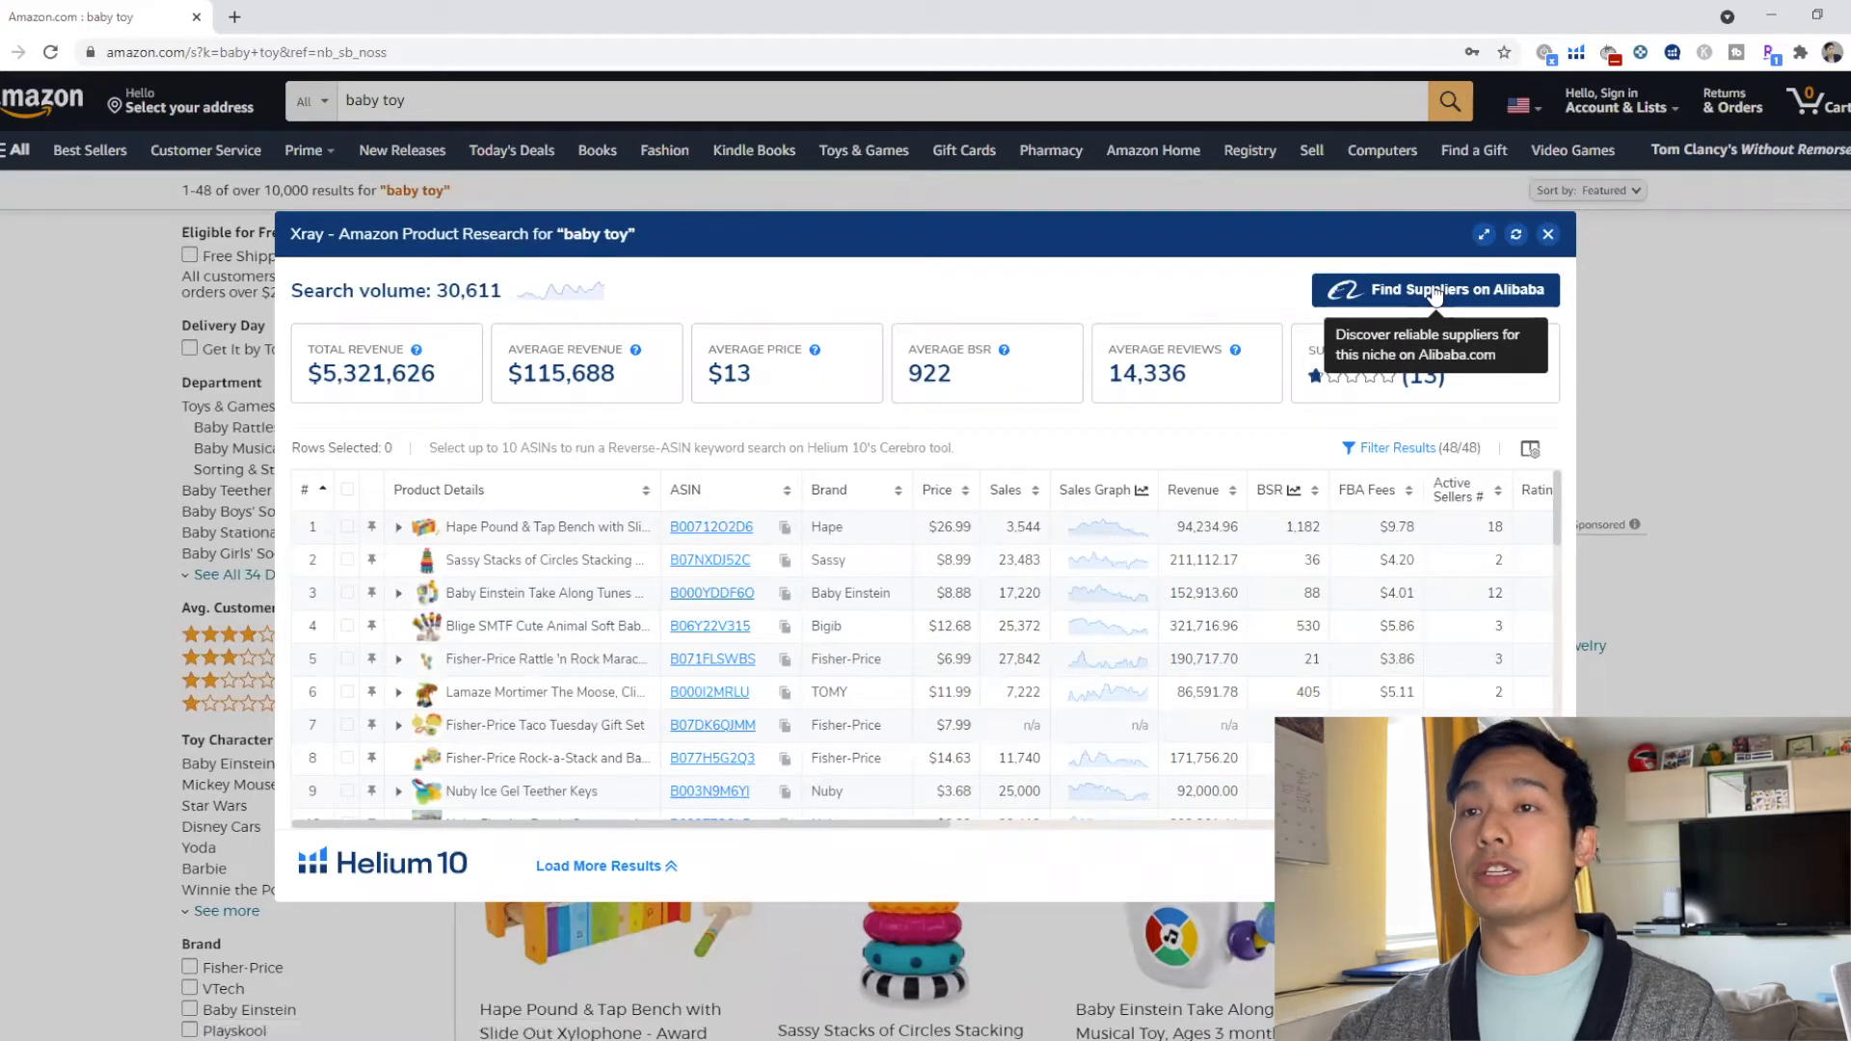
{"action": "mouse_move", "coordinate": [308, 280]}
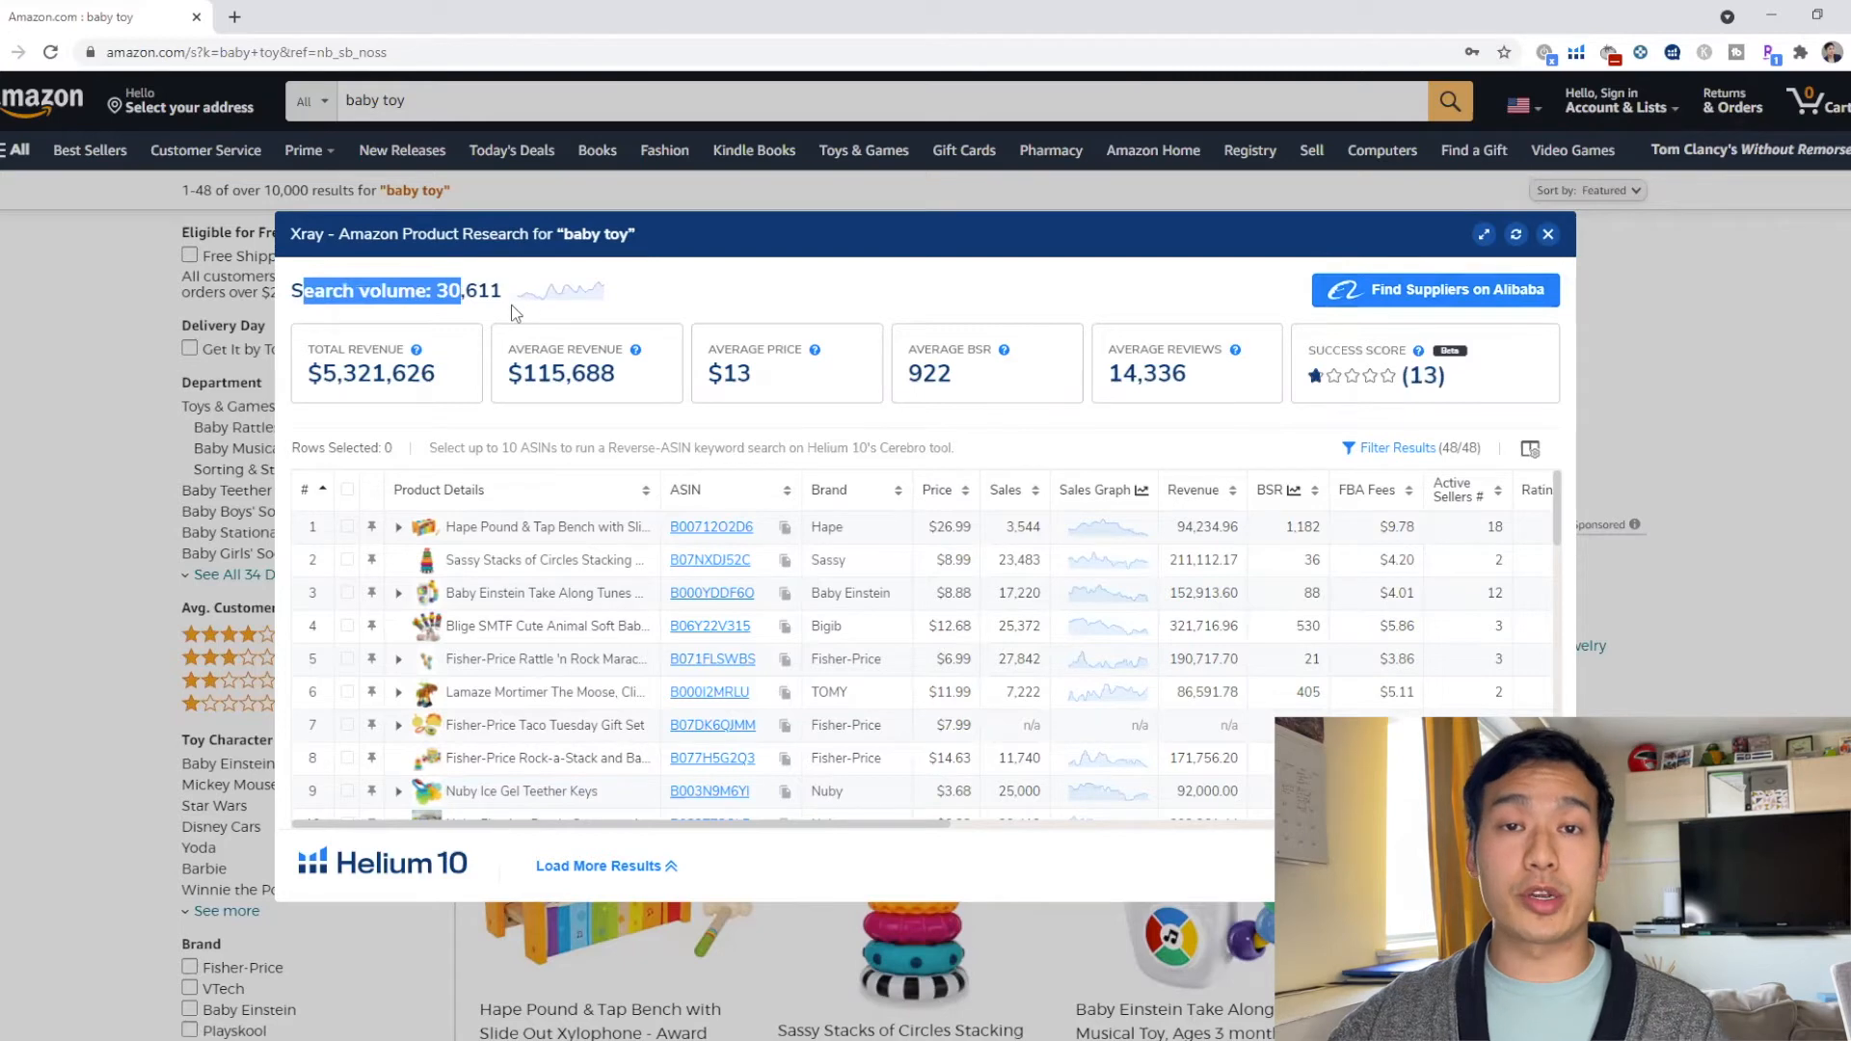
{"action": "mouse_move", "coordinate": [546, 322]}
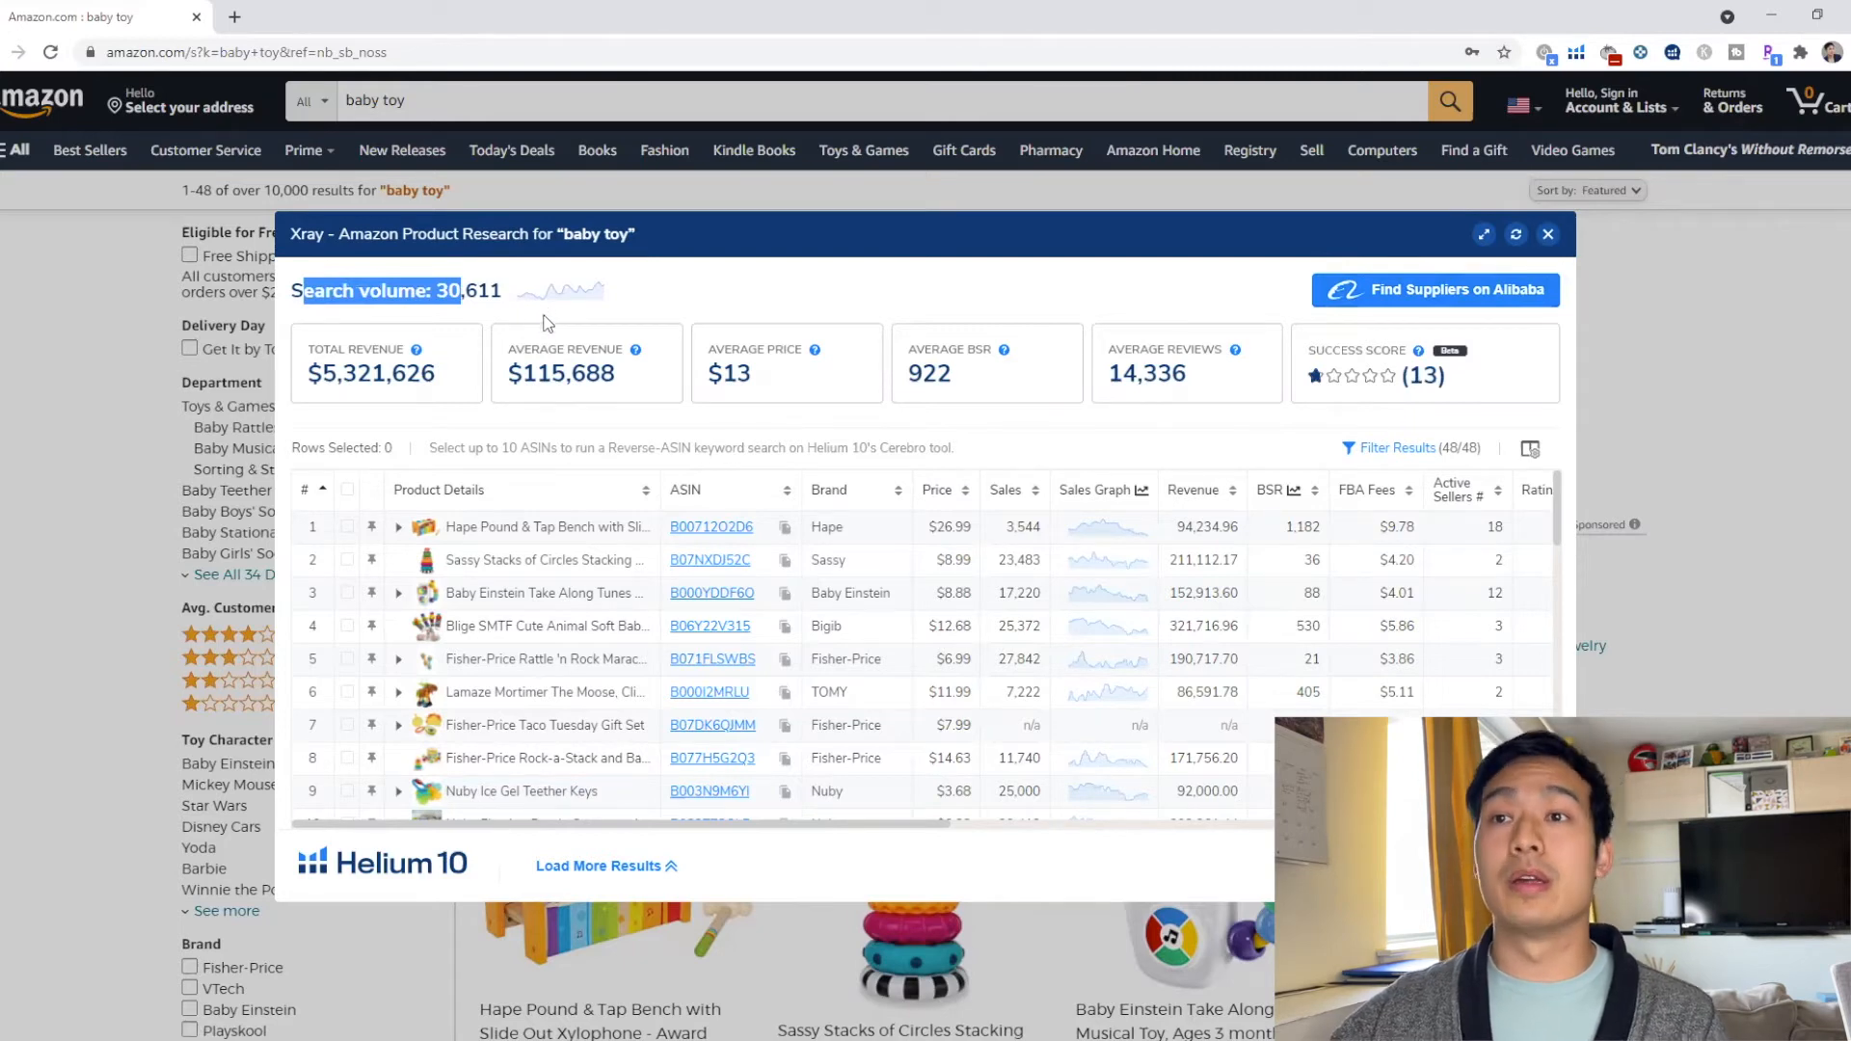
{"action": "mouse_move", "coordinate": [587, 295]}
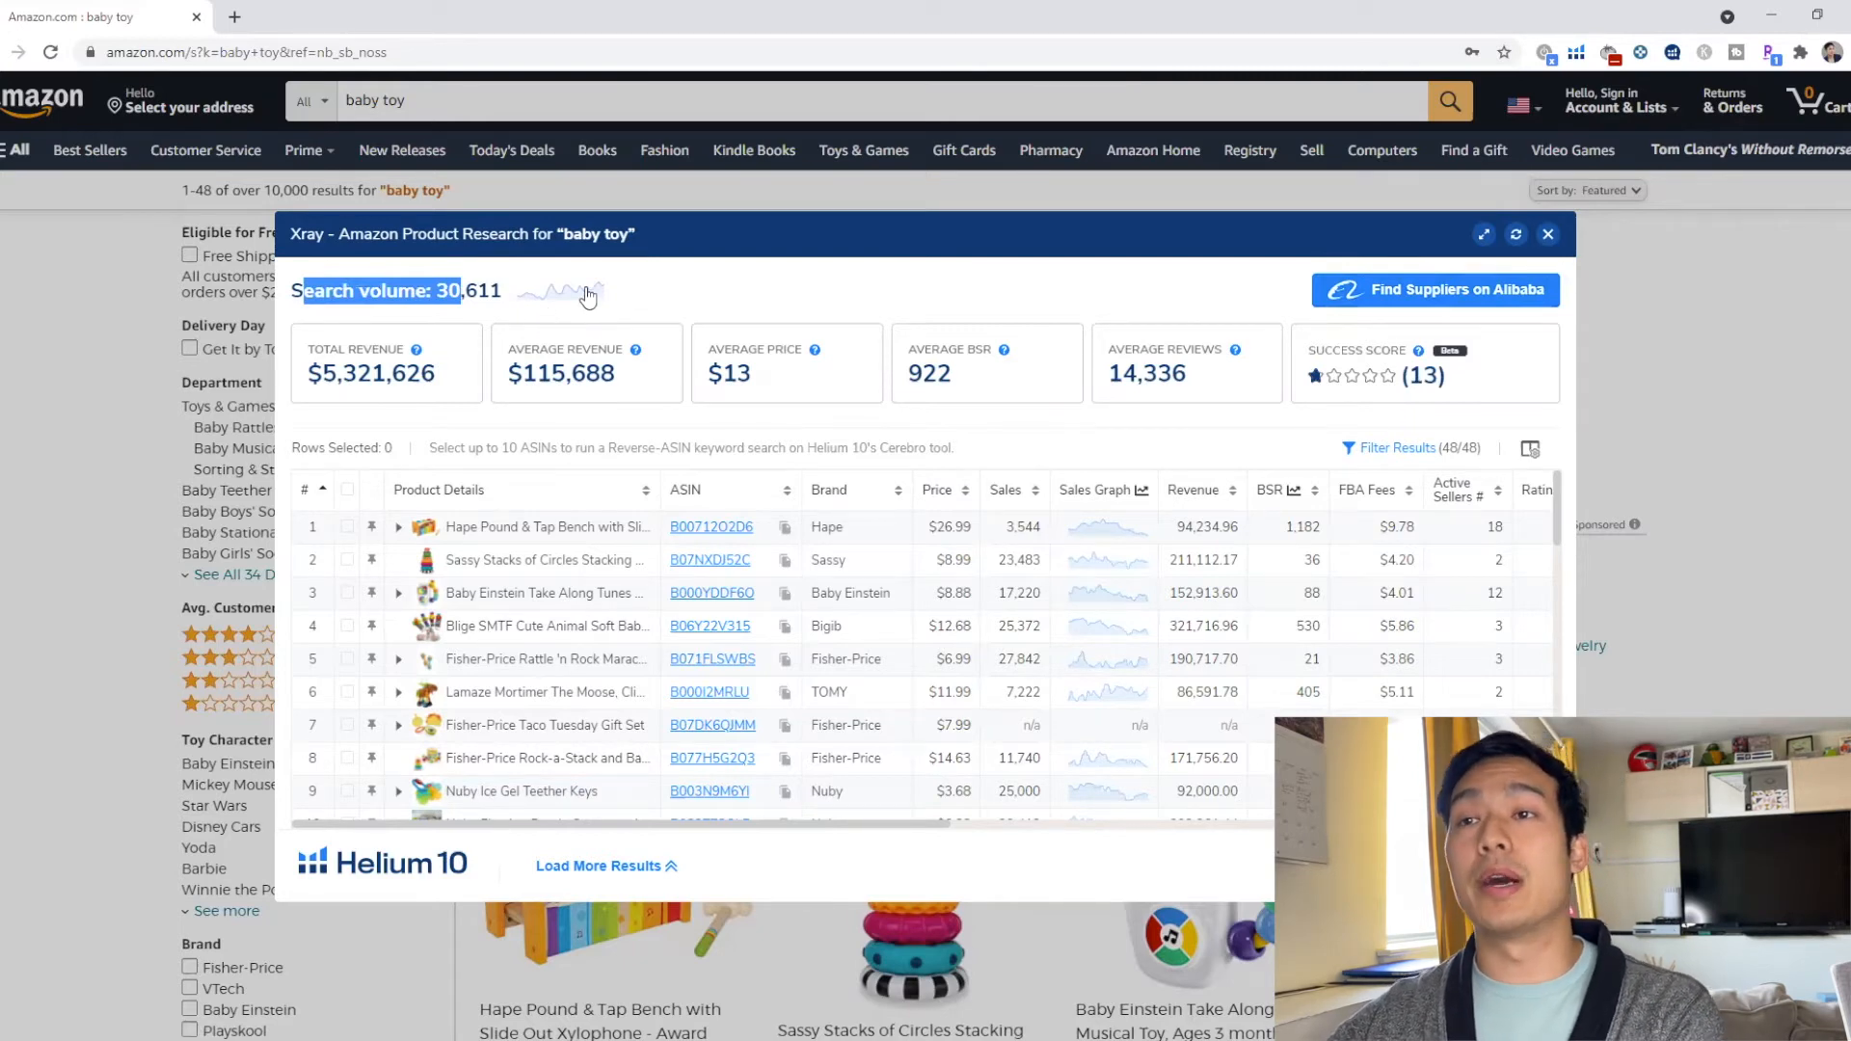
{"action": "left_click", "coordinate": [558, 293]}
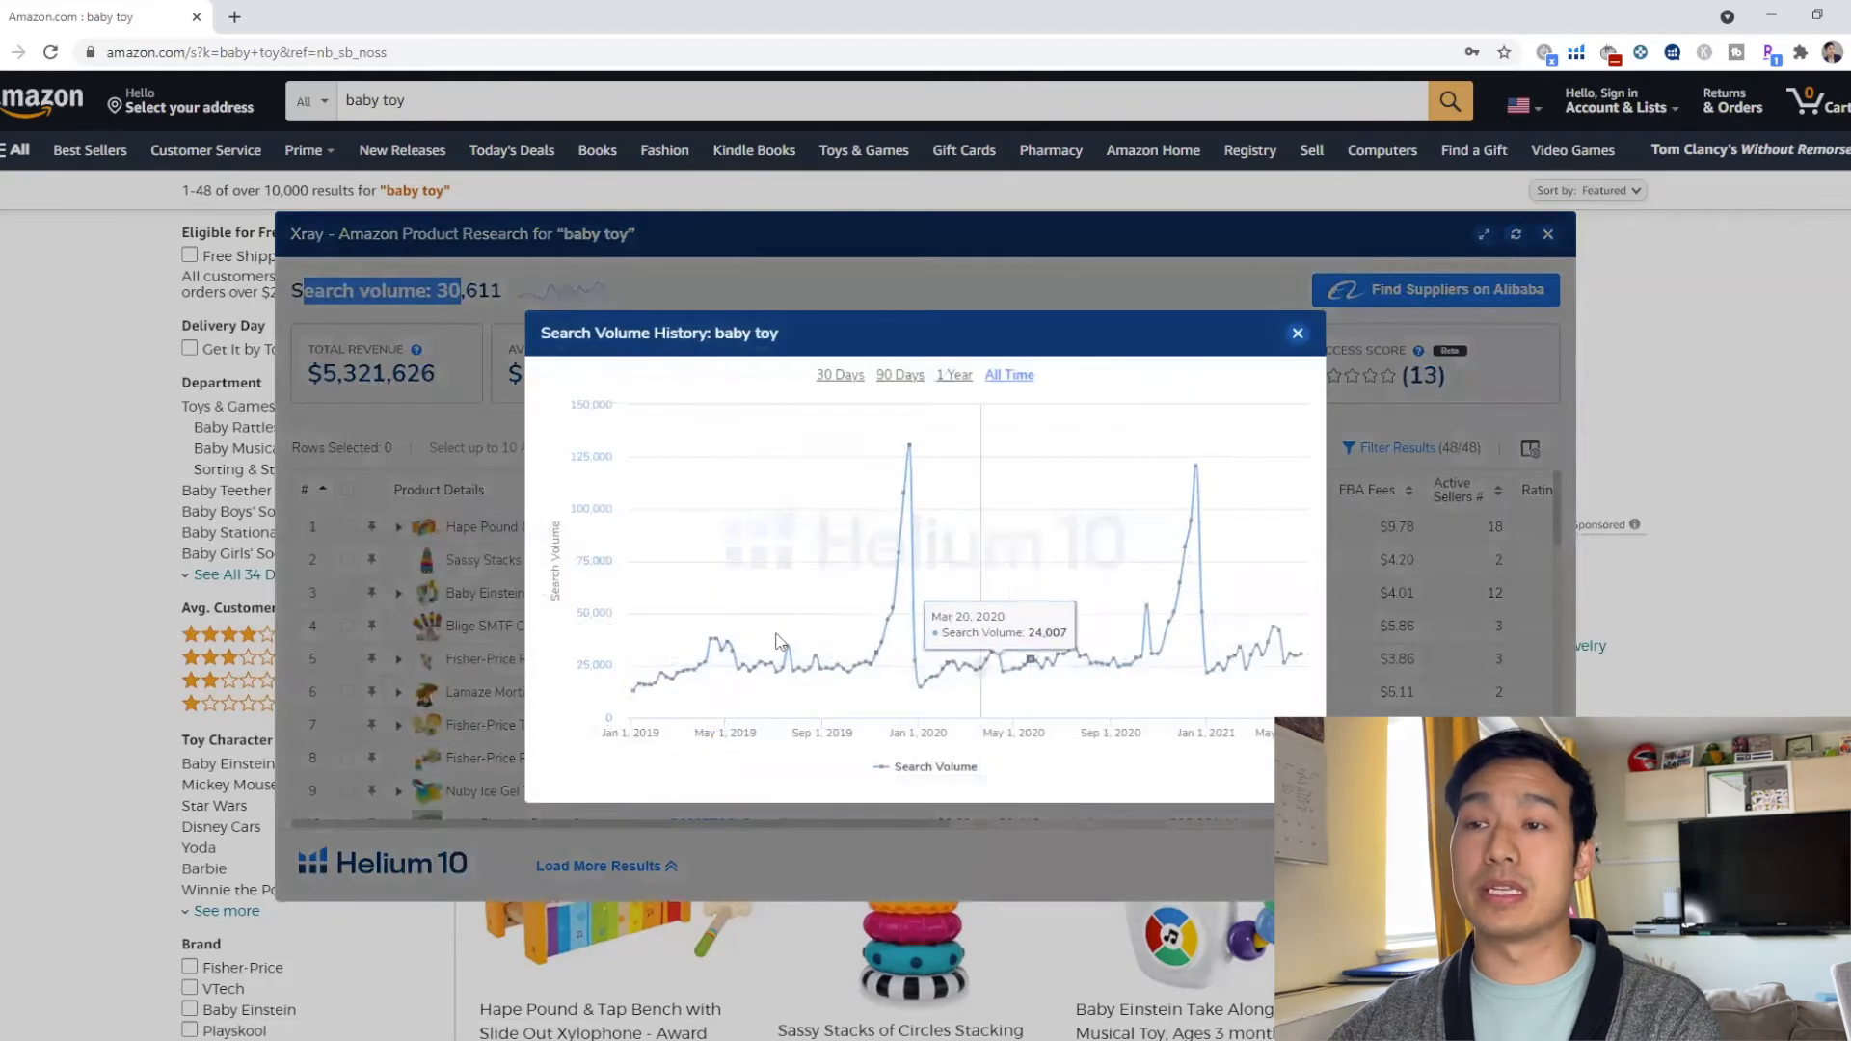
{"action": "mouse_move", "coordinate": [643, 690]}
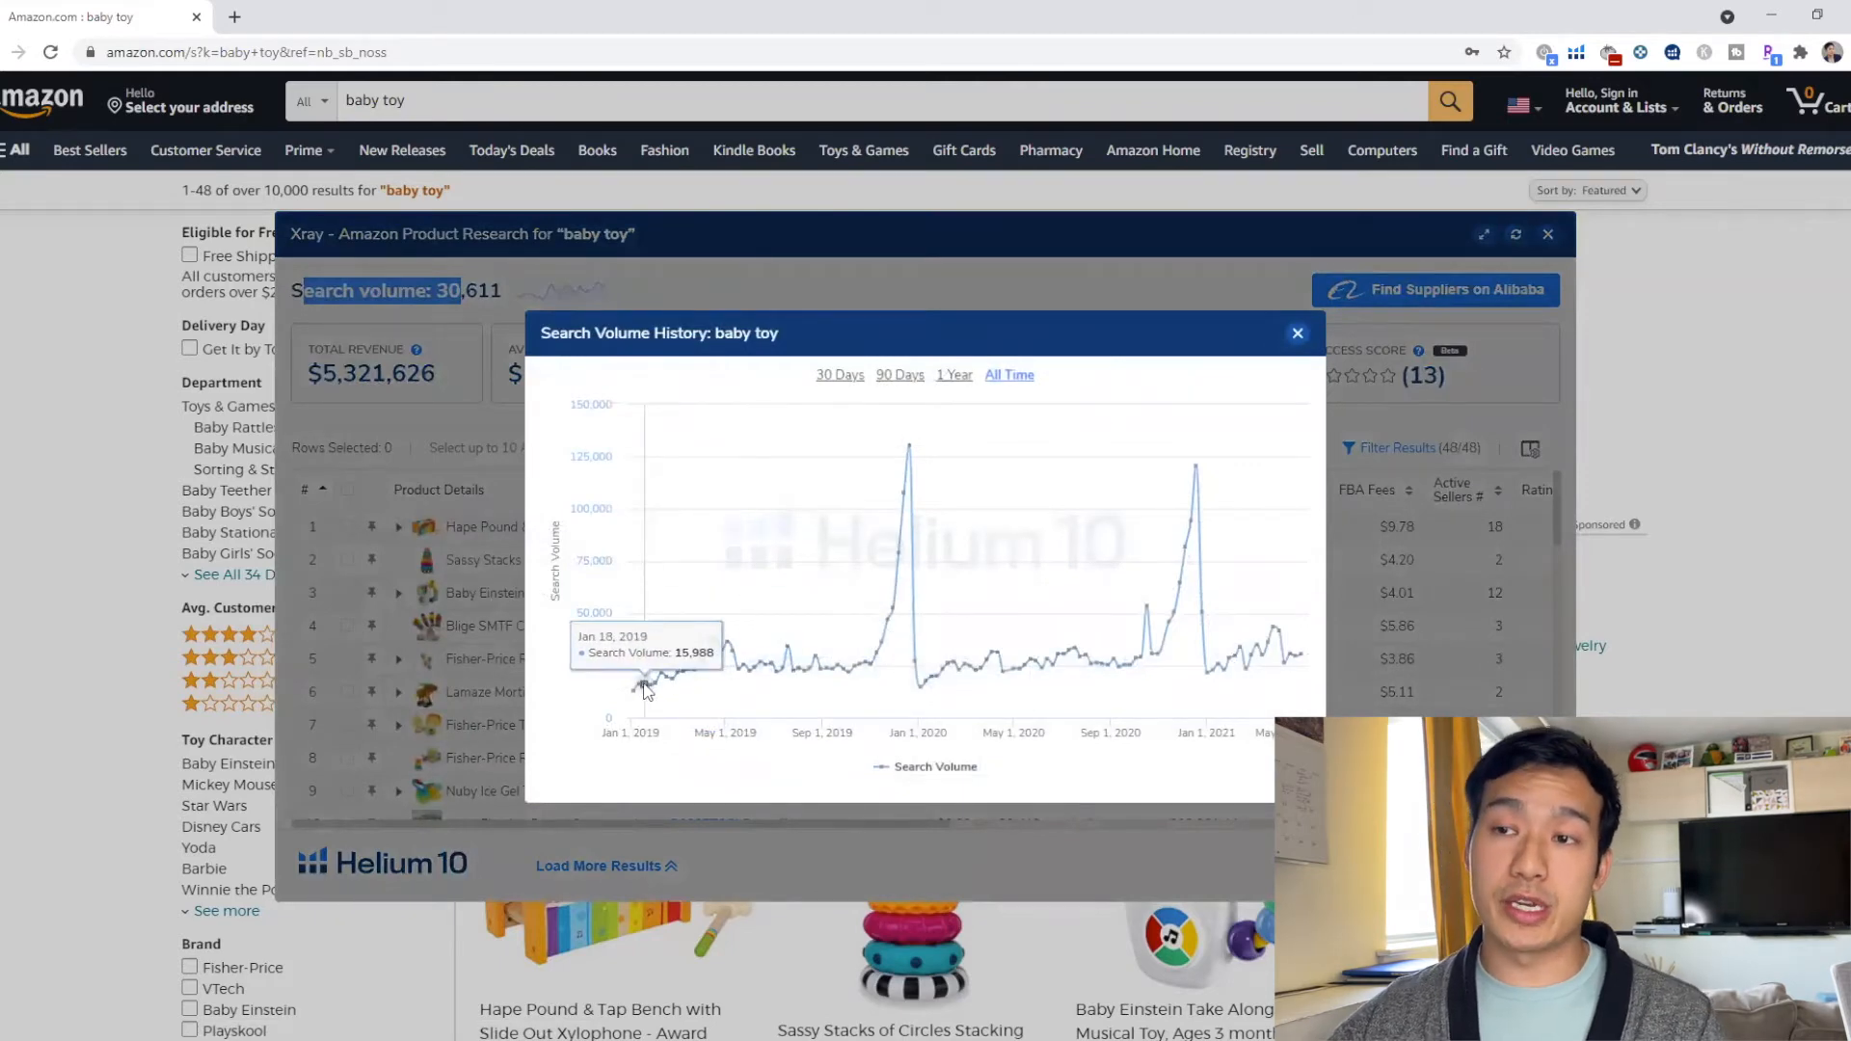
{"action": "mouse_move", "coordinate": [694, 677]}
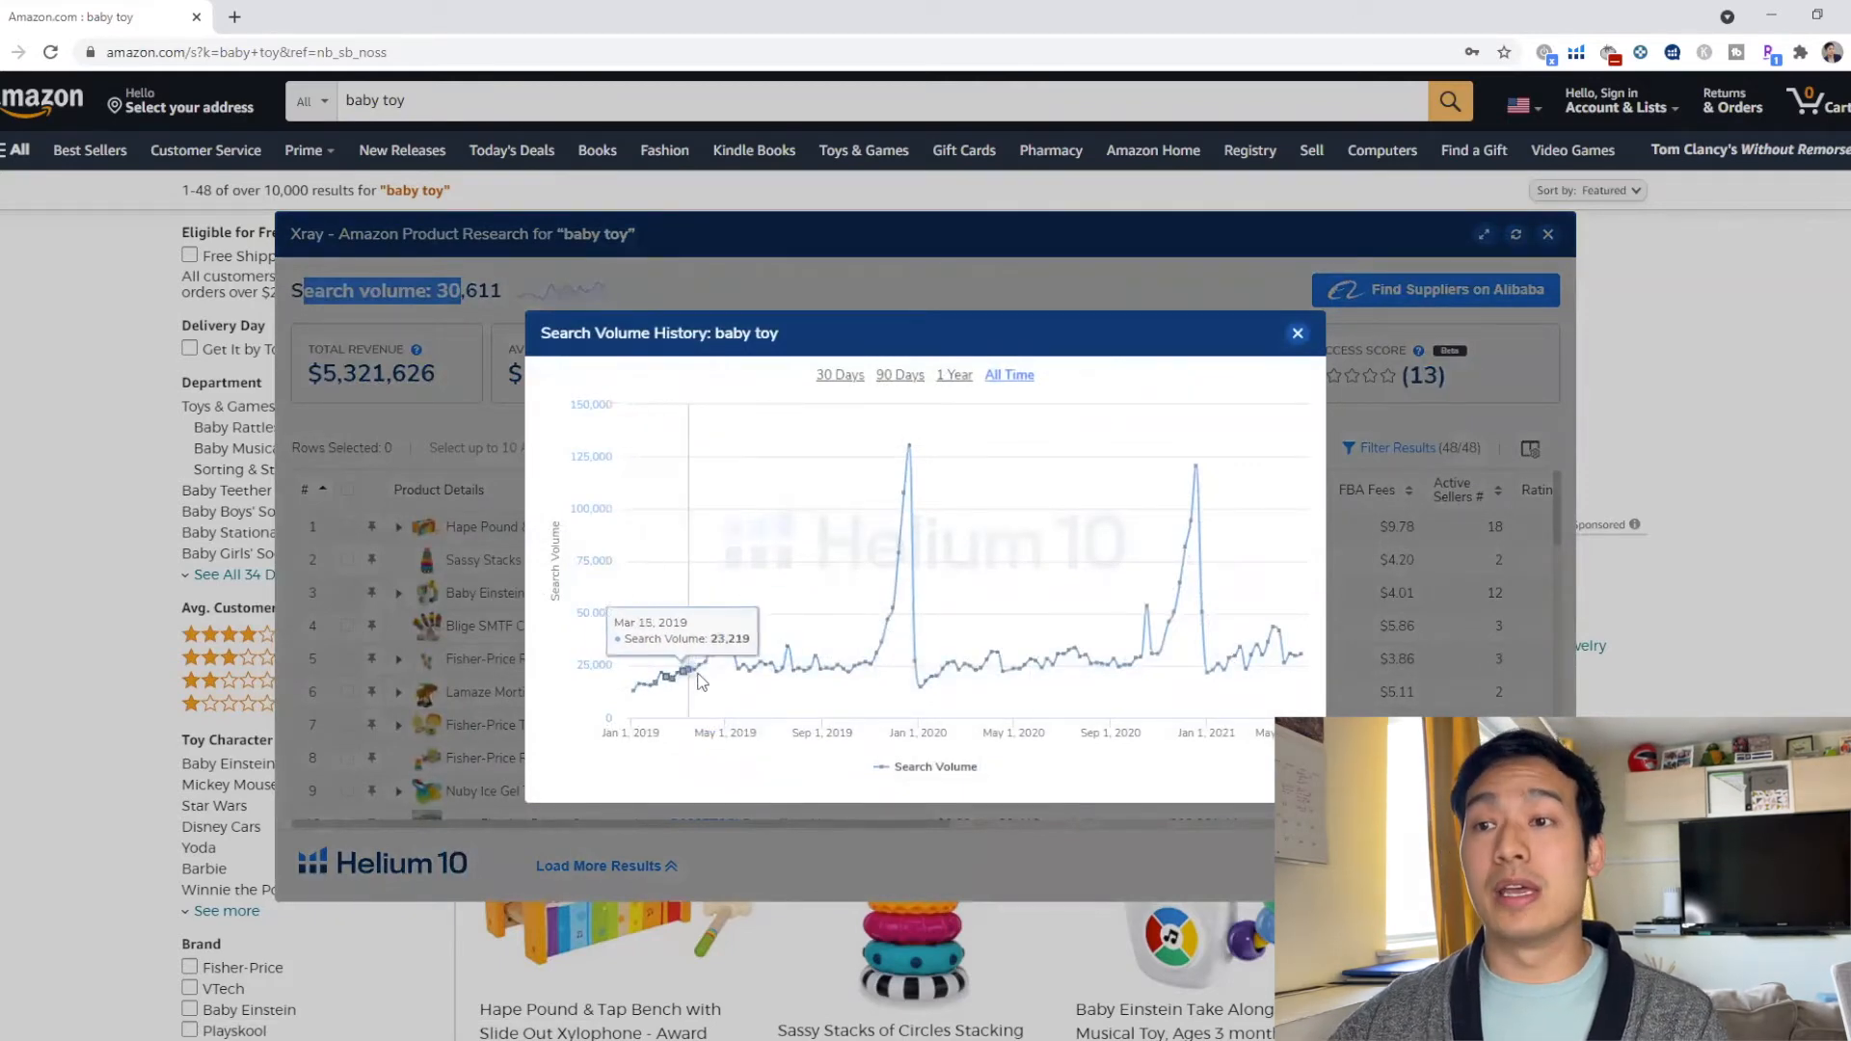
{"action": "mouse_move", "coordinate": [698, 673]}
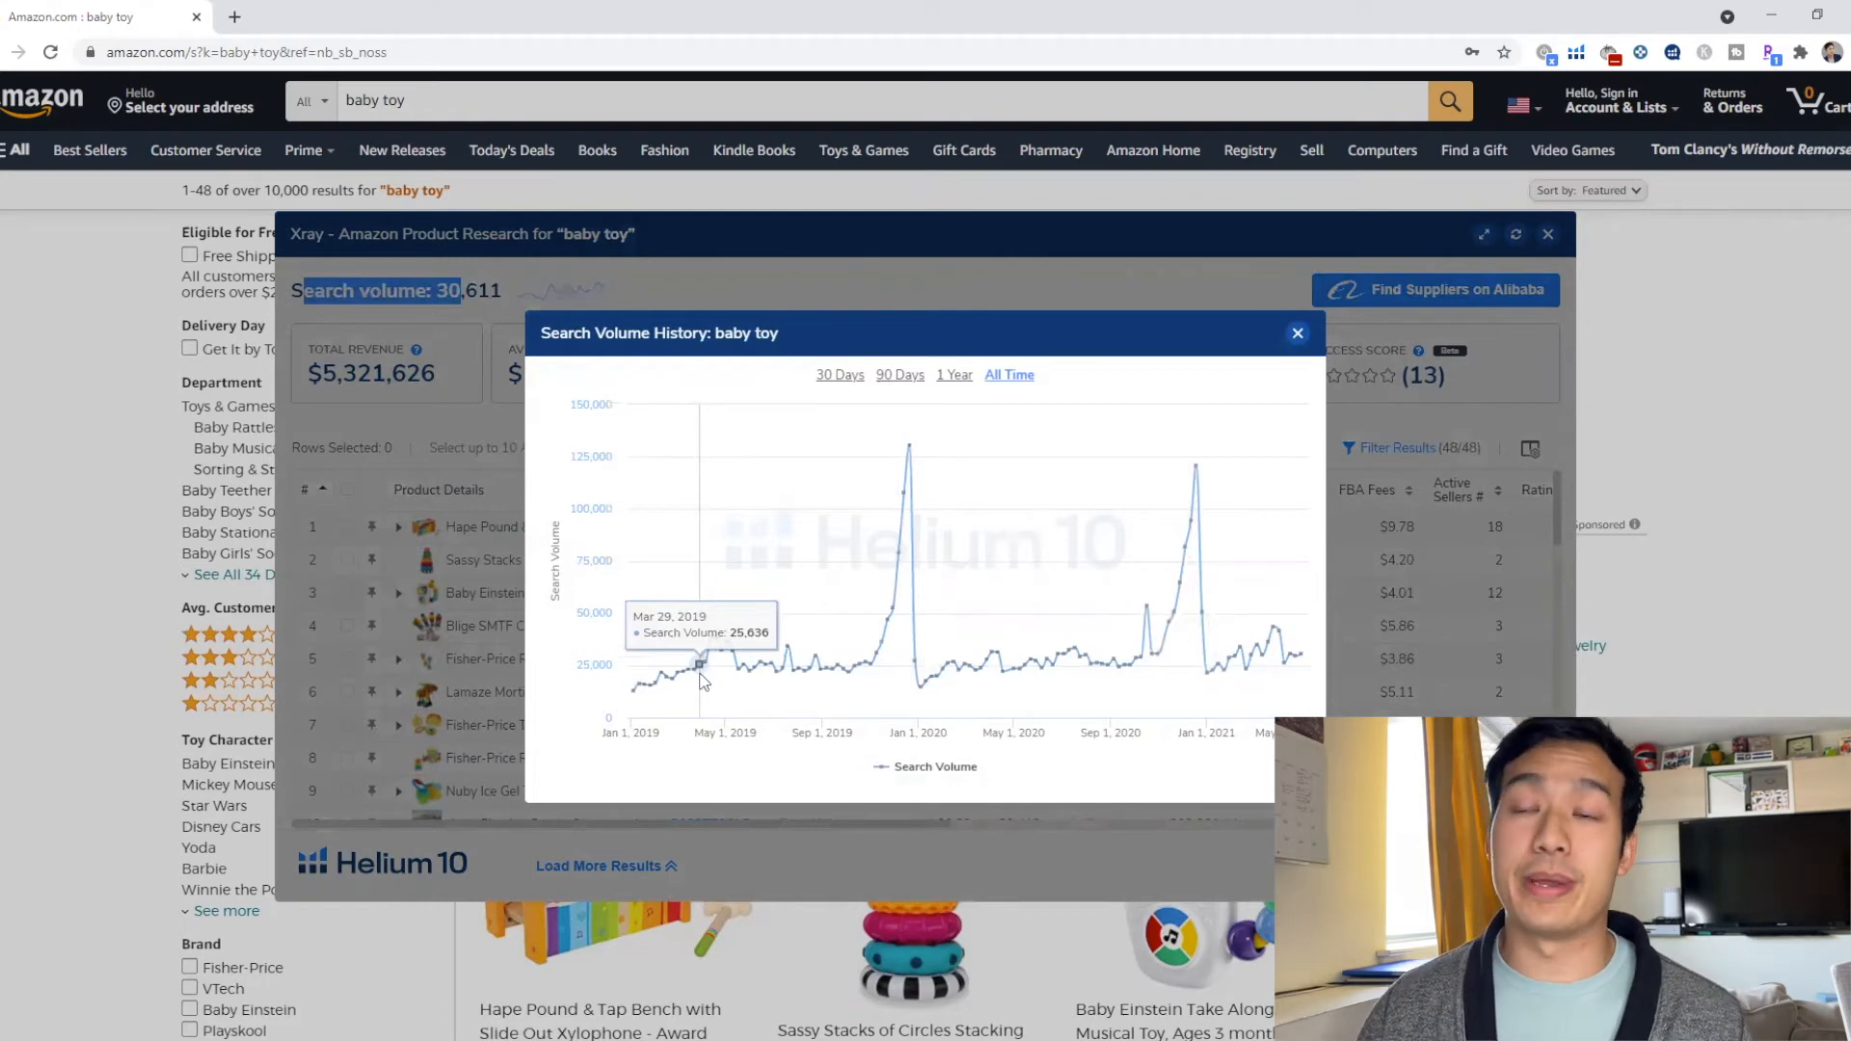
{"action": "mouse_move", "coordinate": [709, 673]}
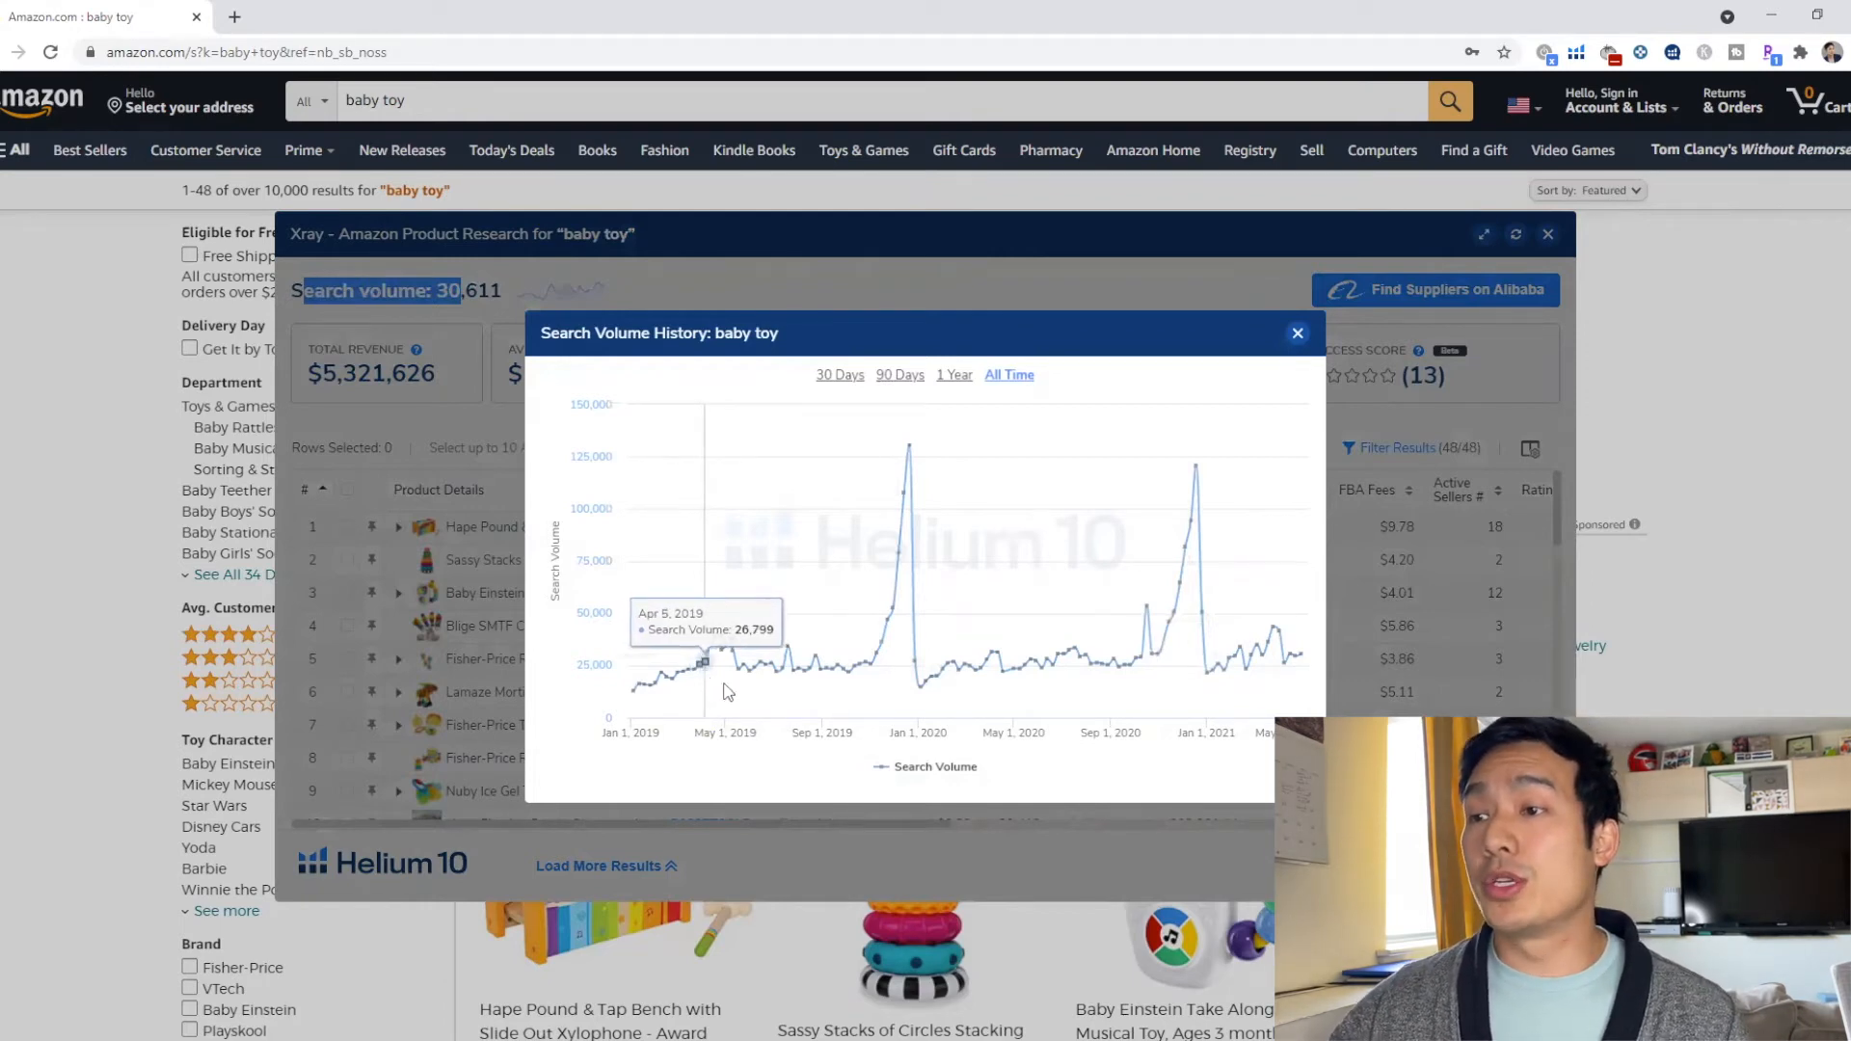
{"action": "mouse_move", "coordinate": [1035, 659]}
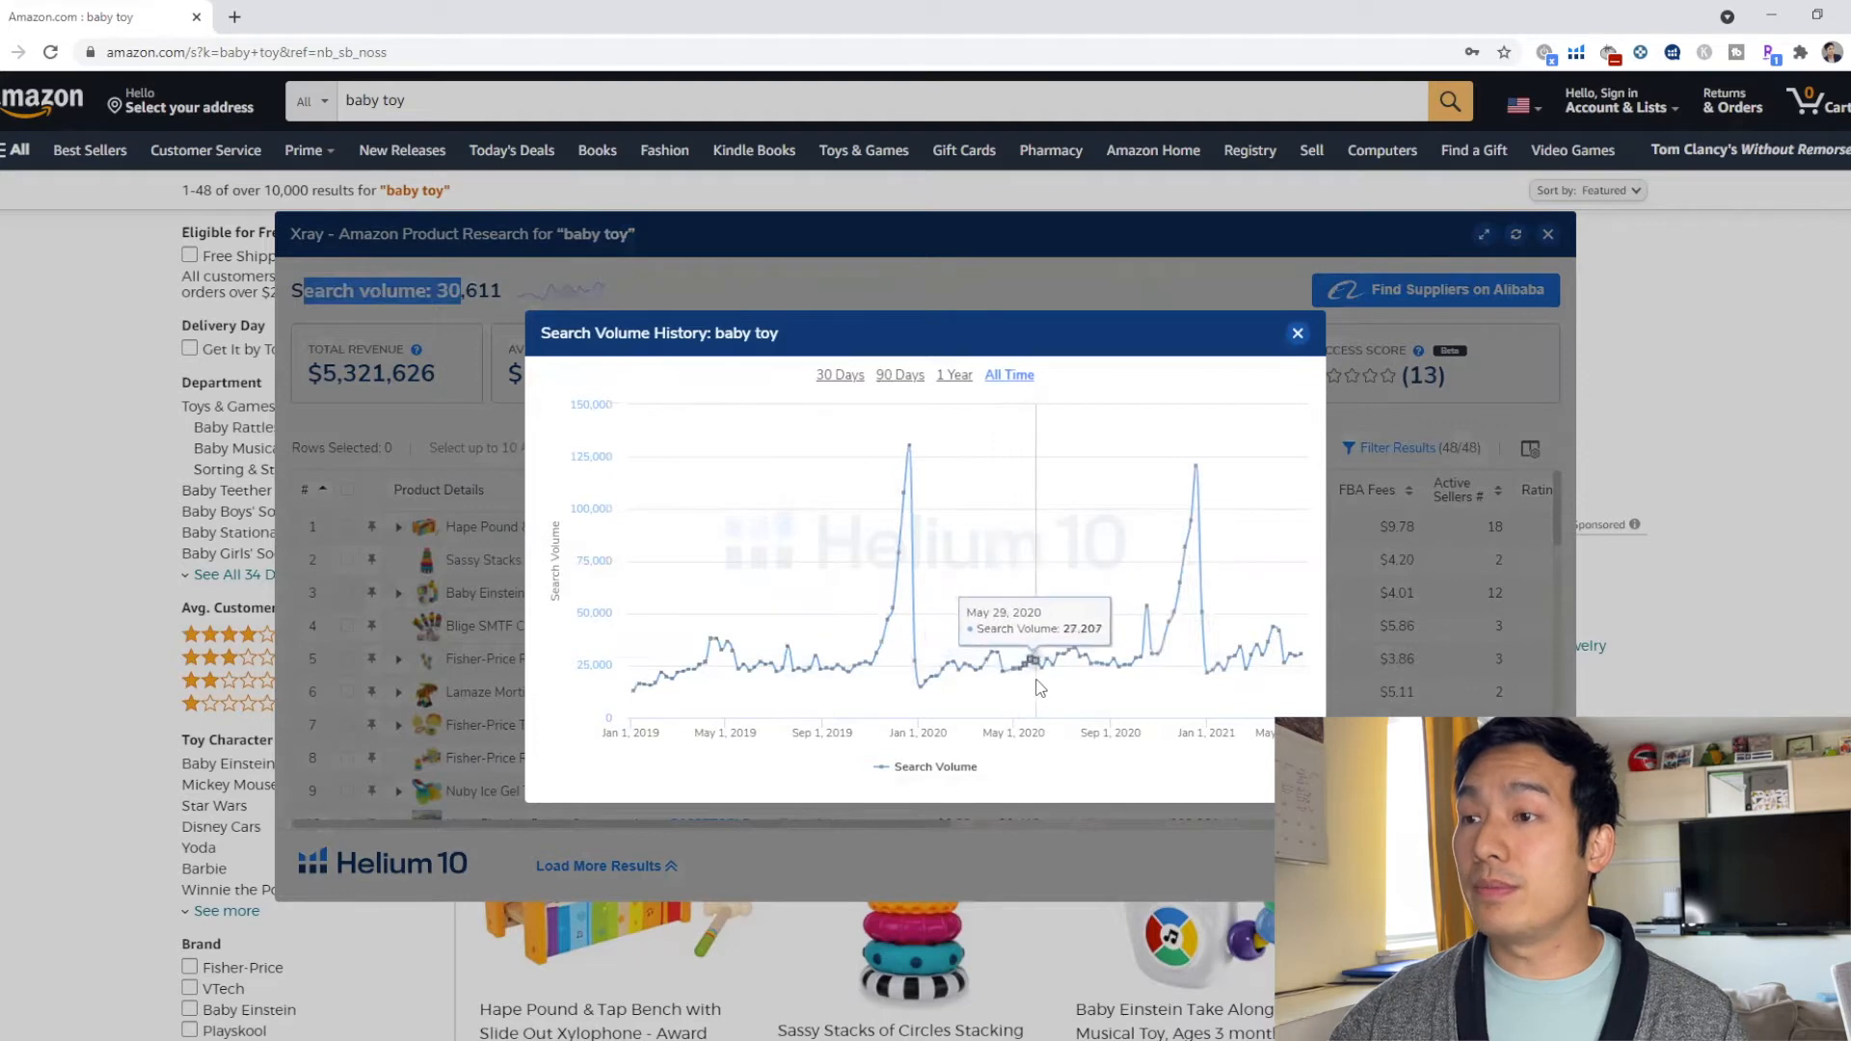
{"action": "mouse_move", "coordinate": [1030, 659]}
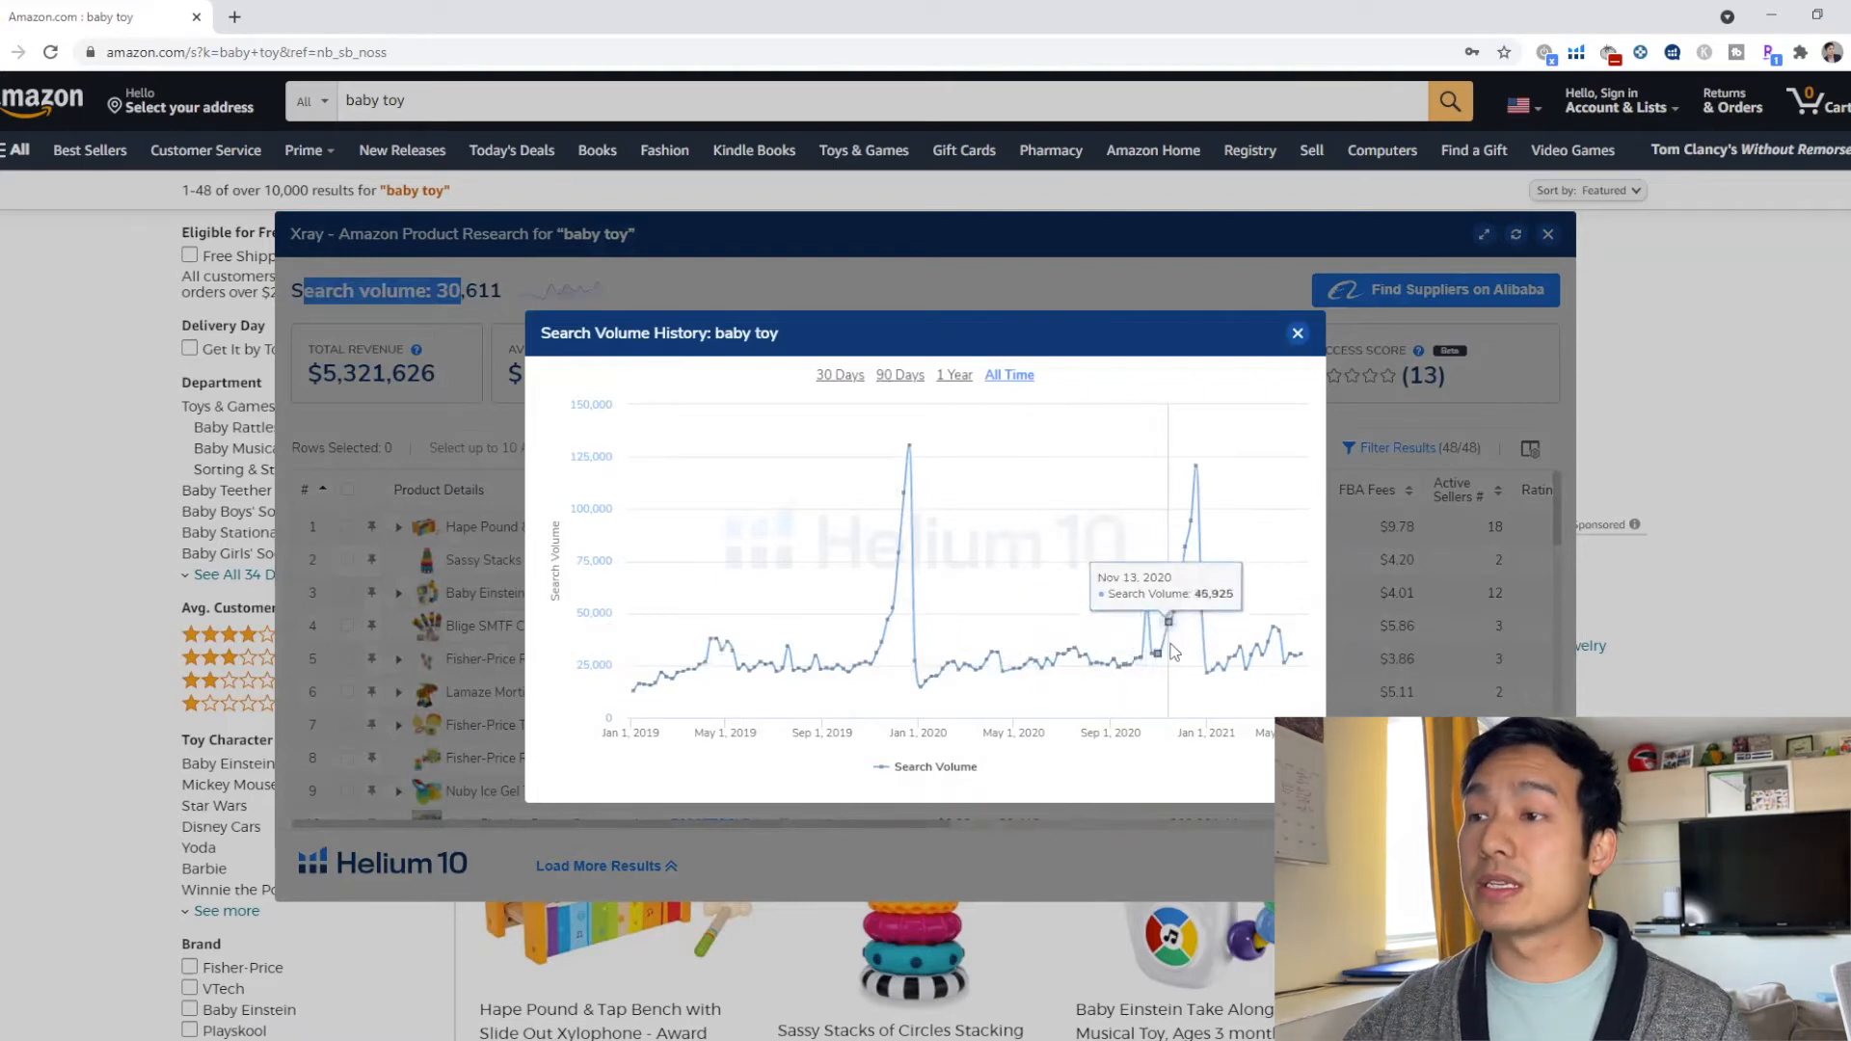
{"action": "mouse_move", "coordinate": [1173, 646]}
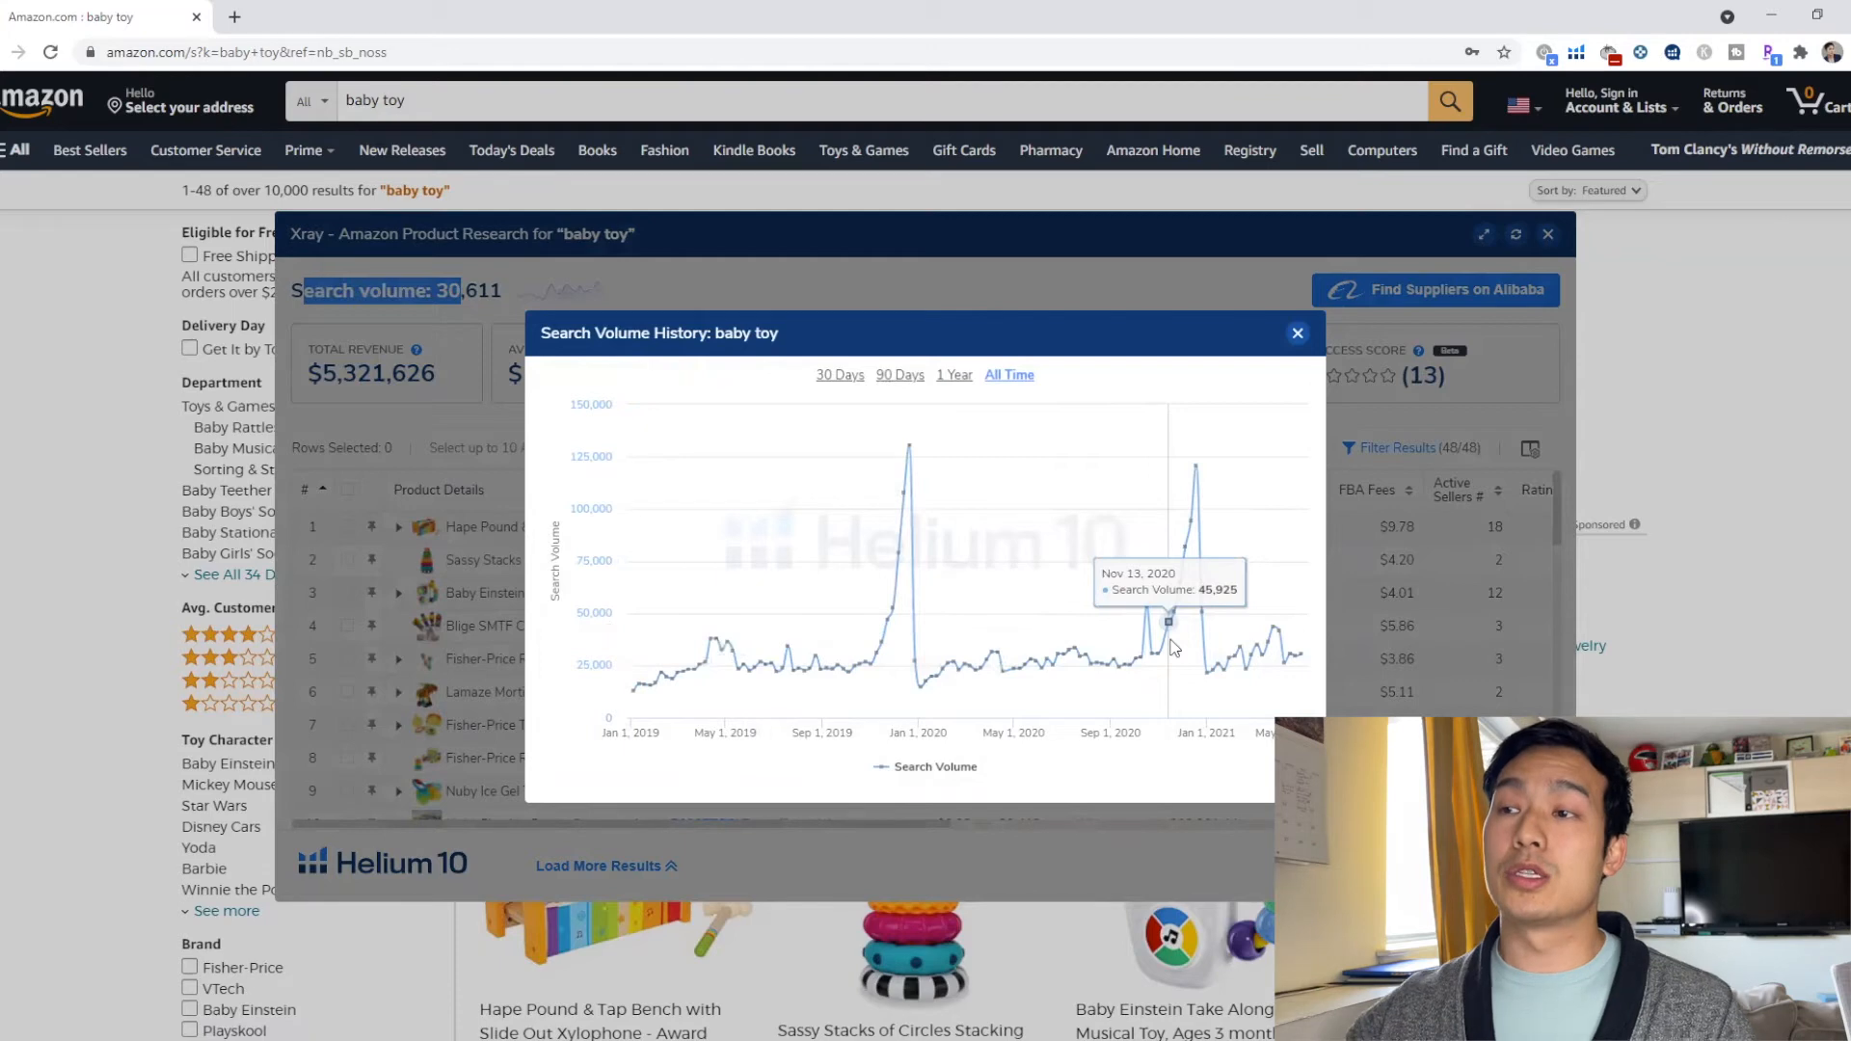
{"action": "mouse_move", "coordinate": [1021, 673]}
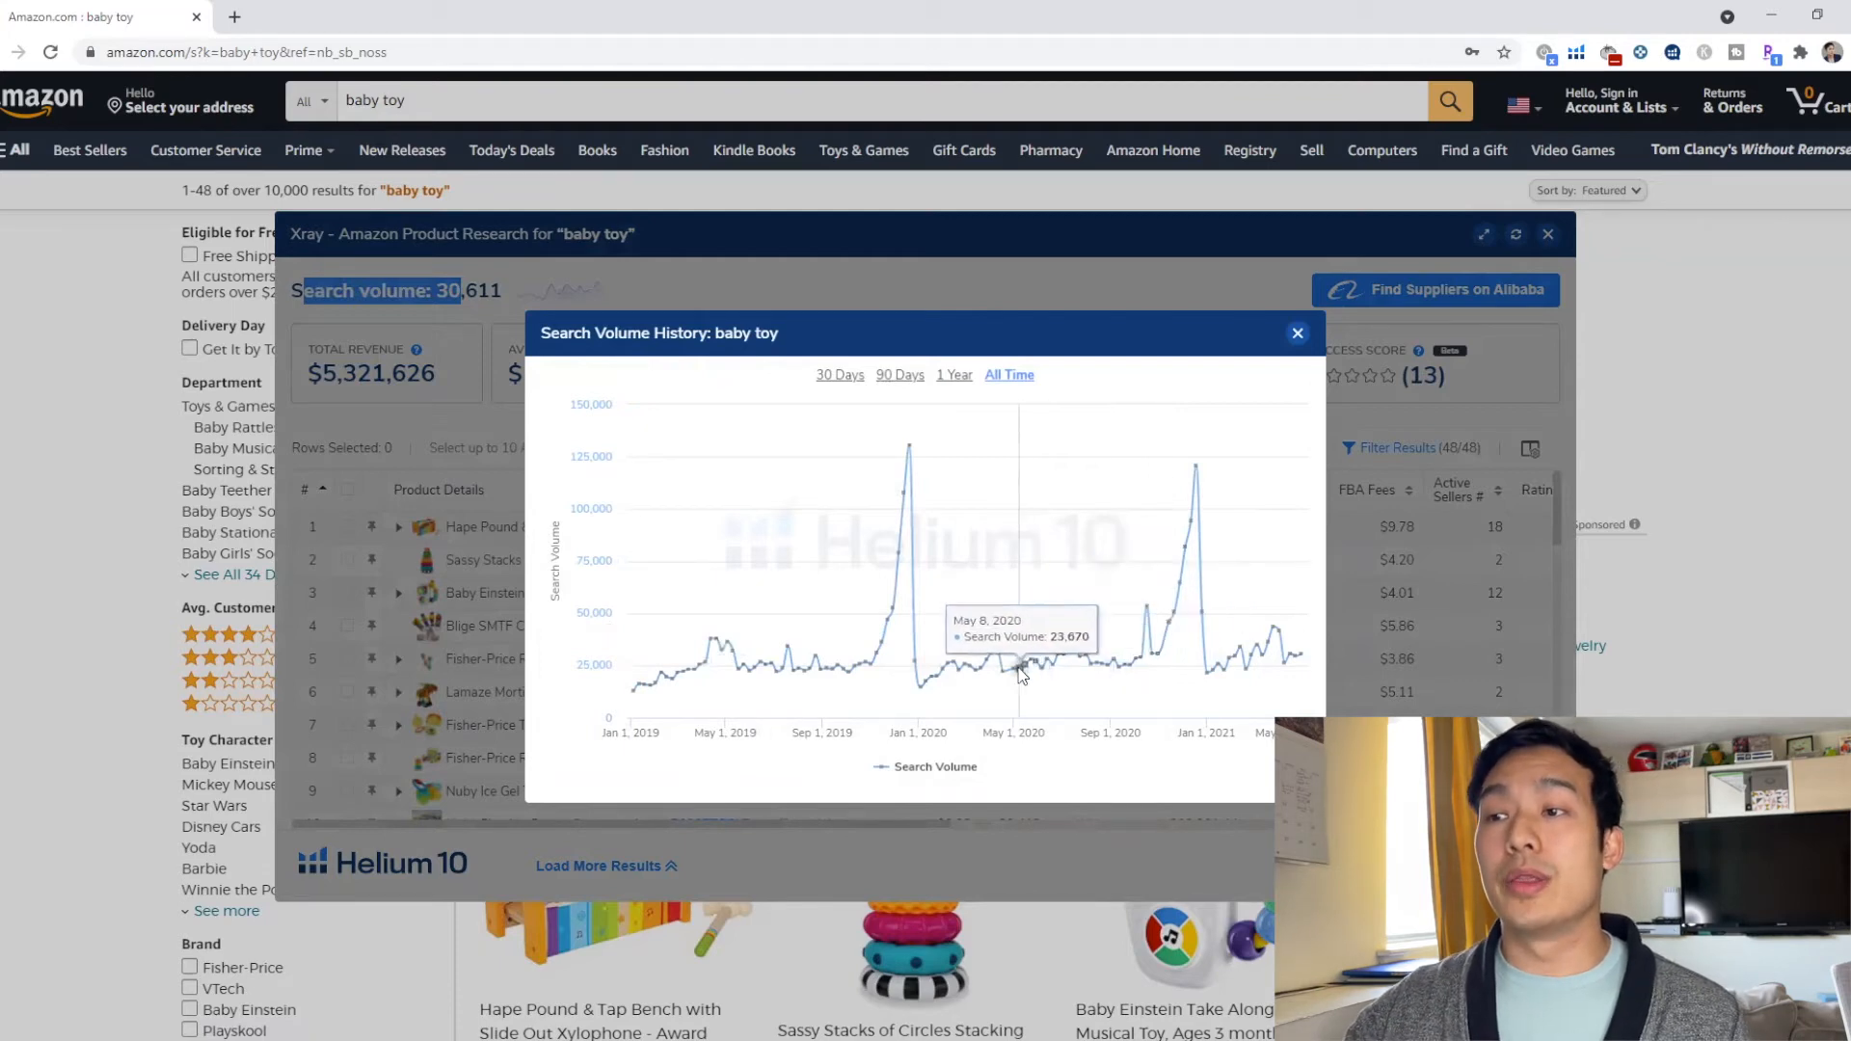
{"action": "mouse_move", "coordinate": [1033, 659]}
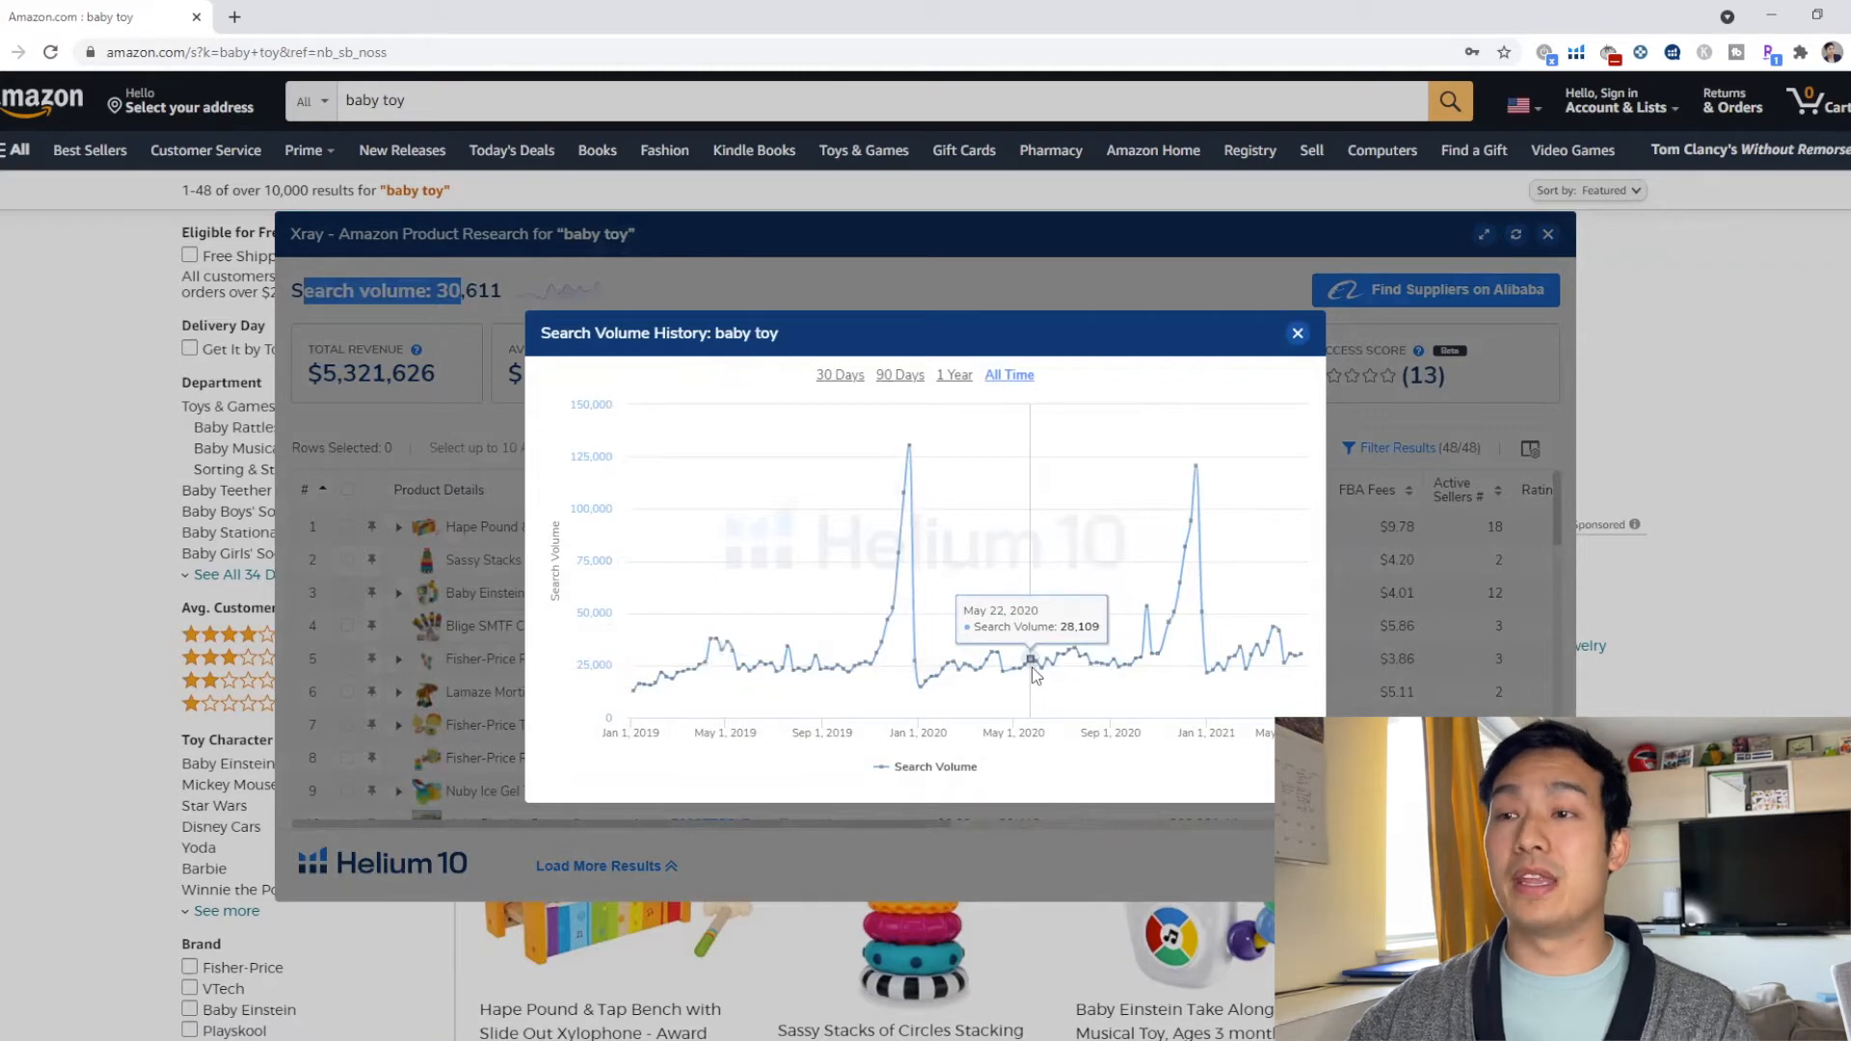
{"action": "mouse_move", "coordinate": [1175, 614]}
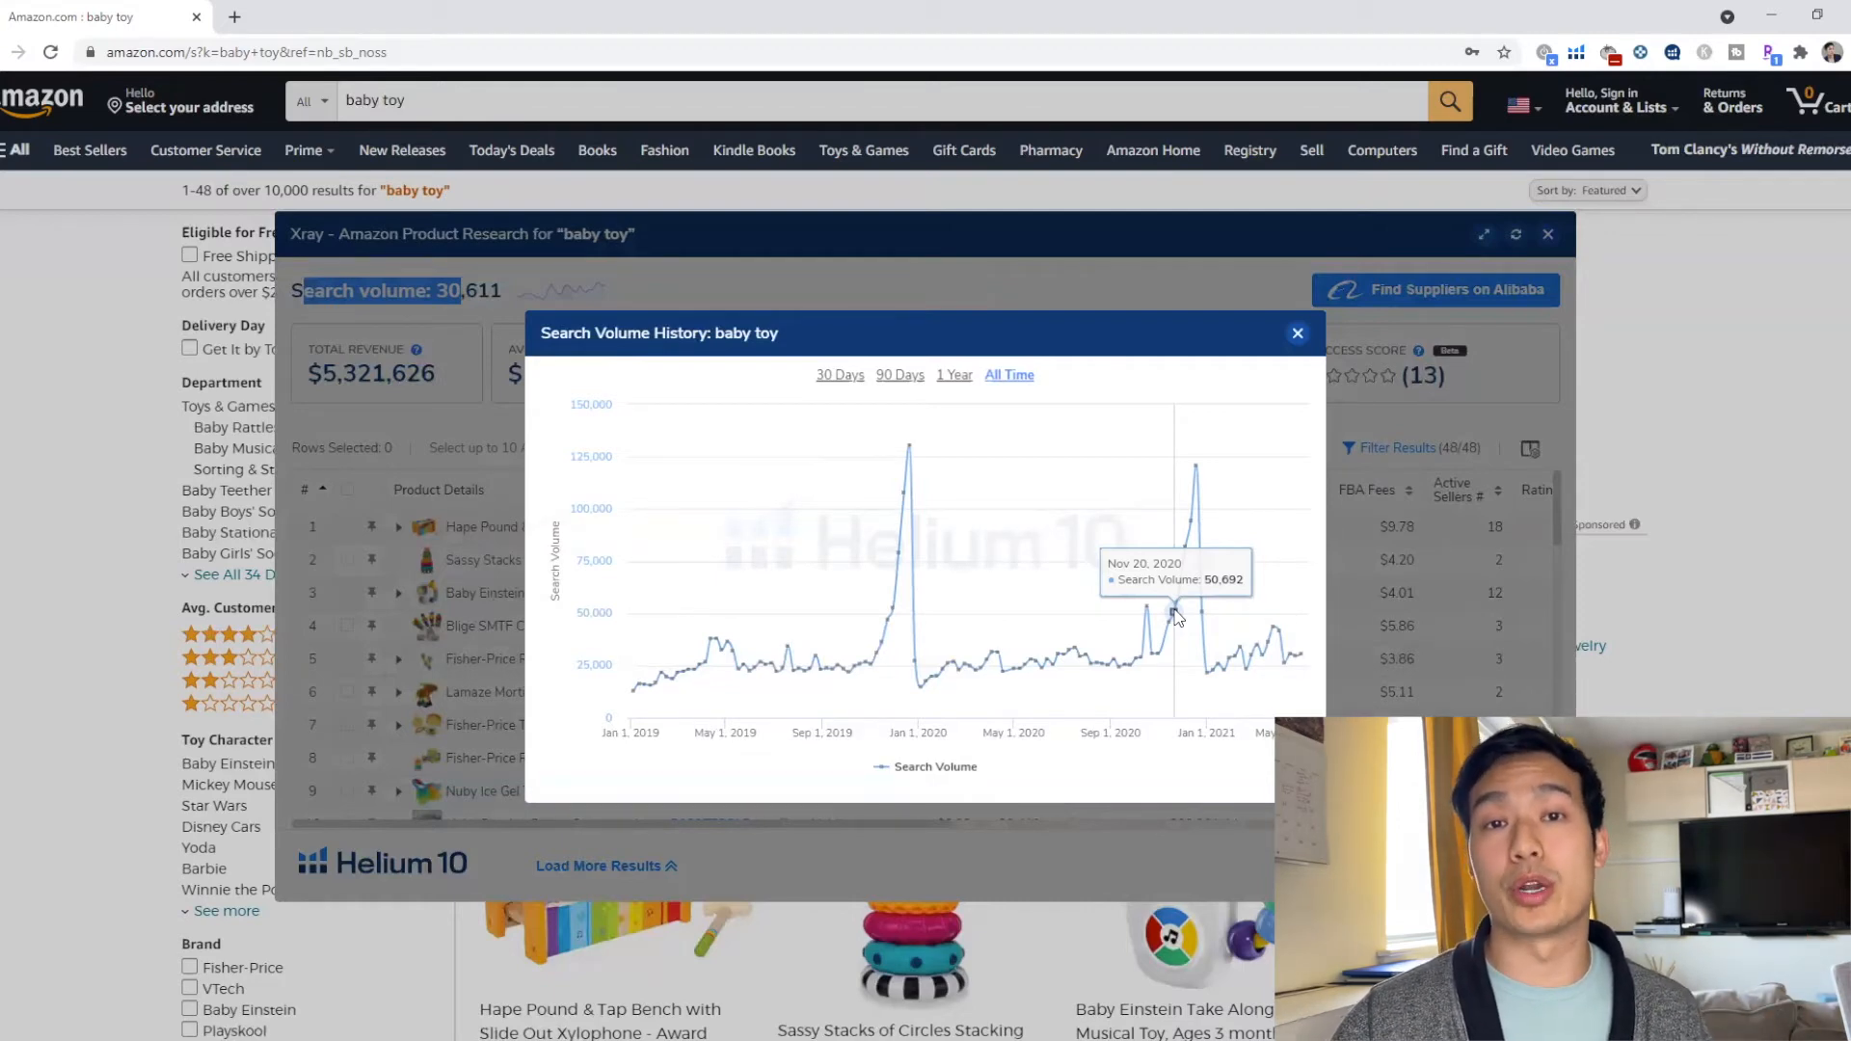
- Close the Search Volume History popup to return to the Xray table
{"action": "left_click", "coordinate": [1298, 332]}
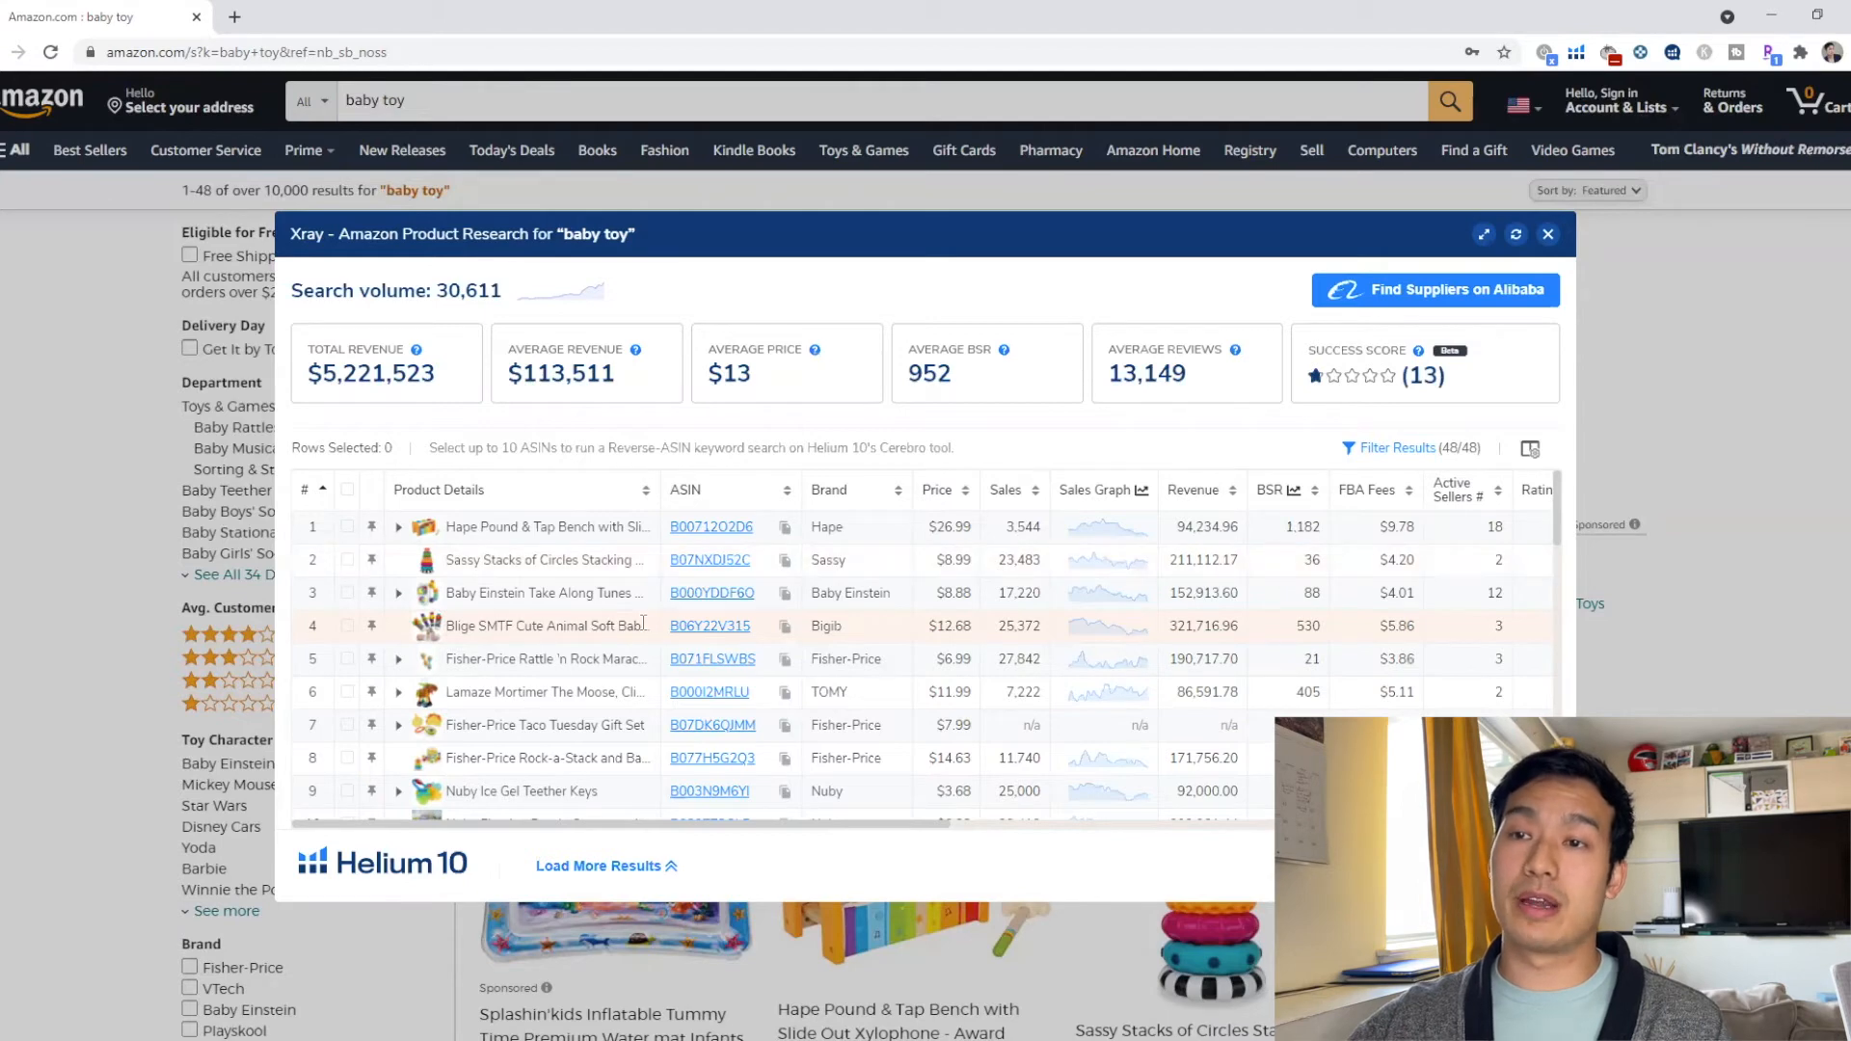
{"action": "mouse_move", "coordinate": [1088, 642]}
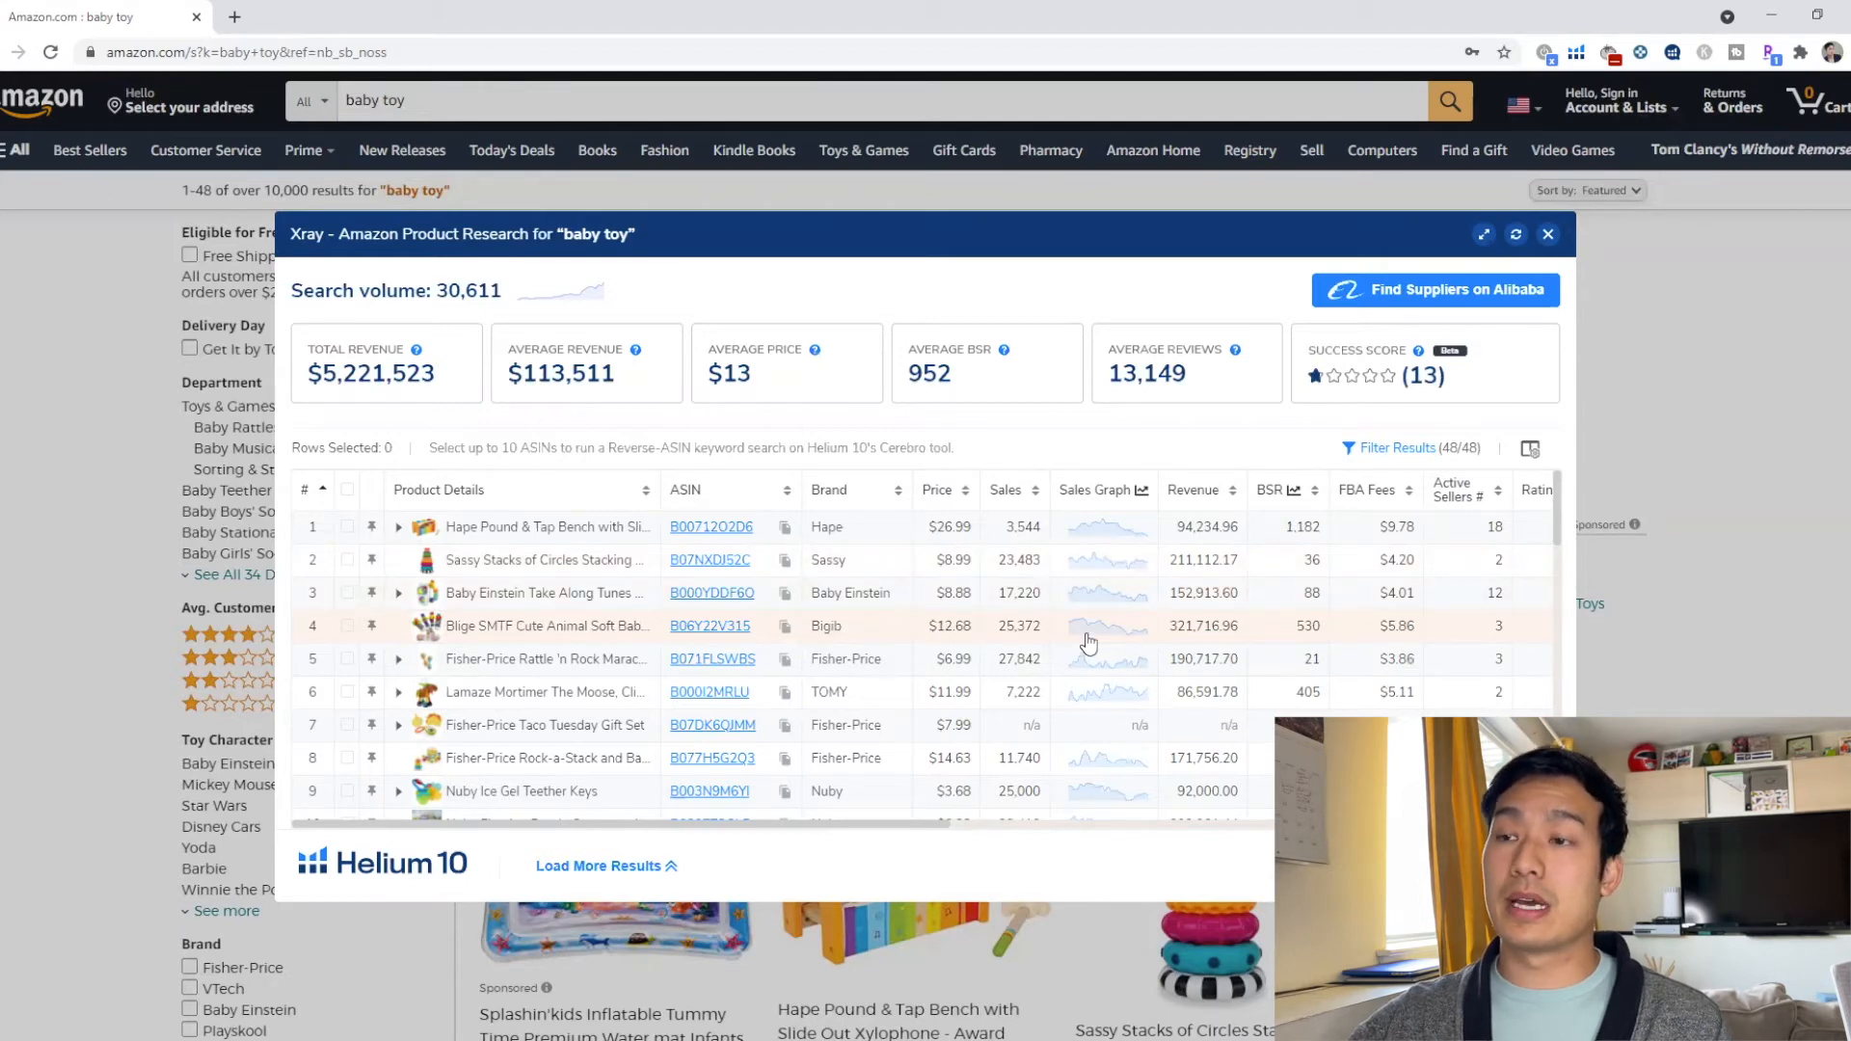
- Open the sales graph for row 4, the Blige SMTF baby socks rattle
{"action": "left_click", "coordinate": [1105, 626]}
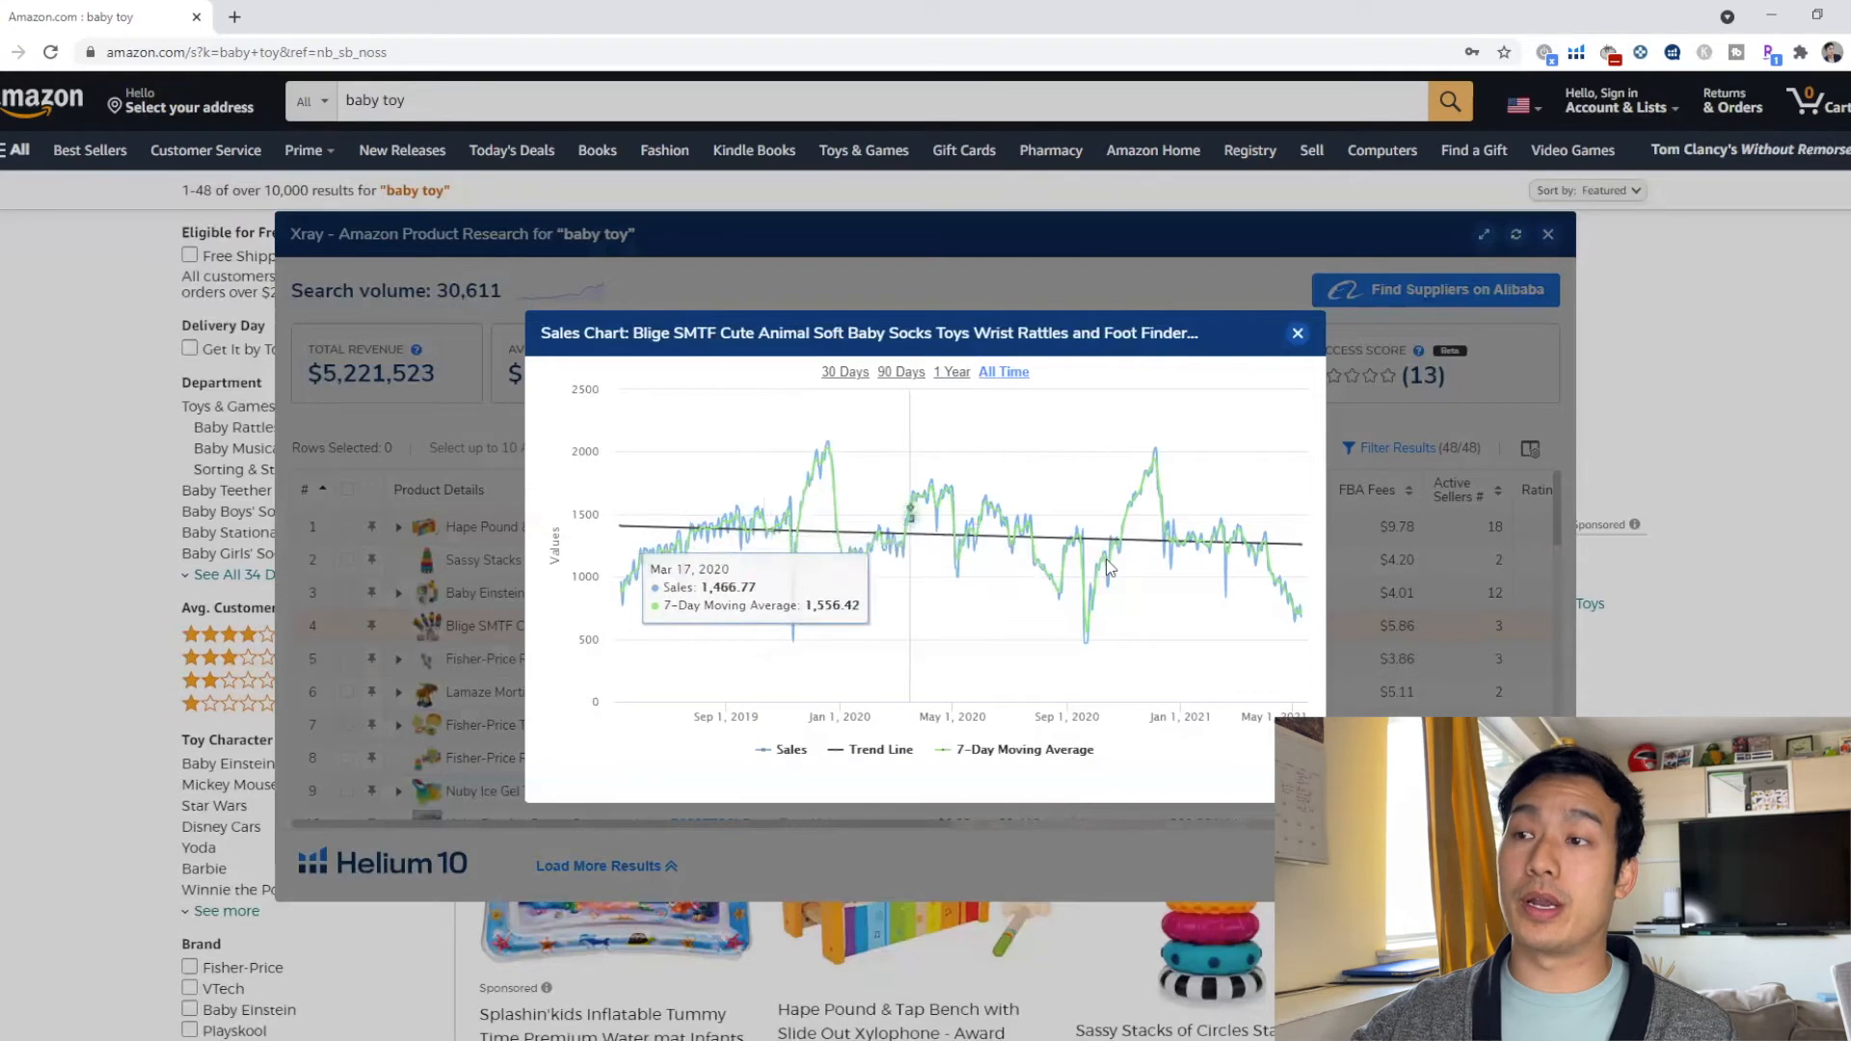
{"action": "mouse_move", "coordinate": [1093, 564]}
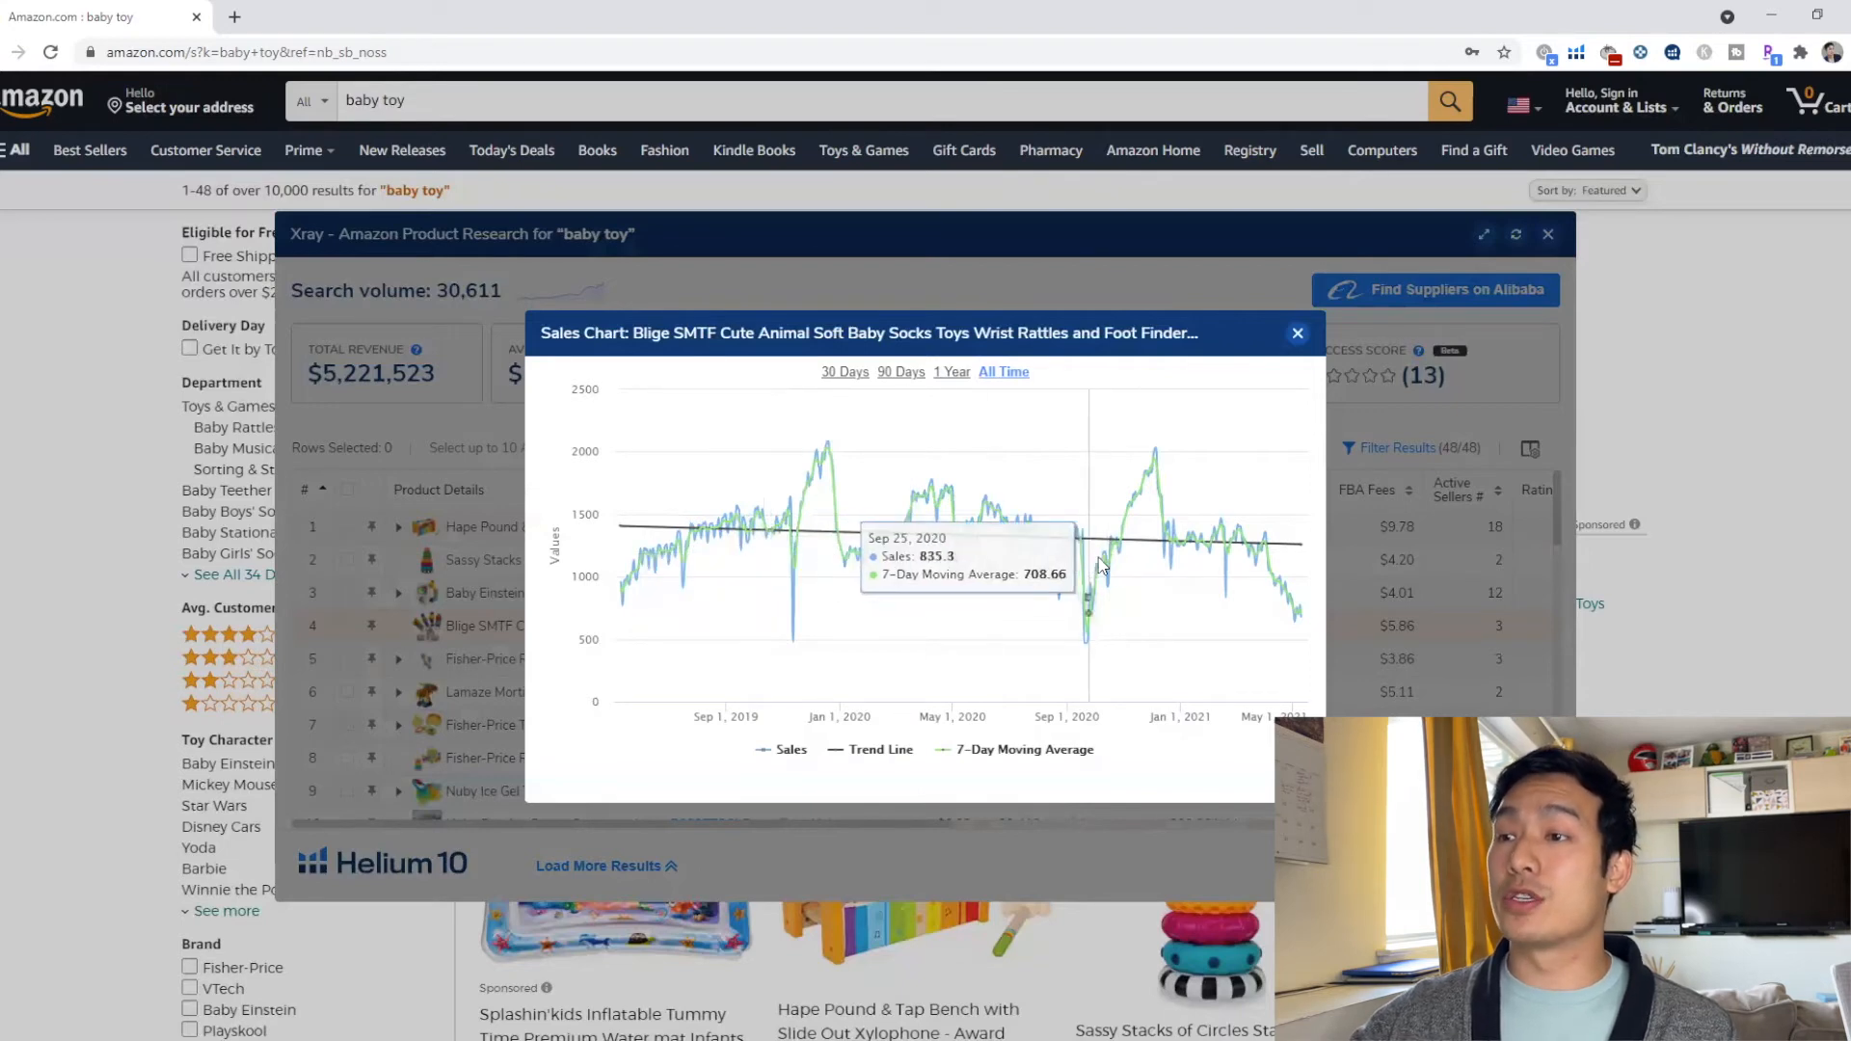
{"action": "mouse_move", "coordinate": [1132, 555]}
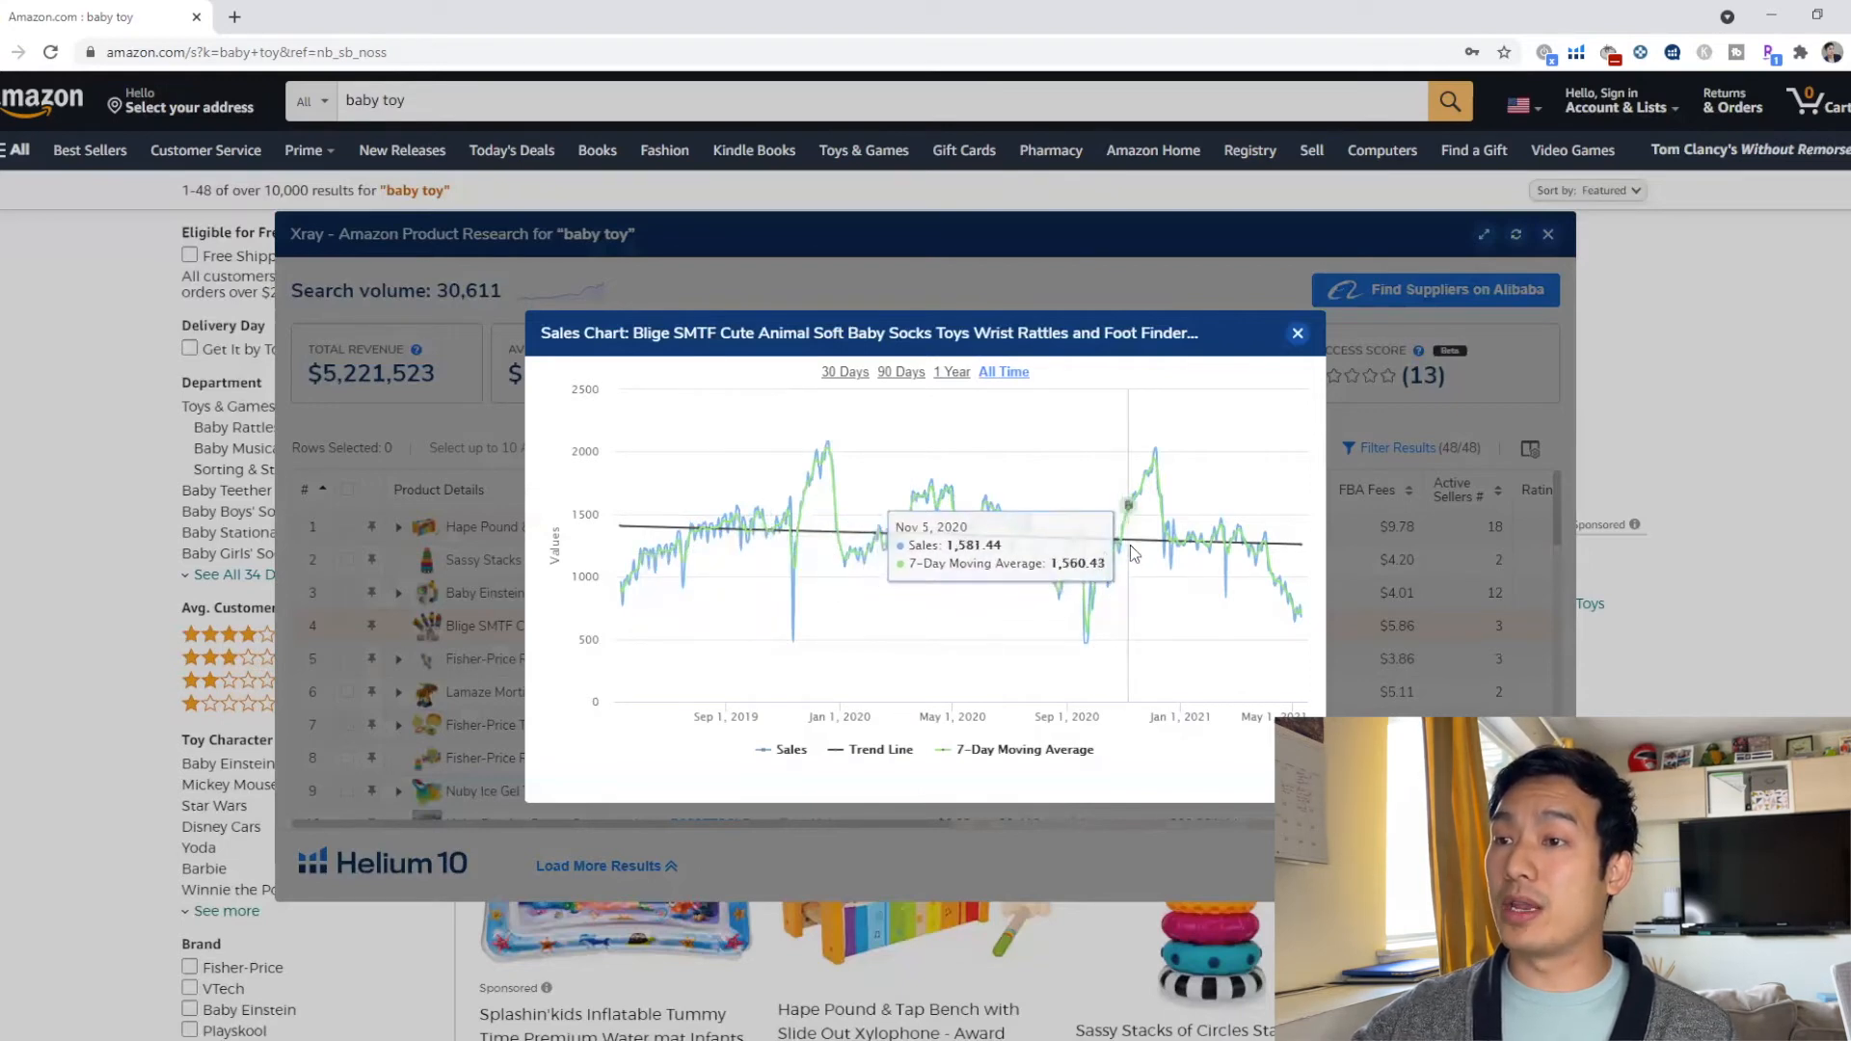
{"action": "mouse_move", "coordinate": [1119, 556]}
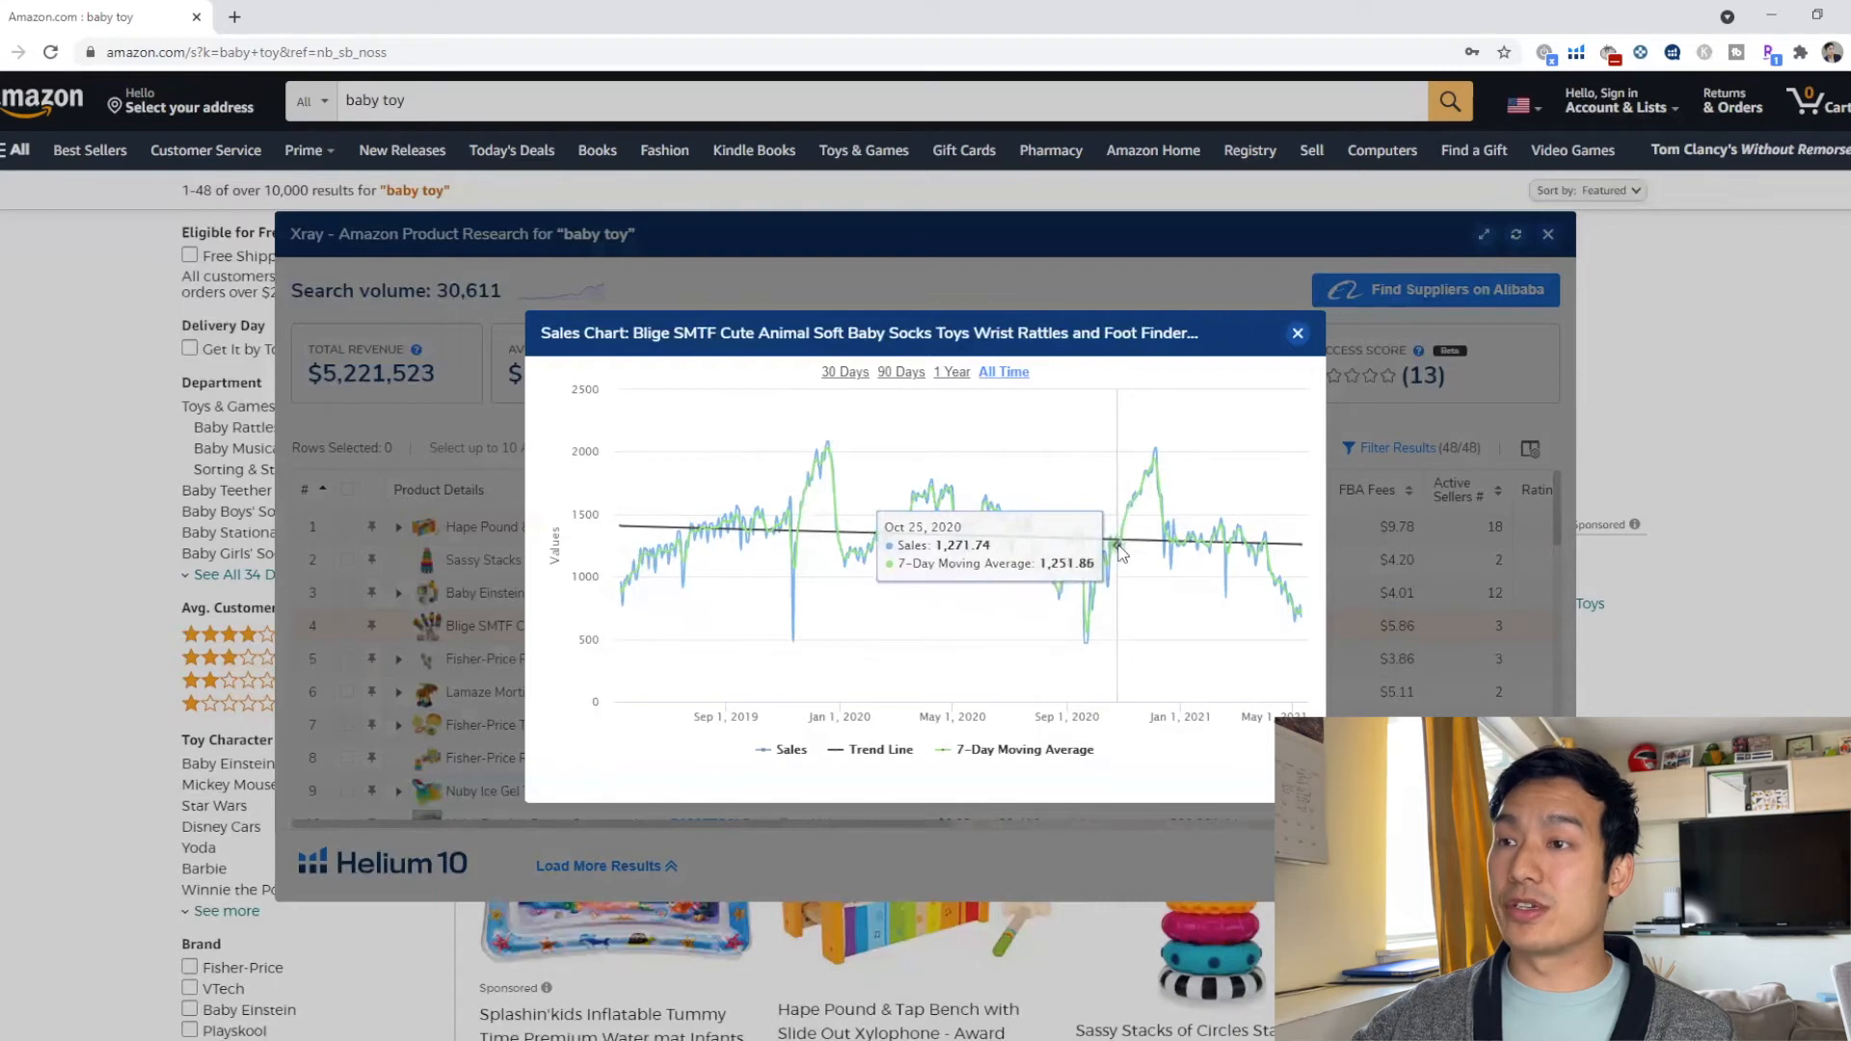
{"action": "mouse_move", "coordinate": [1121, 525]}
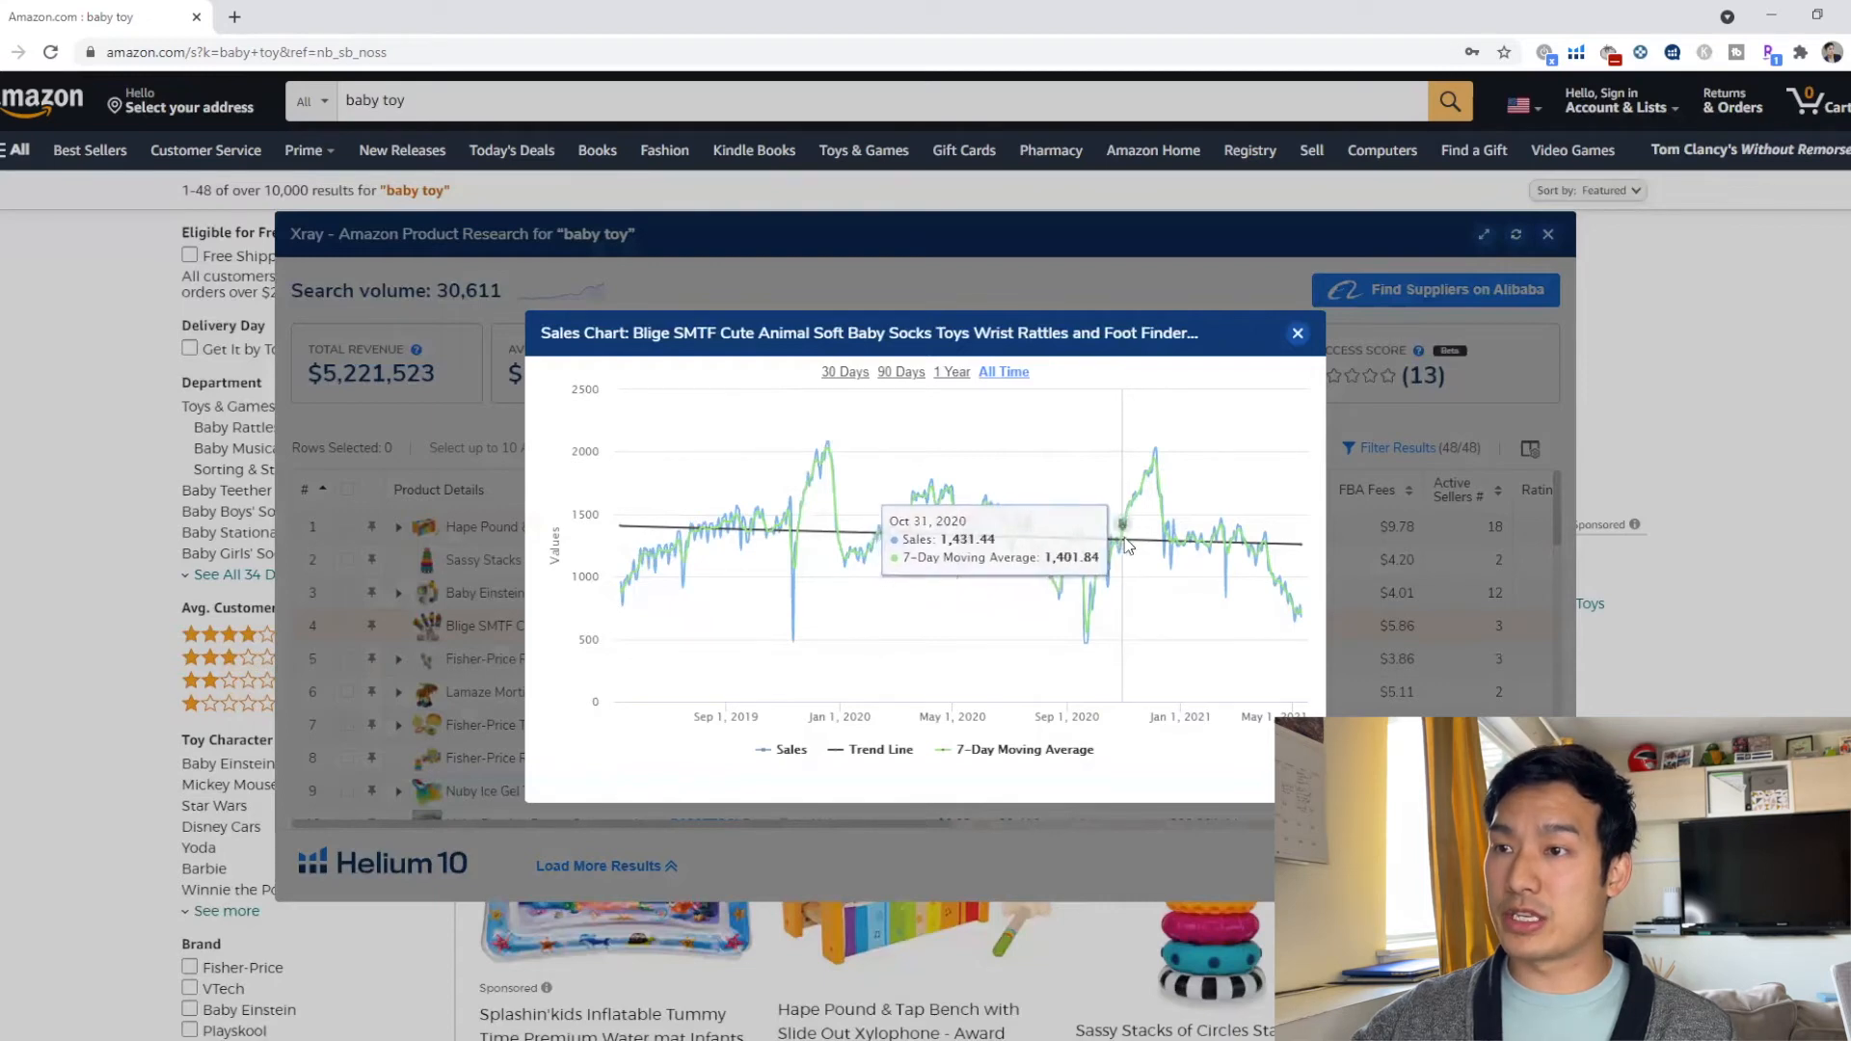
{"action": "mouse_move", "coordinate": [1122, 524]}
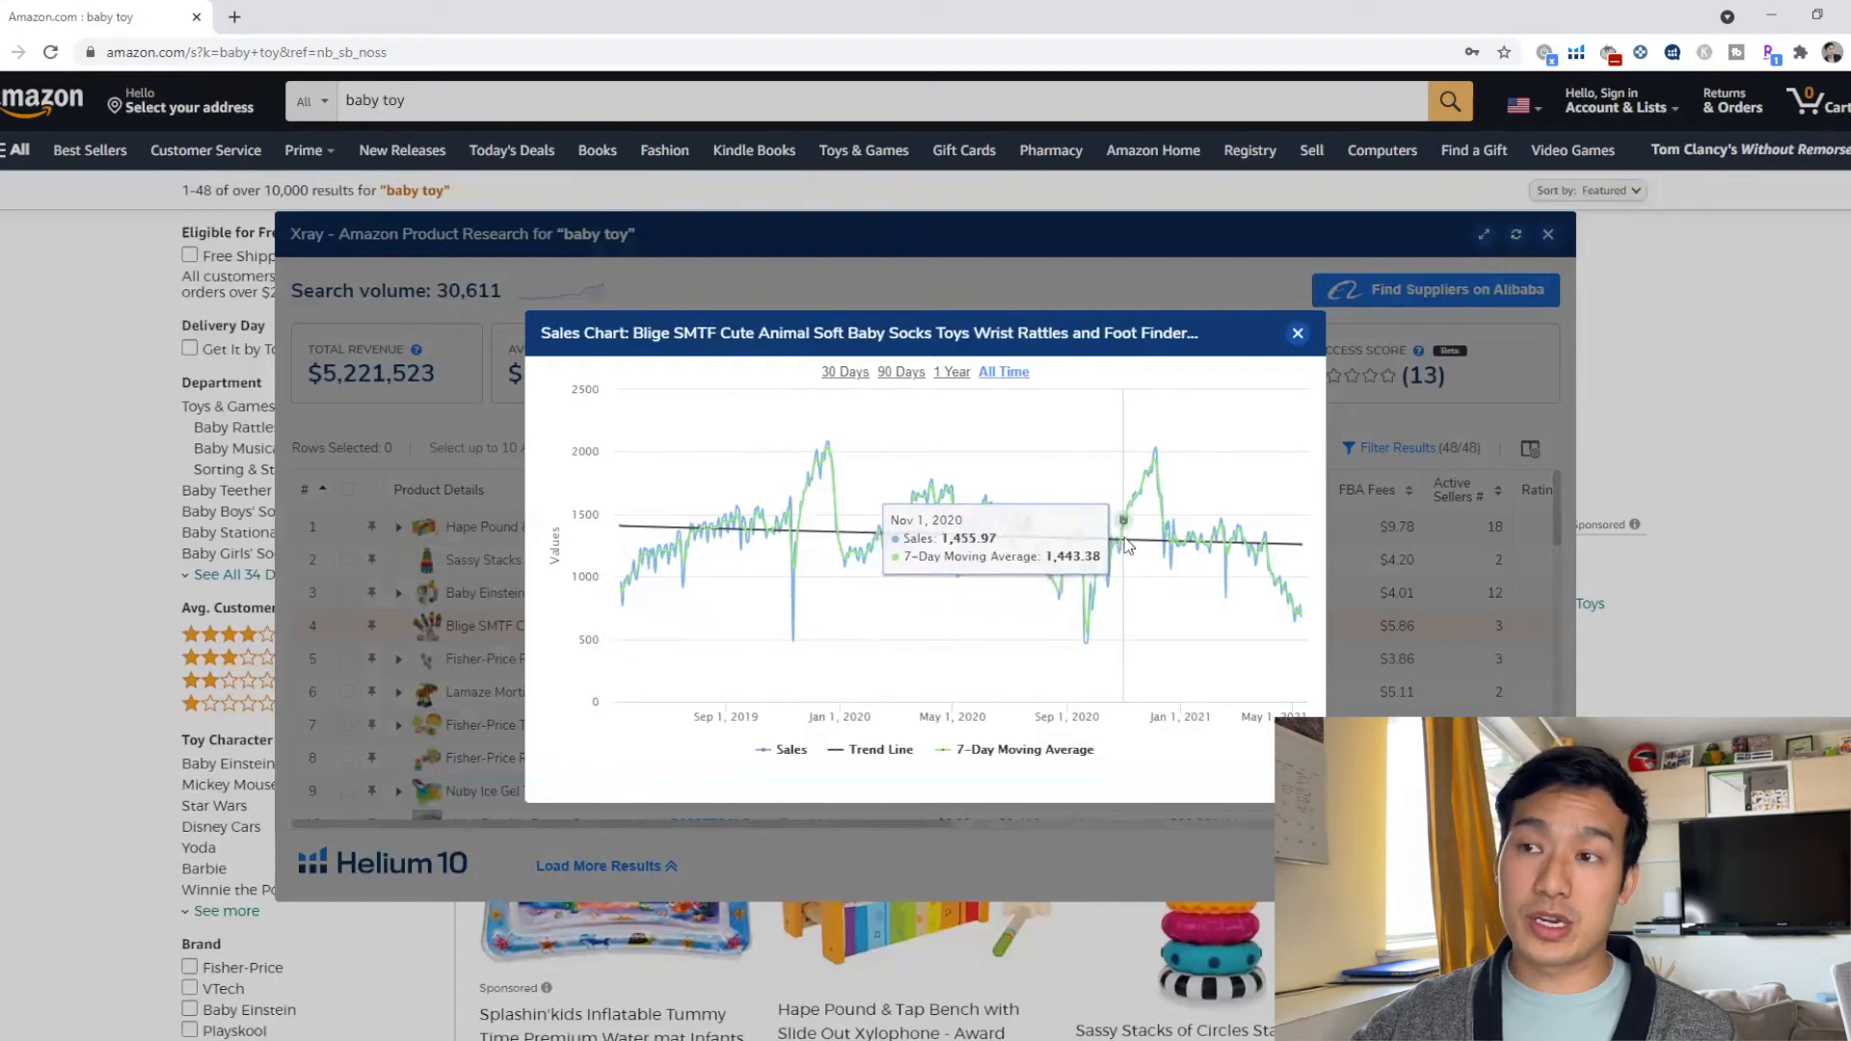
{"action": "mouse_move", "coordinate": [1143, 487]}
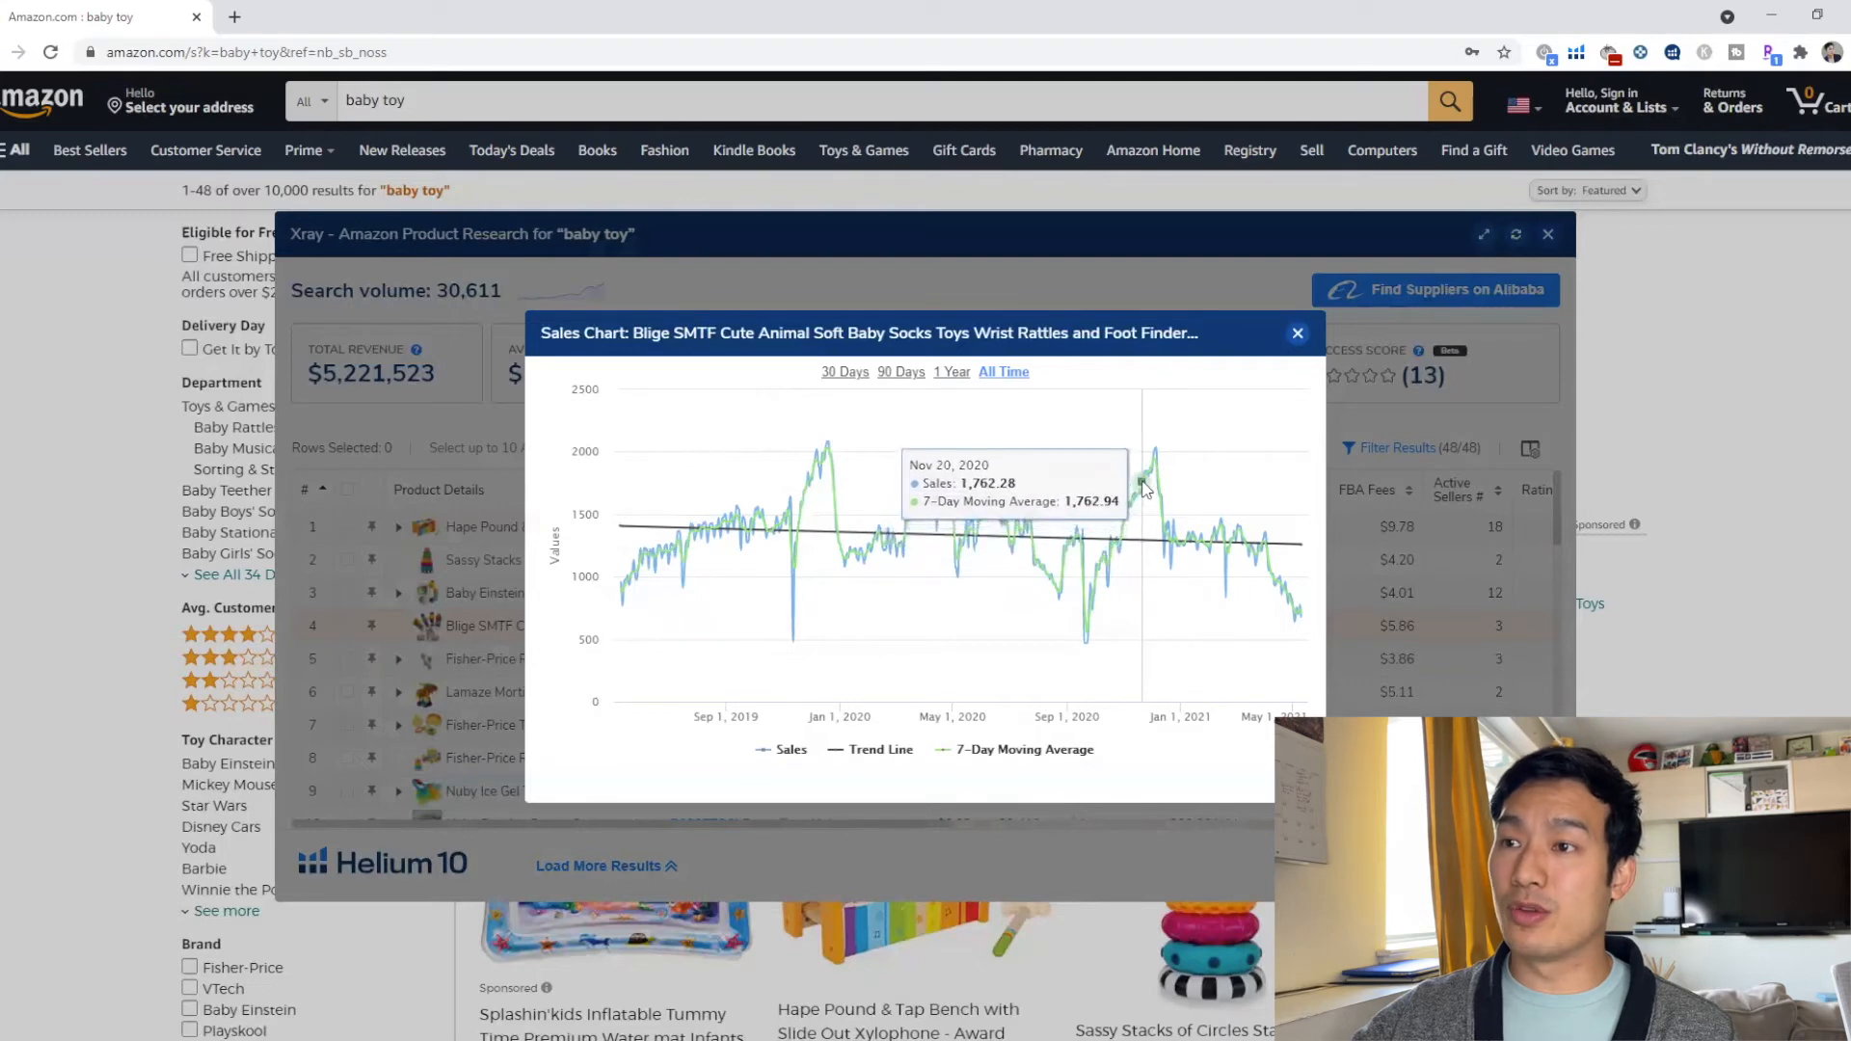
{"action": "mouse_move", "coordinate": [1146, 479]}
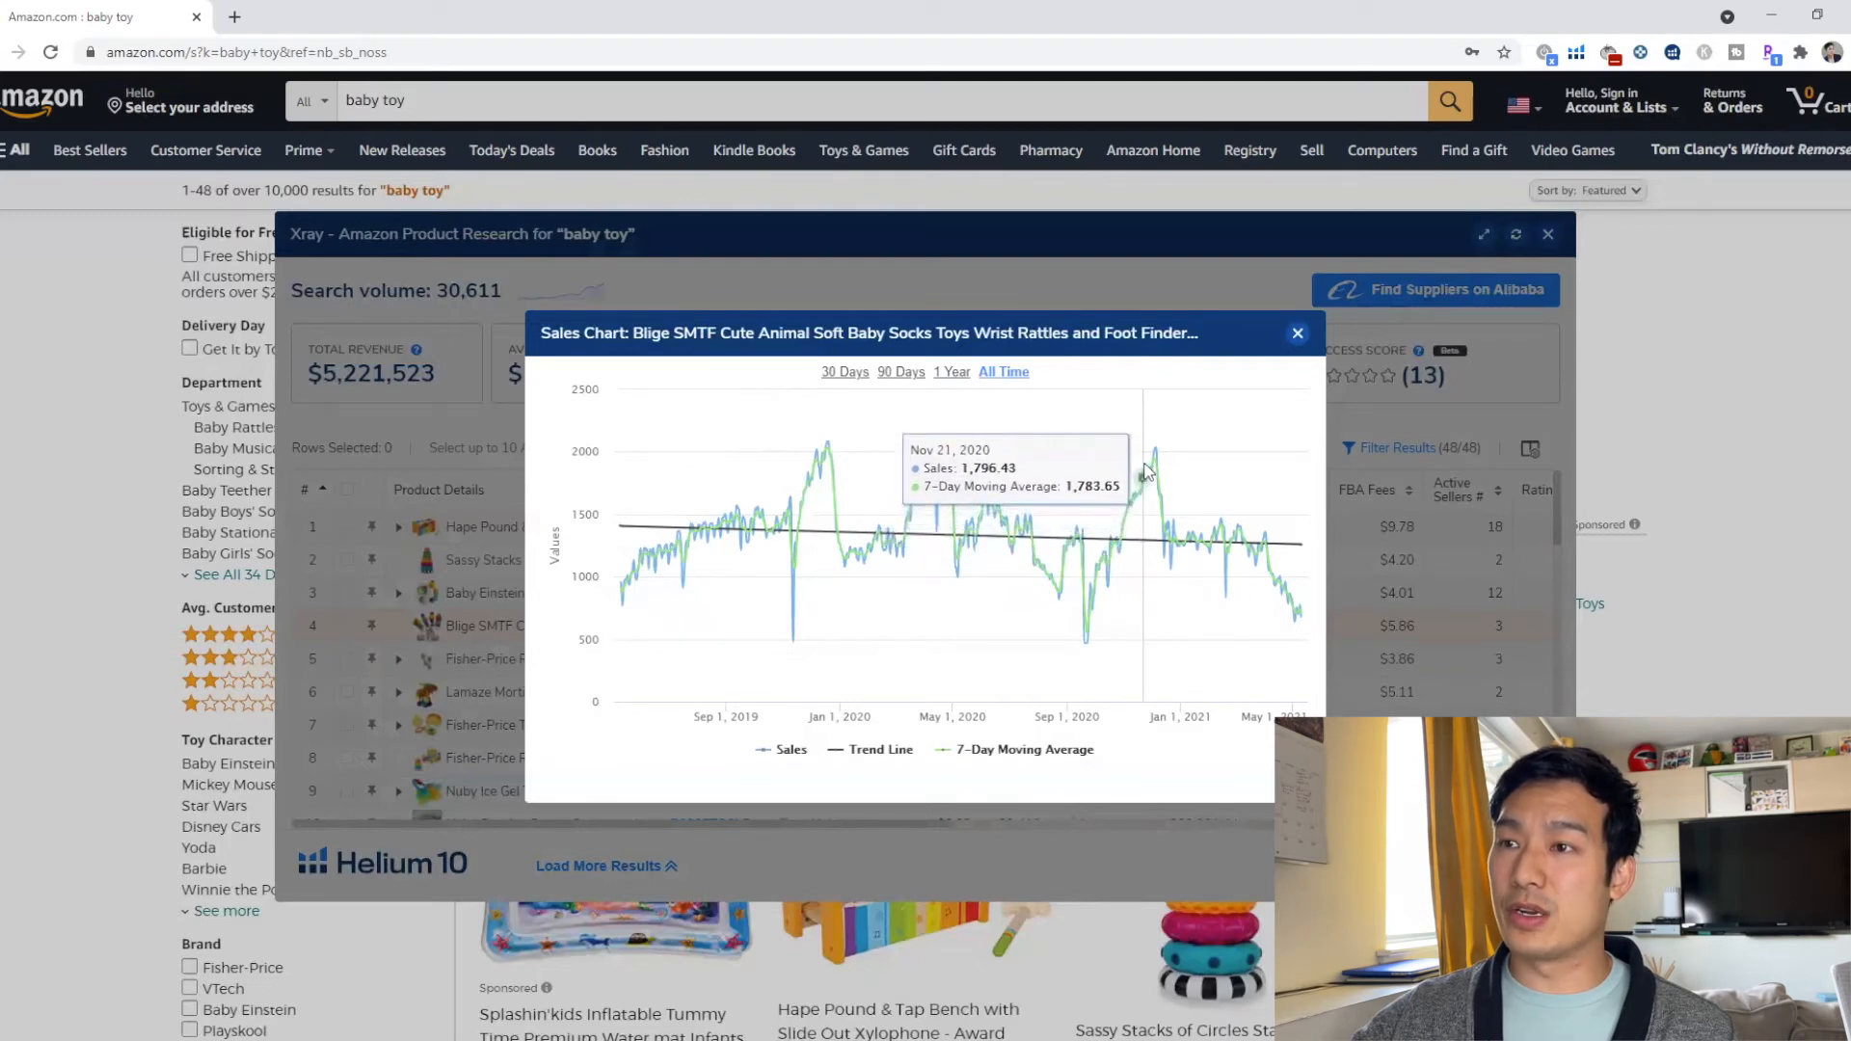
{"action": "mouse_move", "coordinate": [1152, 475]}
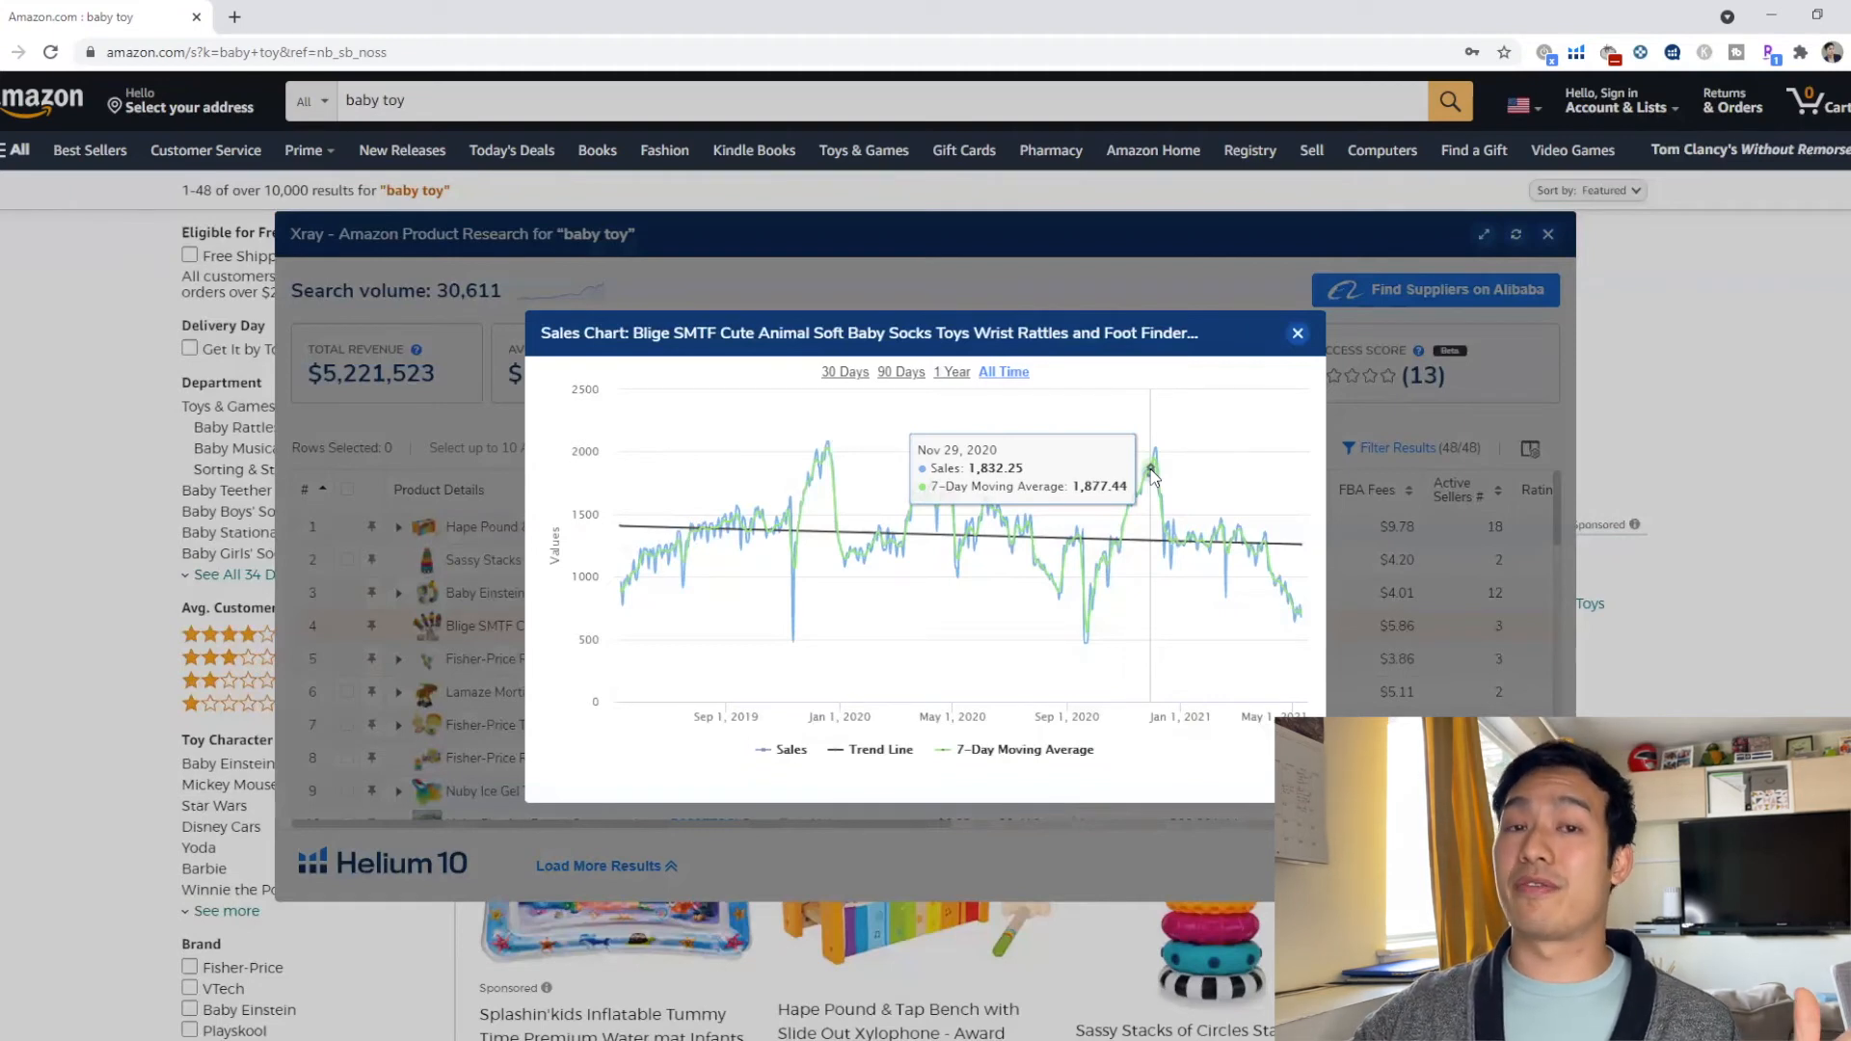
{"action": "mouse_move", "coordinate": [1108, 543]}
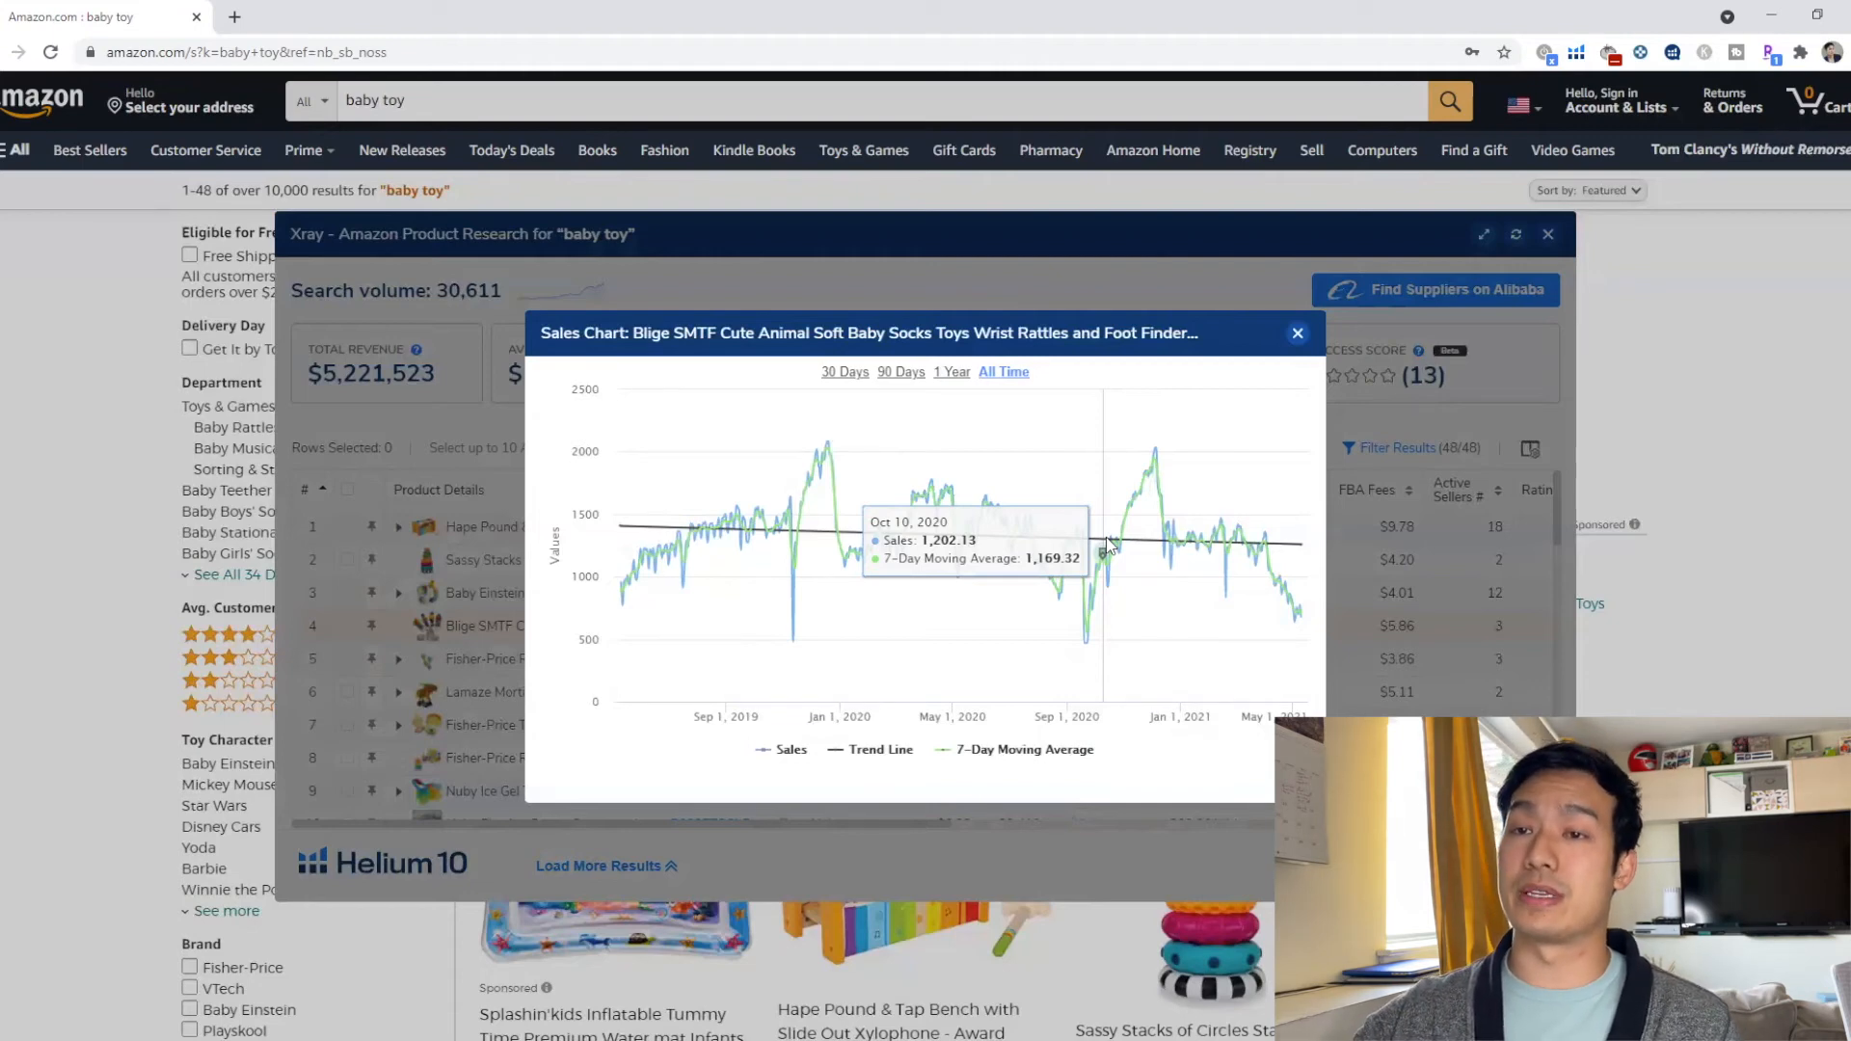
{"action": "mouse_move", "coordinate": [1232, 501]}
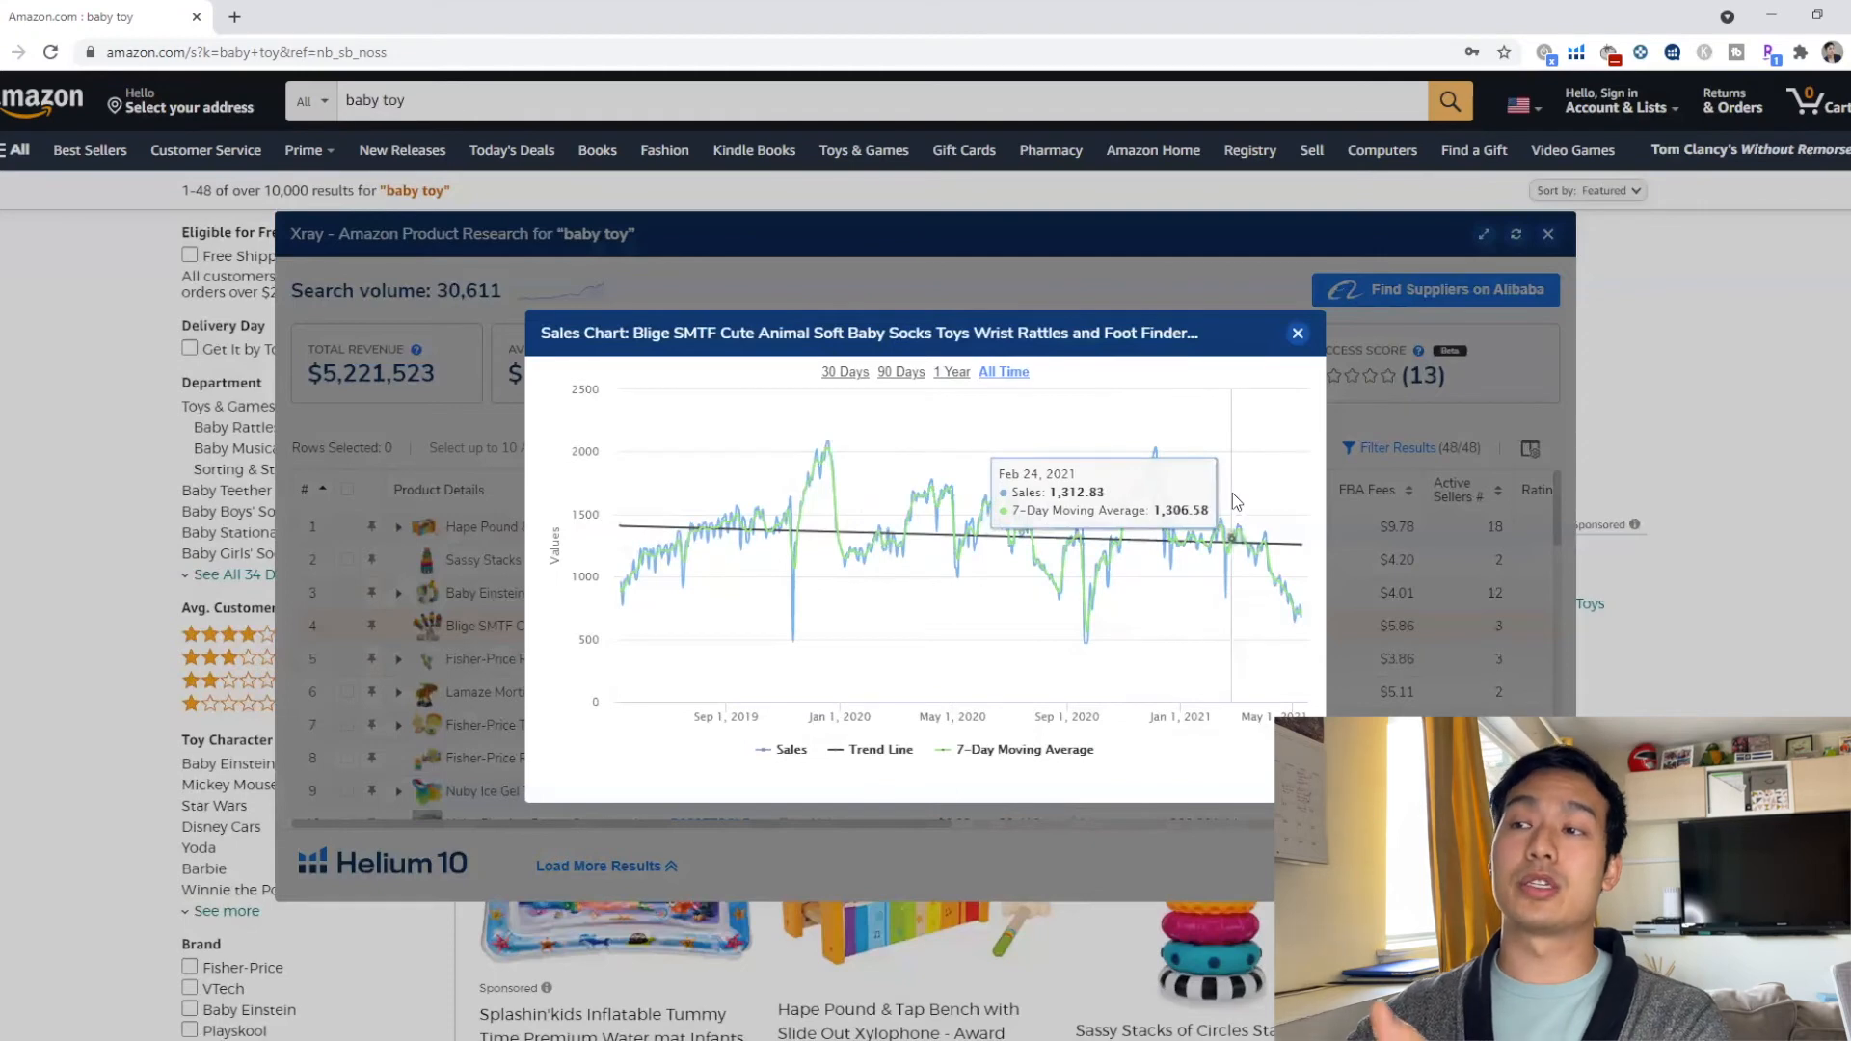
{"action": "left_click", "coordinate": [332, 16]}
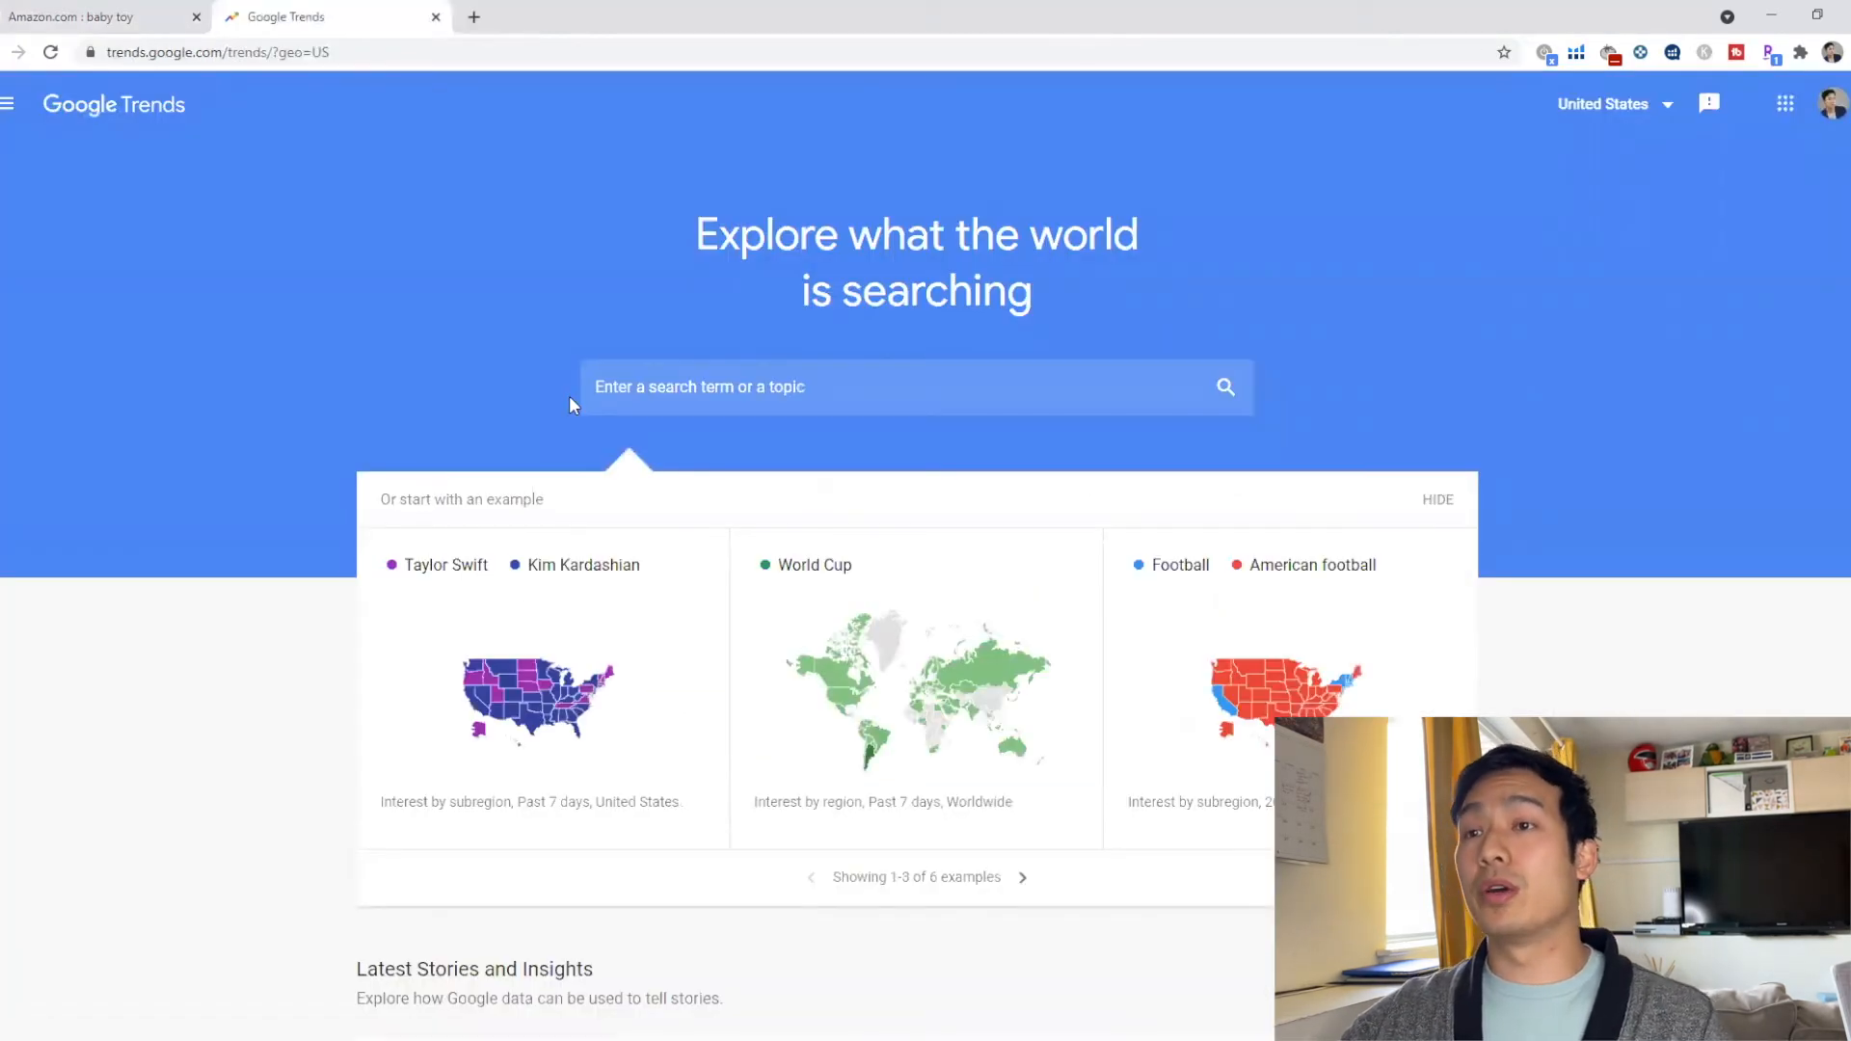
- Explore 'baby toy' in Google Trends for US interest over the past 12 months
{"action": "left_click", "coordinate": [917, 385]}
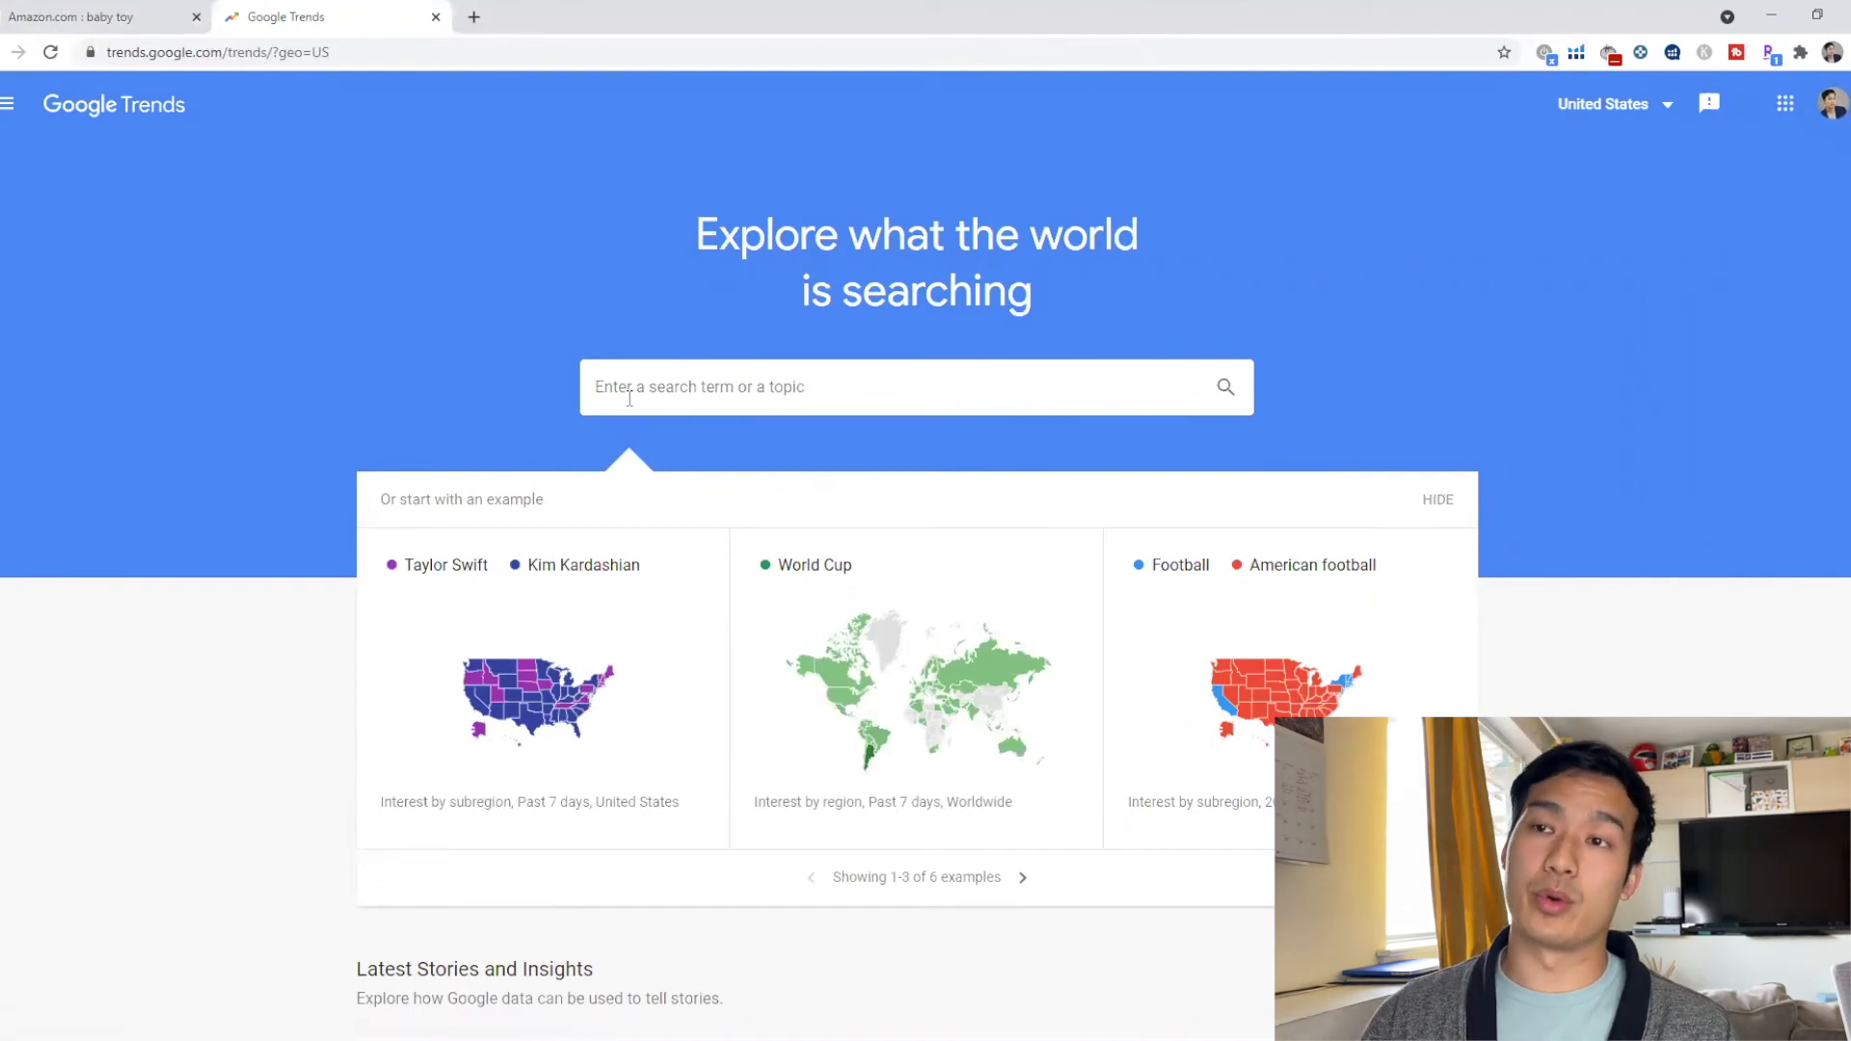
{"action": "type", "text": "baby"}
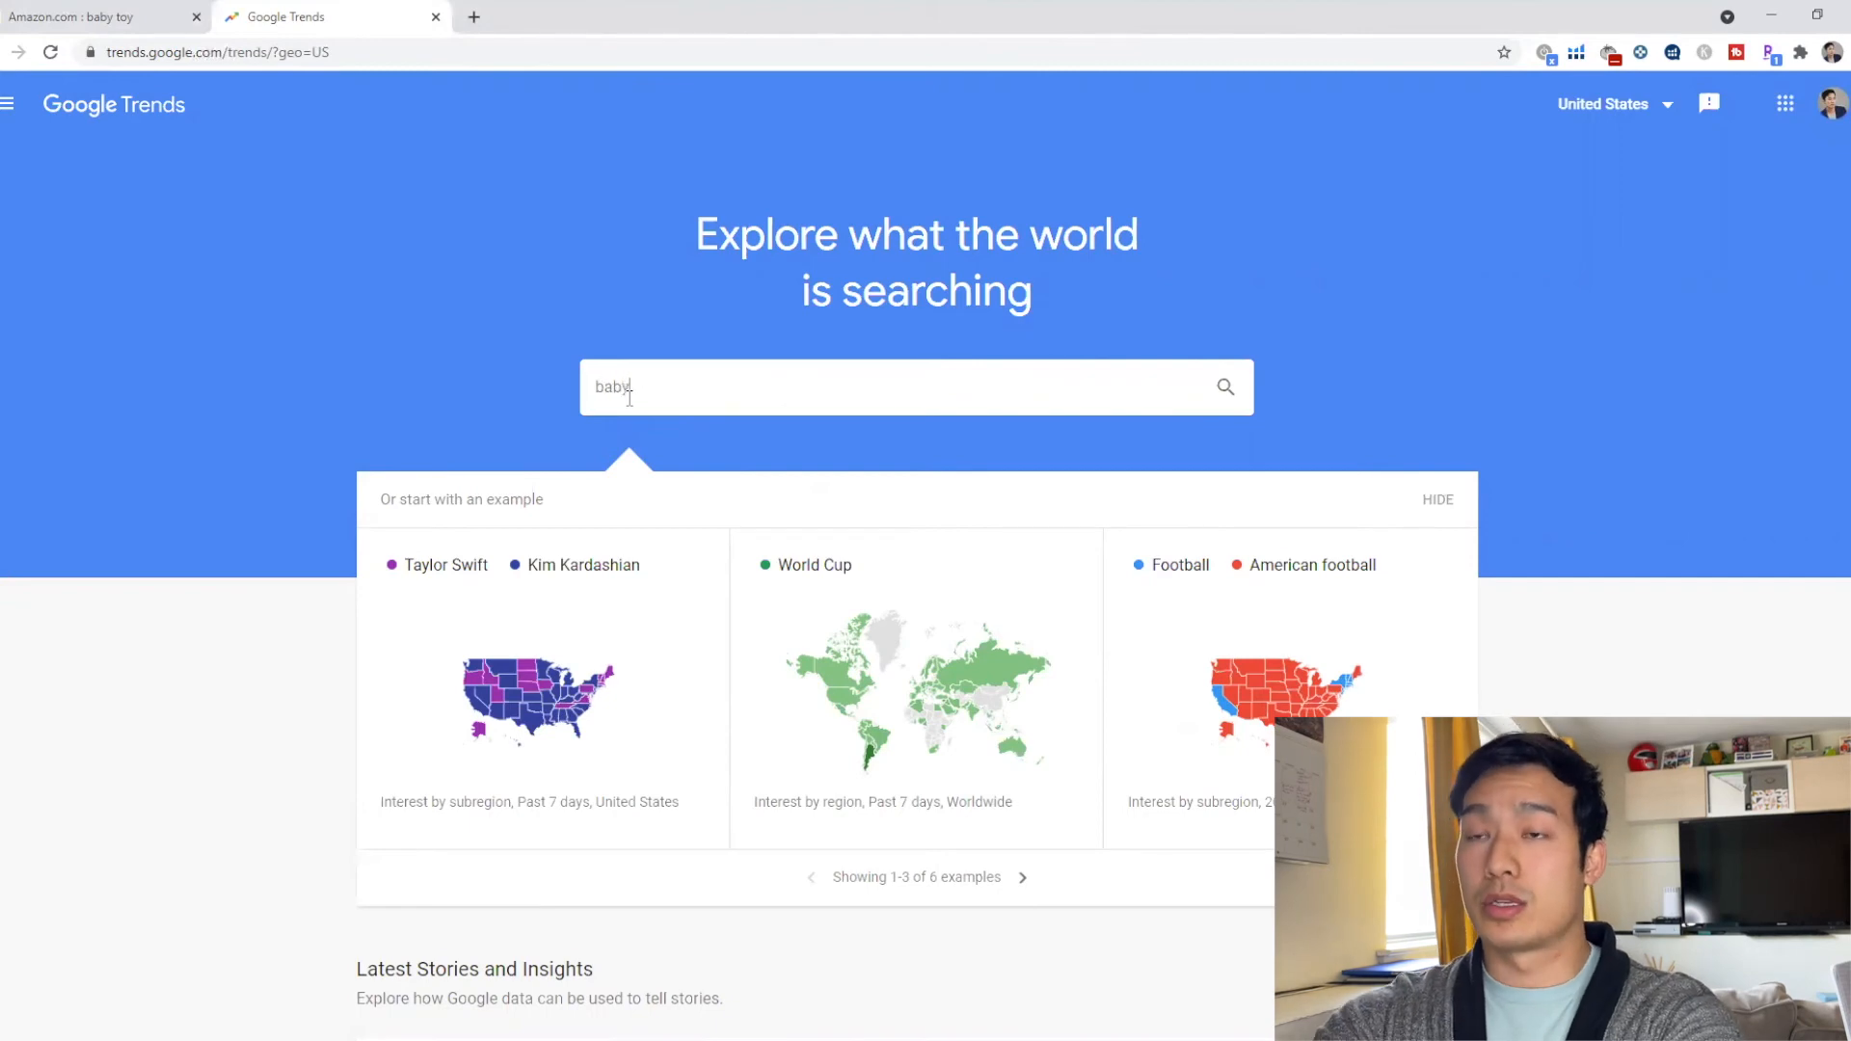
{"action": "key", "text": "Return"}
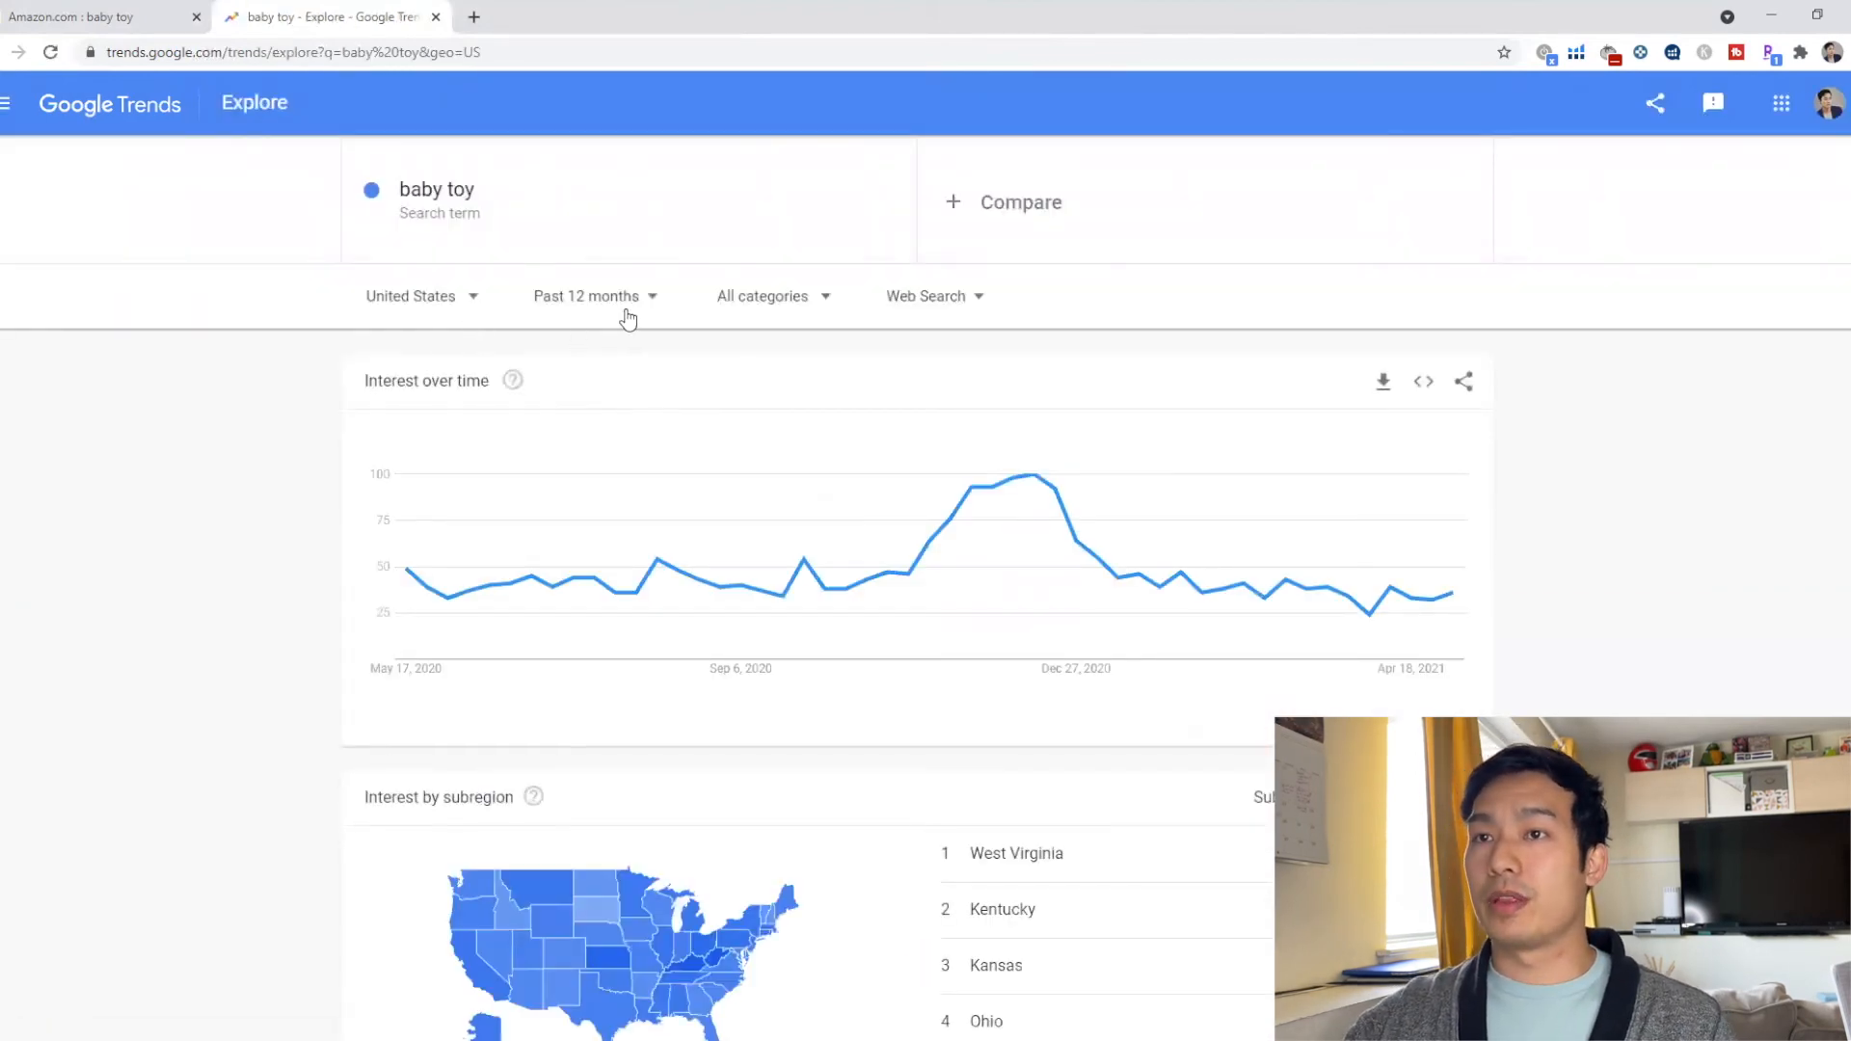
- Change the baby toy chart's time range to Past 5 years
{"action": "left_click", "coordinate": [594, 295]}
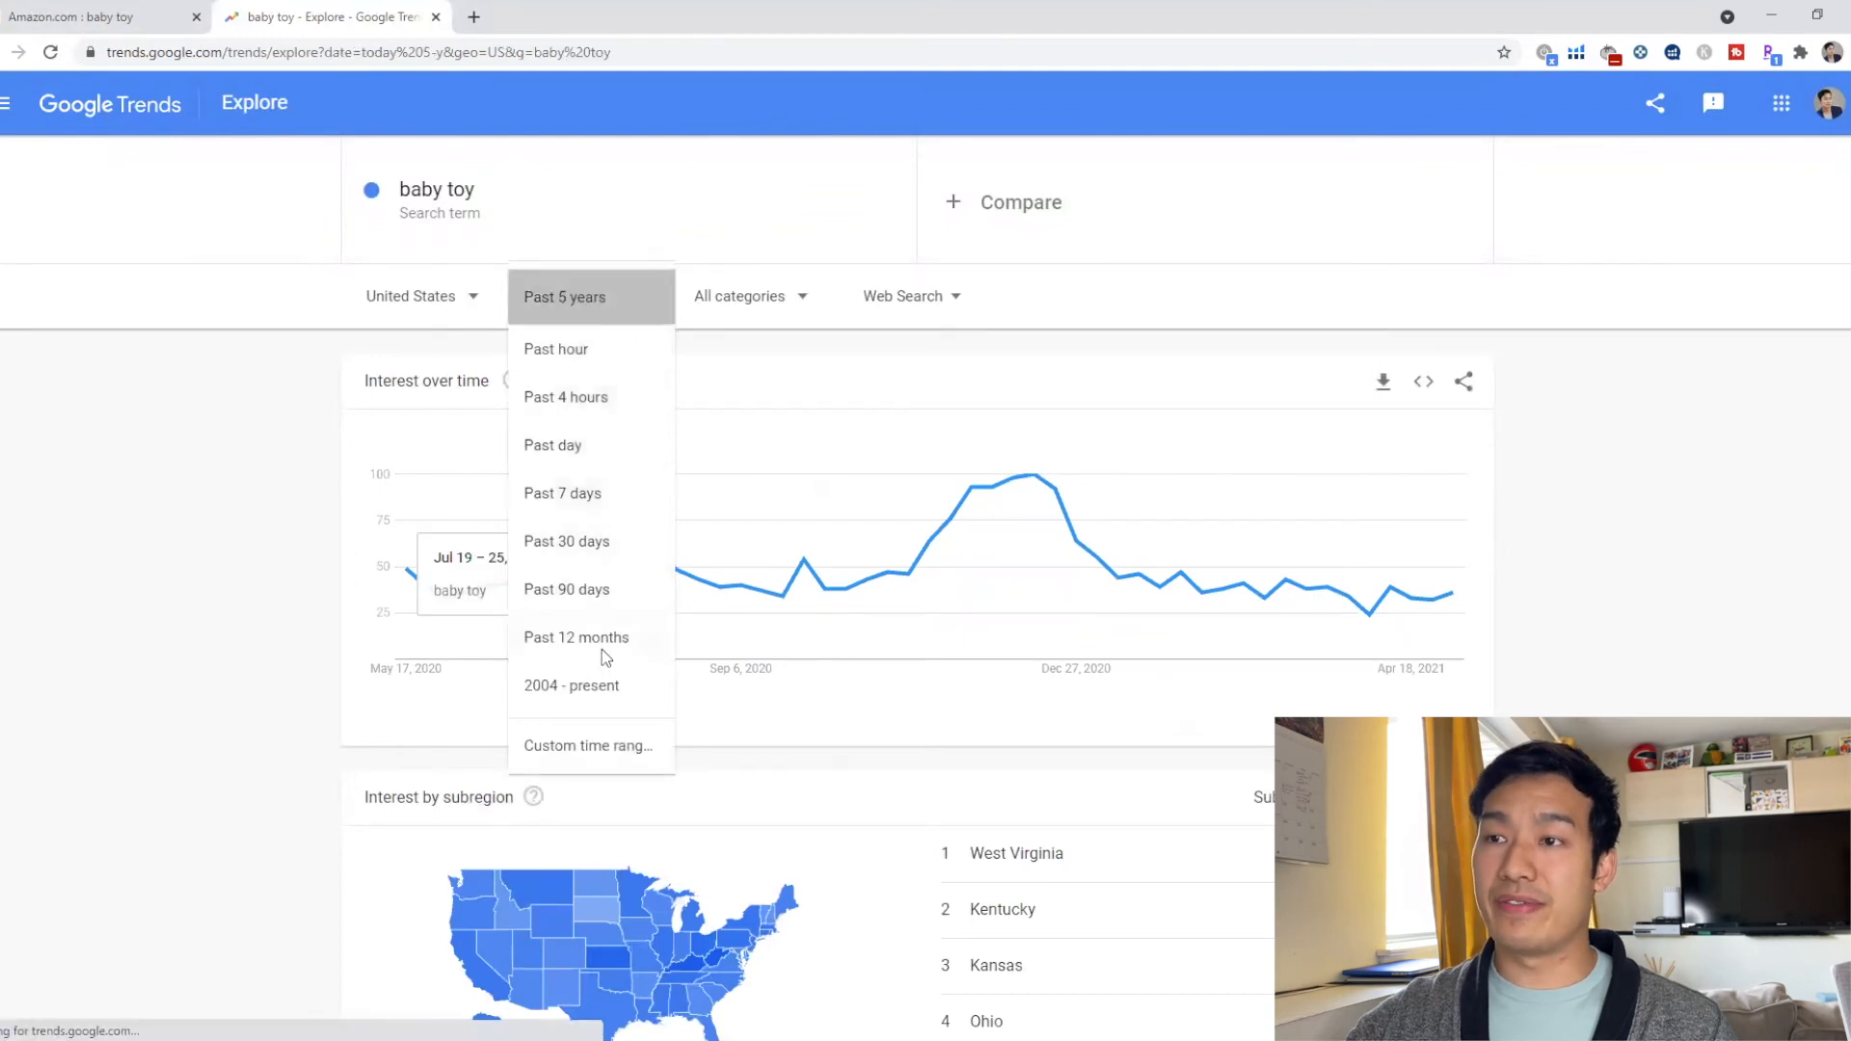
{"action": "left_click", "coordinate": [564, 296]}
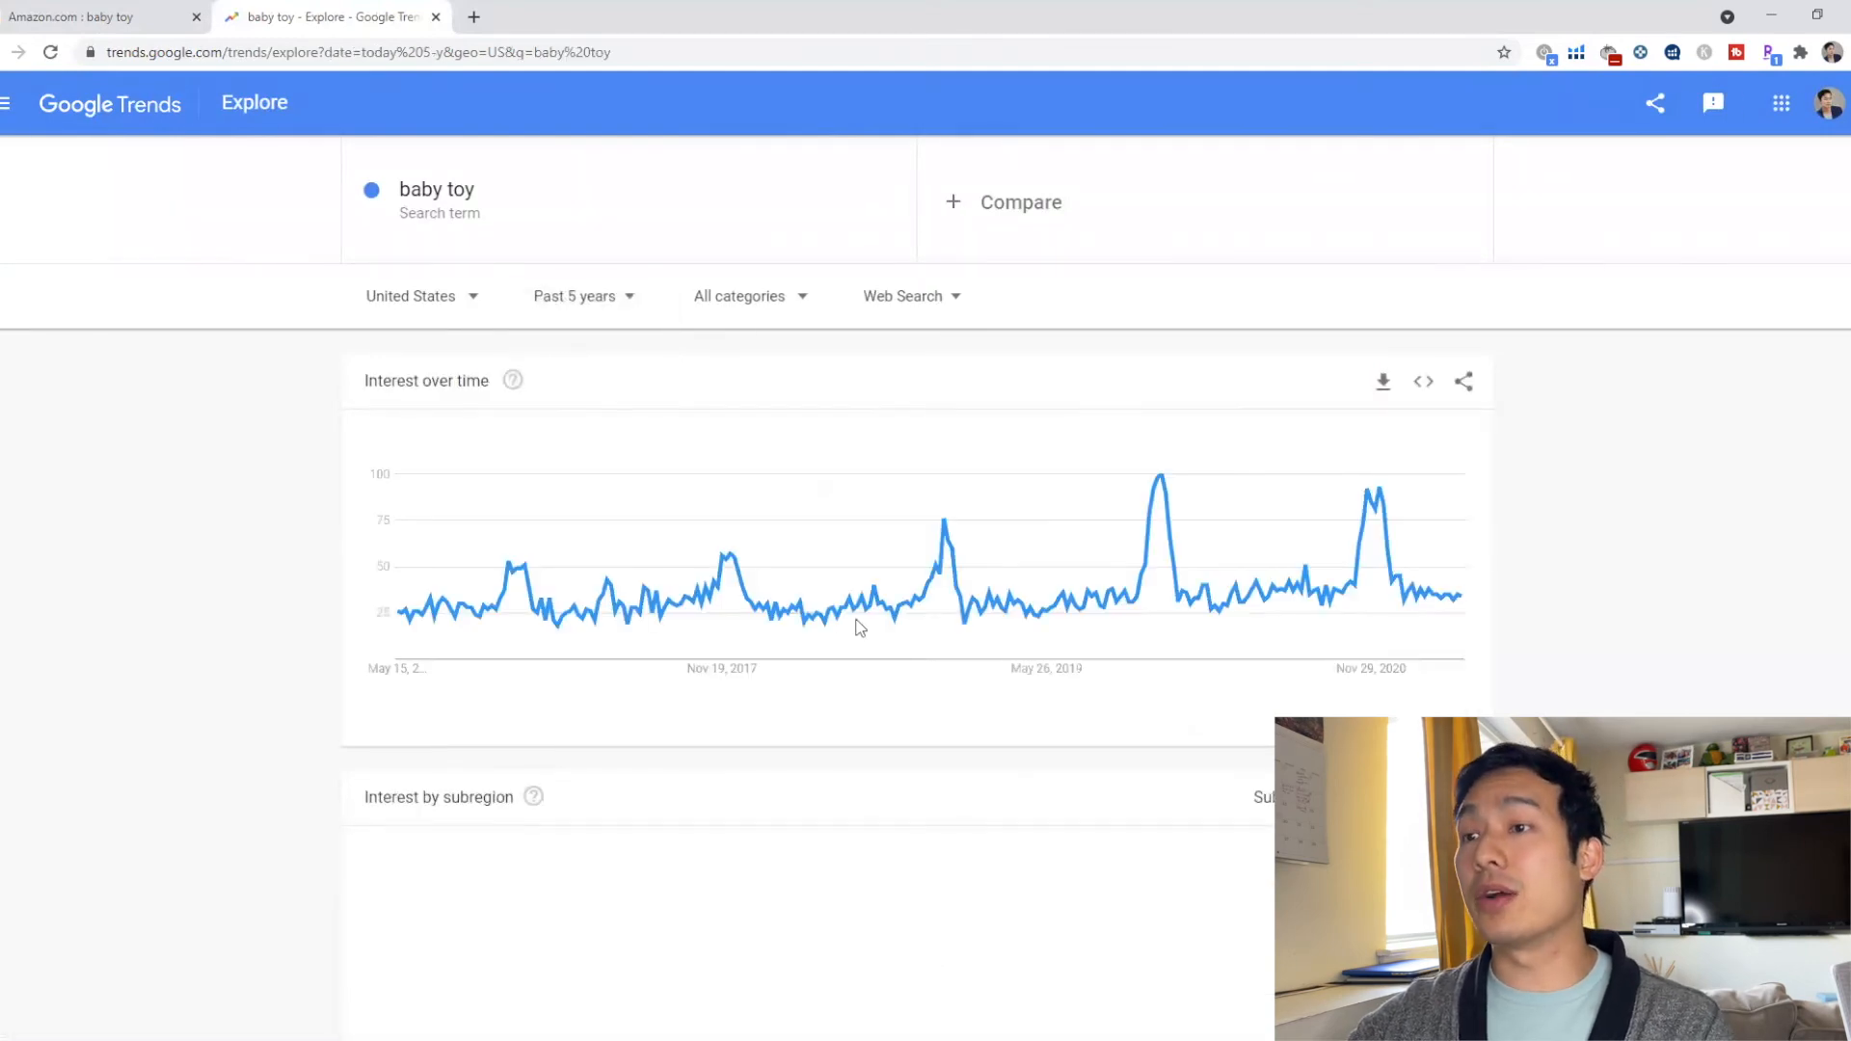
{"action": "mouse_move", "coordinate": [860, 620]}
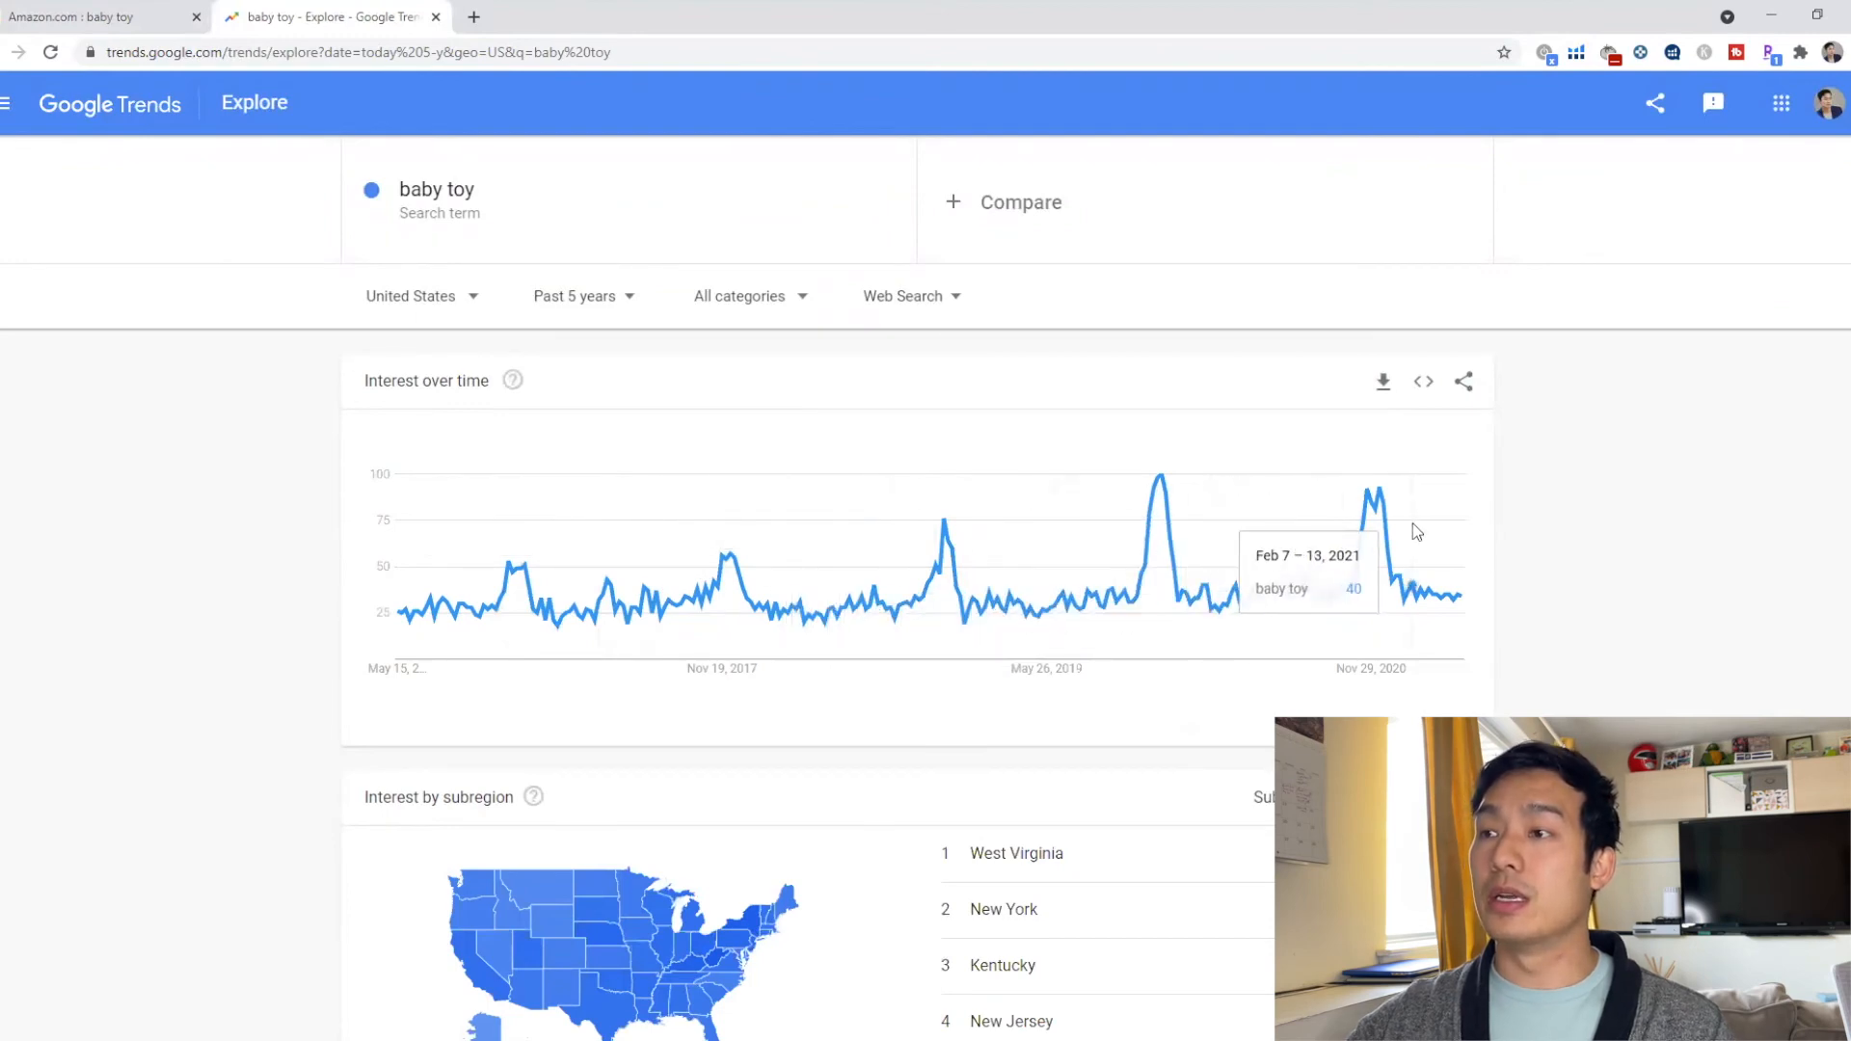
{"action": "mouse_move", "coordinate": [1163, 590]}
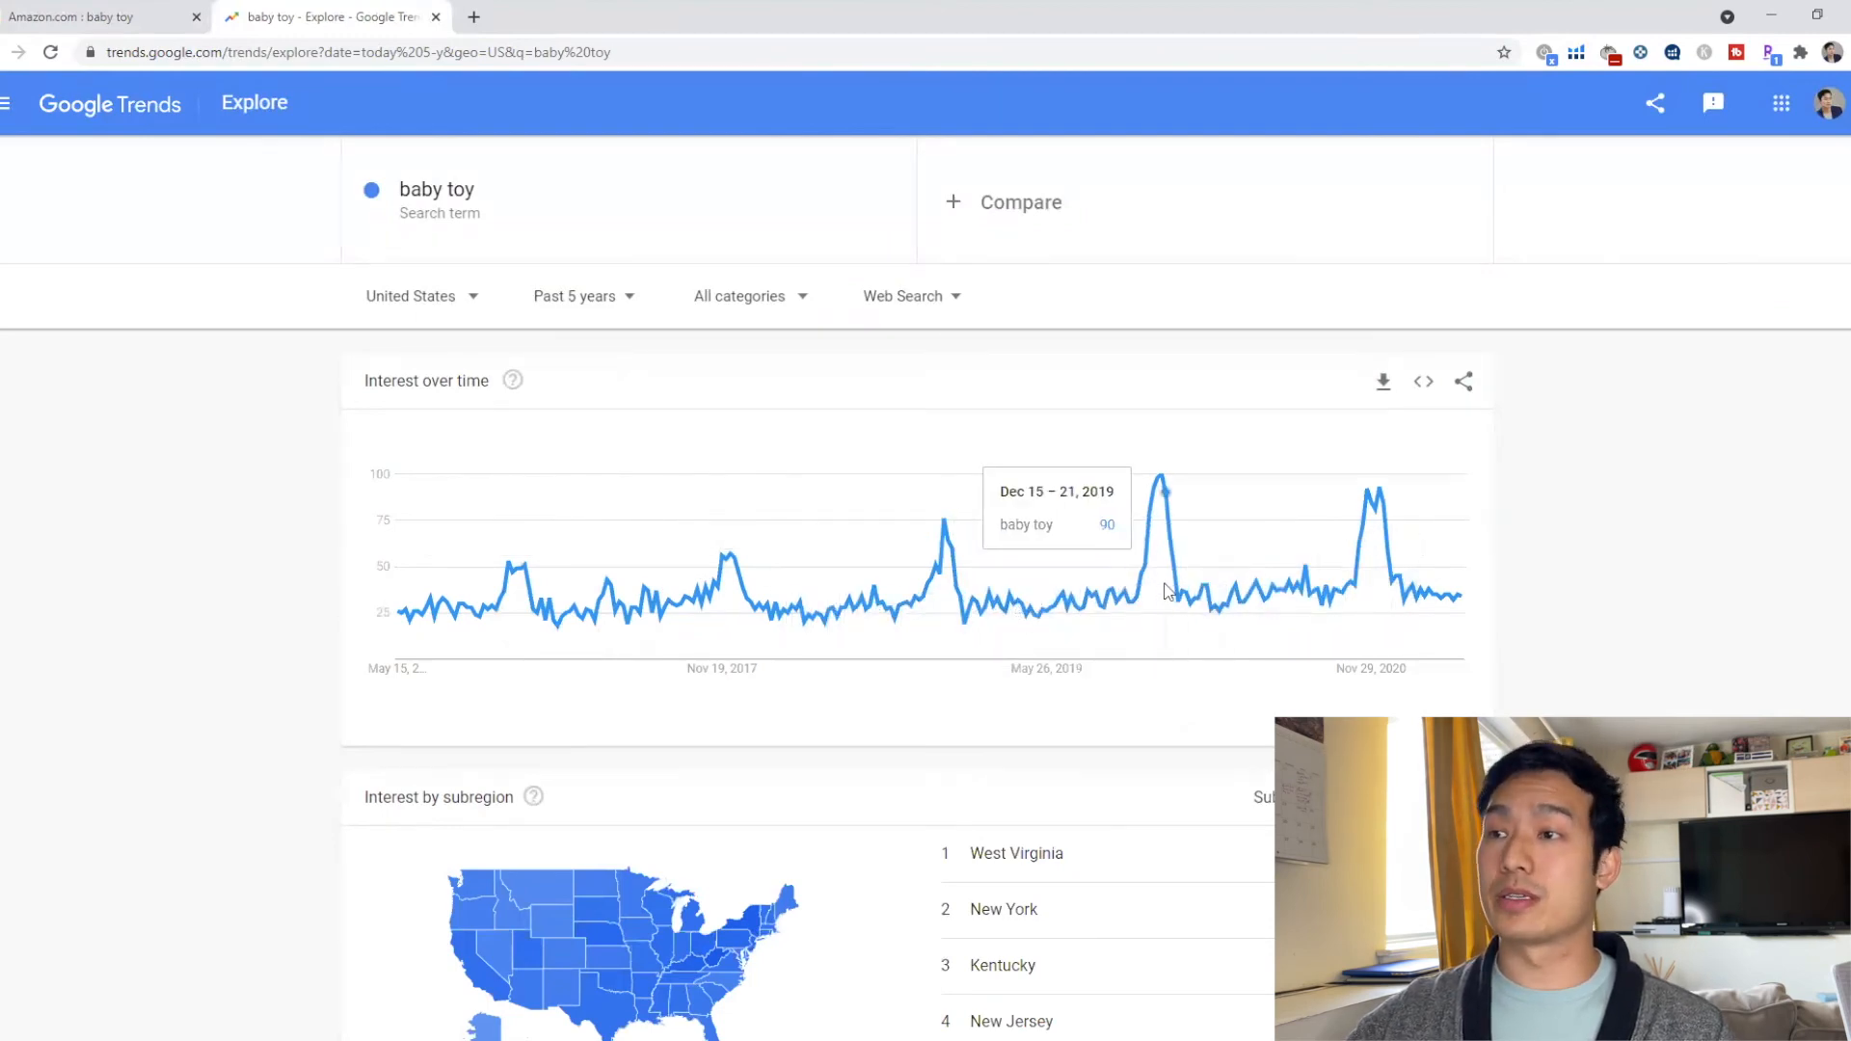
{"action": "mouse_move", "coordinate": [1126, 605]}
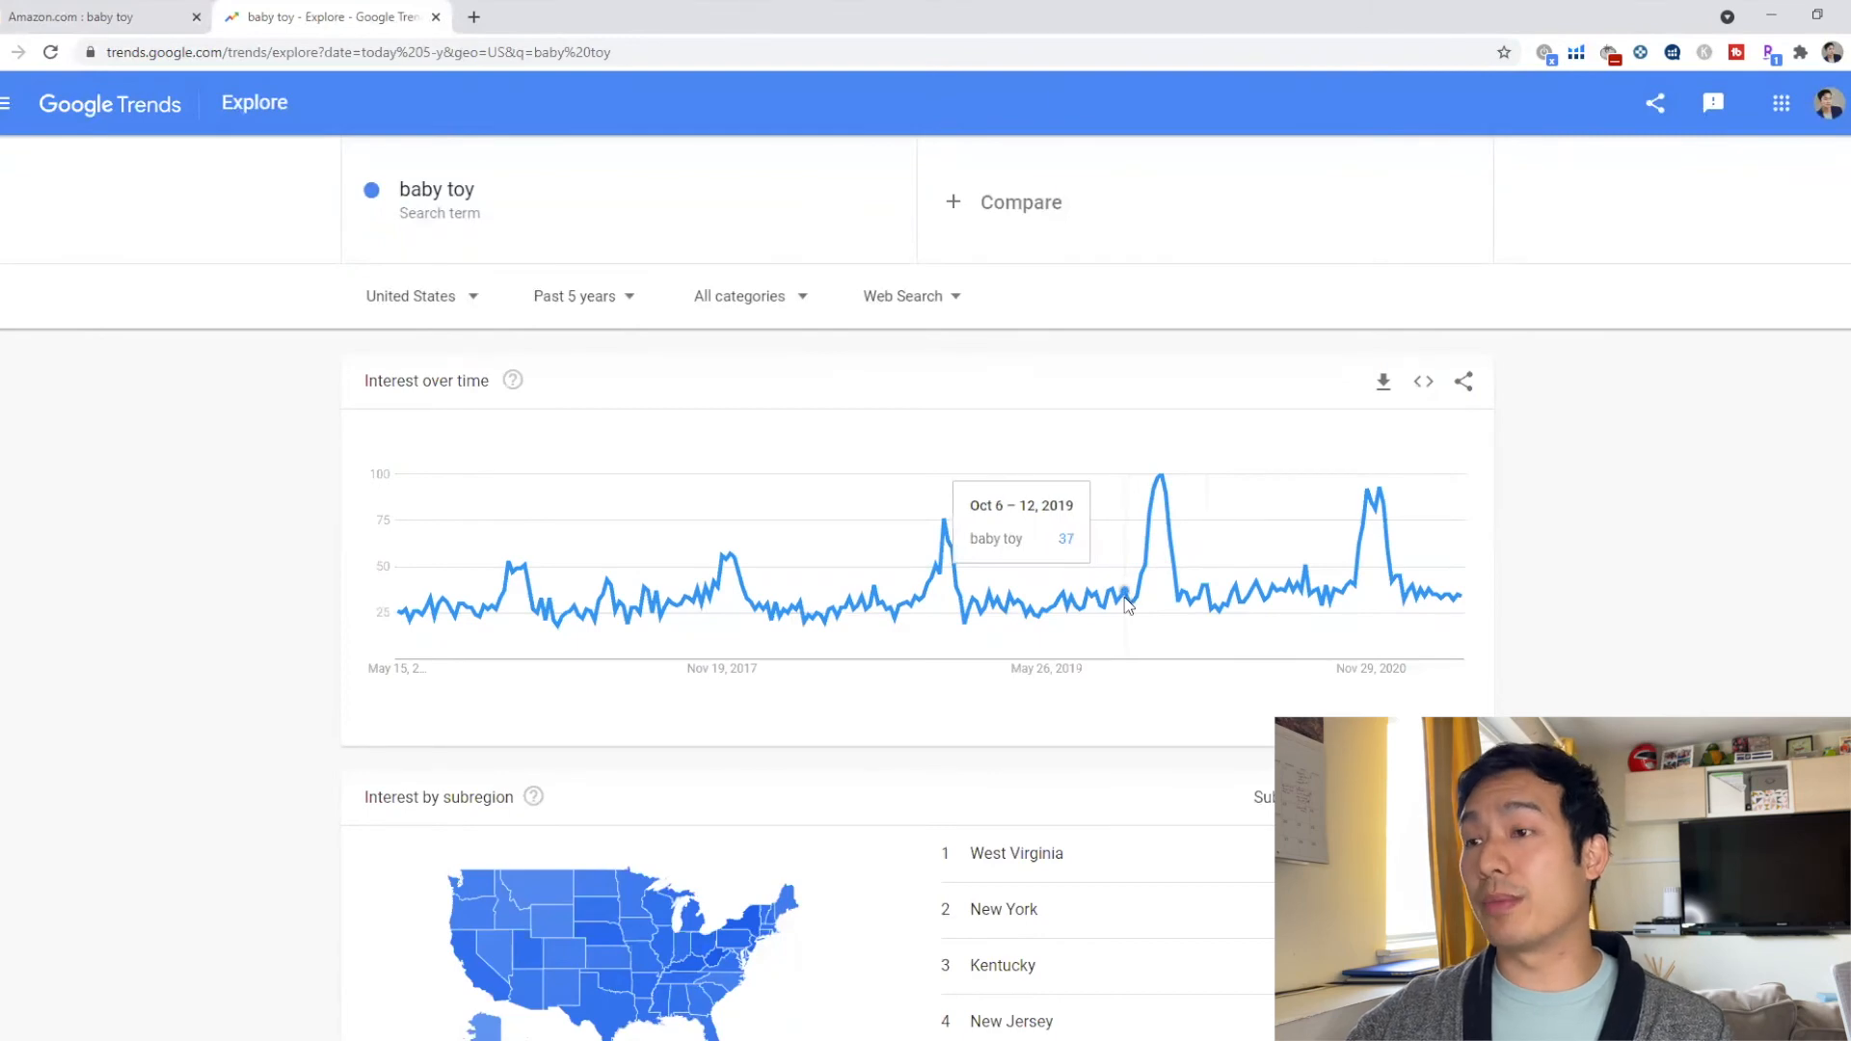
{"action": "mouse_move", "coordinate": [1252, 606]}
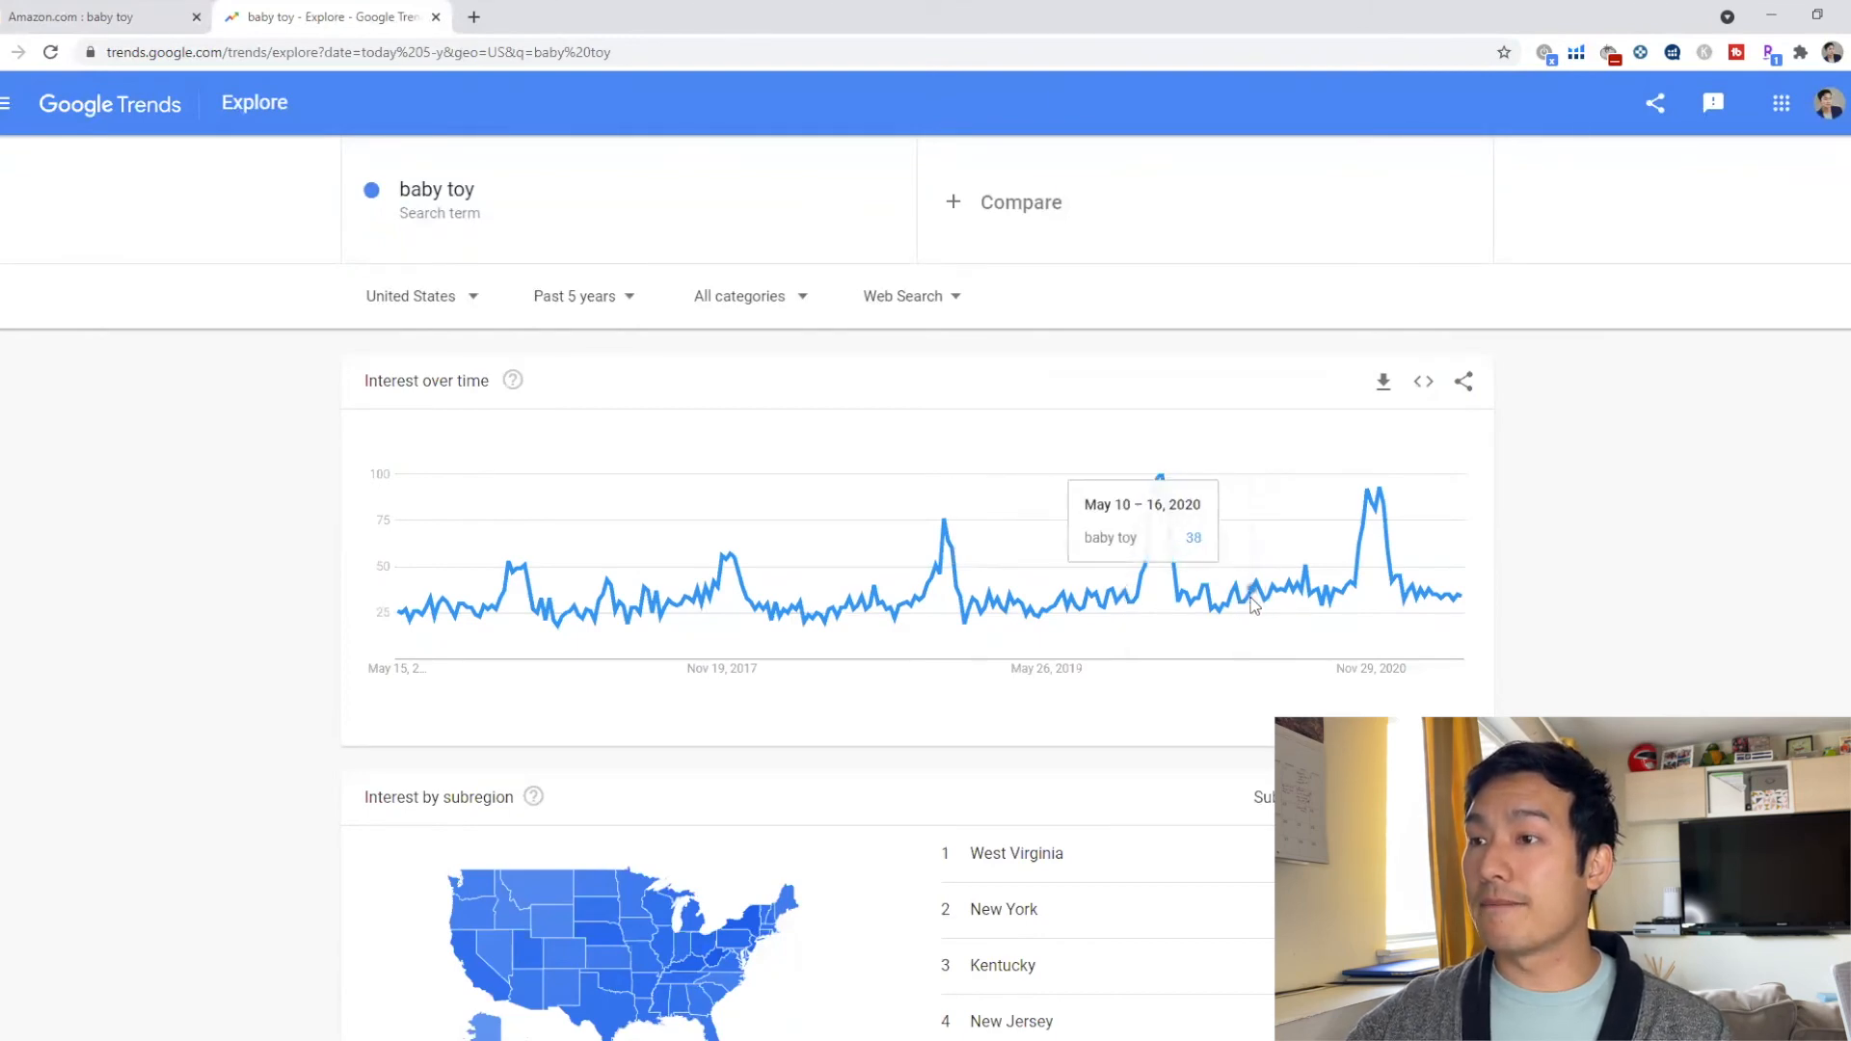
{"action": "mouse_move", "coordinate": [1243, 602]}
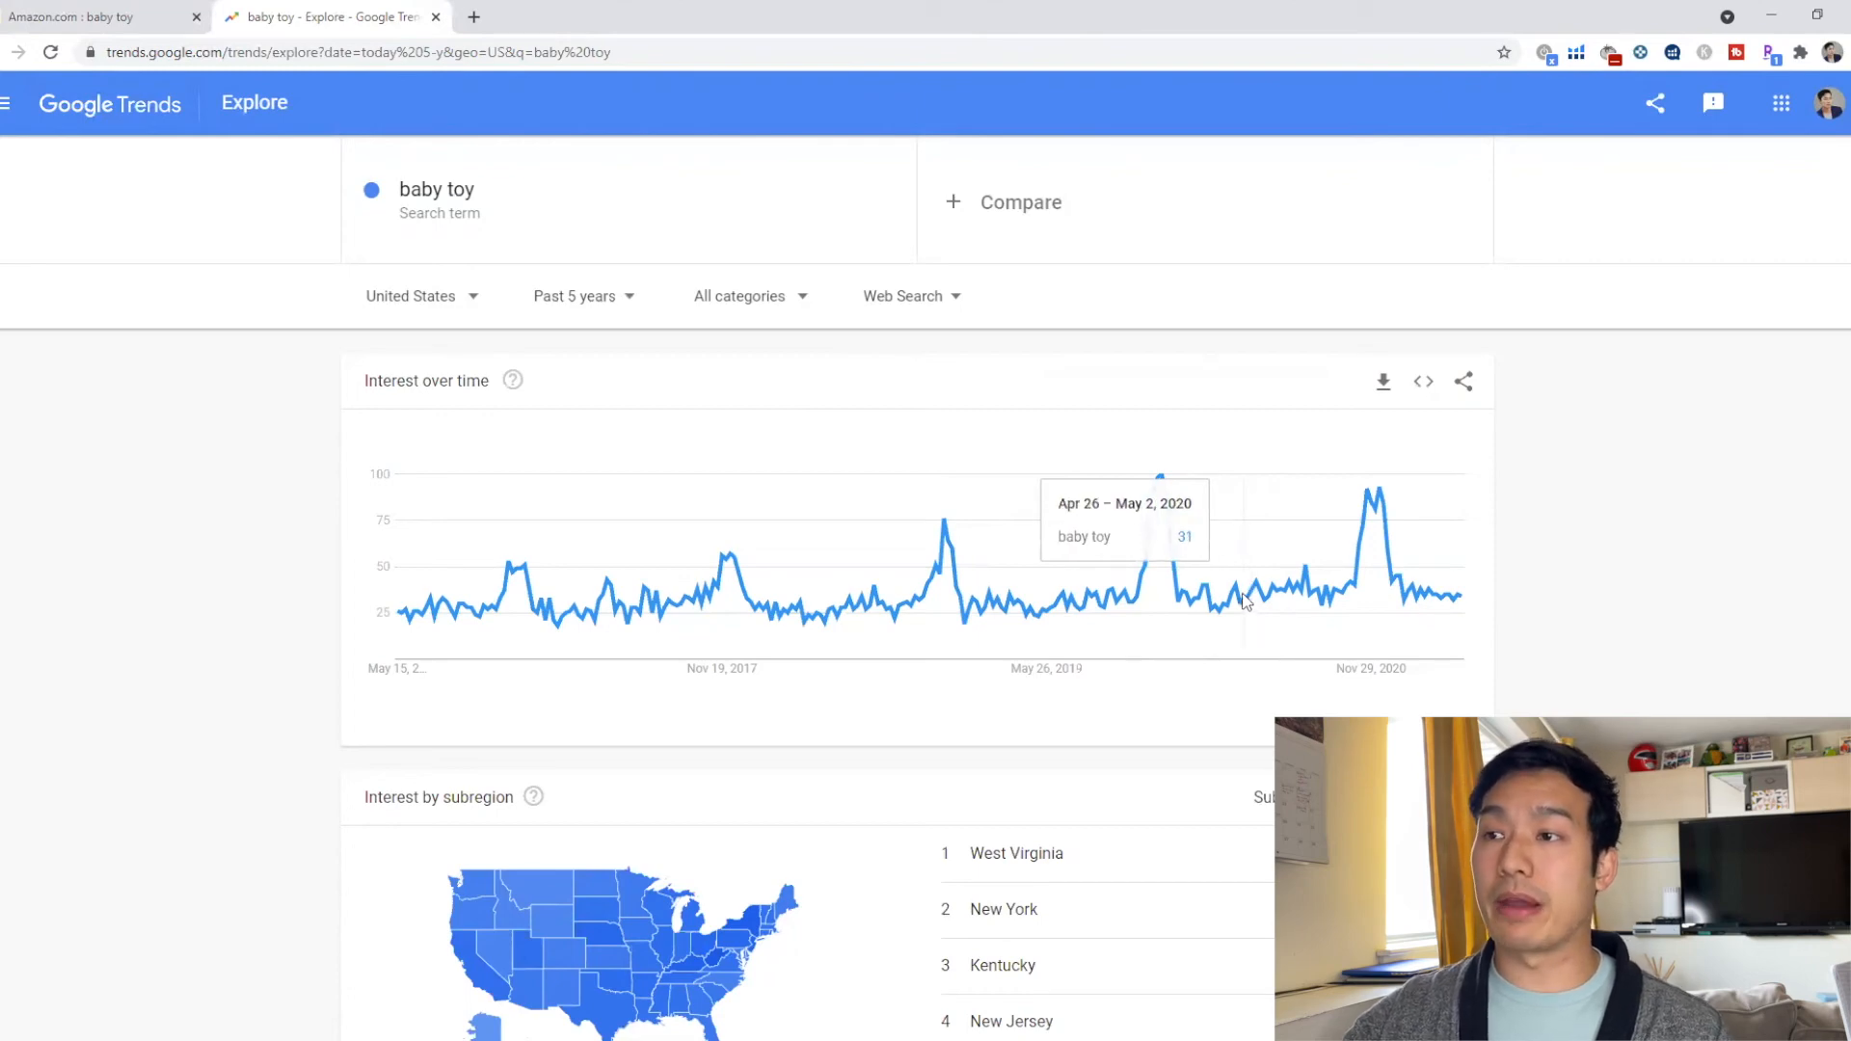
{"action": "mouse_move", "coordinate": [1346, 575]}
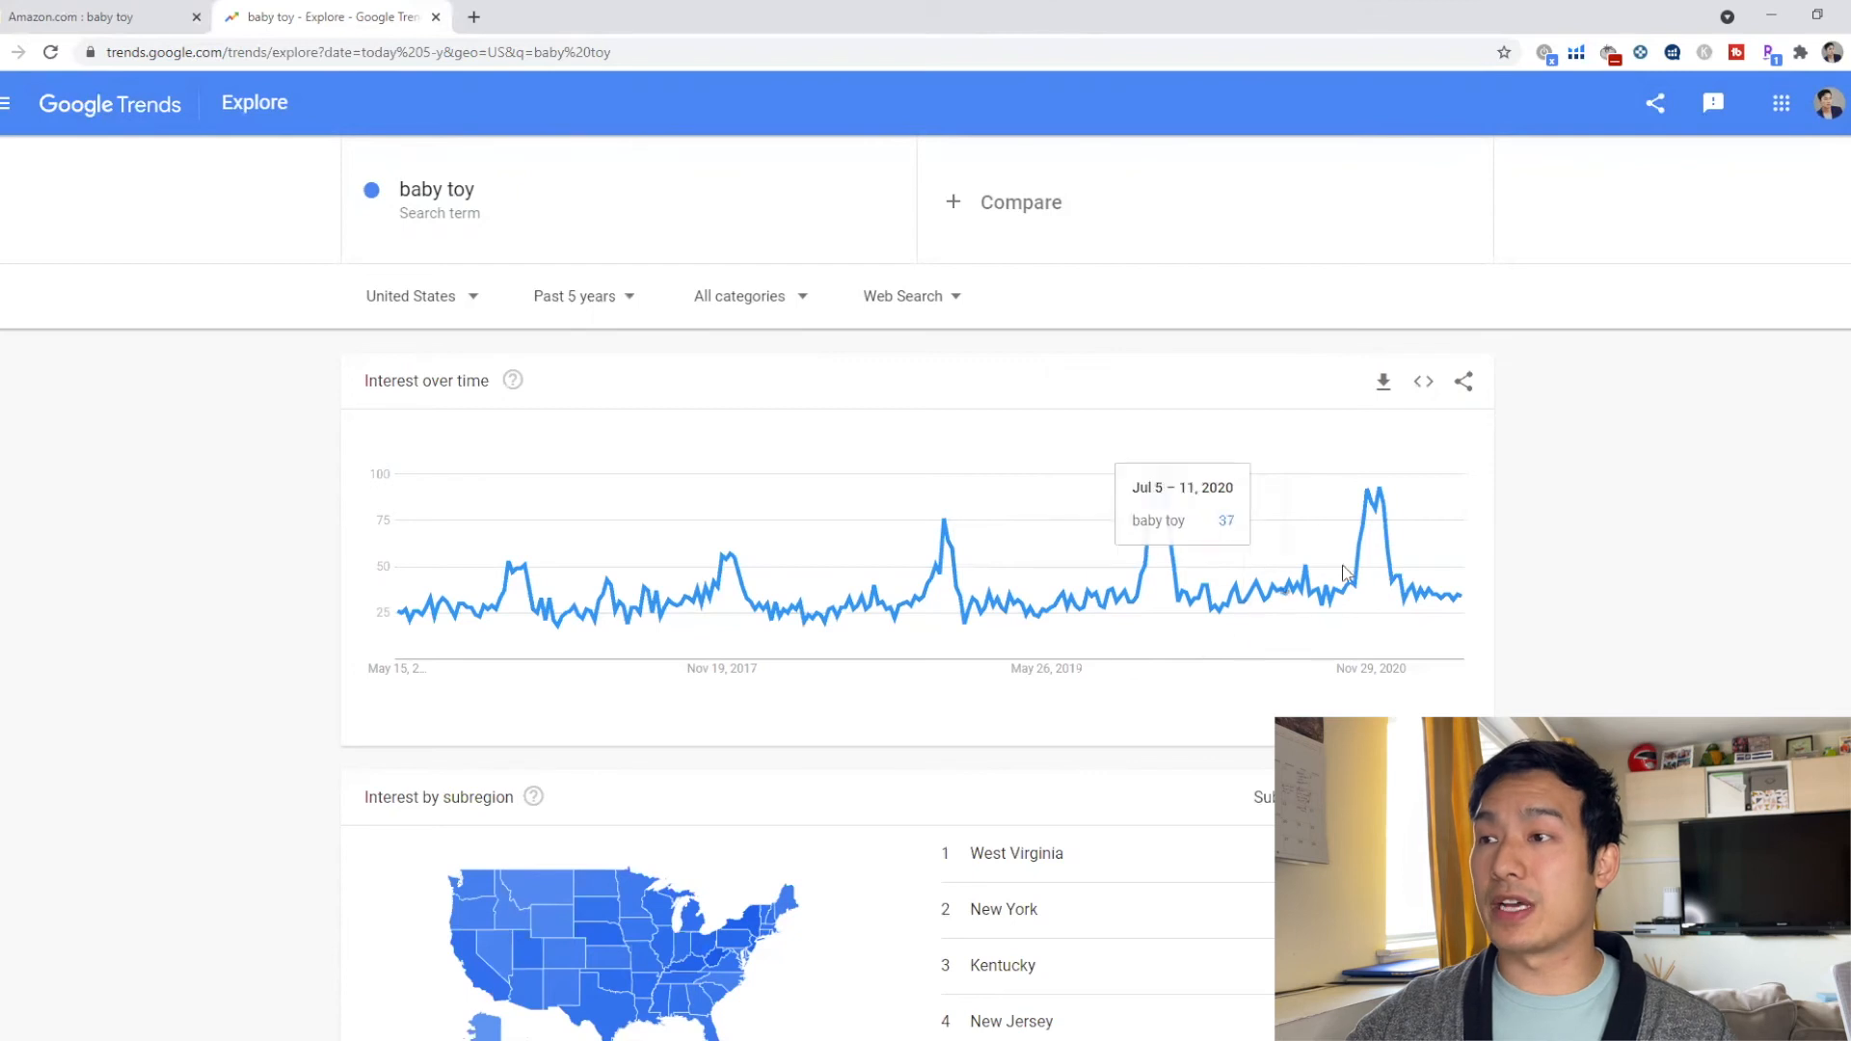
{"action": "mouse_move", "coordinate": [1356, 563]}
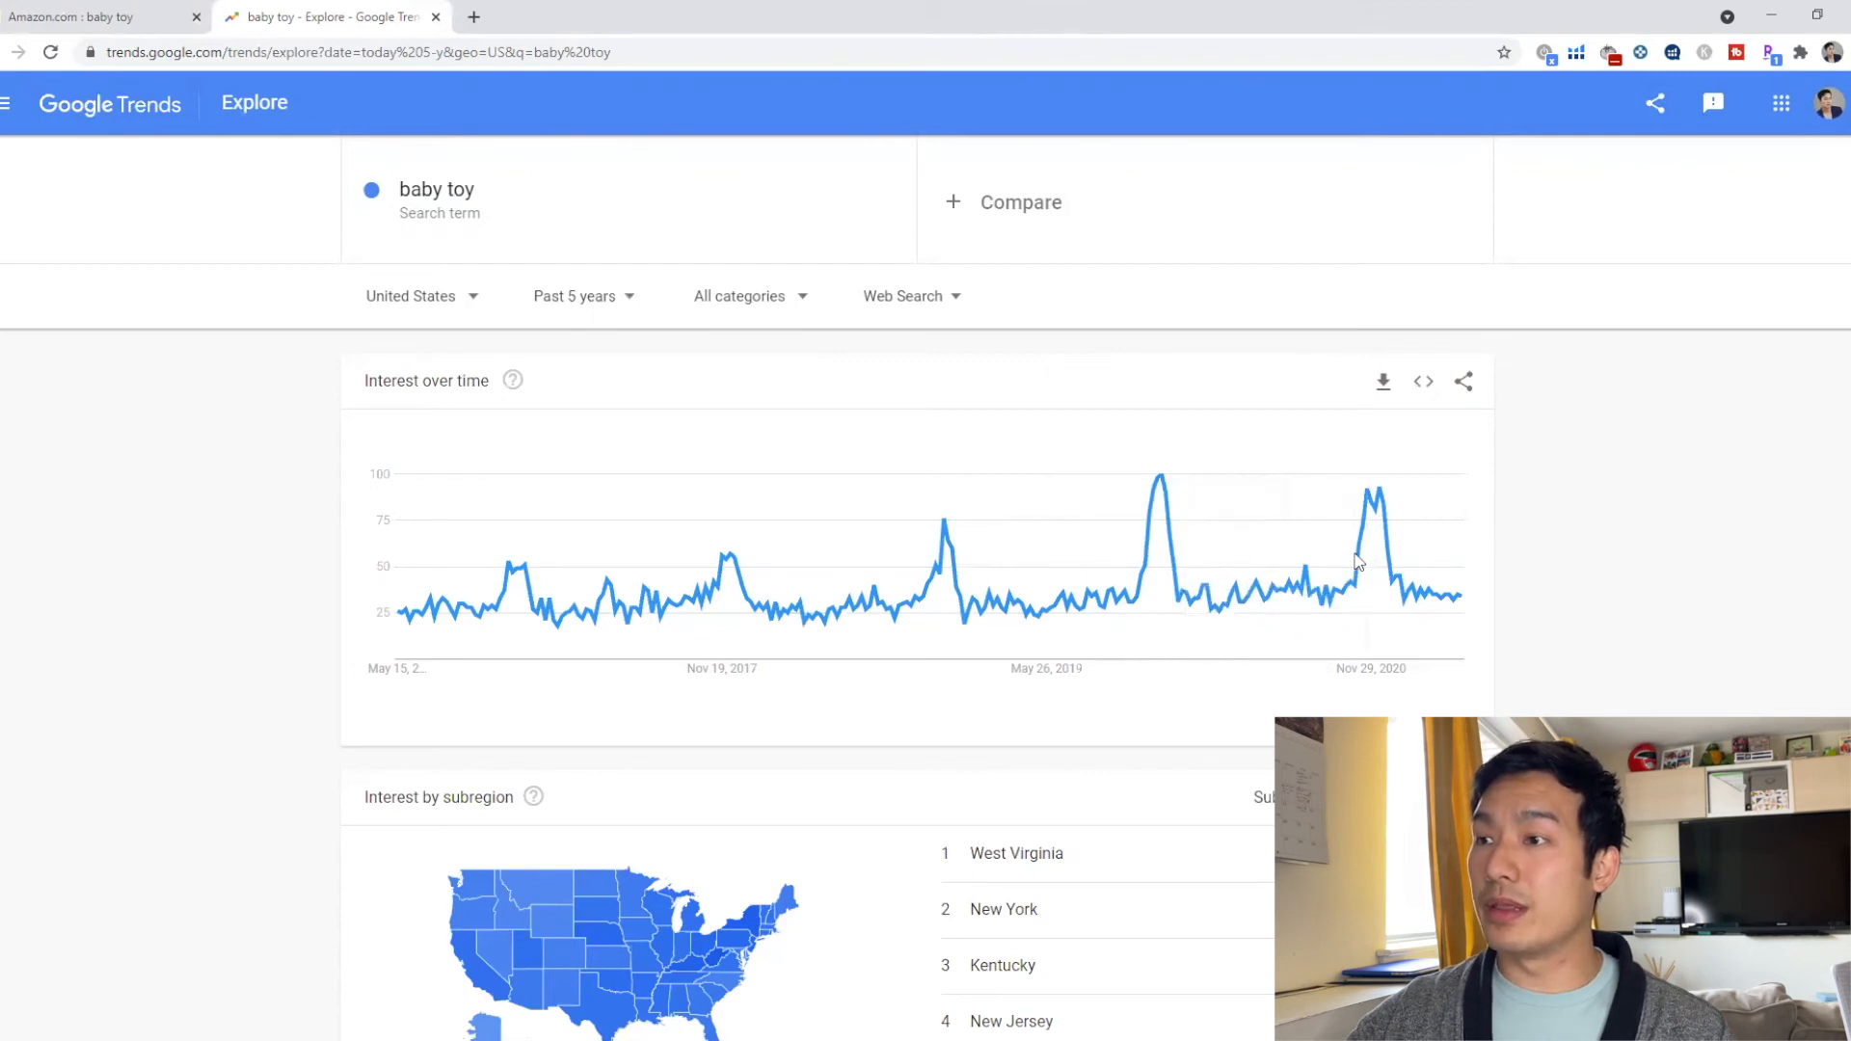
{"action": "mouse_move", "coordinate": [1352, 563]}
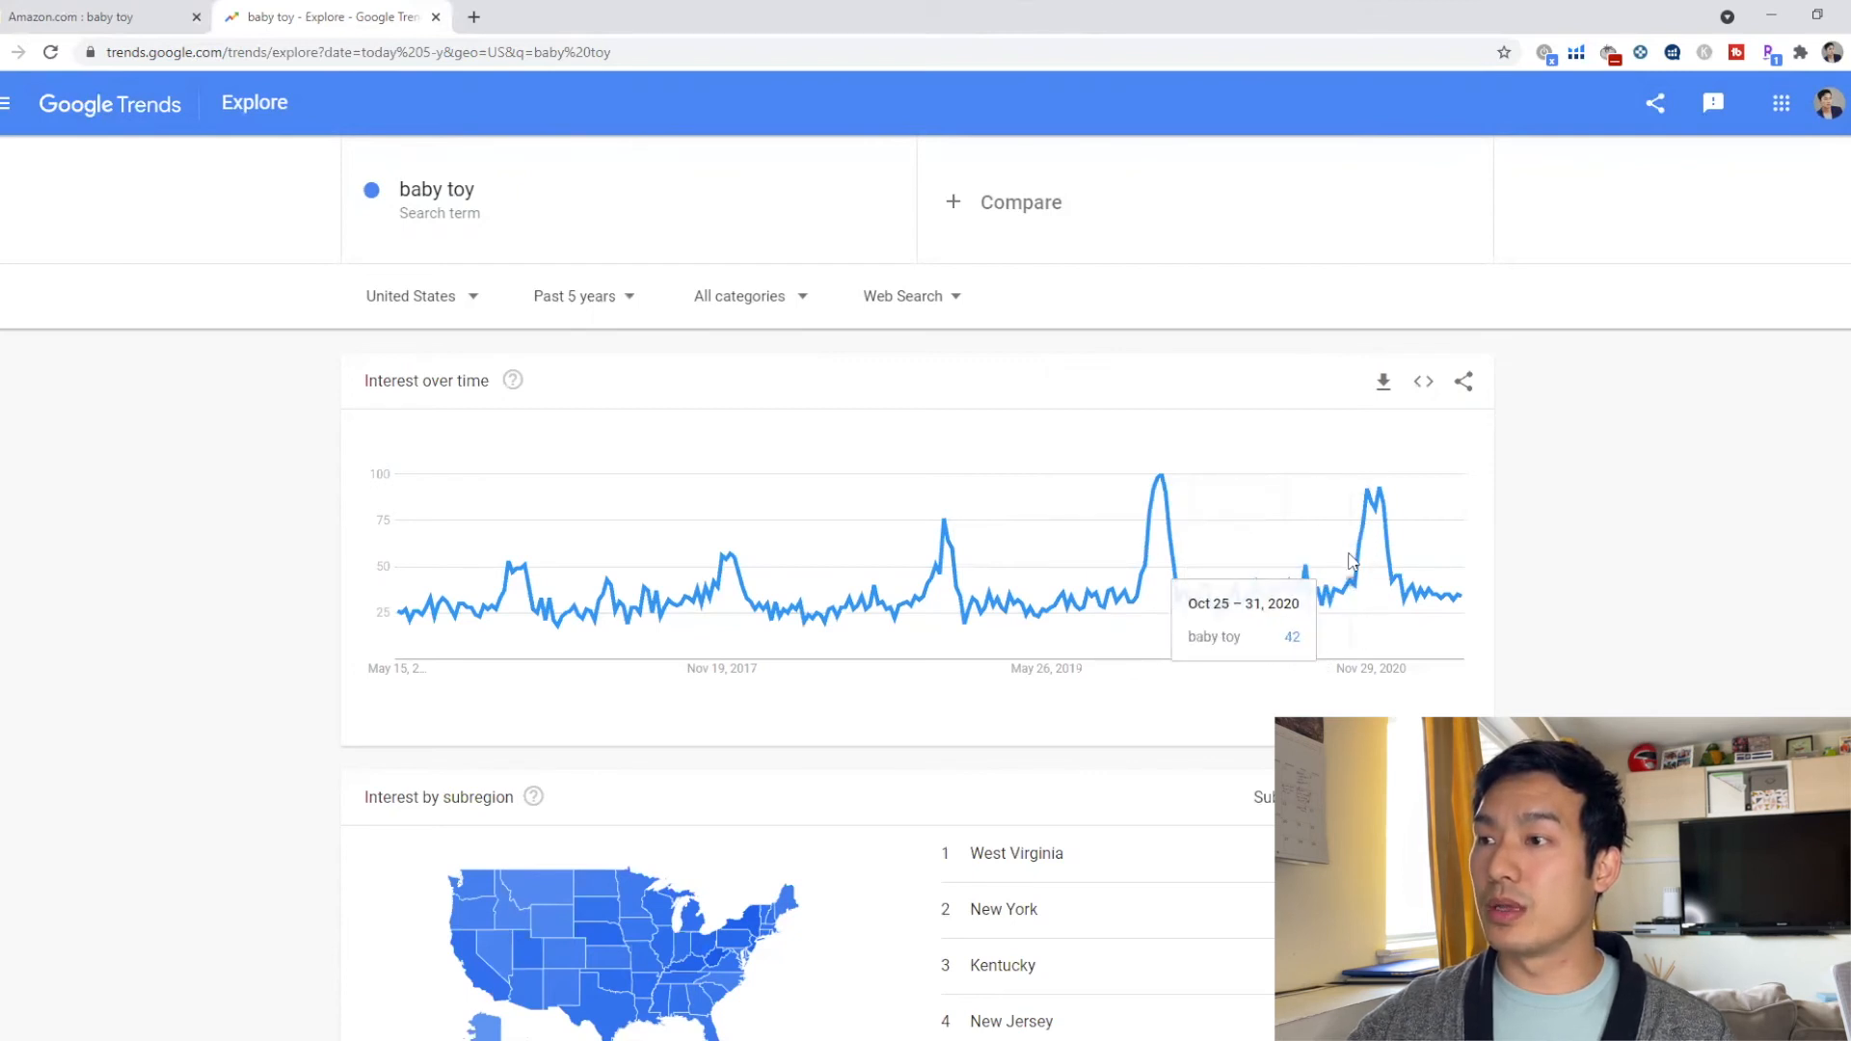
{"action": "mouse_move", "coordinate": [1356, 564]}
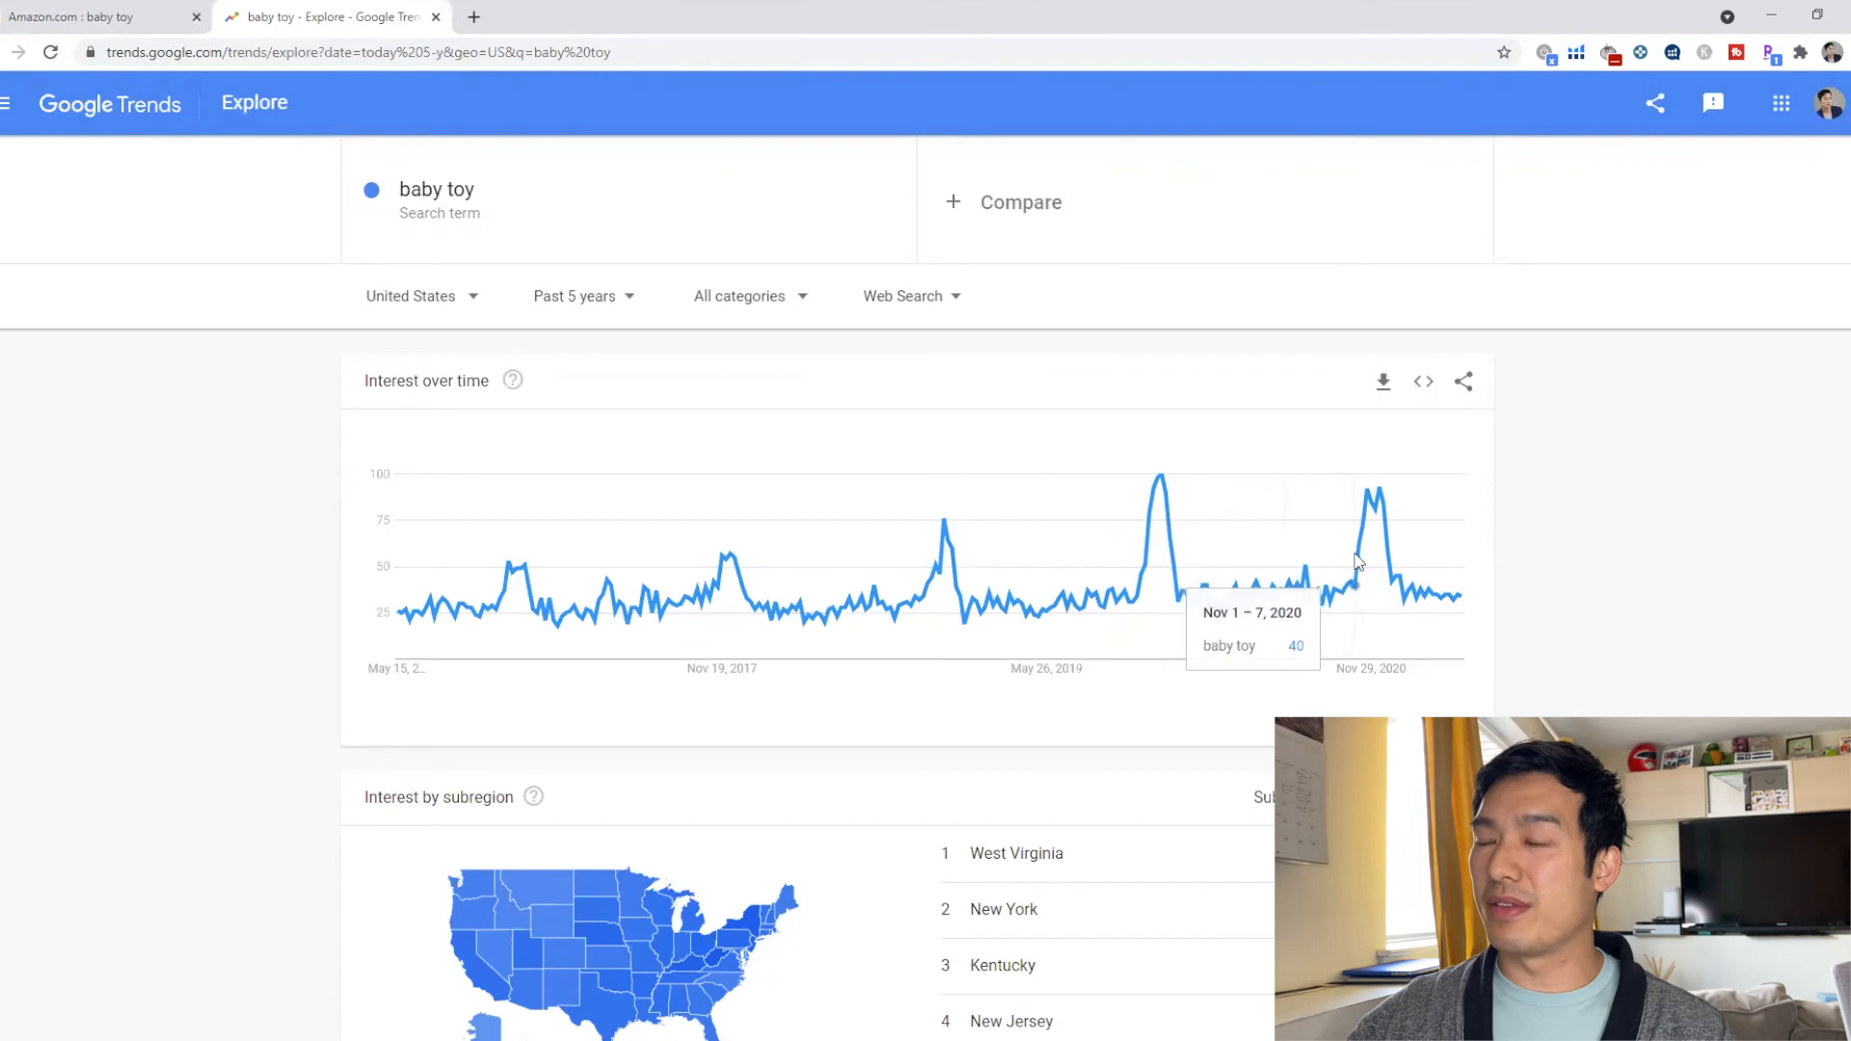
{"action": "mouse_move", "coordinate": [1367, 508]}
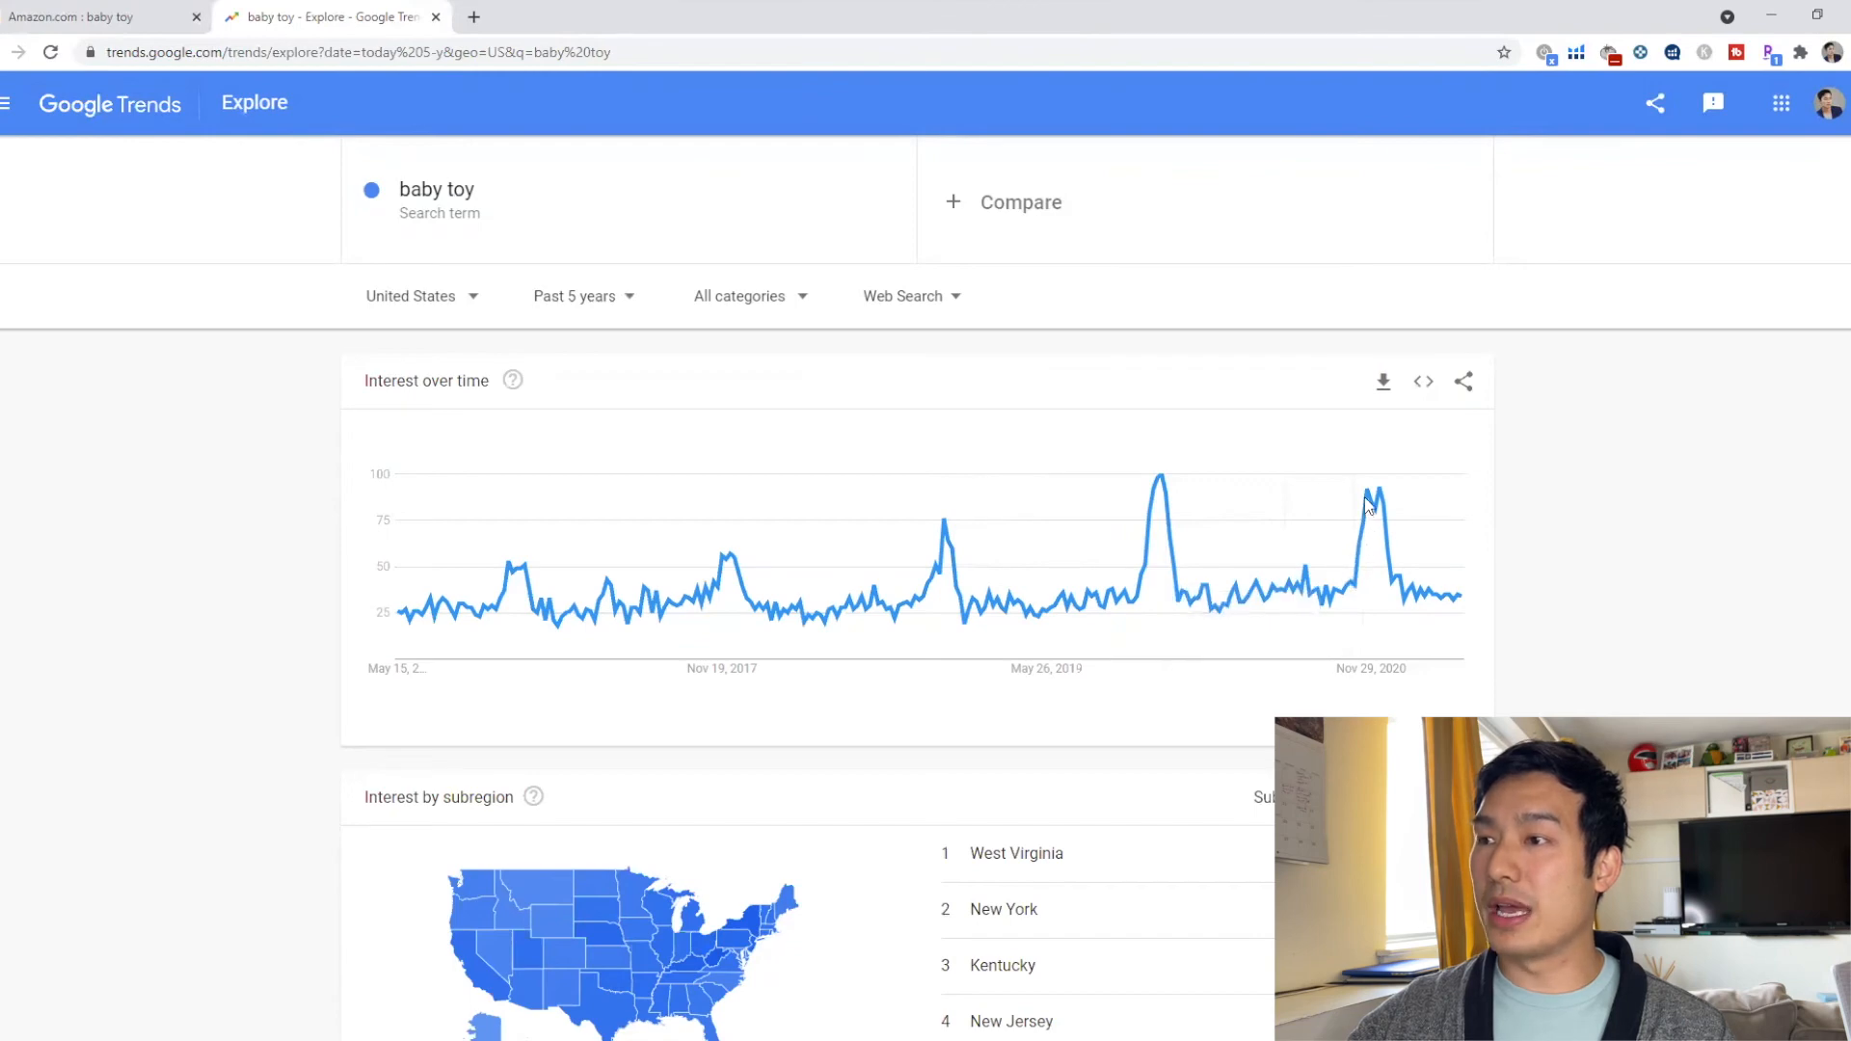
{"action": "mouse_move", "coordinate": [1367, 508]}
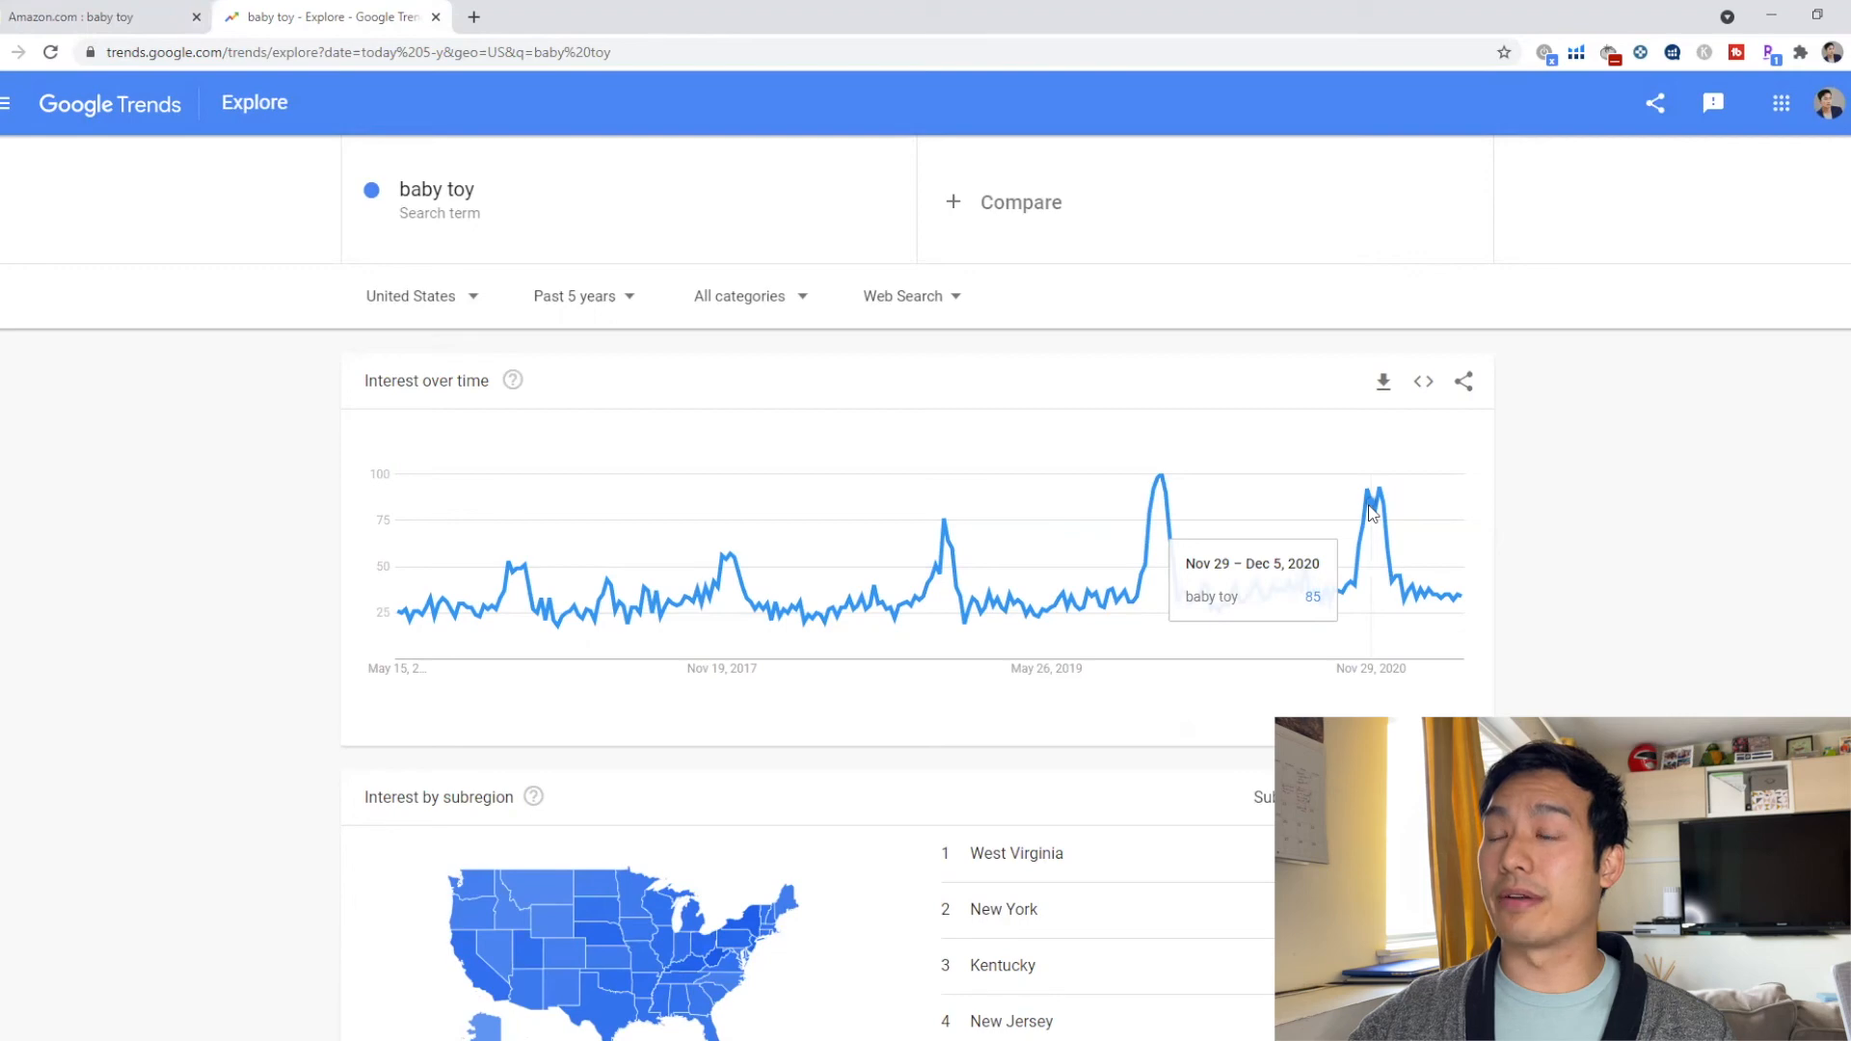
{"action": "mouse_move", "coordinate": [1143, 613]}
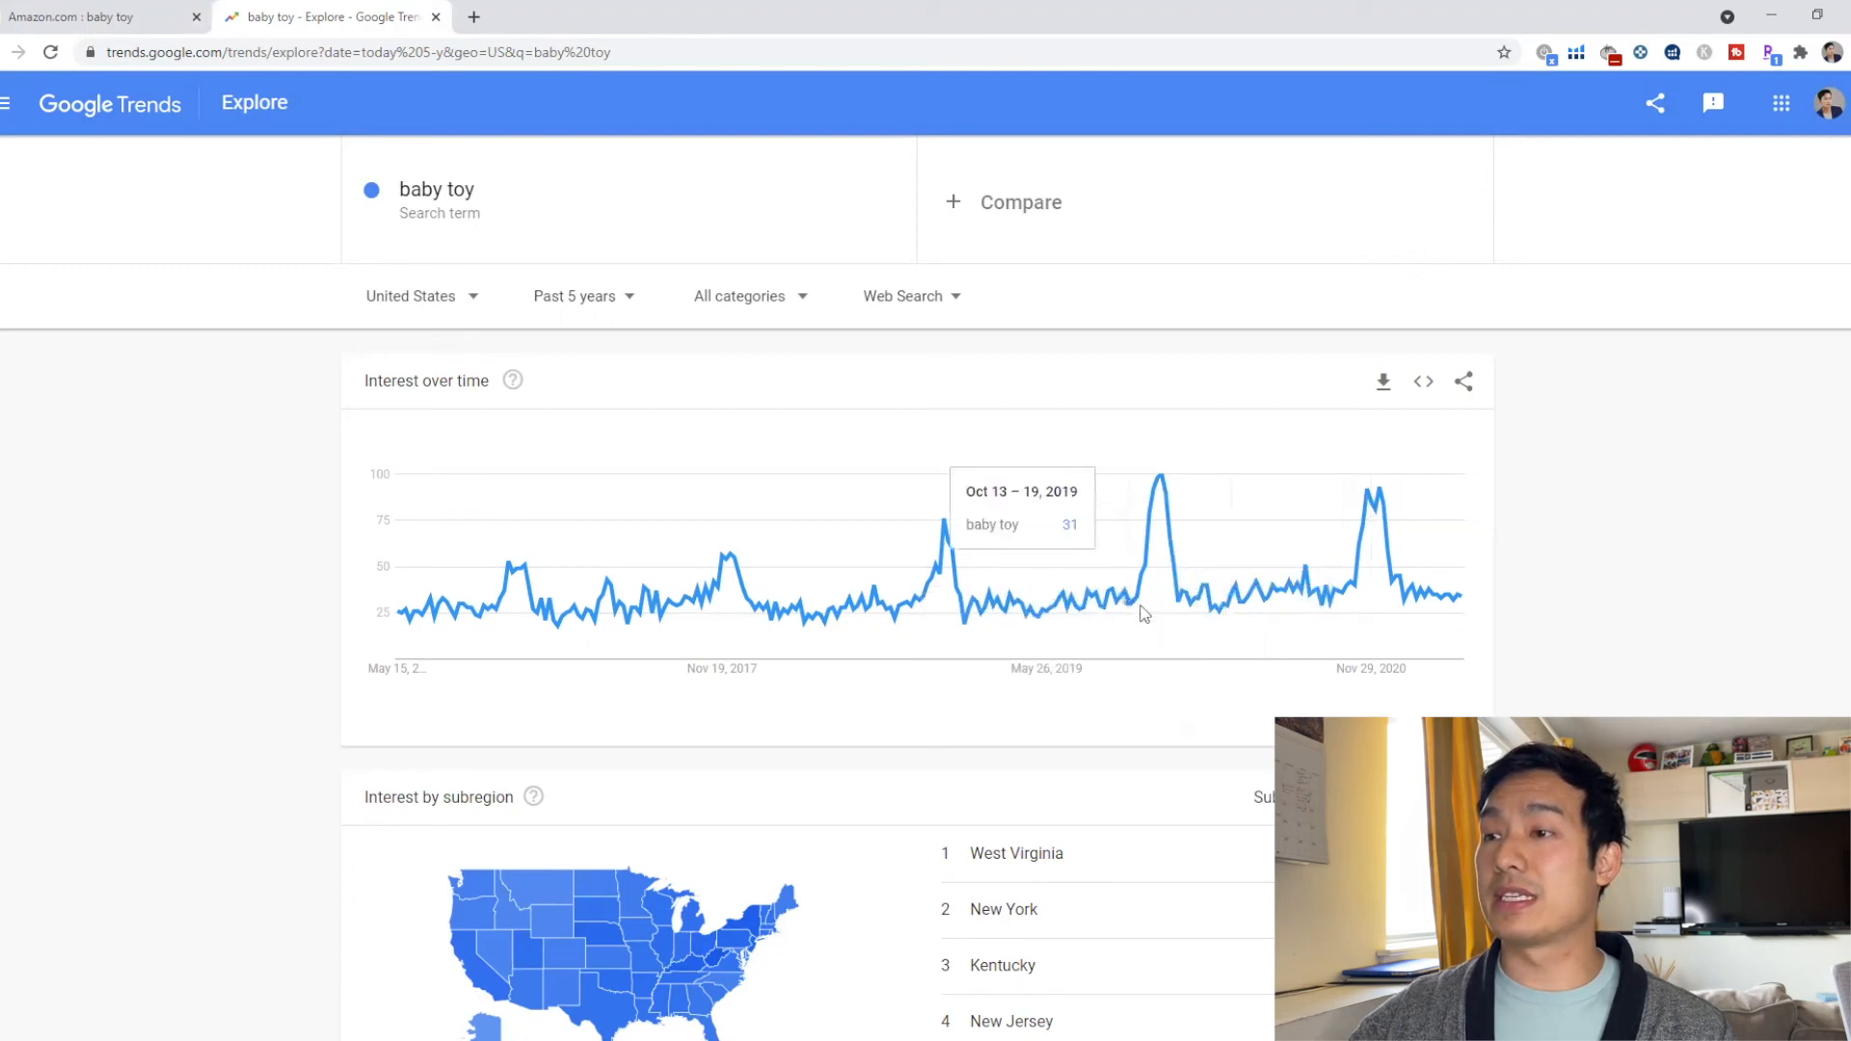
{"action": "mouse_move", "coordinate": [1104, 596]}
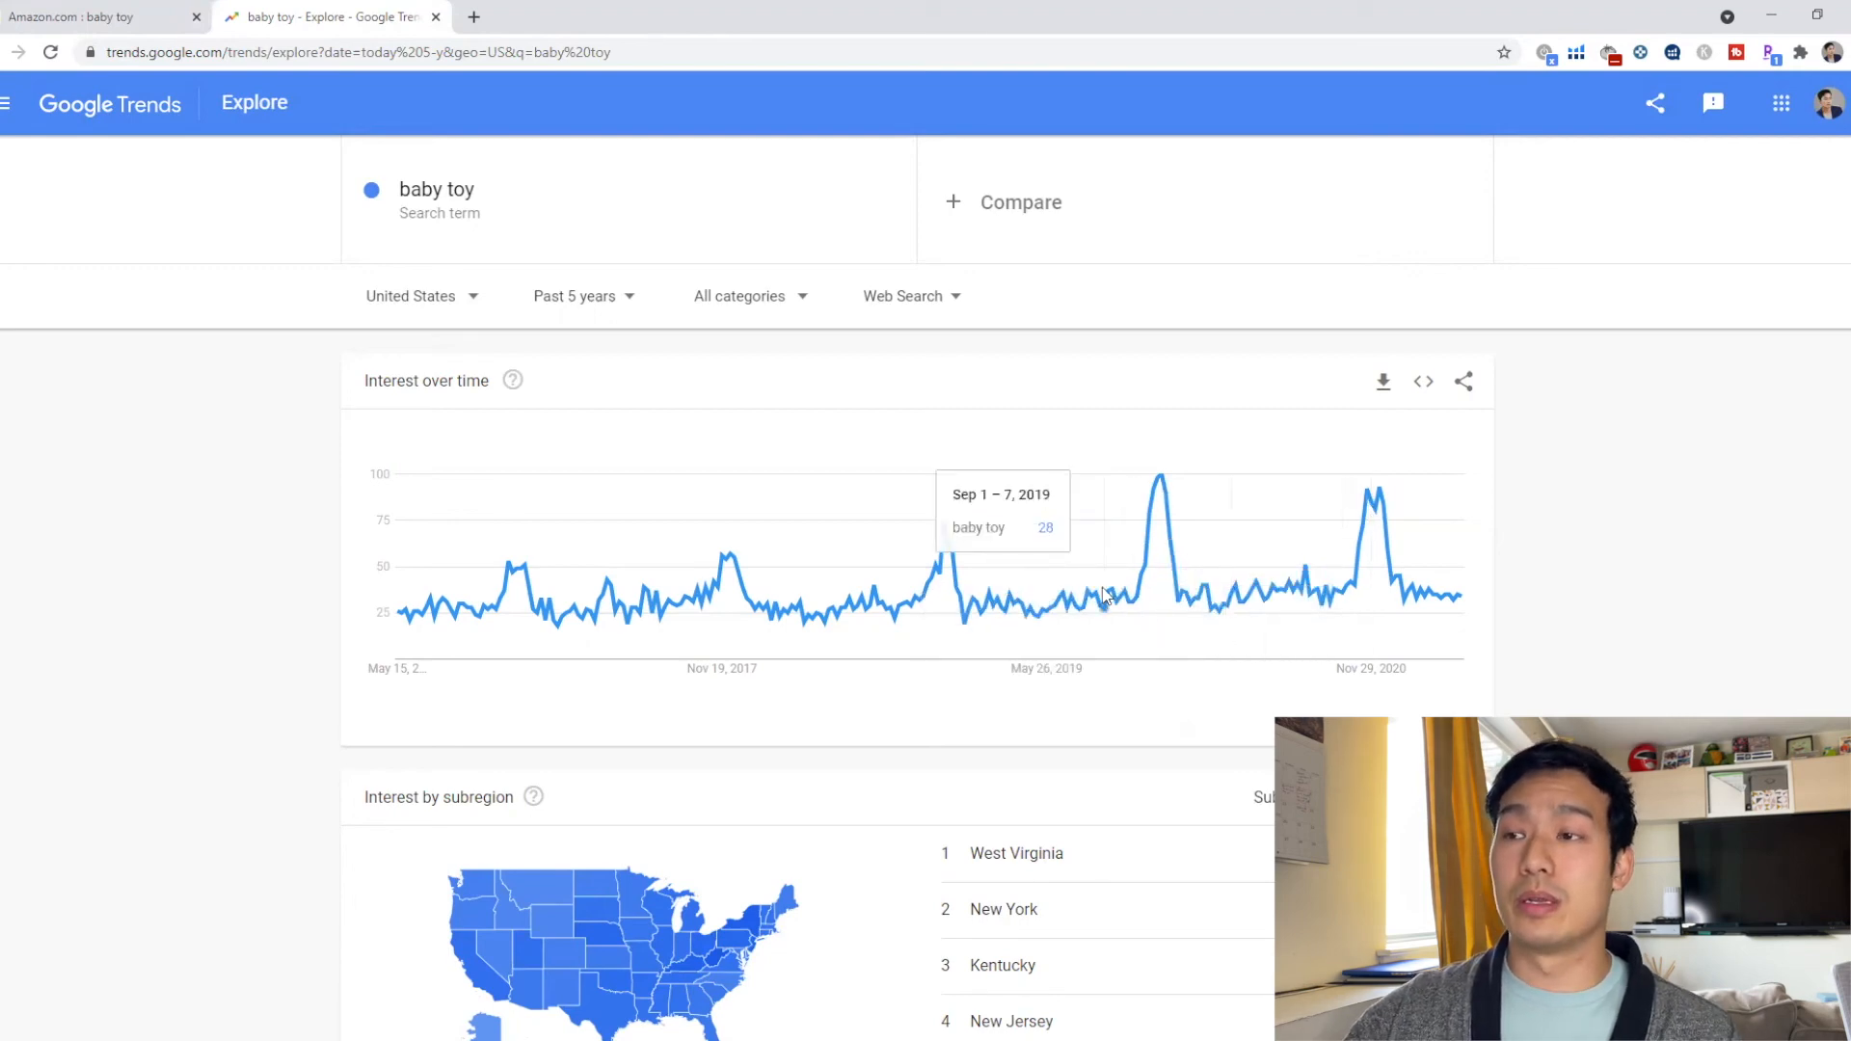
{"action": "mouse_move", "coordinate": [1361, 547]}
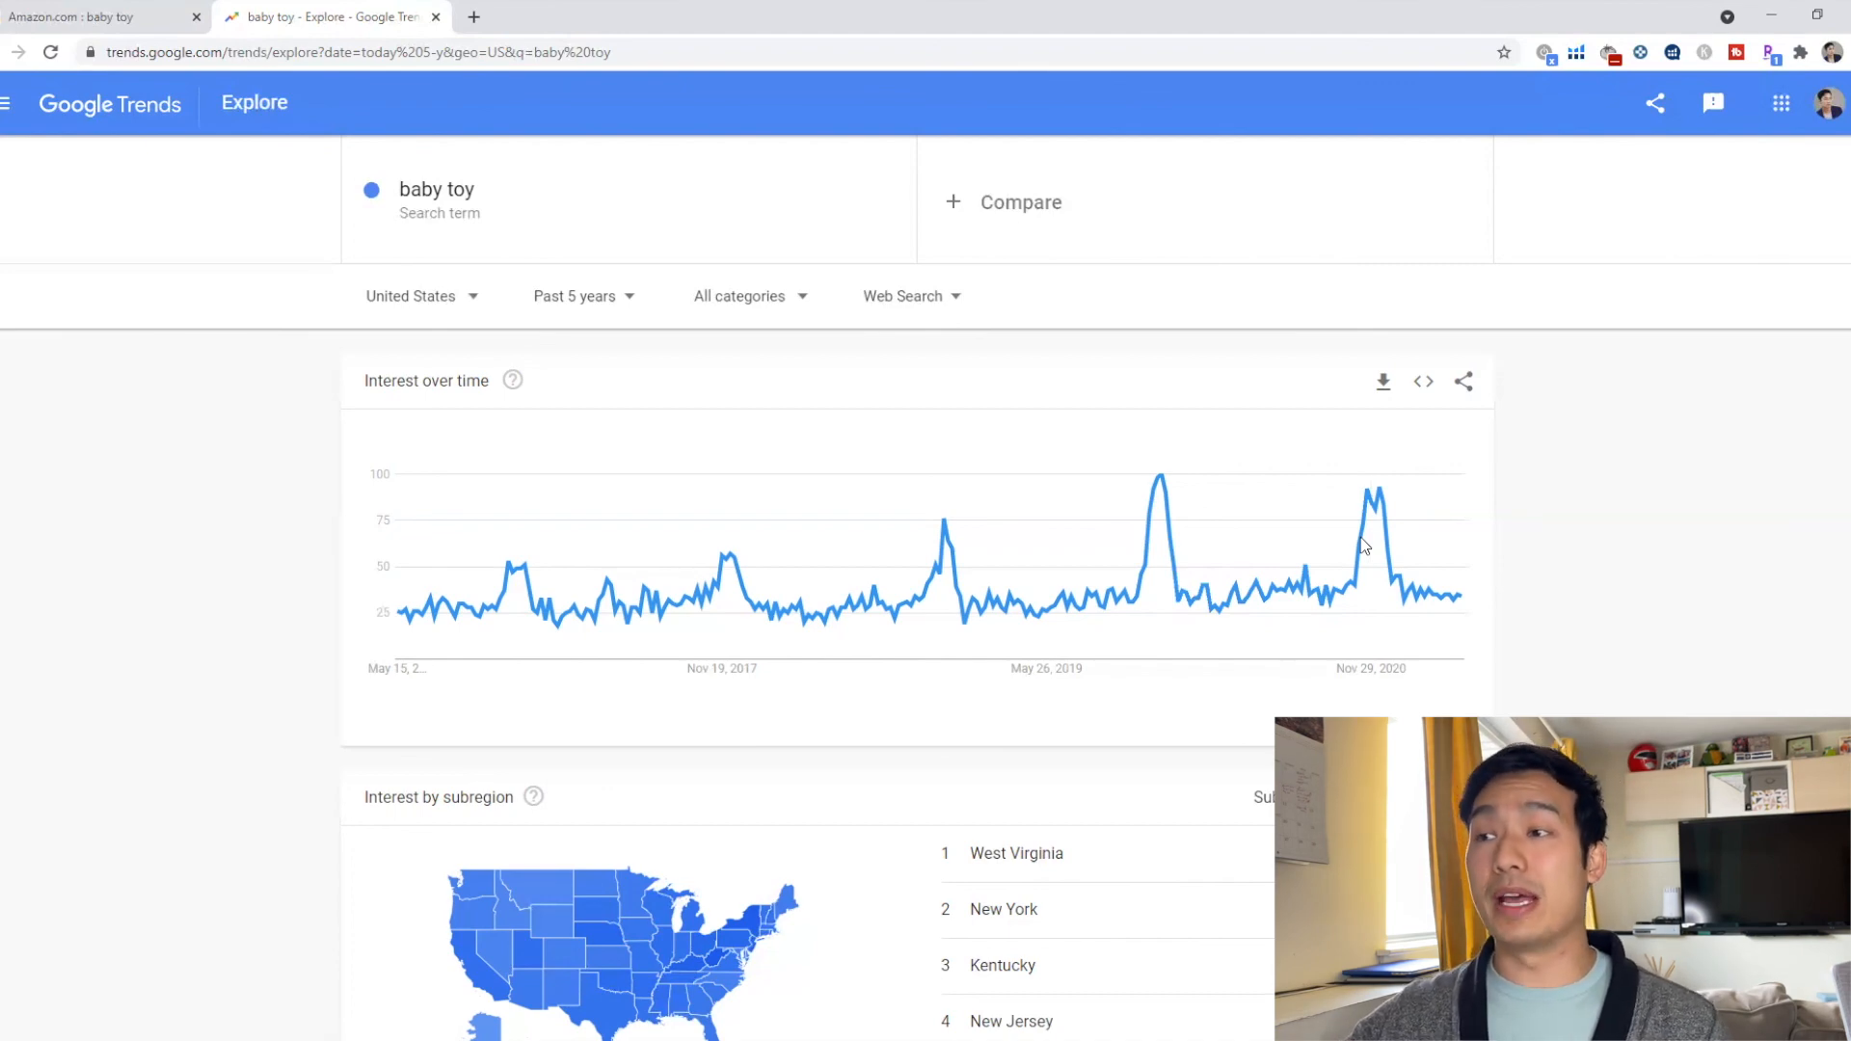
{"action": "mouse_move", "coordinate": [1378, 523]}
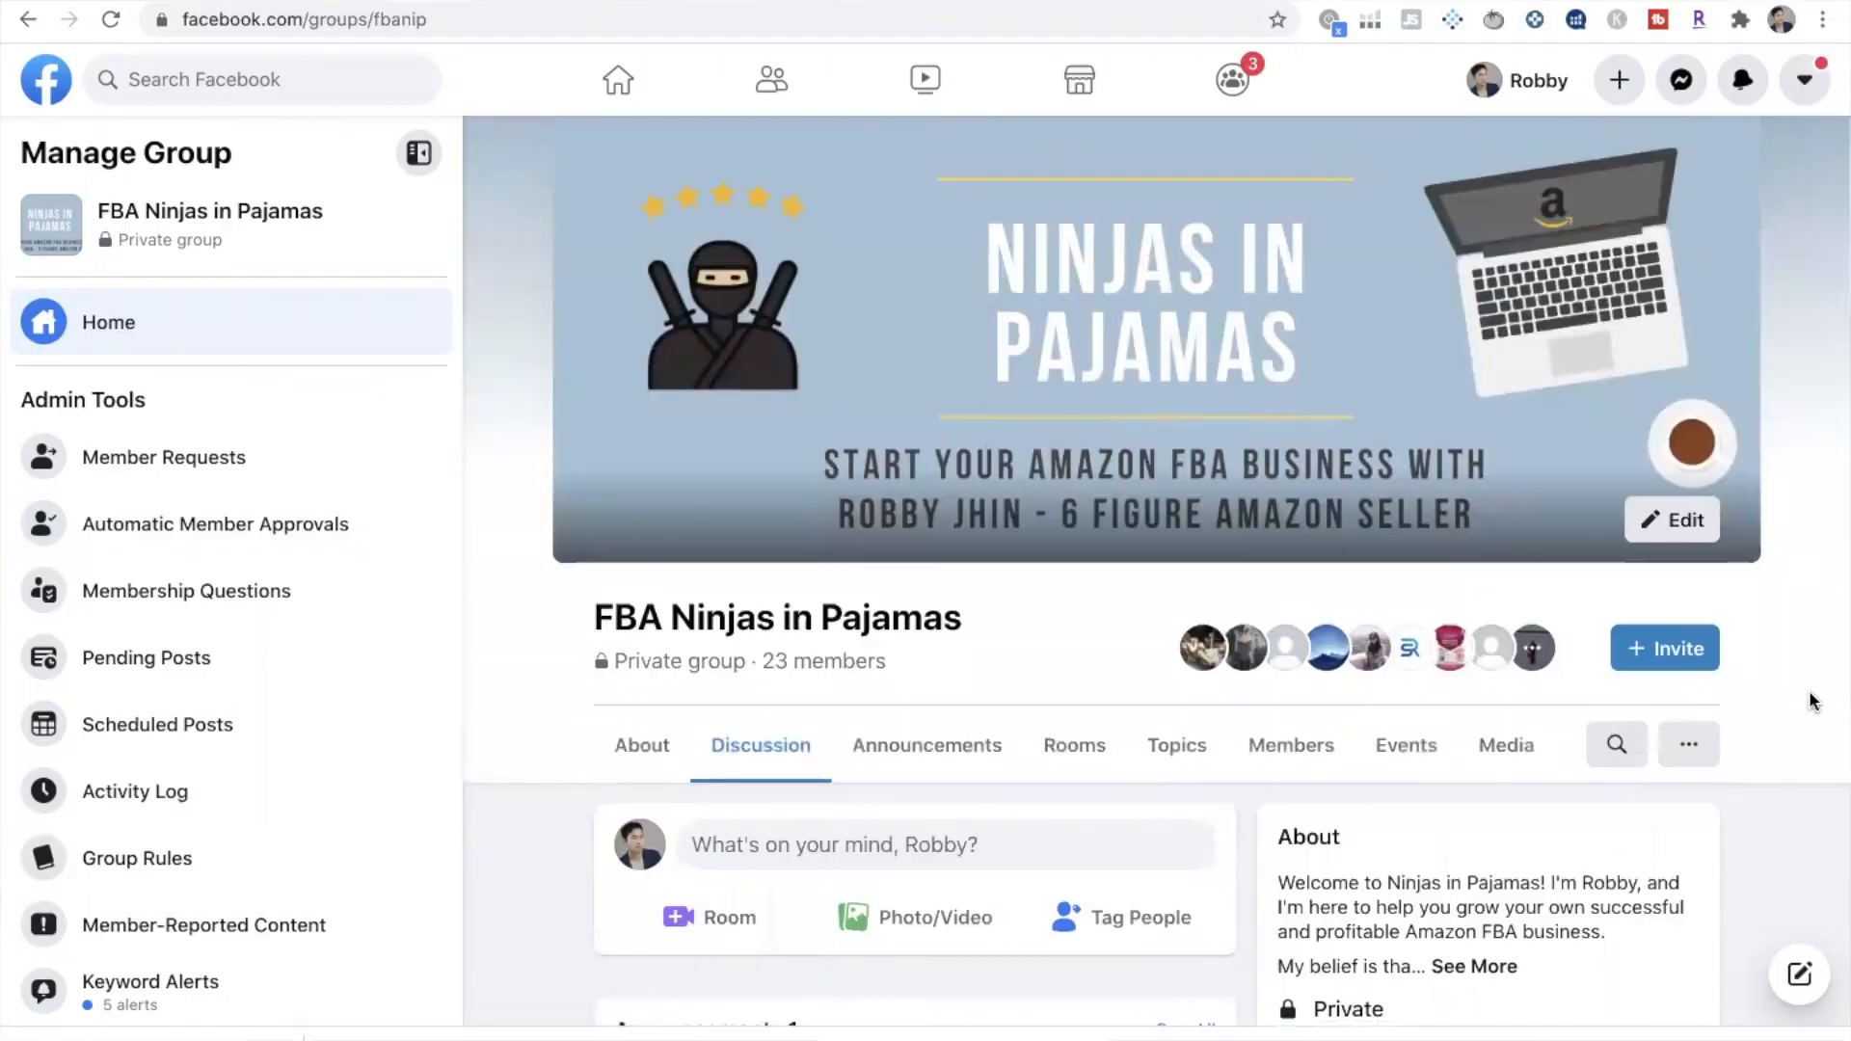
{"action": "scroll", "scroll_direction": "down", "scroll_amount": 3}
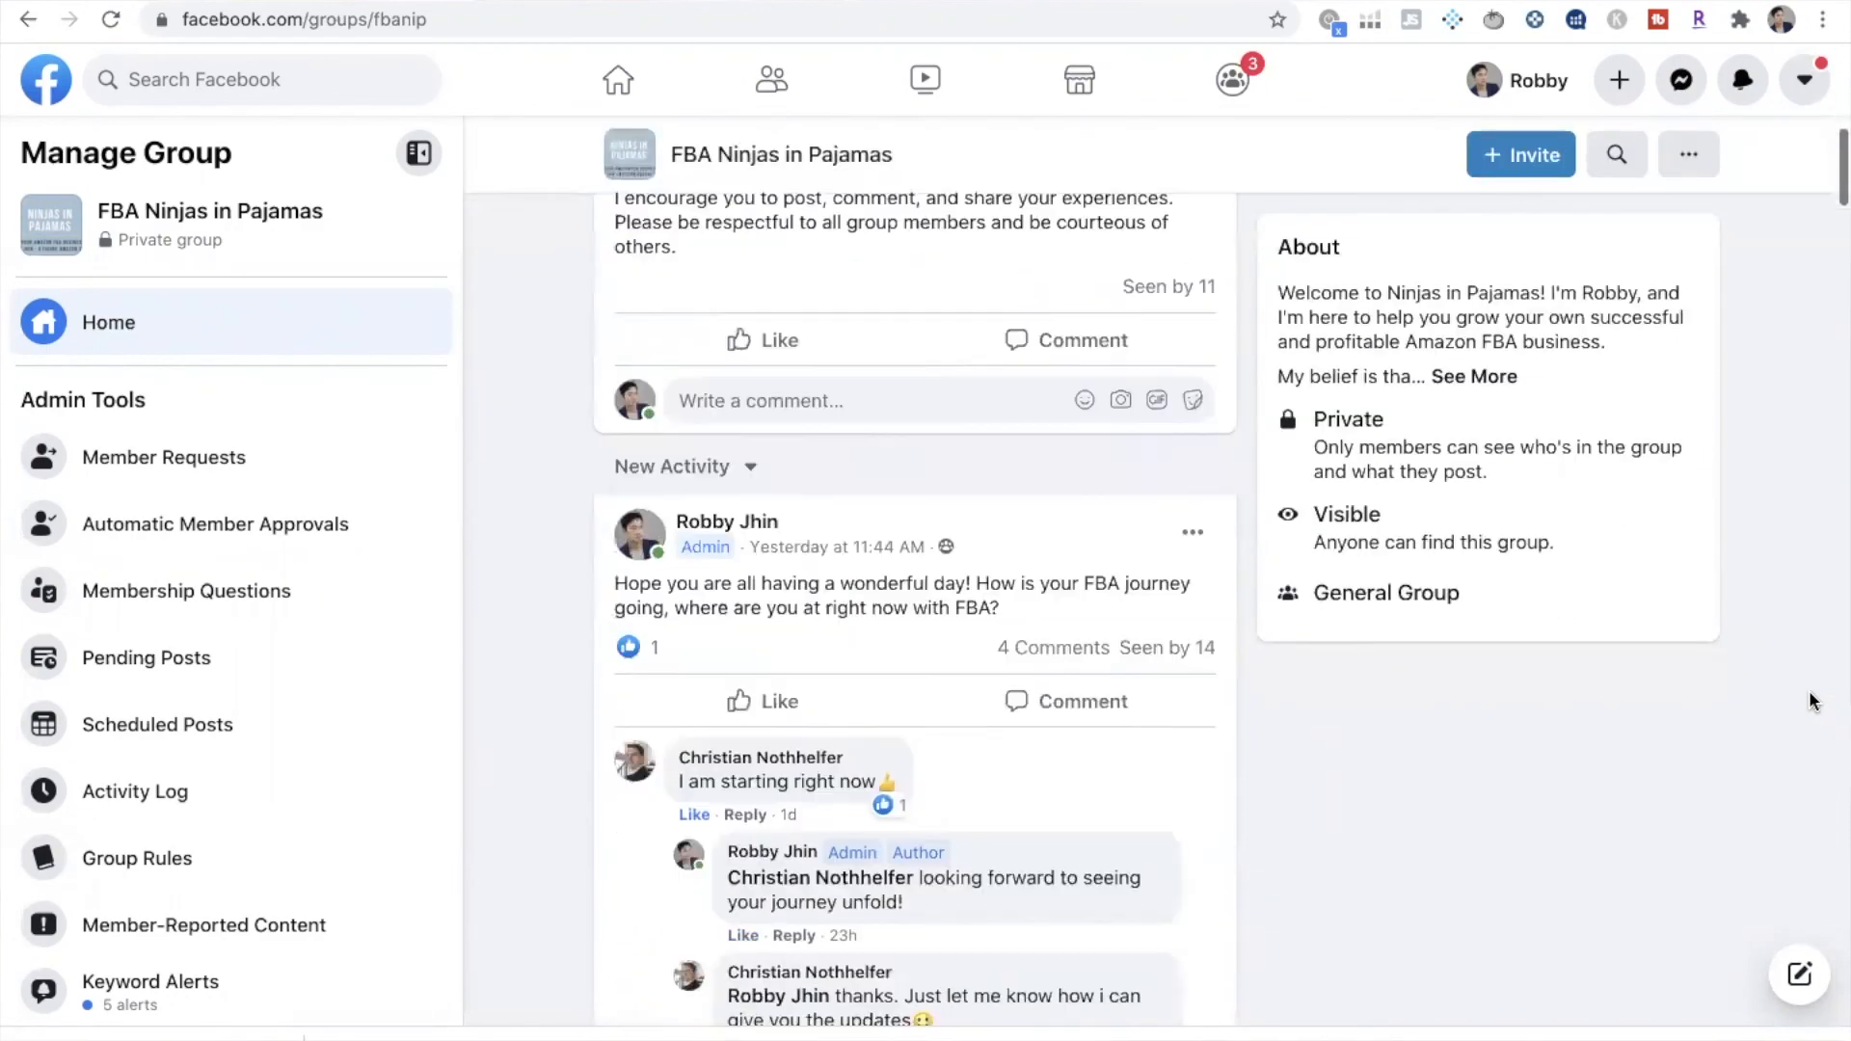
{"action": "scroll", "scroll_direction": "down", "scroll_amount": 3}
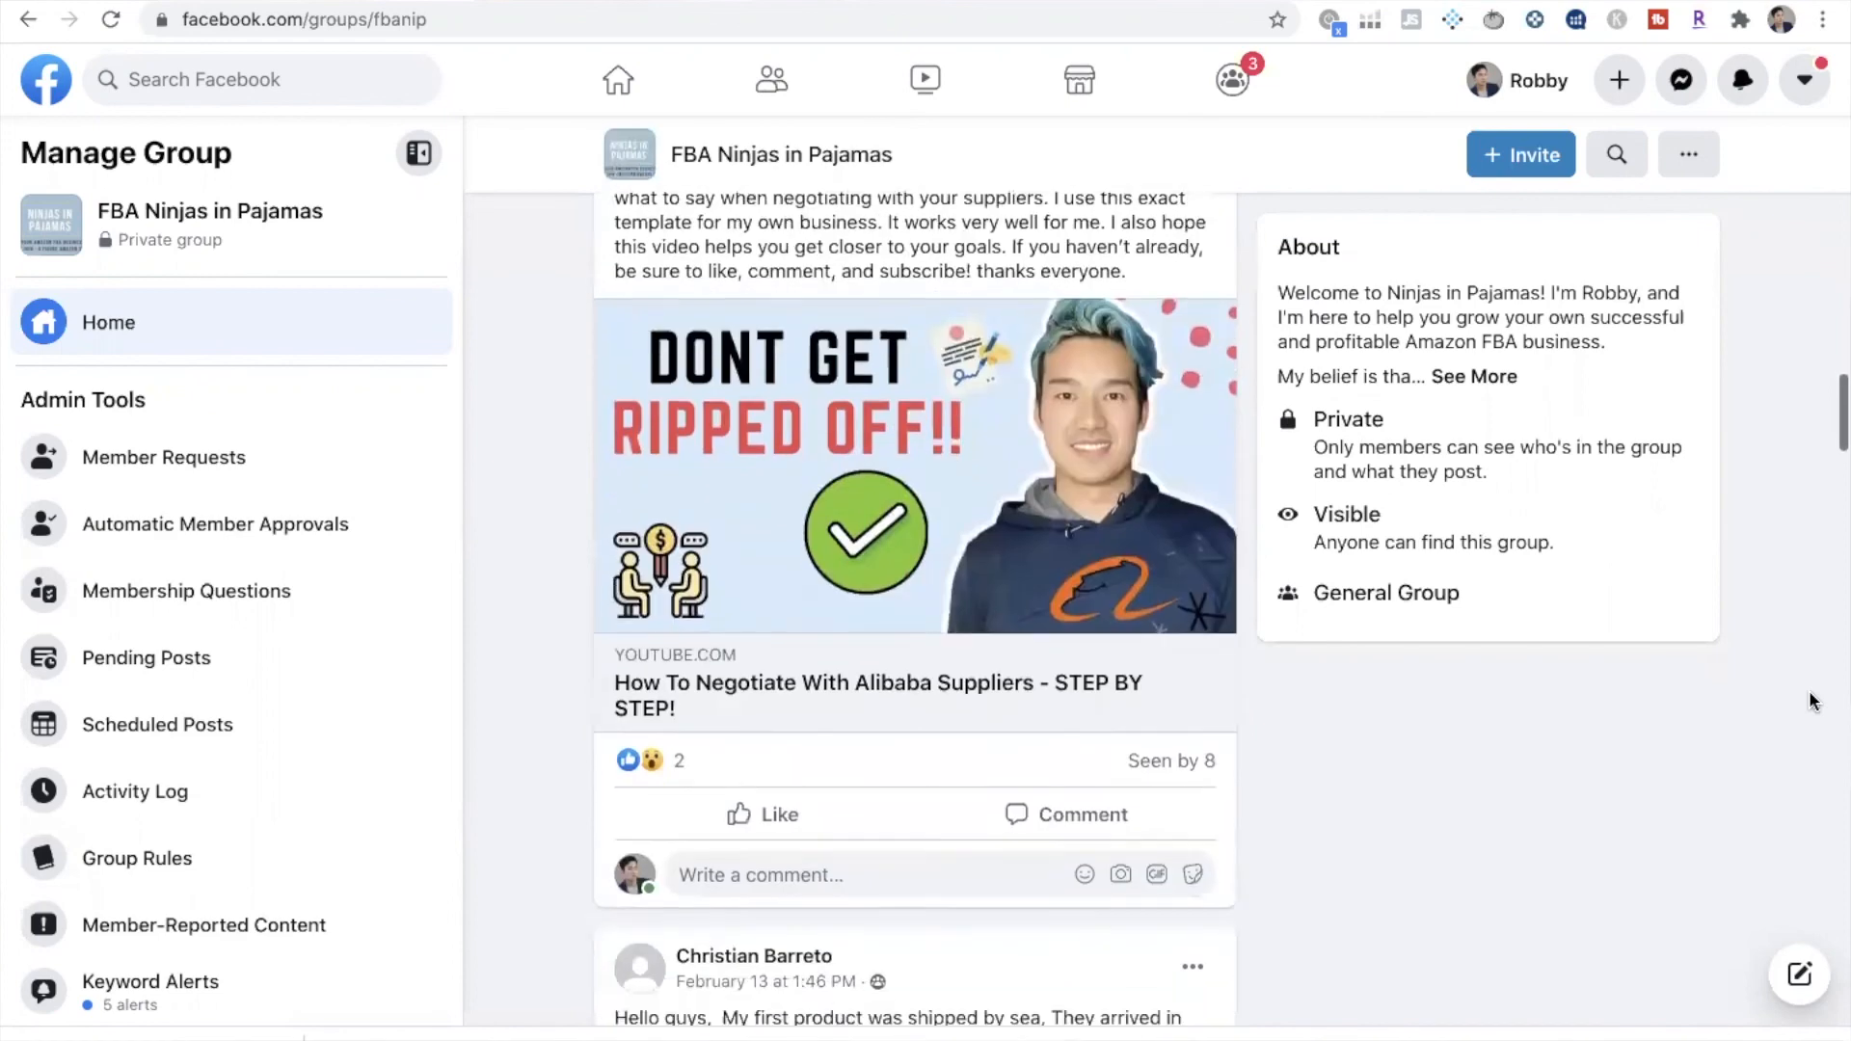
{"action": "scroll", "scroll_direction": "down", "scroll_amount": 3}
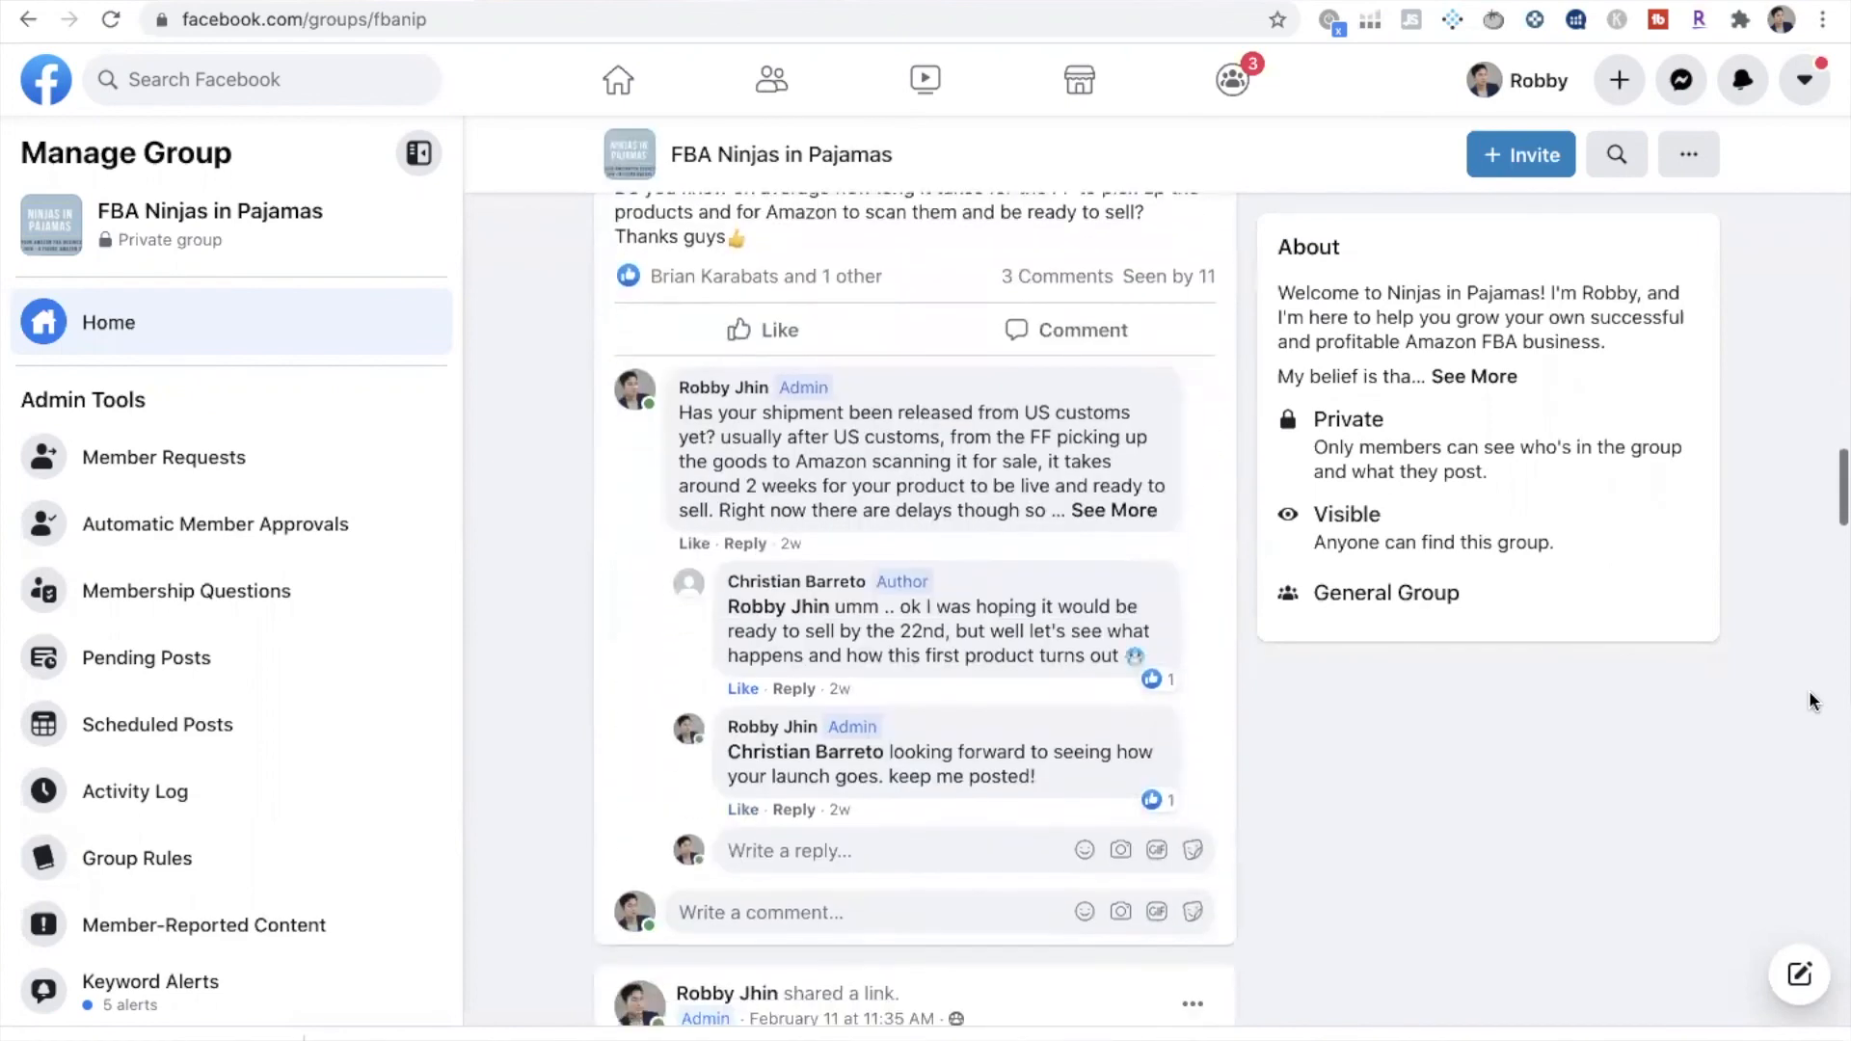